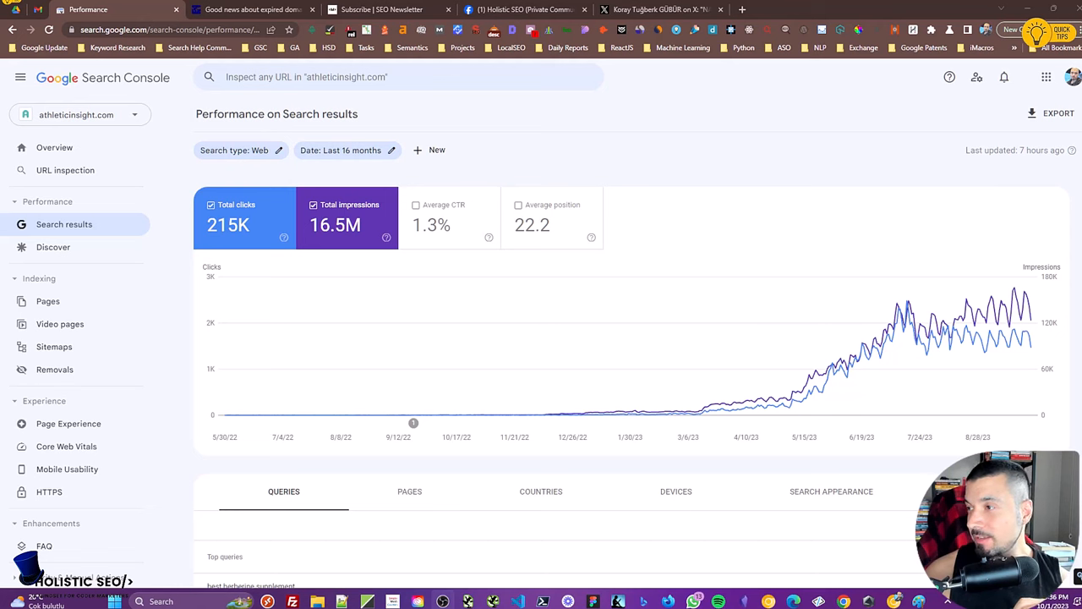
{"action": "mouse_move", "coordinate": [769, 152]}
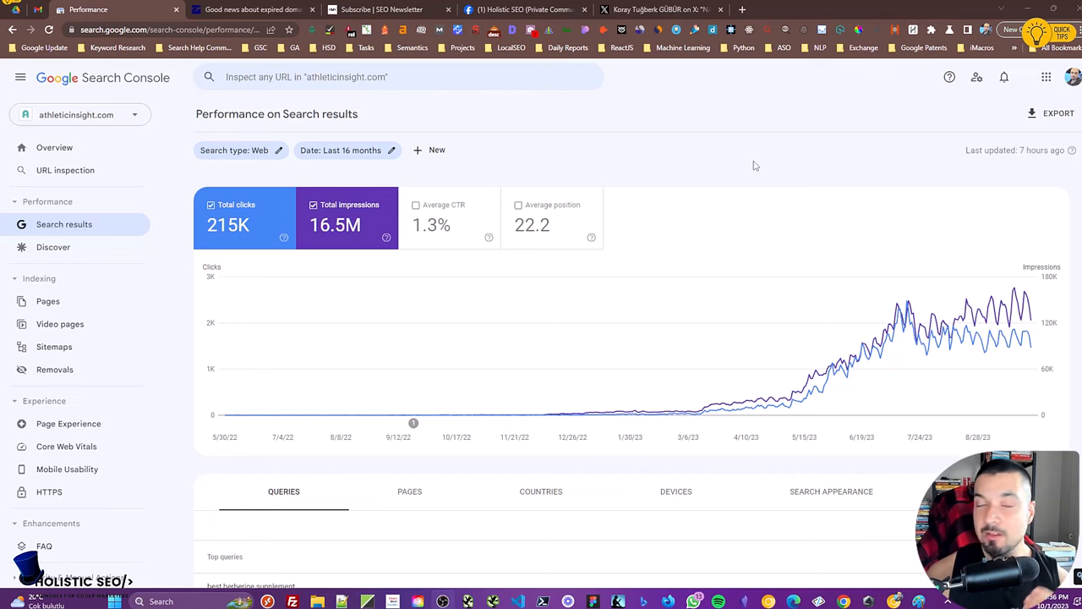
{"action": "mouse_move", "coordinate": [731, 158]}
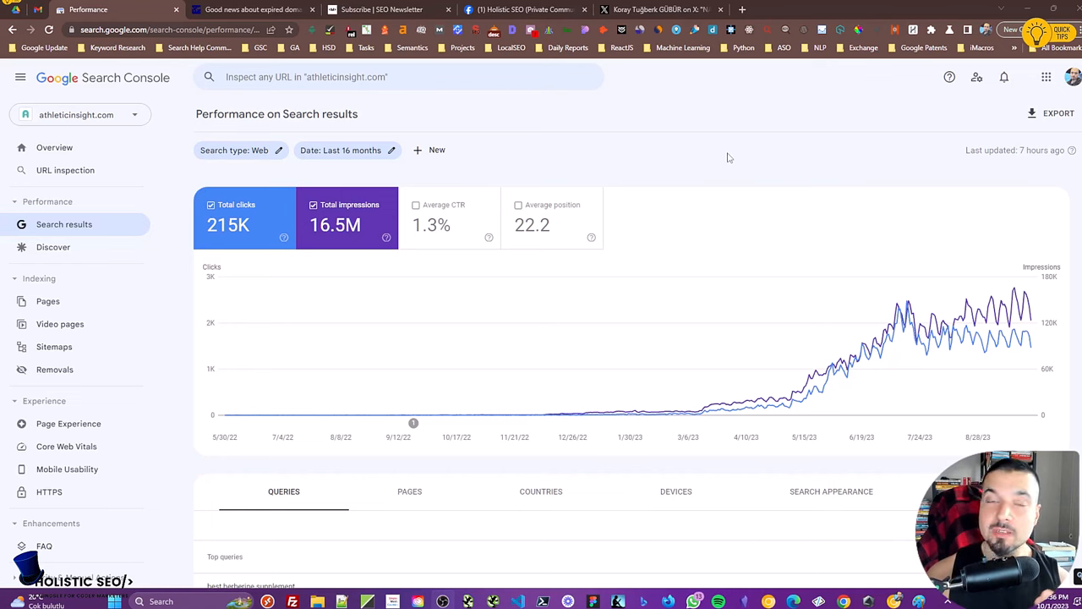
{"action": "mouse_move", "coordinate": [780, 162]}
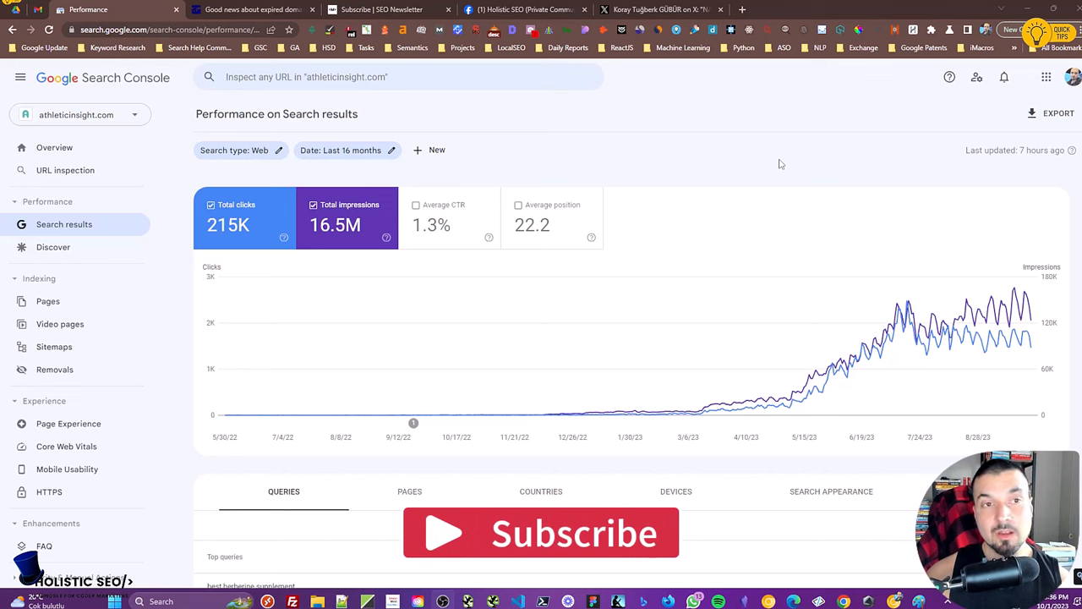
{"action": "mouse_move", "coordinate": [748, 145]}
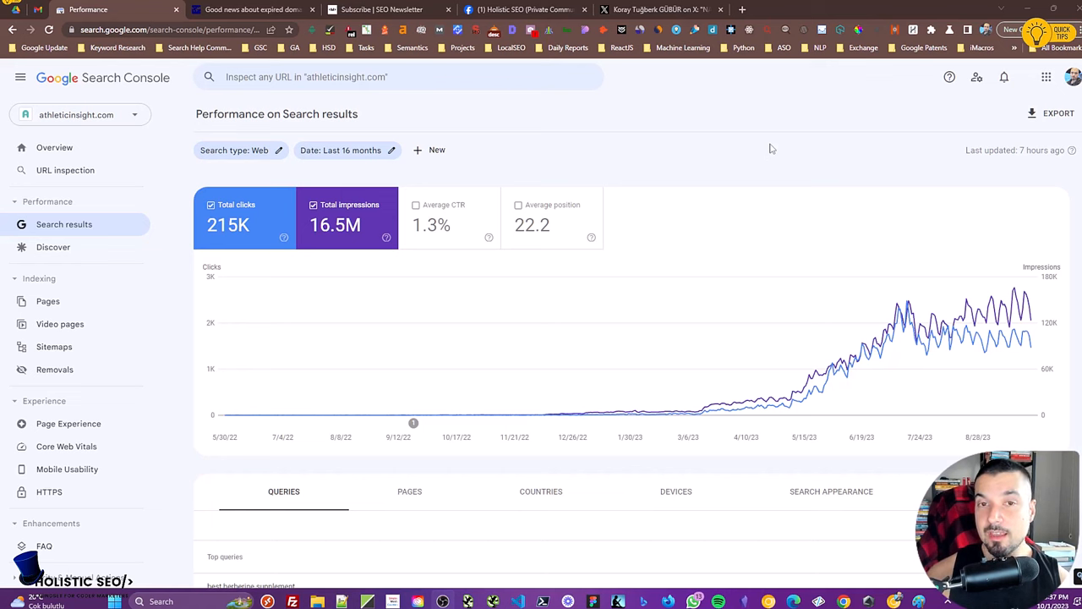
{"action": "mouse_move", "coordinate": [810, 133]}
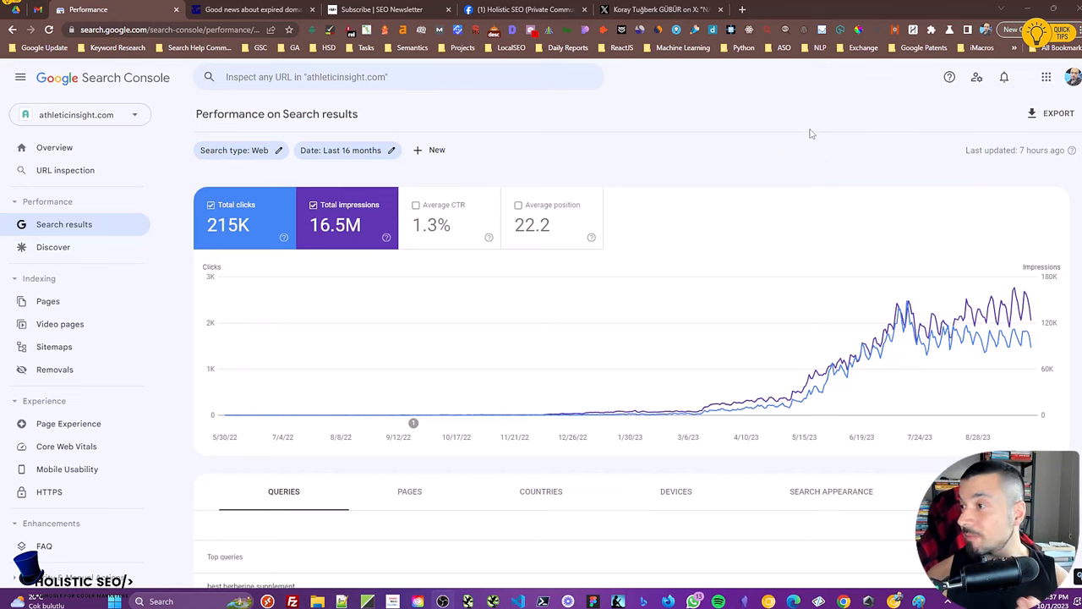
{"action": "mouse_move", "coordinate": [829, 146]}
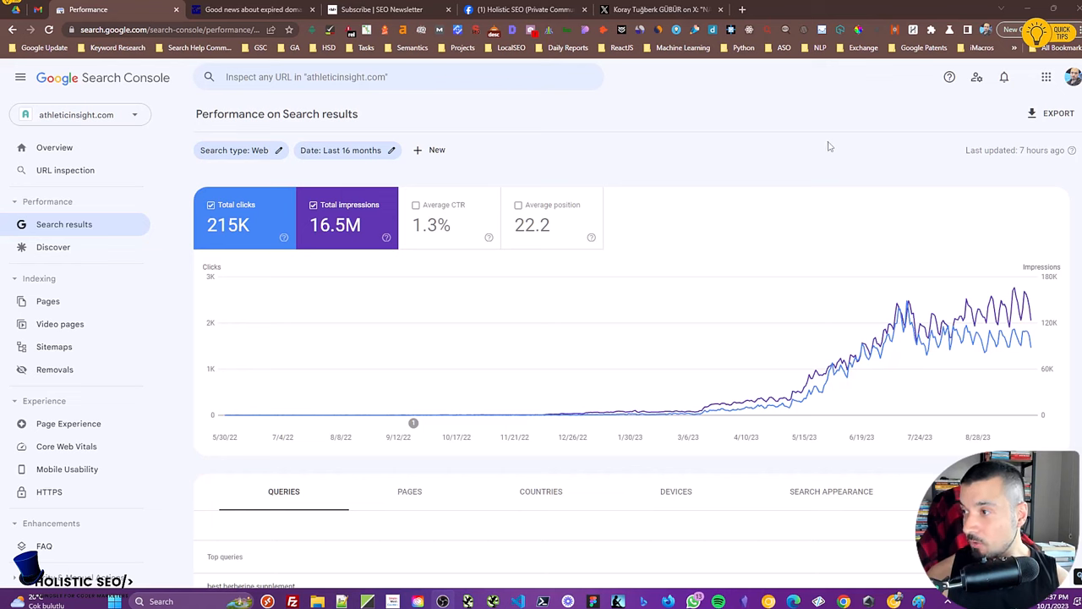
{"action": "mouse_move", "coordinate": [816, 166]}
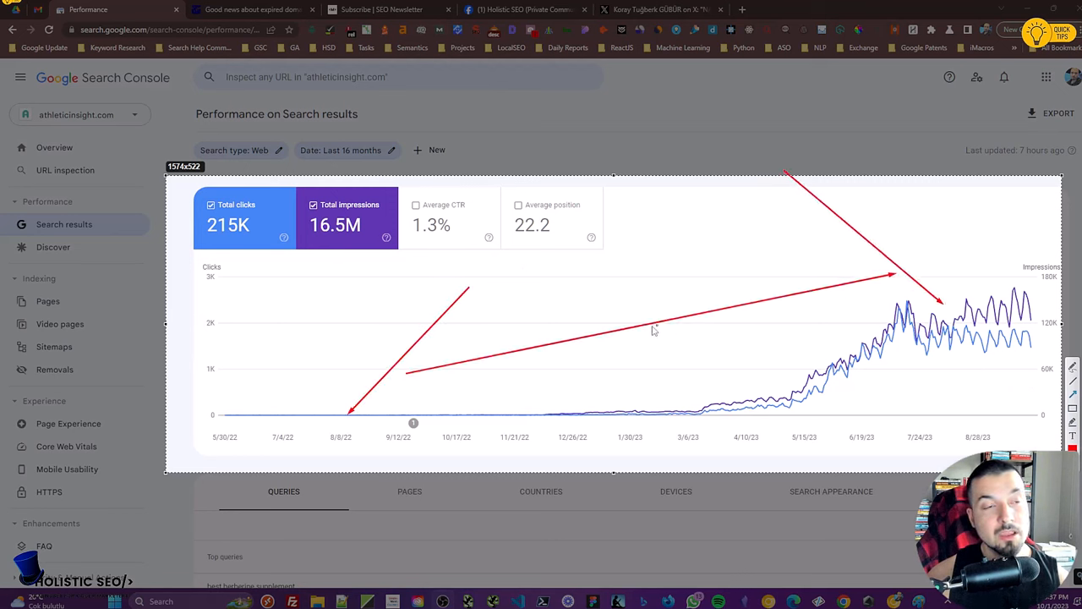
{"action": "mouse_move", "coordinate": [686, 209]}
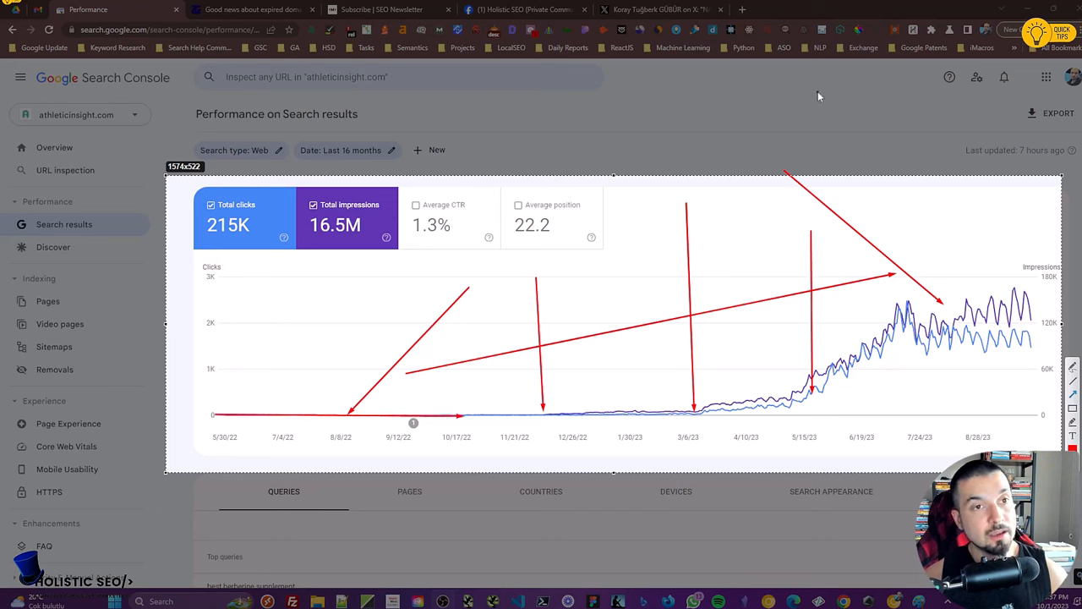
{"action": "mouse_move", "coordinate": [801, 112]}
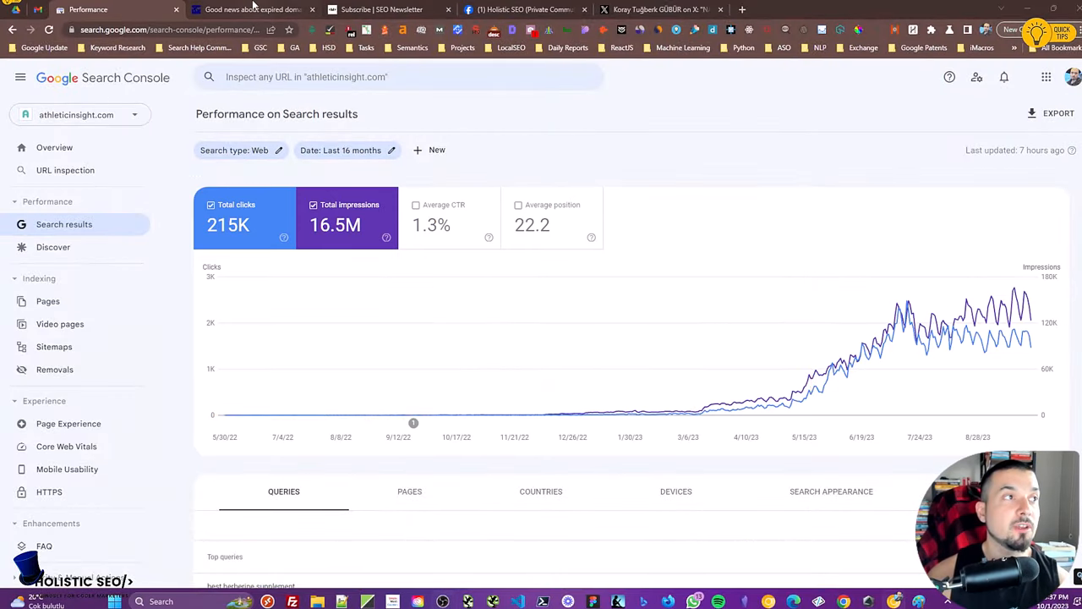
Bring up the 'Good news about expired domains' thread and read its March 2003 opening post
{"action": "left_click", "coordinate": [254, 10]}
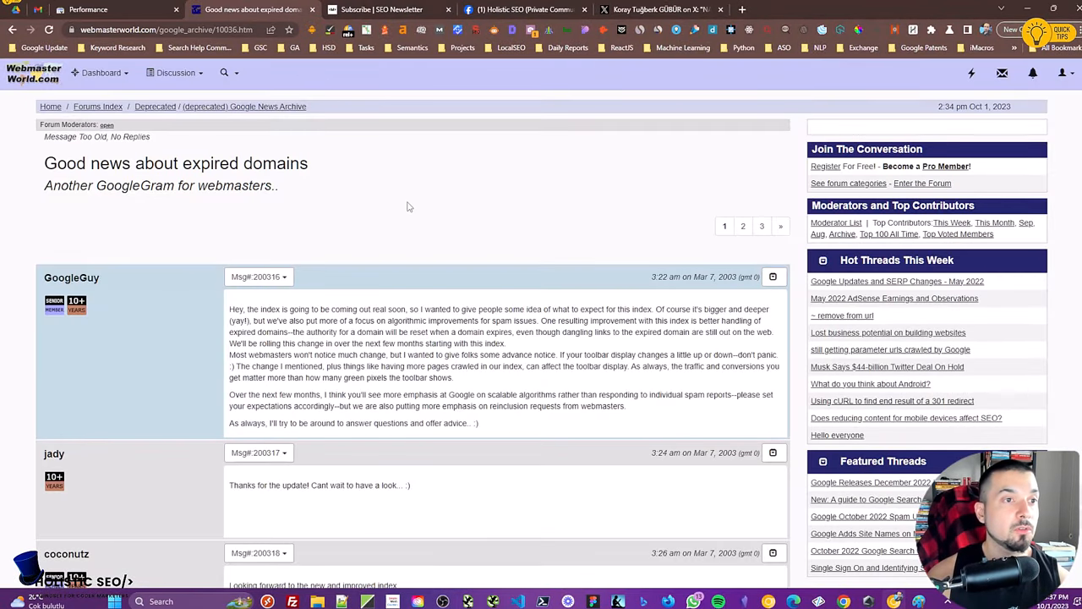
{"action": "mouse_move", "coordinate": [440, 216]}
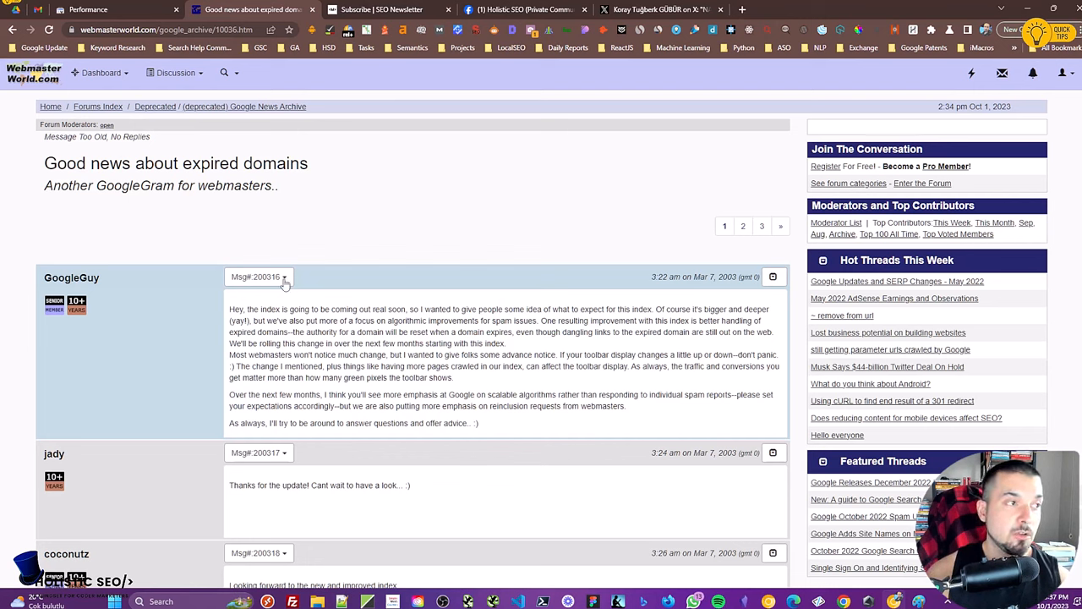
{"action": "mouse_move", "coordinate": [342, 264]}
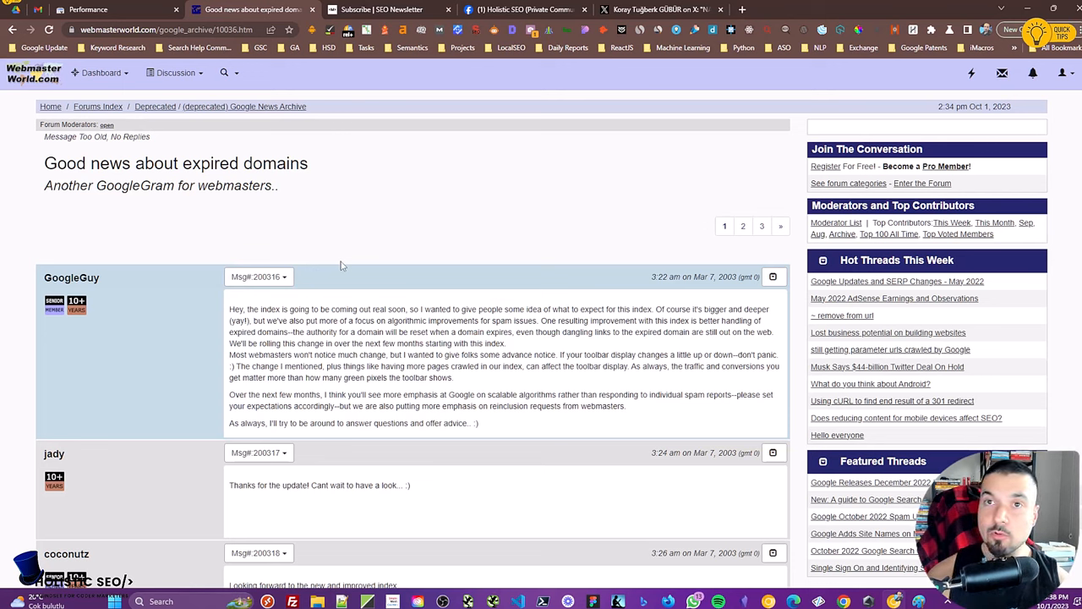
{"action": "mouse_move", "coordinate": [366, 269]}
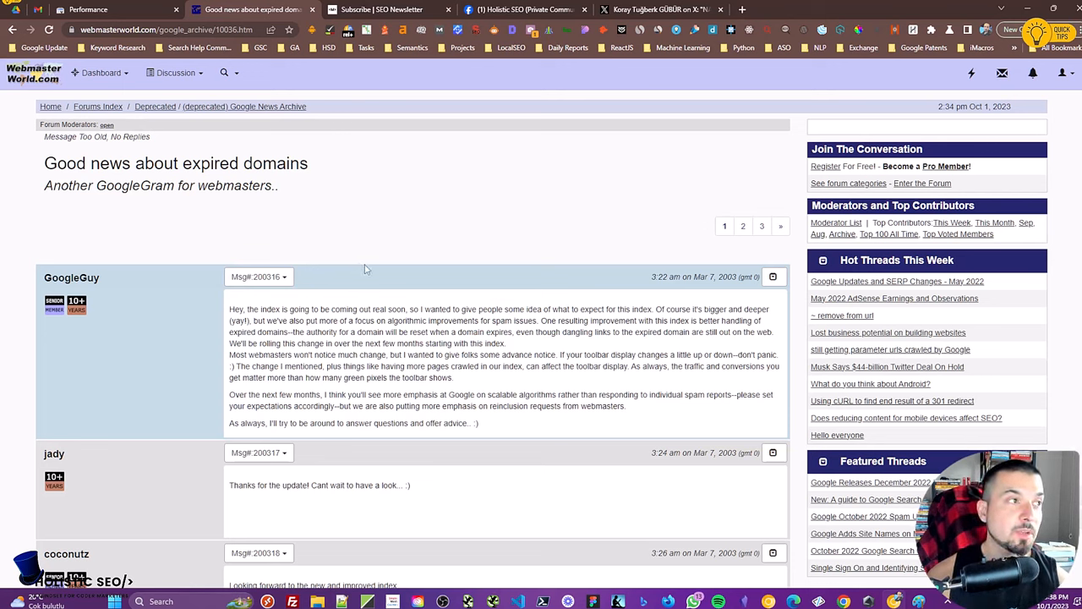
{"action": "mouse_move", "coordinate": [457, 257]}
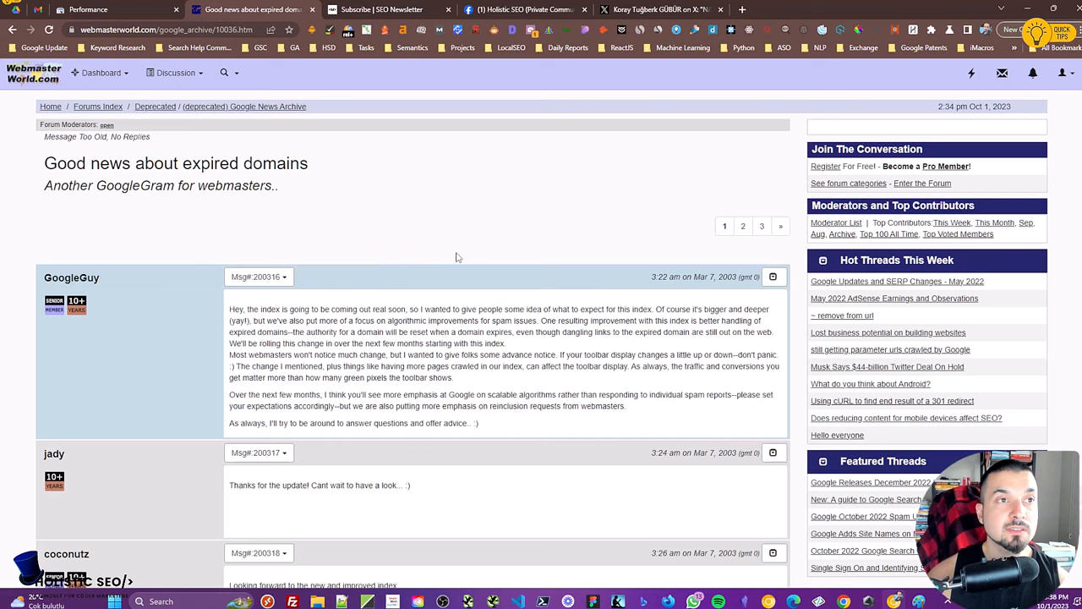
{"action": "mouse_move", "coordinate": [460, 261]}
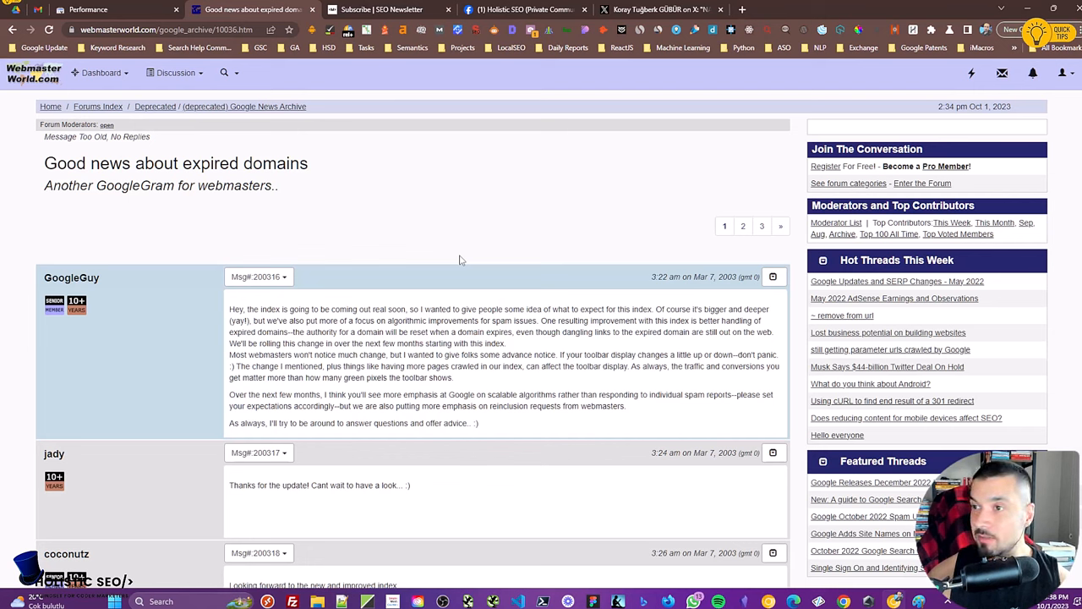
{"action": "mouse_move", "coordinate": [460, 254]}
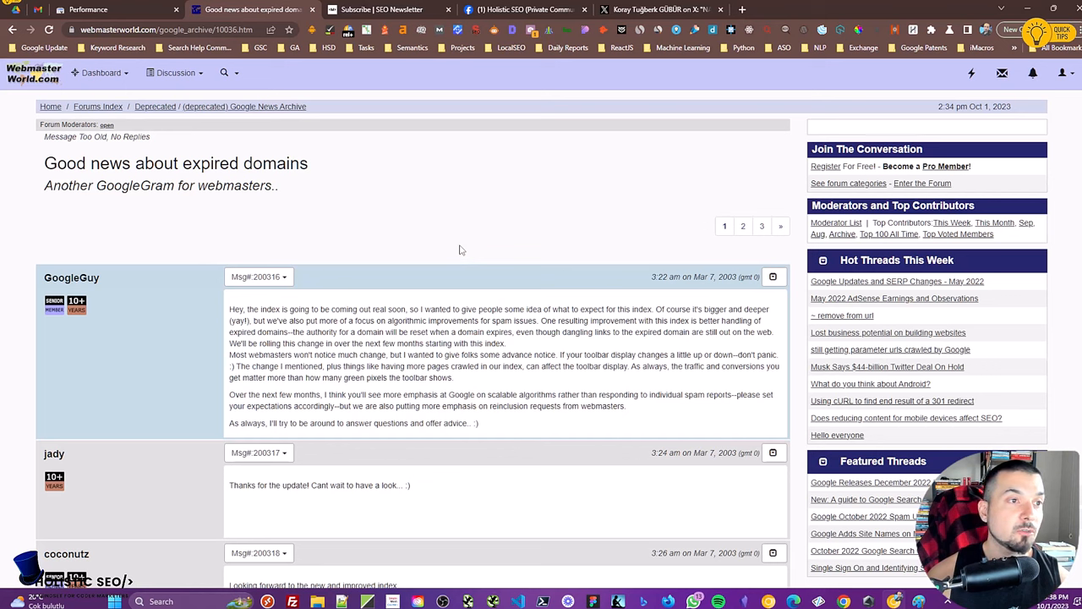
{"action": "mouse_move", "coordinate": [470, 278]}
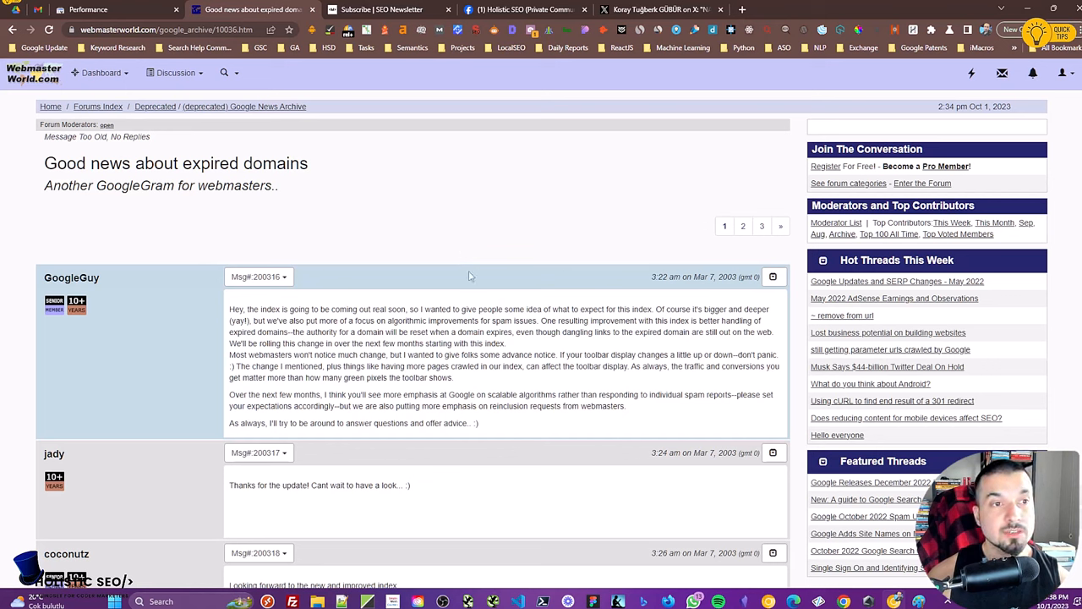
{"action": "mouse_move", "coordinate": [652, 291]}
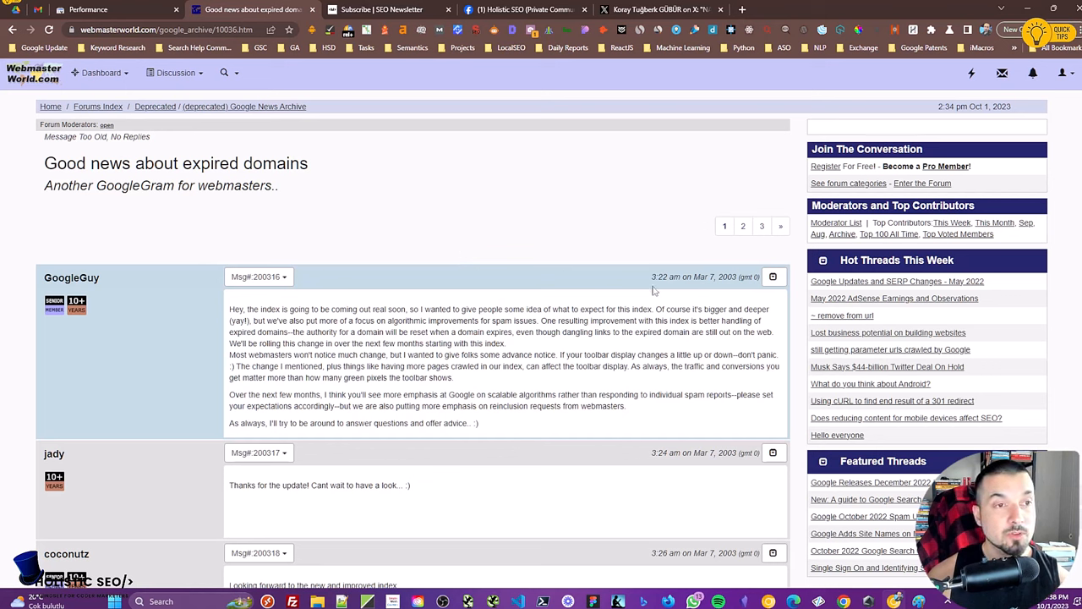
{"action": "double_click", "coordinate": [71, 278]}
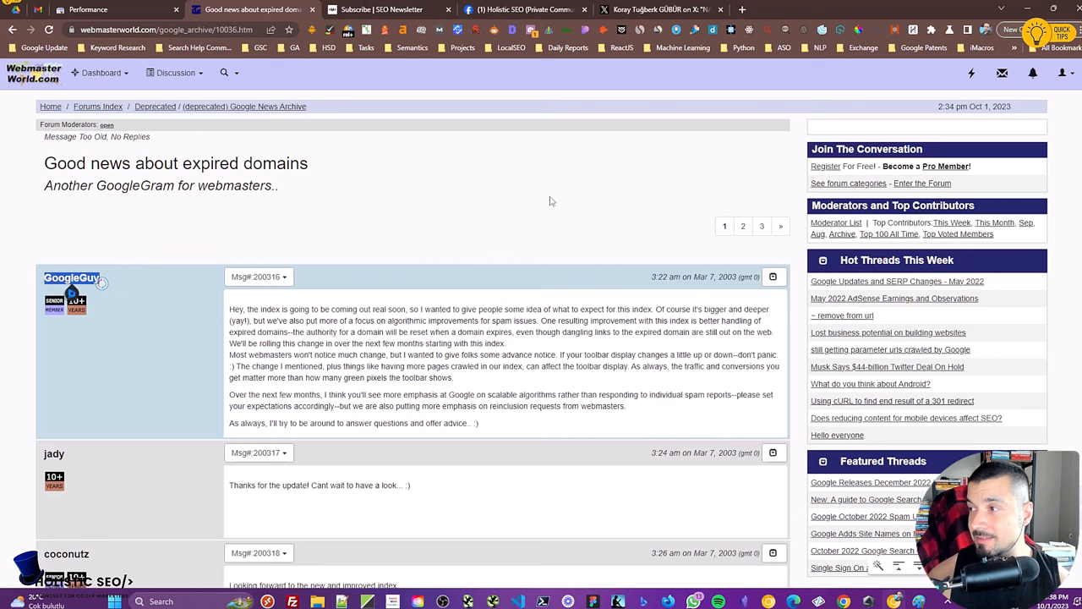
{"action": "mouse_move", "coordinate": [630, 257]}
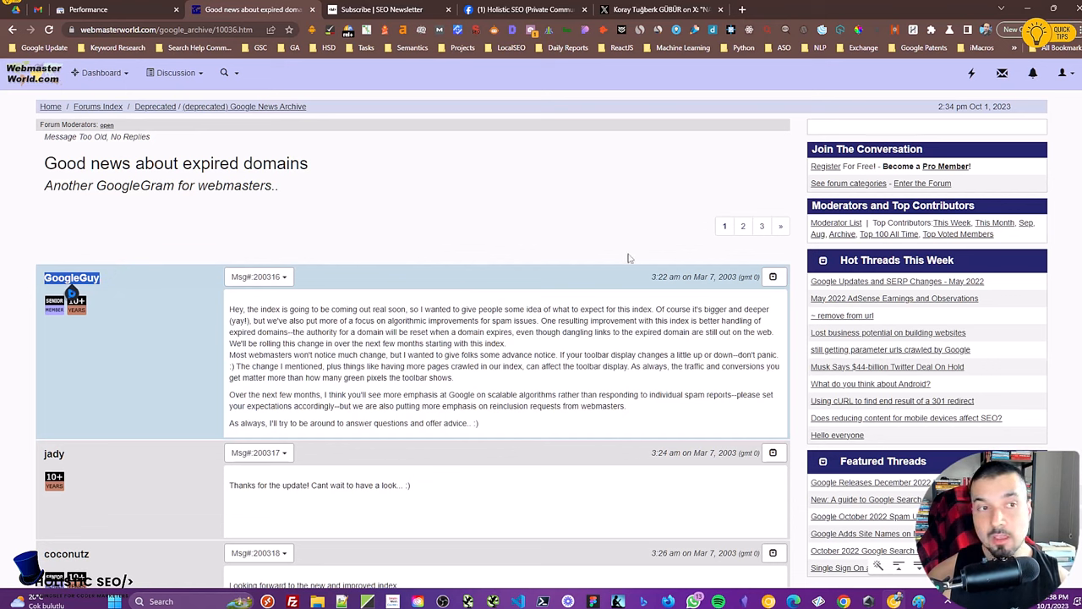
{"action": "double_click", "coordinate": [727, 278]}
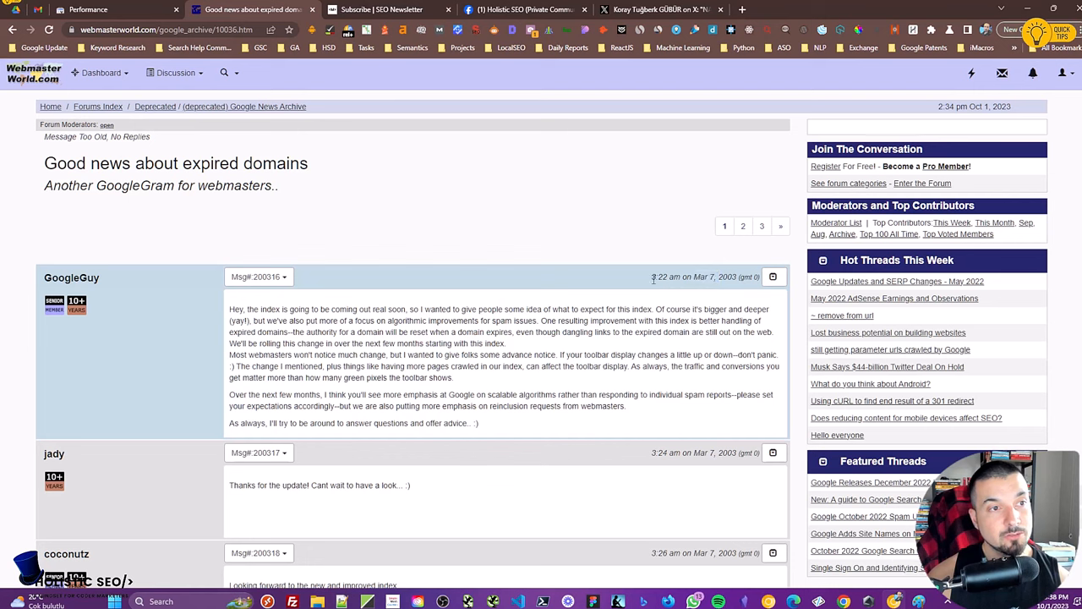
{"action": "double_click", "coordinate": [659, 277]}
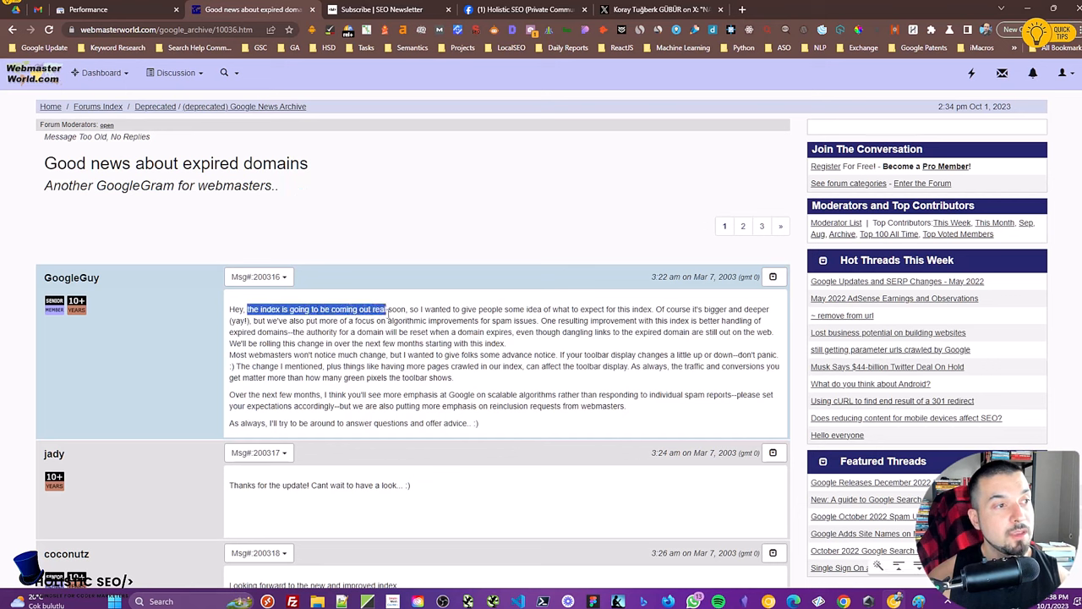
{"action": "left_click_drag", "start_coordinate": [385, 307], "coordinate": [406, 308]}
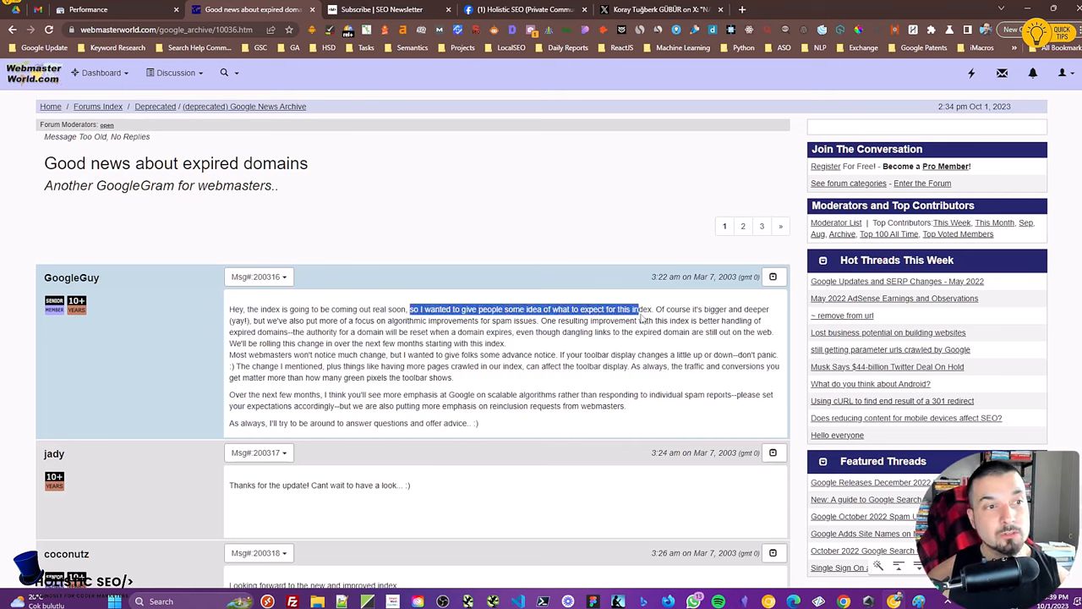
{"action": "left_click_drag", "start_coordinate": [641, 308], "coordinate": [764, 308]}
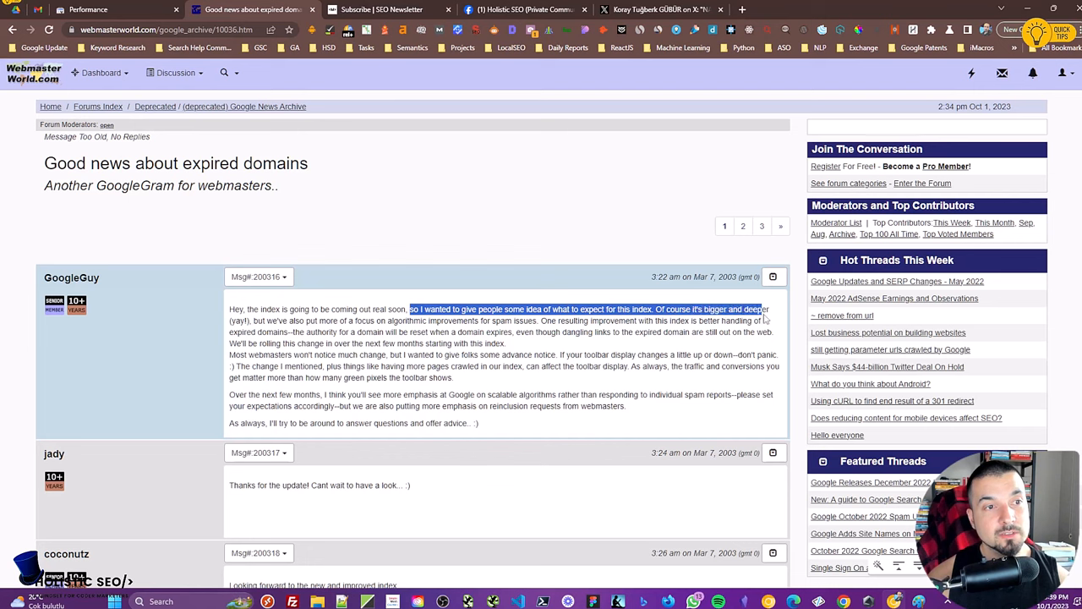
{"action": "left_click_drag", "start_coordinate": [764, 308], "coordinate": [365, 321]}
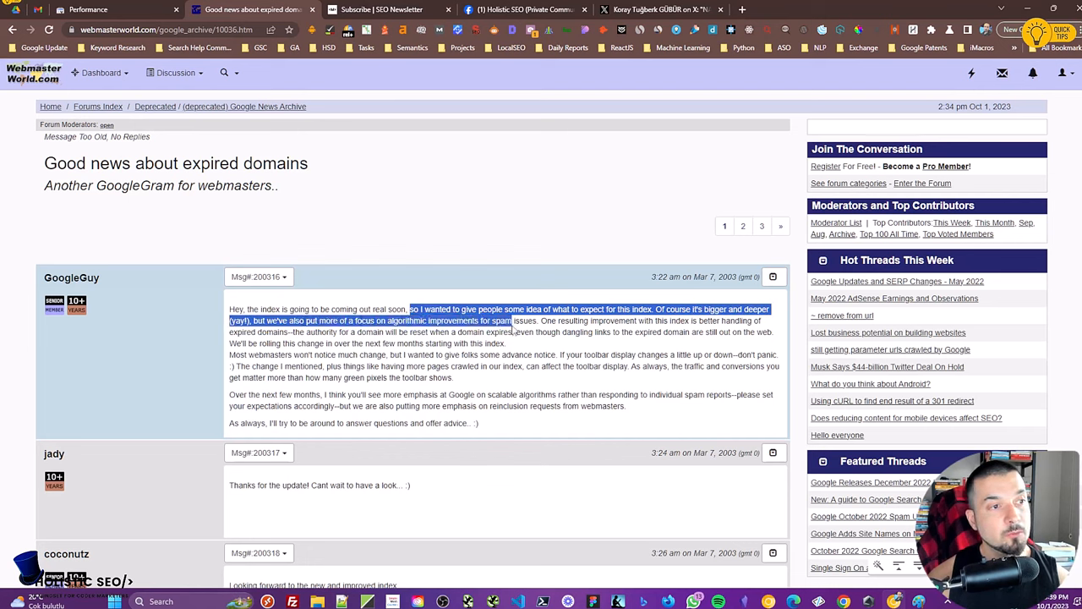
{"action": "left_click", "coordinate": [548, 320]}
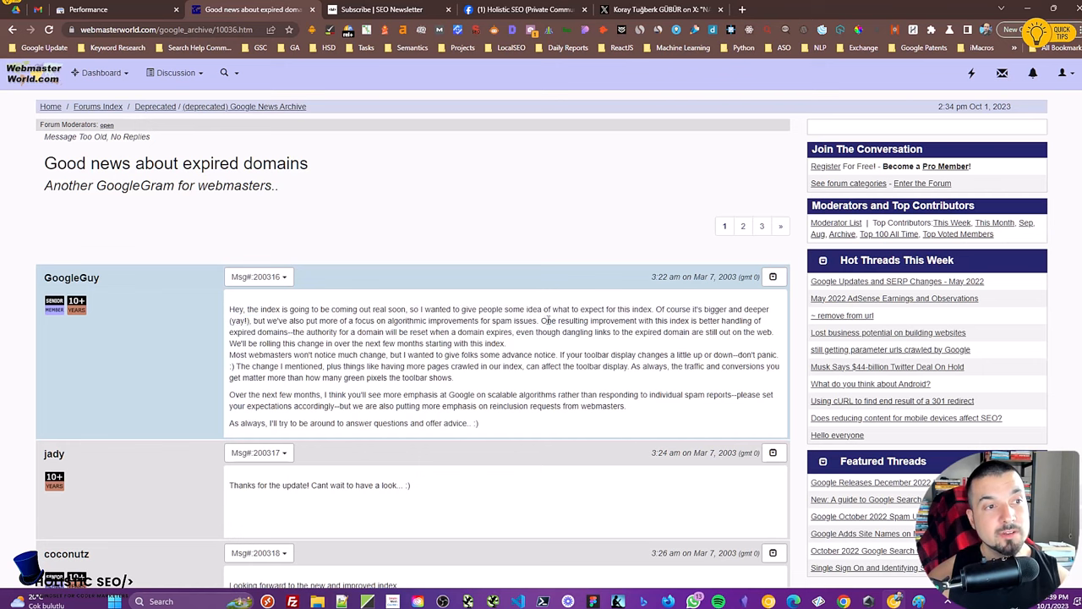
{"action": "left_click_drag", "start_coordinate": [545, 322], "coordinate": [742, 331]}
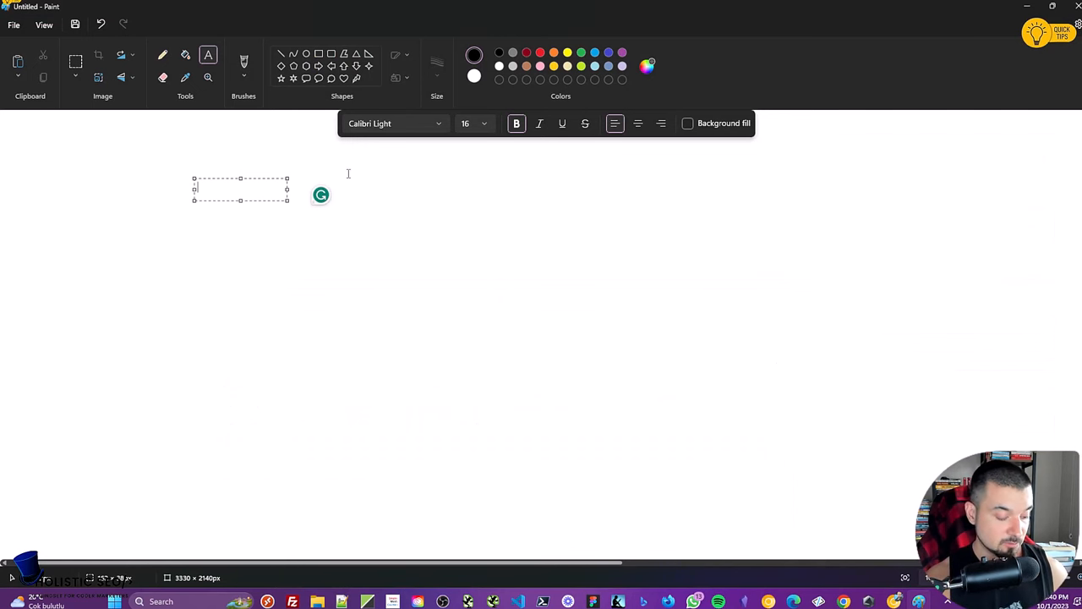
Title the sketch 'Brand Identity -> Expired Domain' and draw a baseline with a steep line above it
{"action": "type", "text": "Brand Id"}
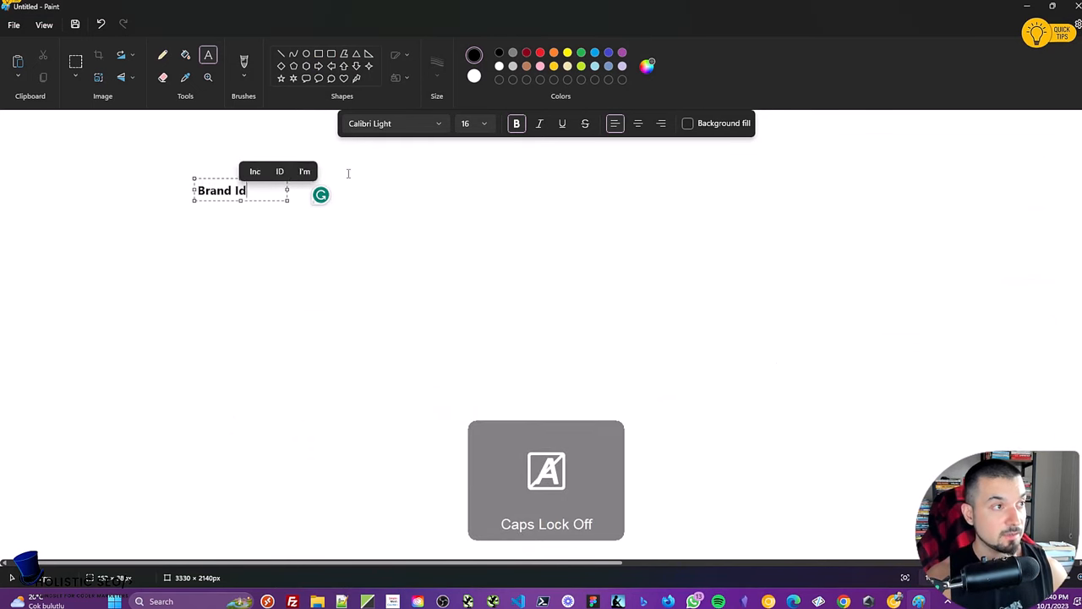
{"action": "type", "text": "entity -> Expired Domain"}
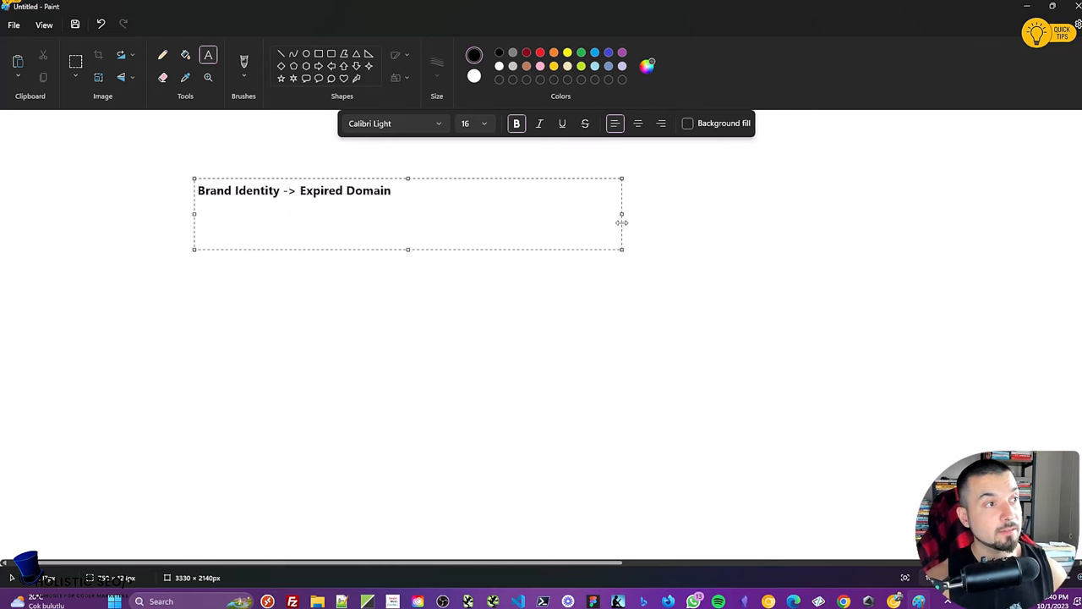
{"action": "left_click_drag", "start_coordinate": [95, 345], "coordinate": [245, 345]}
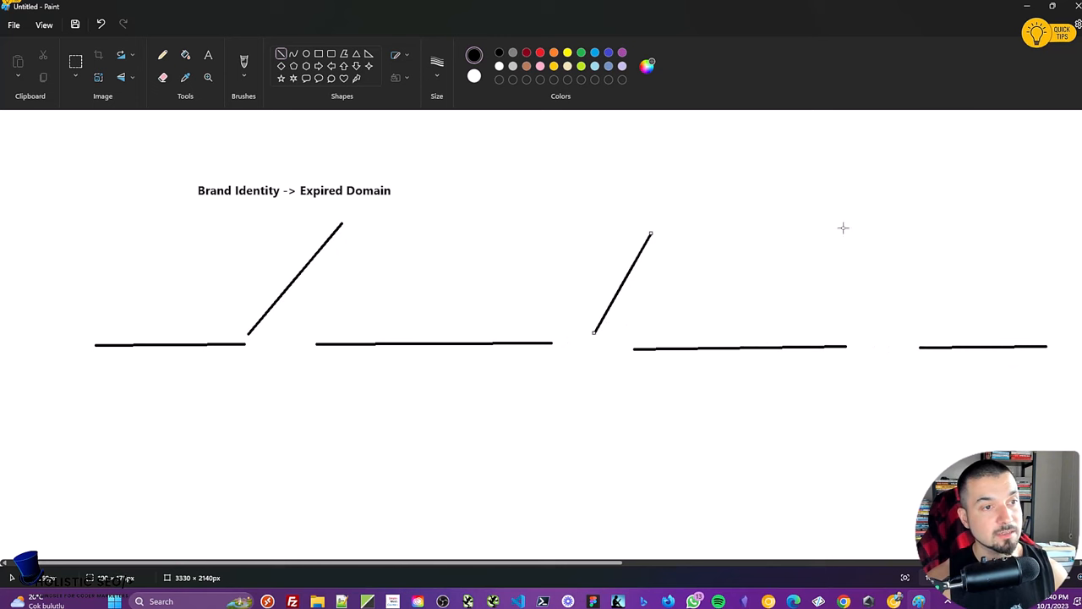
{"action": "left_click_drag", "start_coordinate": [900, 201], "coordinate": [866, 345]}
{"action": "type", "text": "B"}
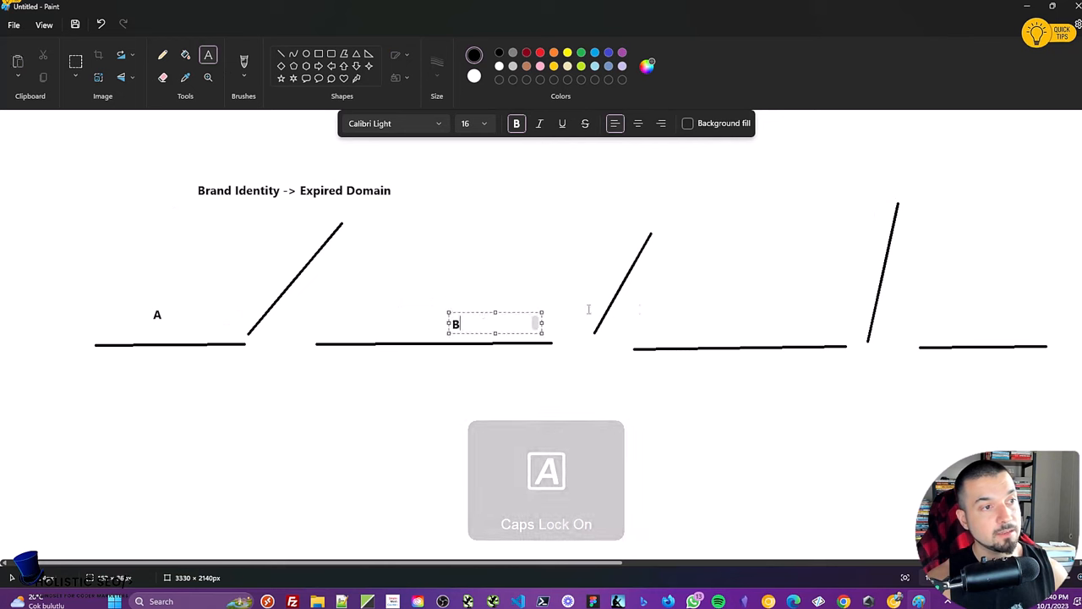
{"action": "key", "text": "capslock"}
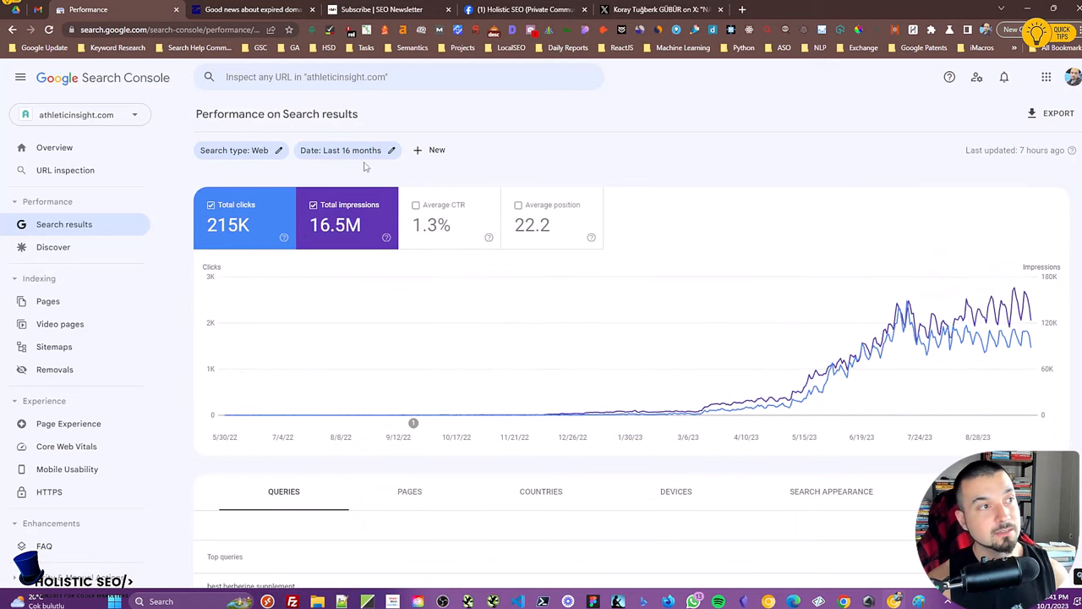
{"action": "mouse_move", "coordinate": [640, 159]}
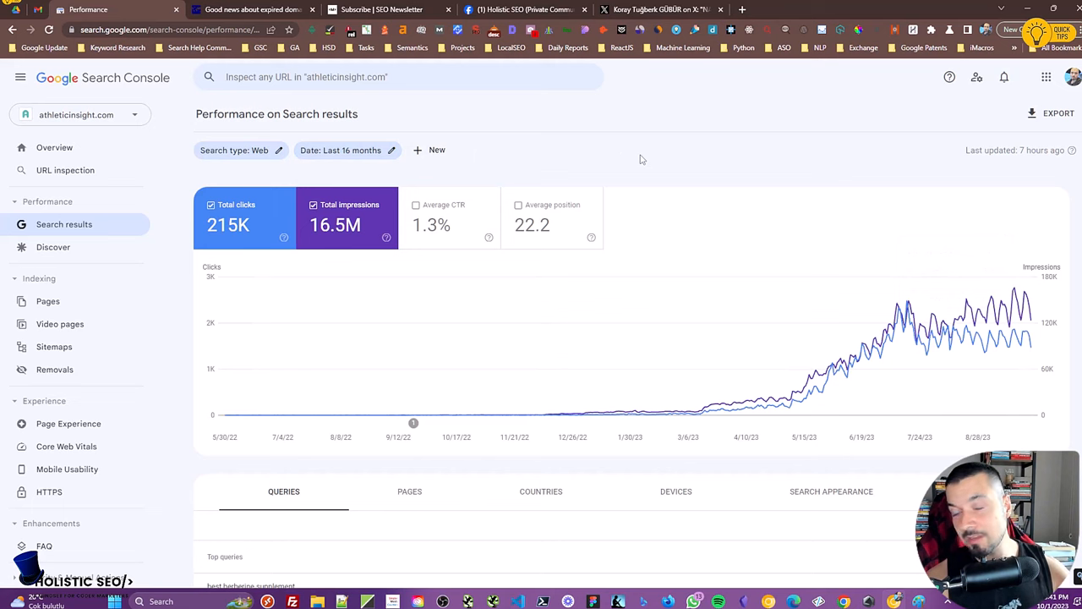
{"action": "mouse_move", "coordinate": [636, 156]}
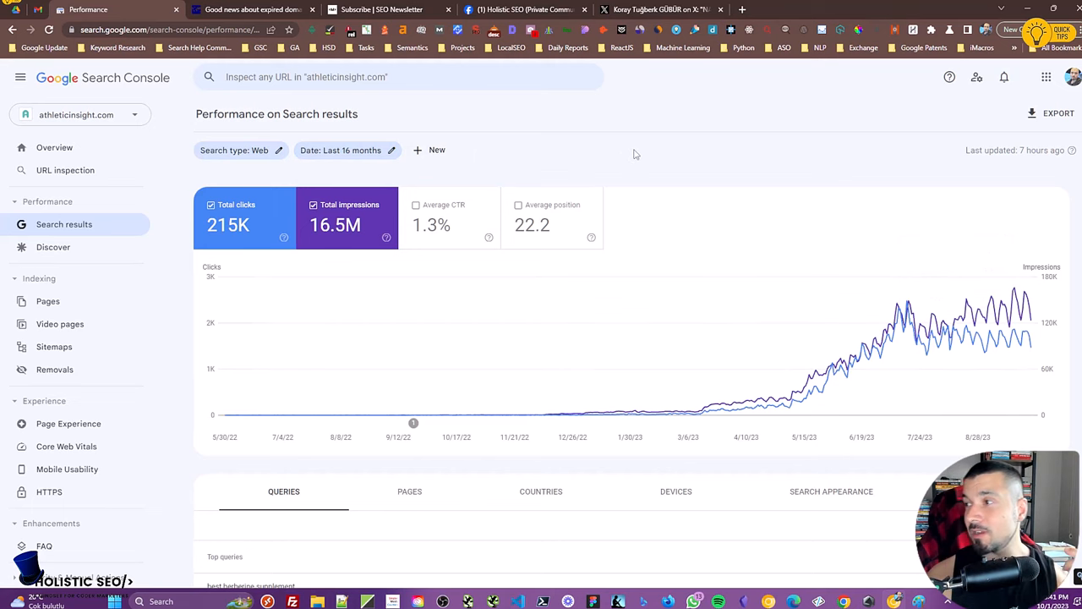
{"action": "mouse_move", "coordinate": [633, 150]}
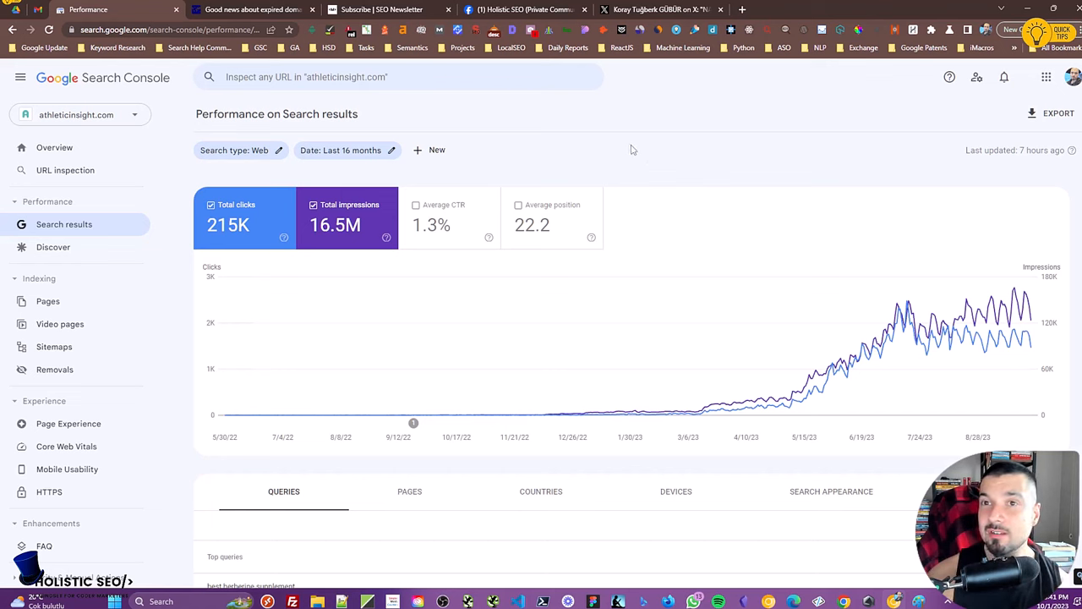
{"action": "mouse_move", "coordinate": [764, 227]}
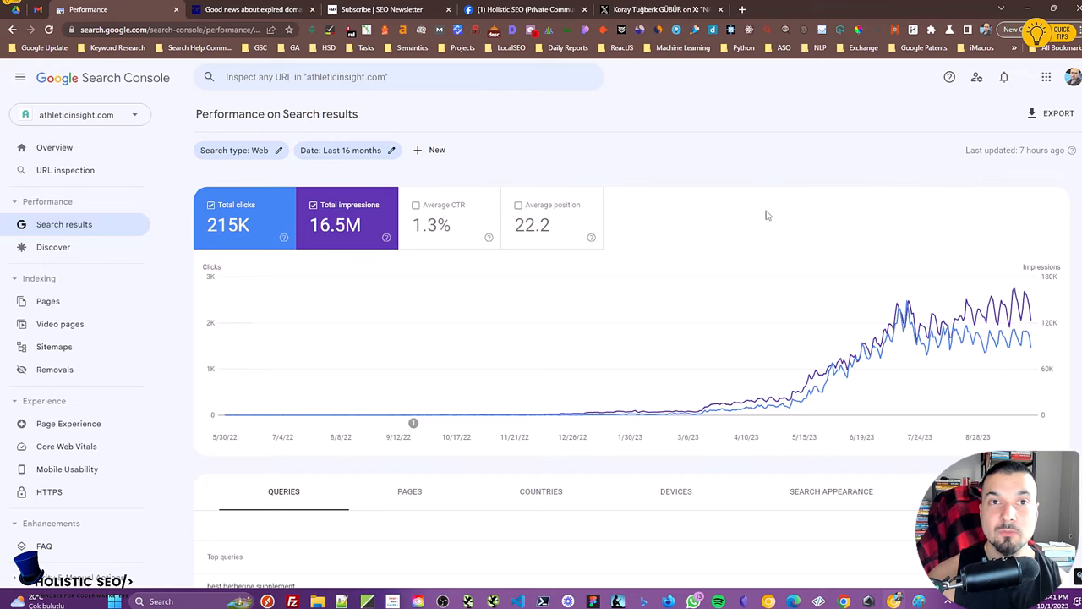
{"action": "mouse_move", "coordinate": [922, 600]}
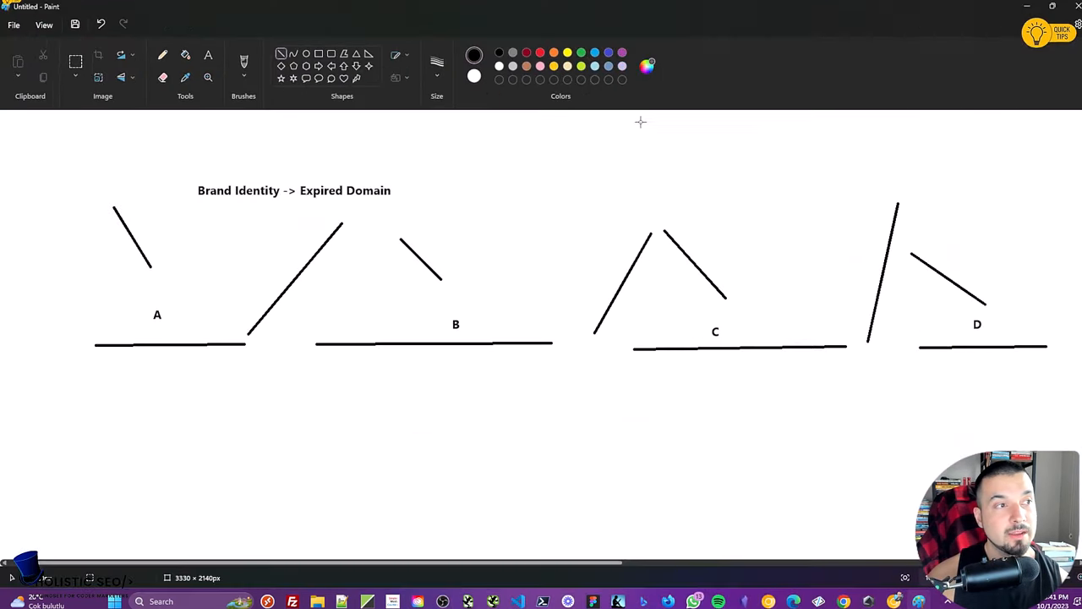
Add a checklist under A: Colors of Logo, Business, Layout, Resurrect the Expired URLs
{"action": "left_click", "coordinate": [208, 54]}
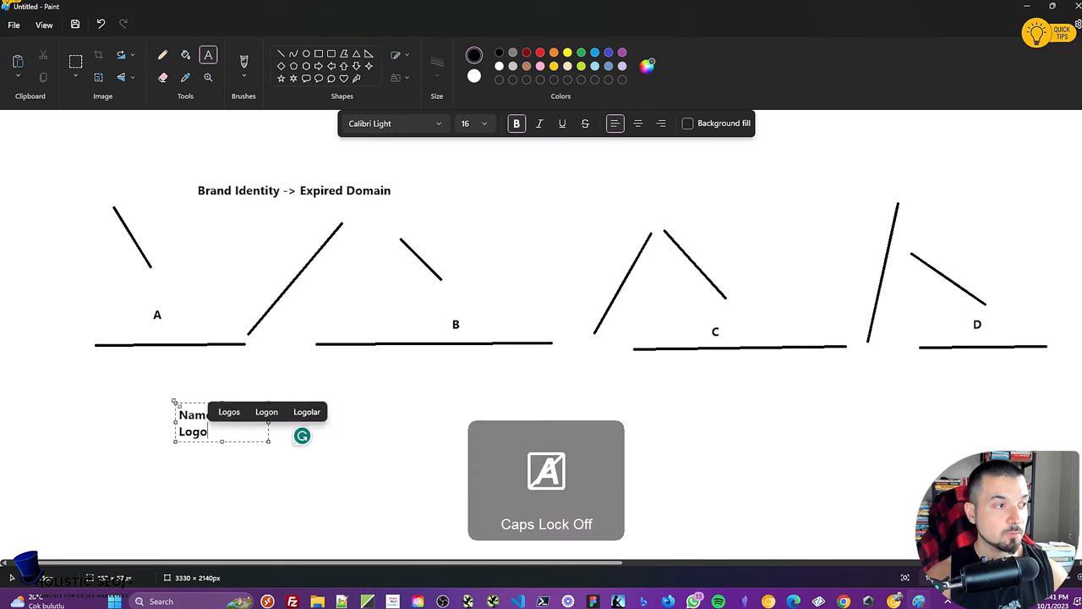
{"action": "type", "text": "Colors of Logo"}
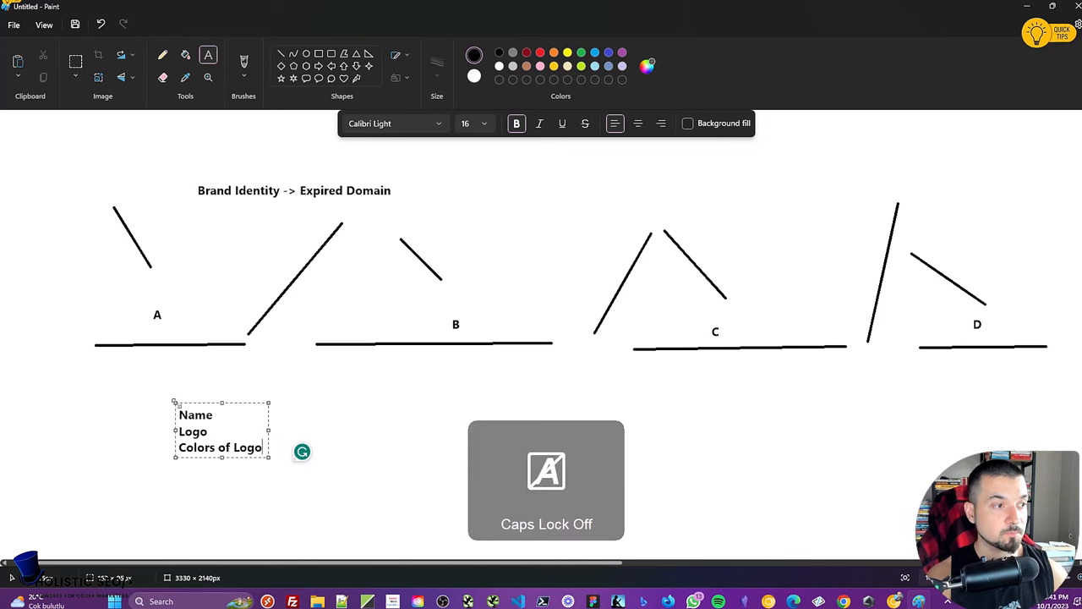
{"action": "type", "text": "Business"}
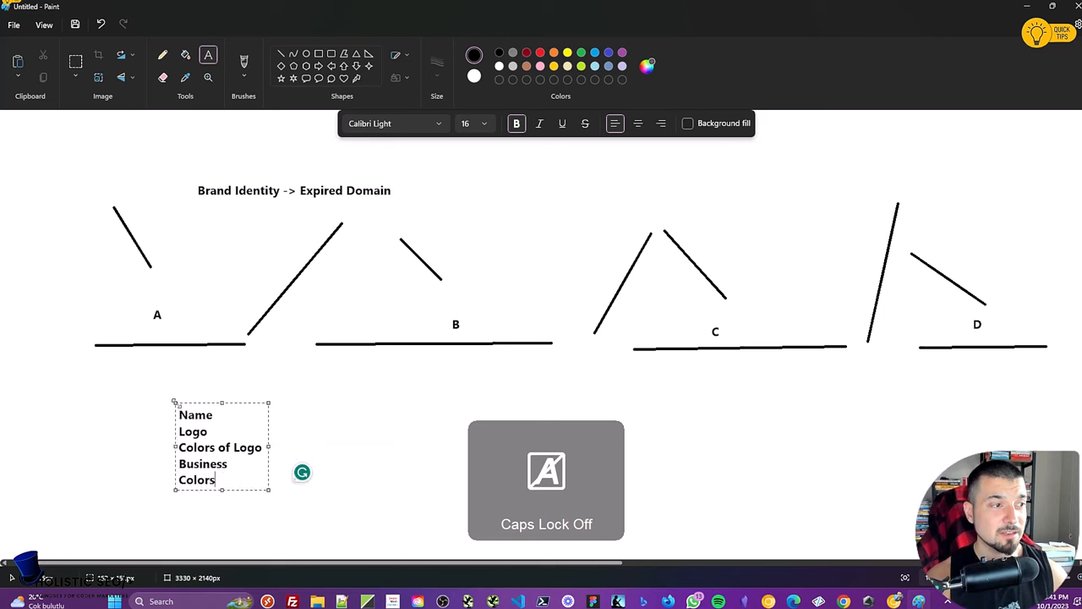
{"action": "type", "text": "Layout"}
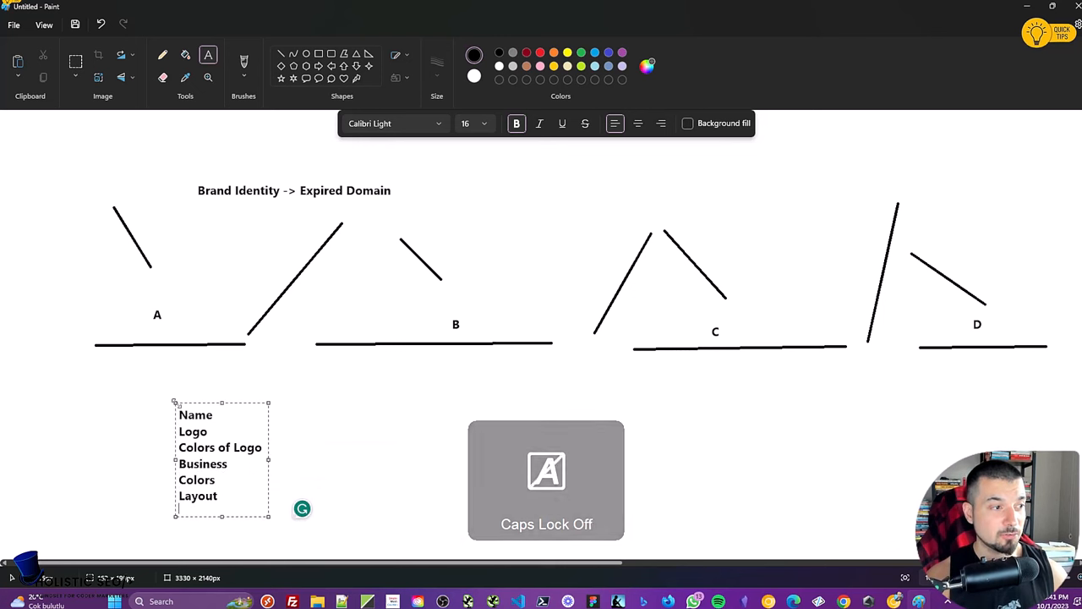
{"action": "type", "text": "E"}
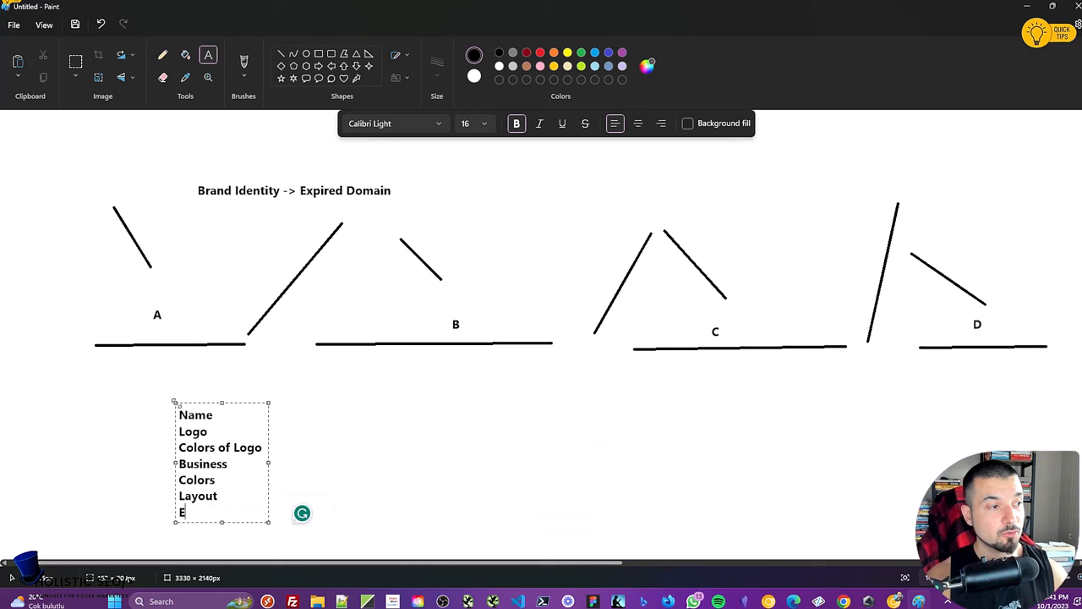
{"action": "type", "text": "Resurrect the Expired URLs..."}
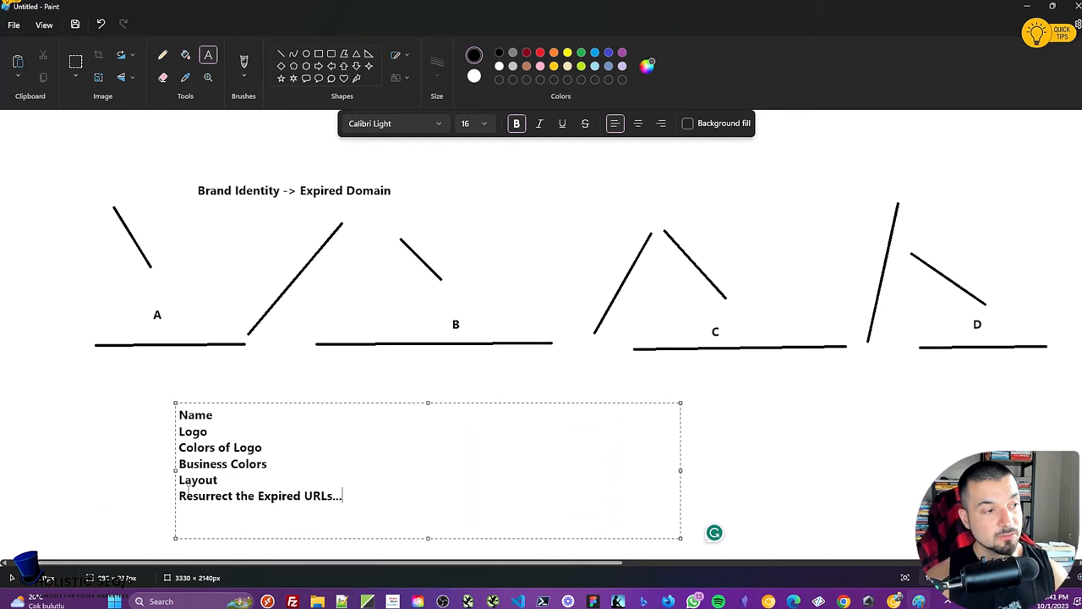
{"action": "triple_click", "coordinate": [261, 495]}
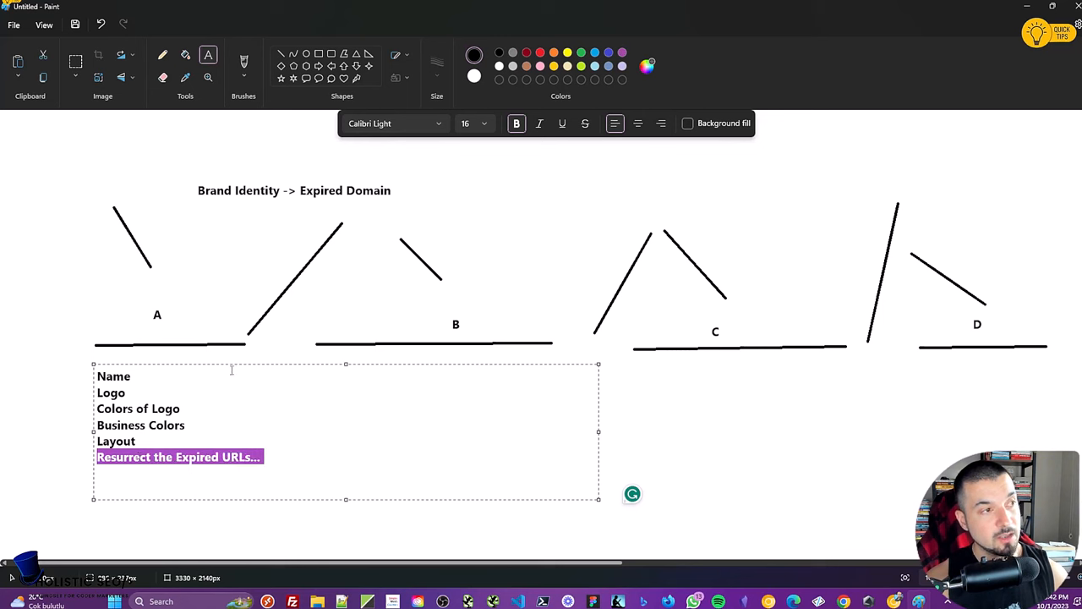
{"action": "left_click", "coordinate": [218, 220]}
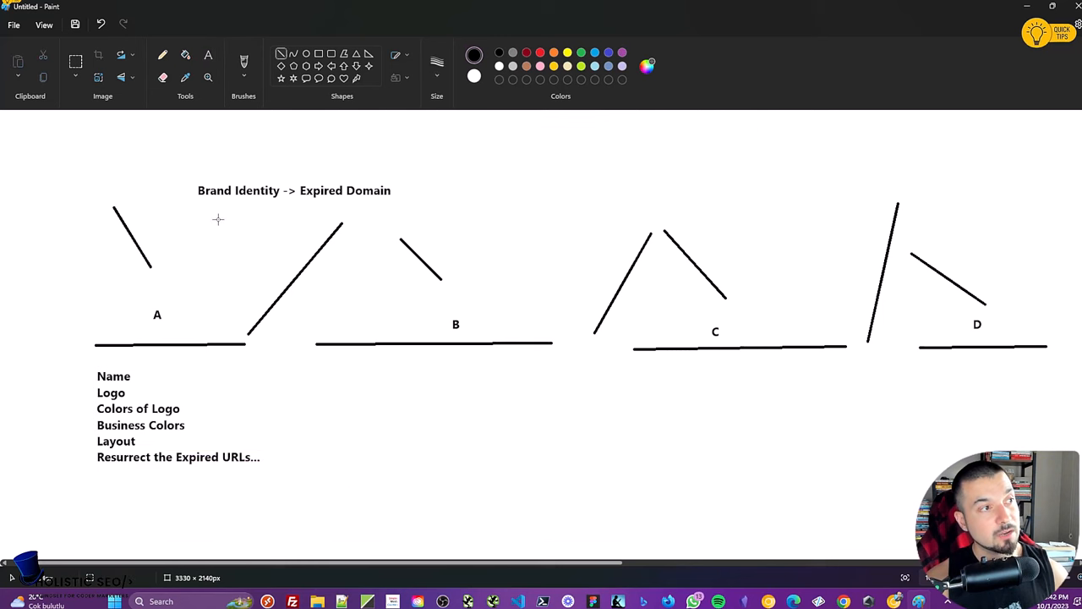
Draw lines through the checklist and place a 'Topical Entities / Terms' list just beneath it
{"action": "left_click_drag", "start_coordinate": [218, 220], "coordinate": [178, 298]}
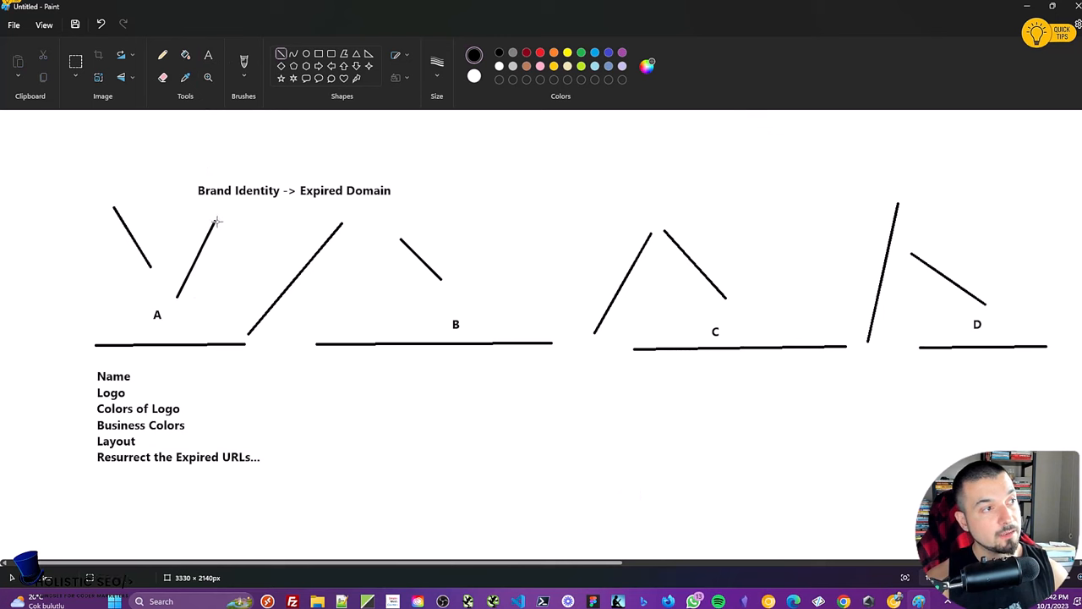
{"action": "left_click_drag", "start_coordinate": [216, 220], "coordinate": [200, 454]}
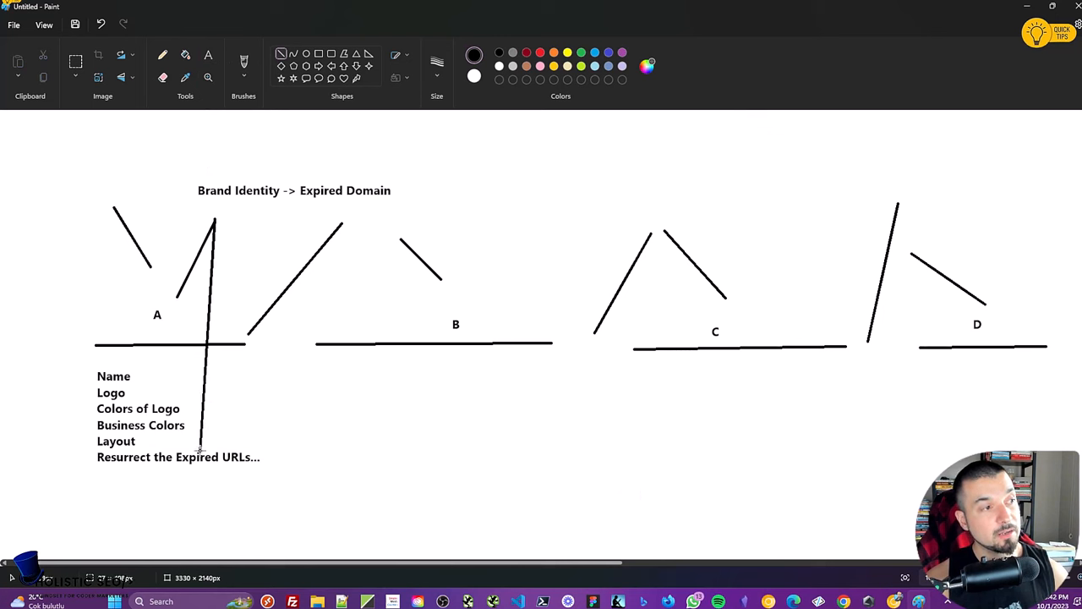
{"action": "left_click", "coordinate": [208, 54]}
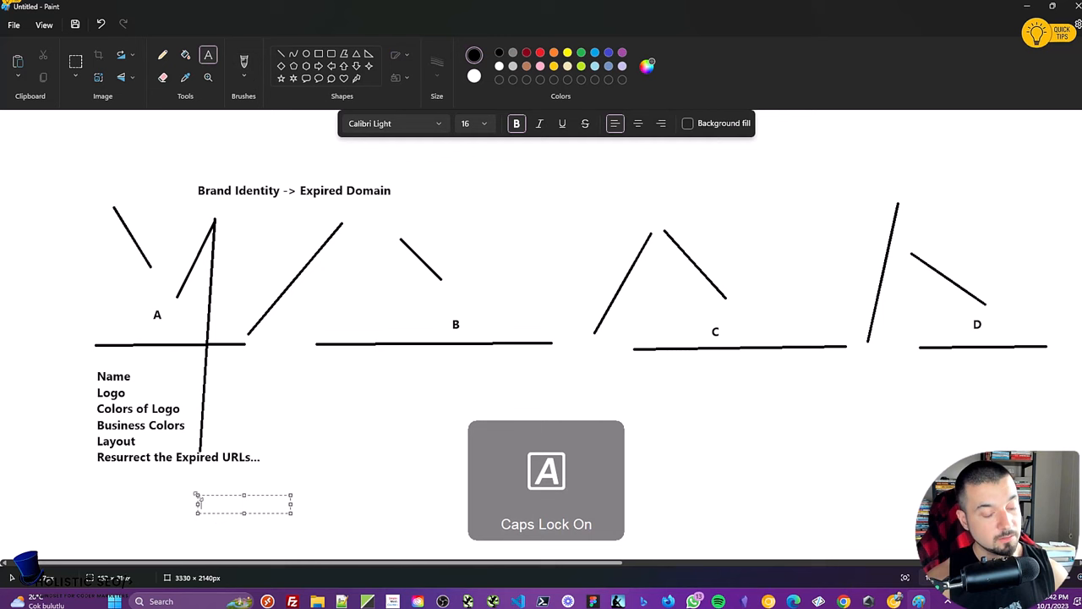
{"action": "type", "text": "Topical Enti"}
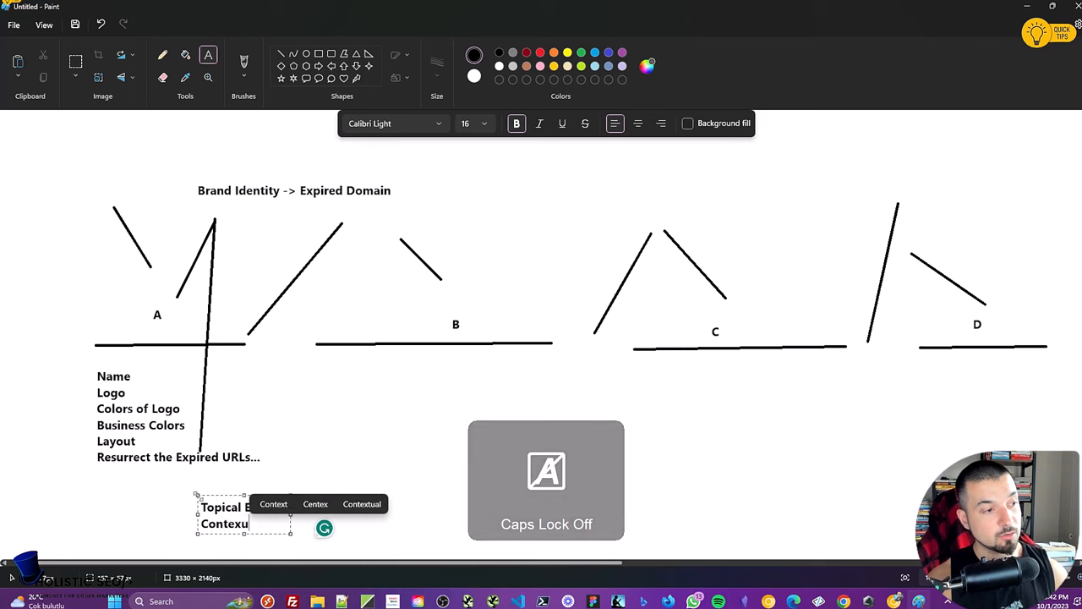
{"action": "type", "text": "Terms"}
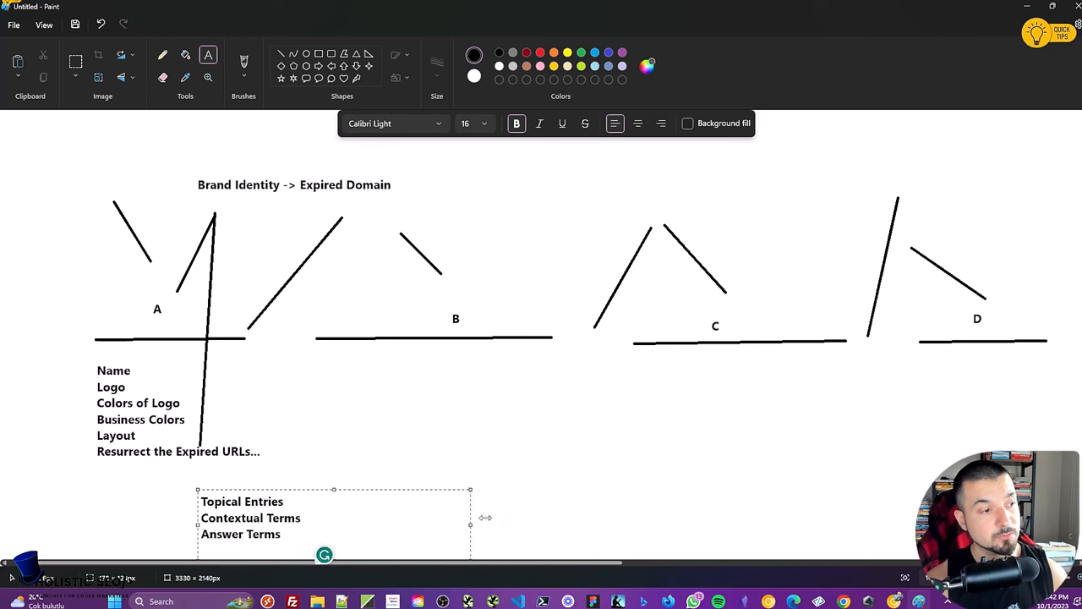
{"action": "left_click_drag", "start_coordinate": [330, 518], "coordinate": [330, 392]}
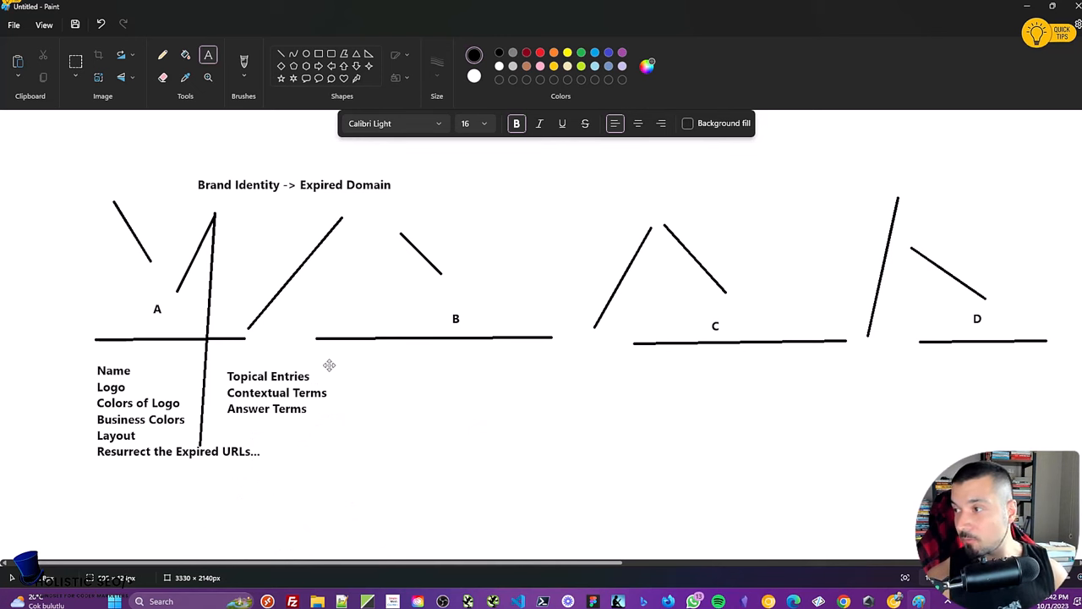
{"action": "left_click_drag", "start_coordinate": [278, 393], "coordinate": [172, 482]}
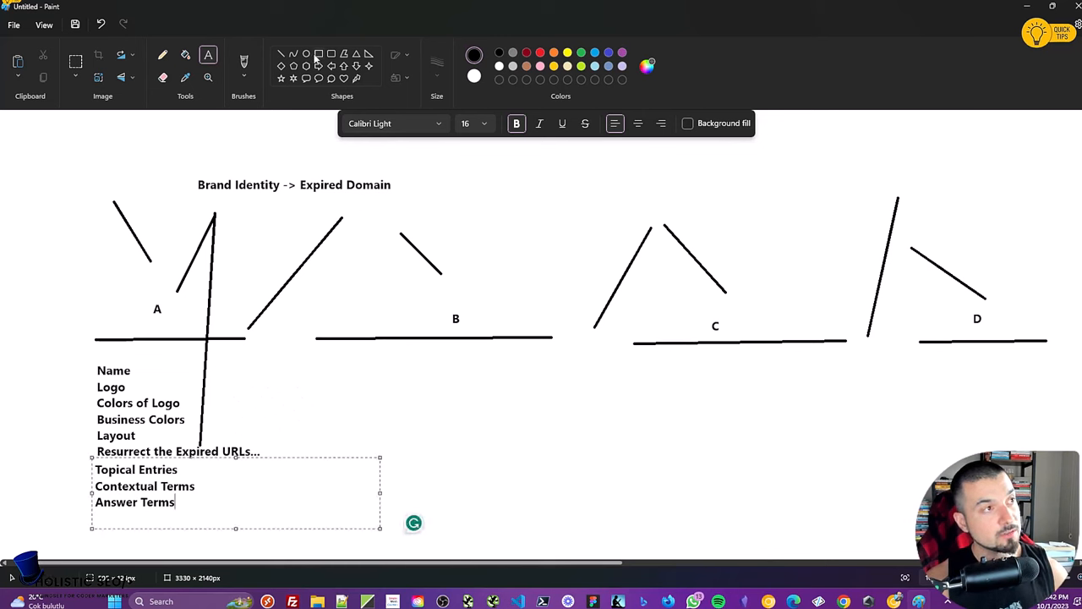
Draw two tall boxes under B and connect them to the lists with angled lines
{"action": "left_click_drag", "start_coordinate": [386, 362], "coordinate": [465, 533]}
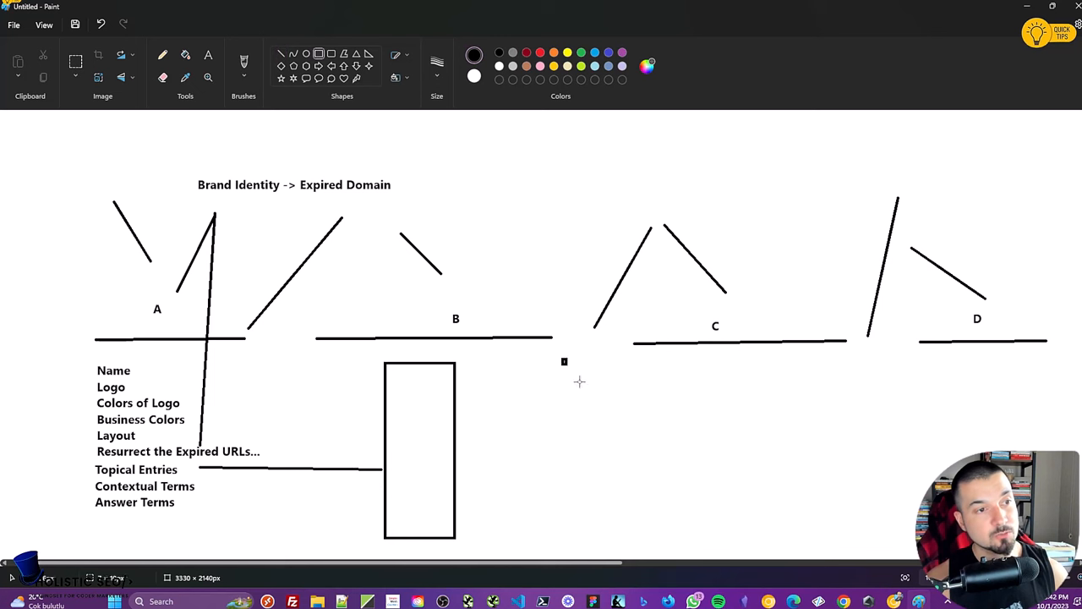
{"action": "left_click_drag", "start_coordinate": [565, 359], "coordinate": [649, 549]}
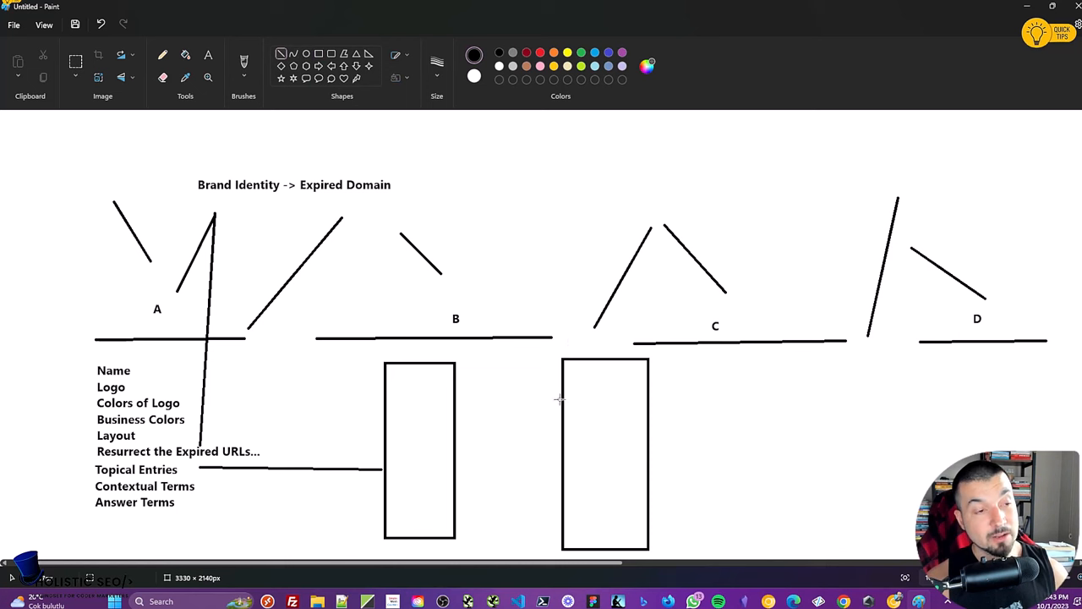
{"action": "mouse_move", "coordinate": [561, 408]}
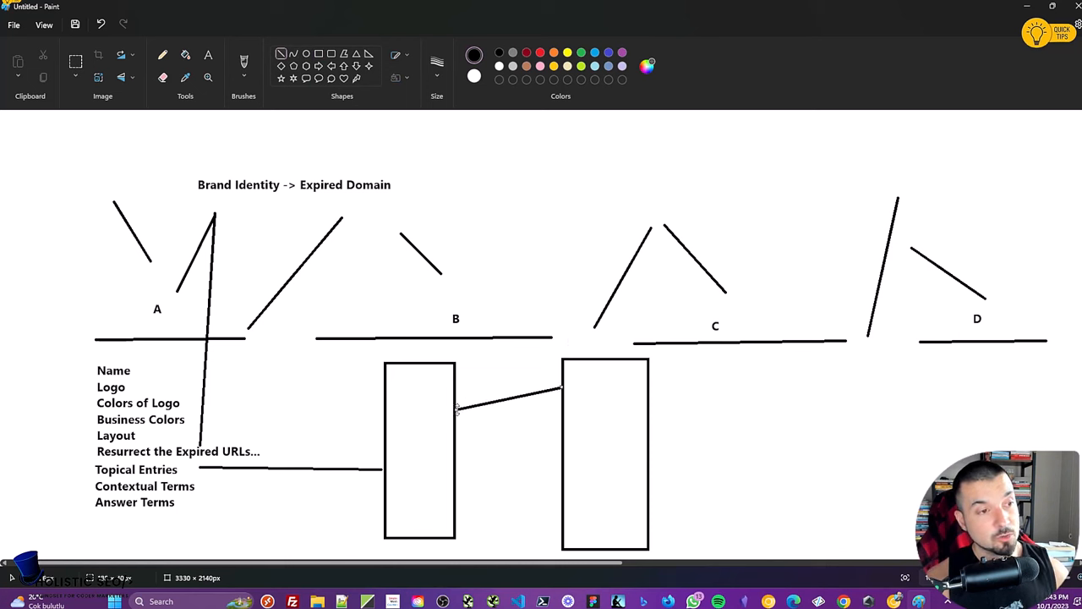
{"action": "left_click_drag", "start_coordinate": [511, 403], "coordinate": [487, 508]}
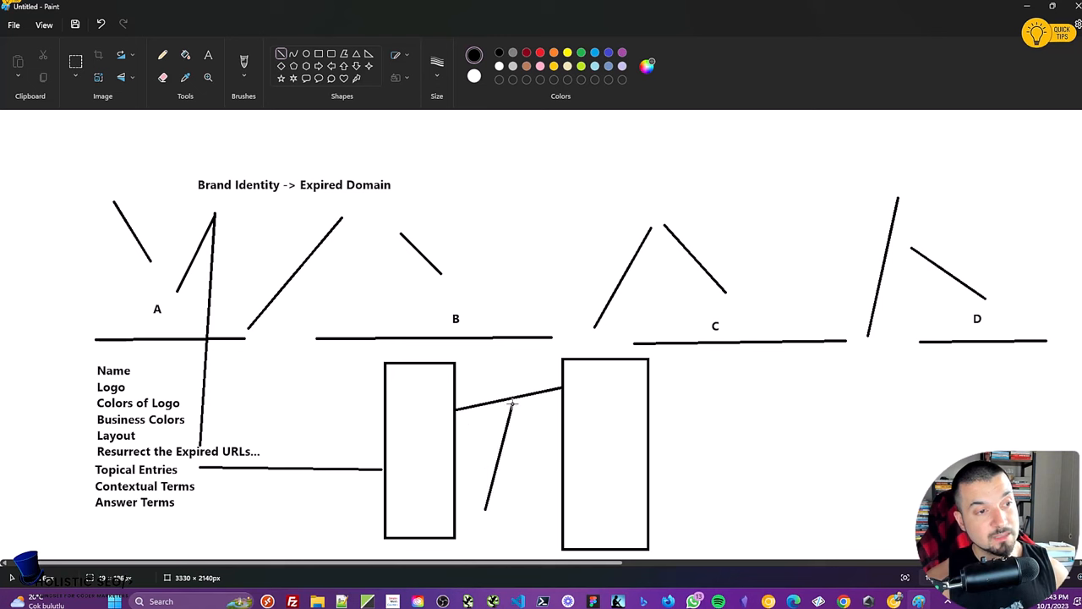
{"action": "mouse_move", "coordinate": [485, 509]}
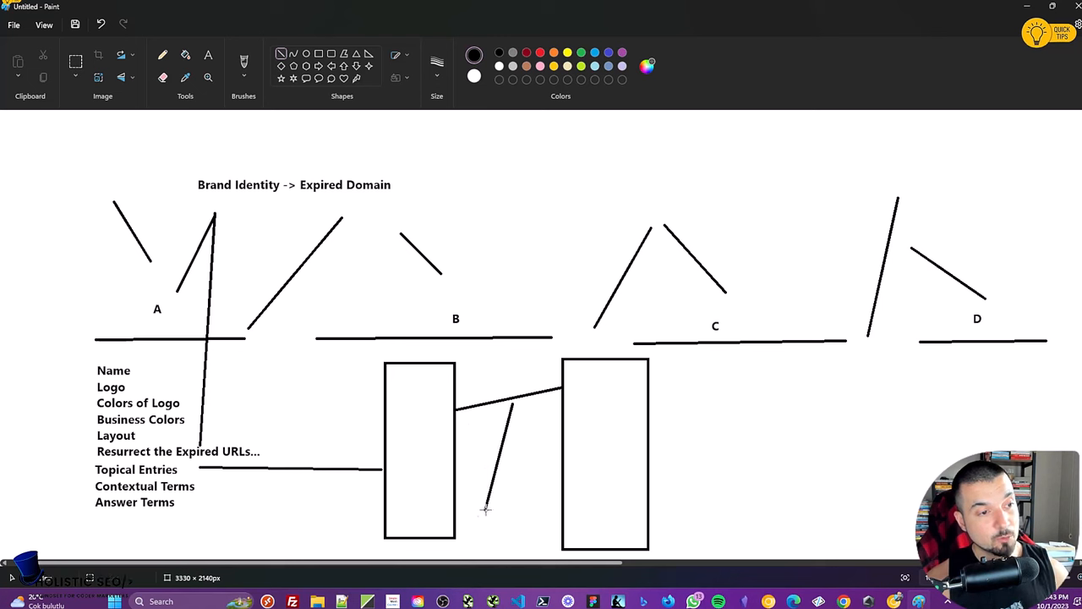
{"action": "left_click_drag", "start_coordinate": [200, 472], "coordinate": [487, 507]}
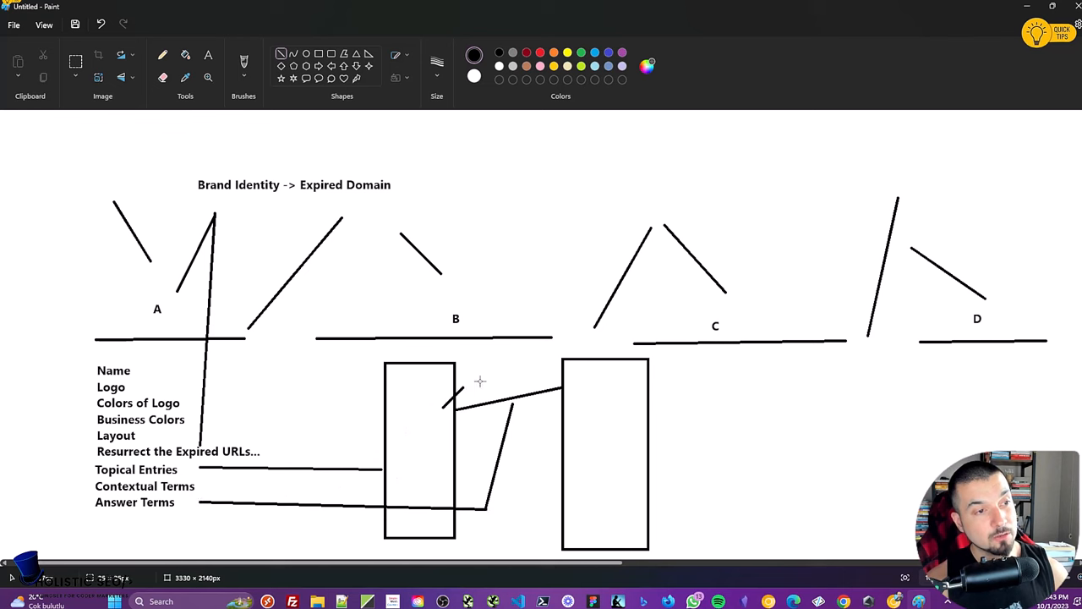
Label the long line's right end 'Empric Zones...'
{"action": "left_click", "coordinate": [208, 54]}
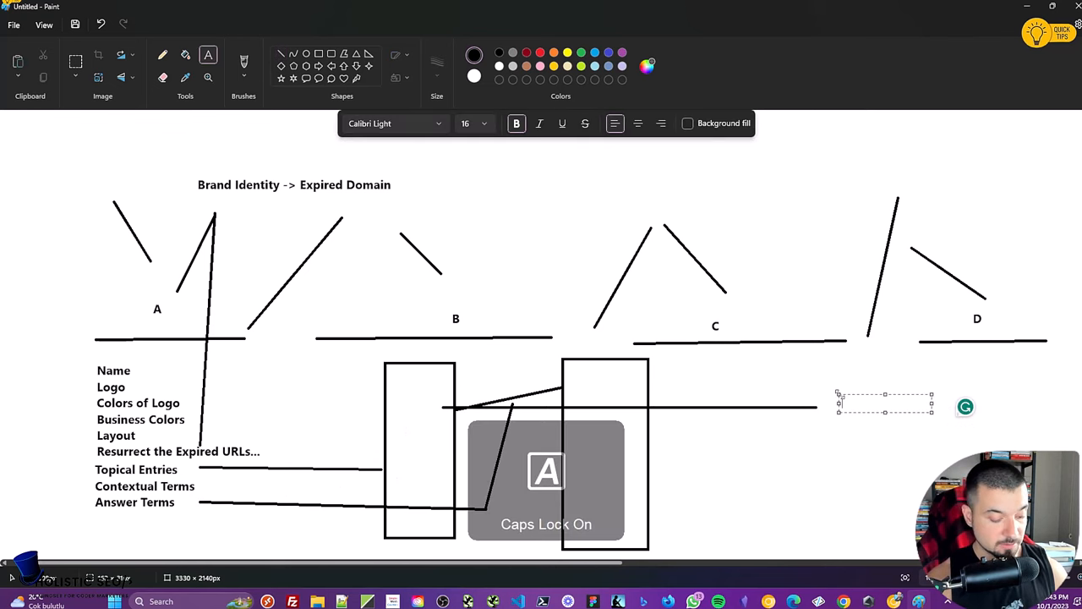
{"action": "type", "text": "Empric Zones..."}
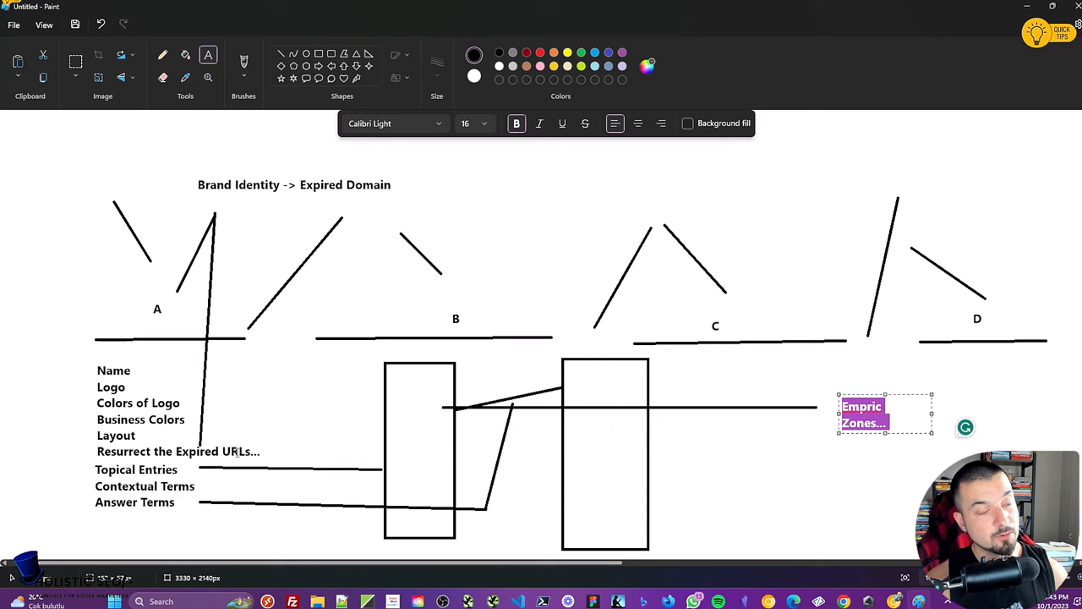
{"action": "mouse_move", "coordinate": [71, 454]}
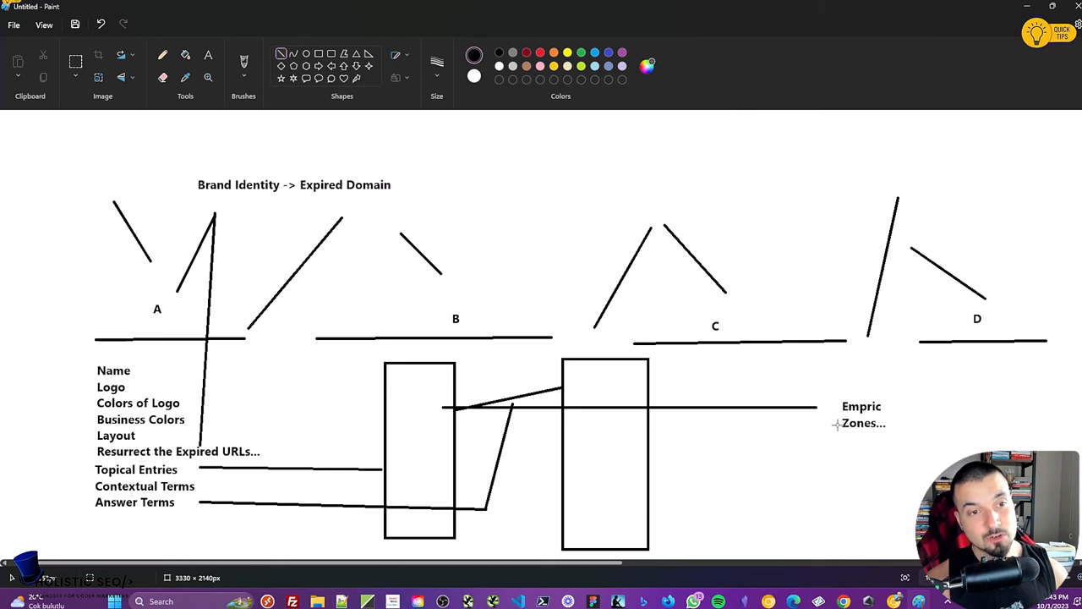
{"action": "mouse_move", "coordinate": [436, 406]}
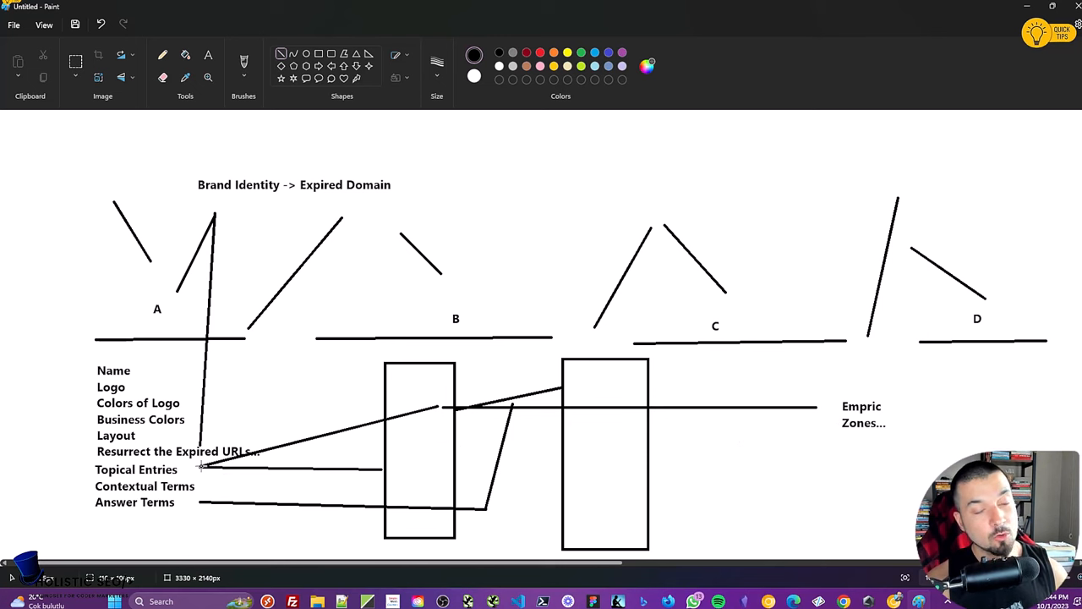
{"action": "mouse_move", "coordinate": [537, 421]}
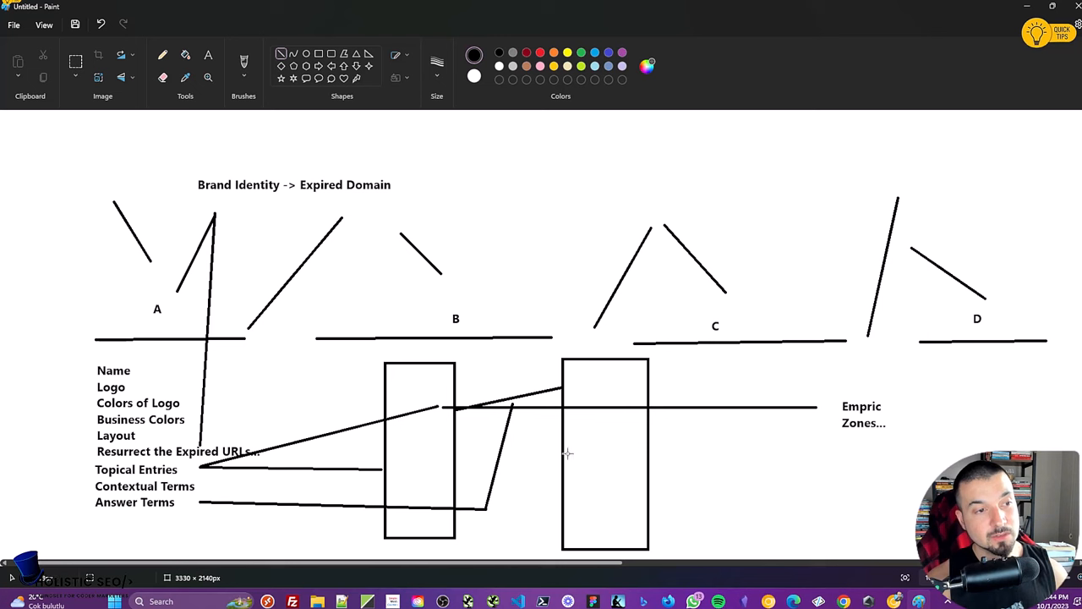
{"action": "mouse_move", "coordinate": [563, 453]}
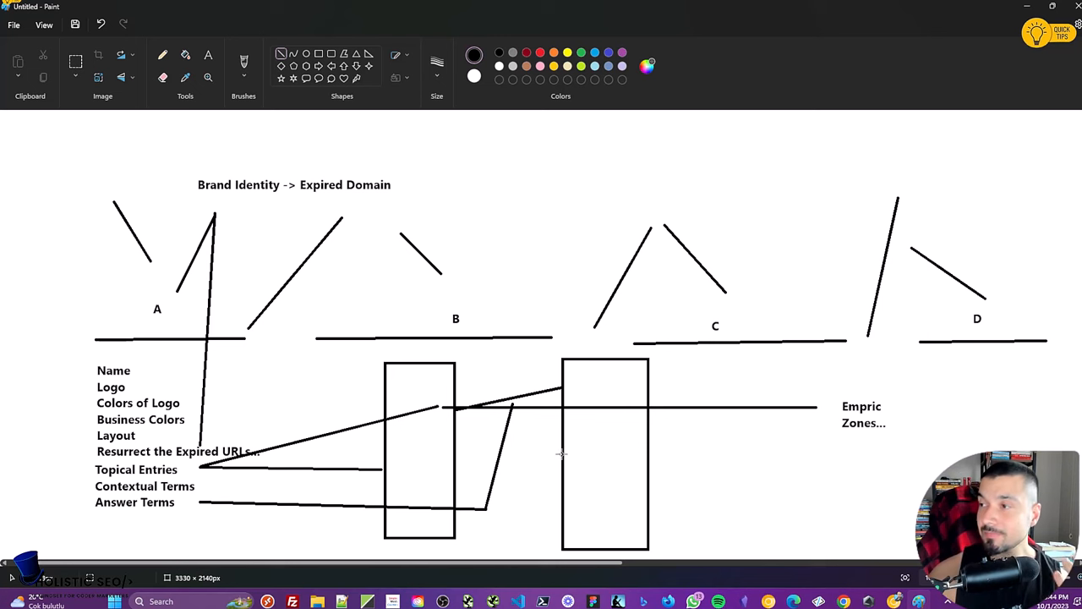
{"action": "mouse_move", "coordinate": [580, 413]}
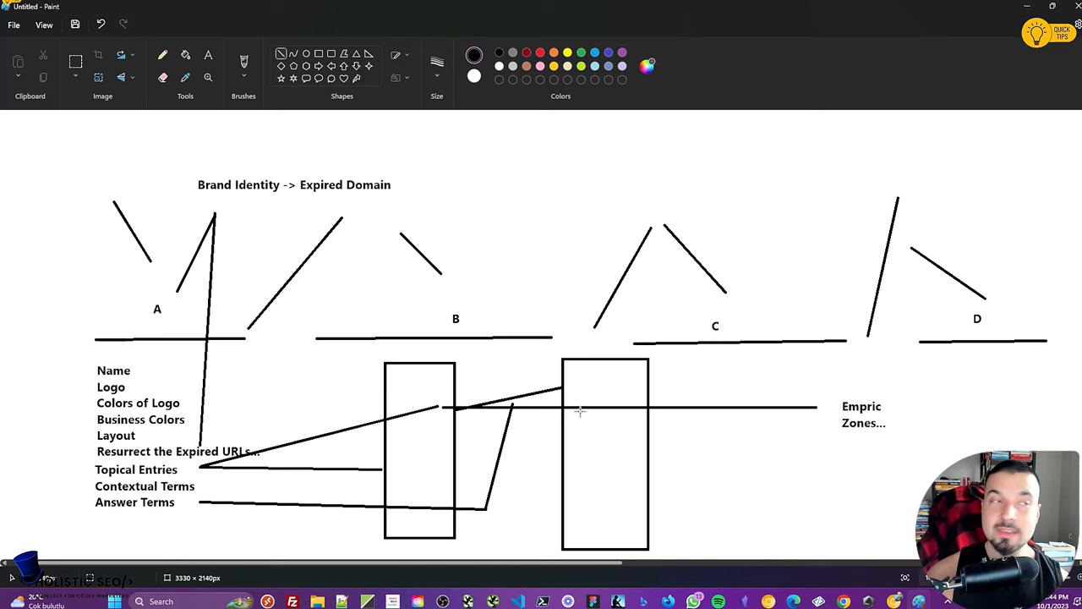
{"action": "mouse_move", "coordinate": [267, 193]}
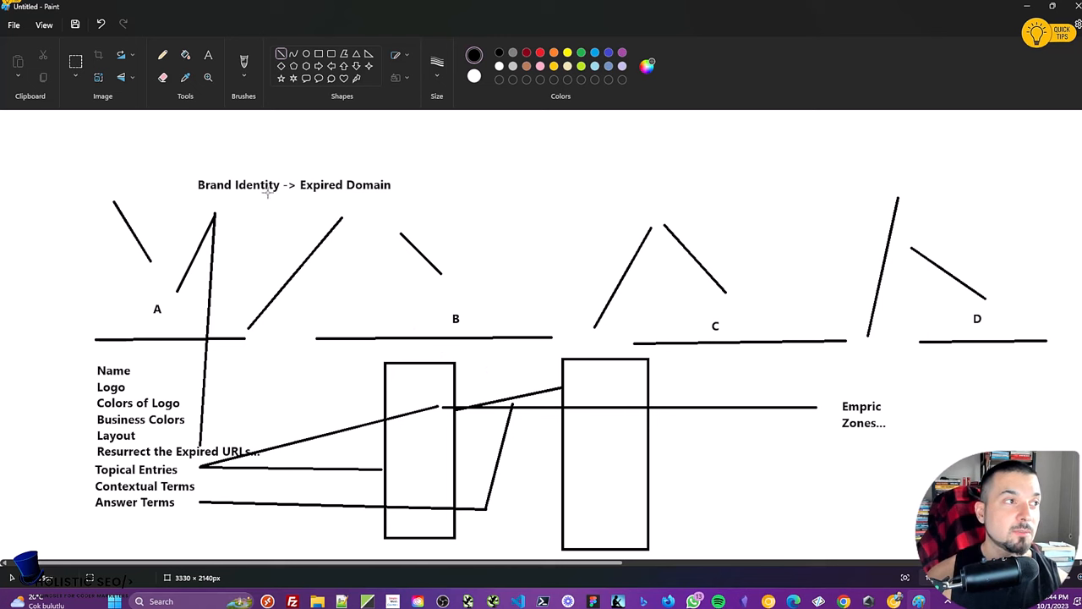
{"action": "mouse_move", "coordinate": [224, 266]}
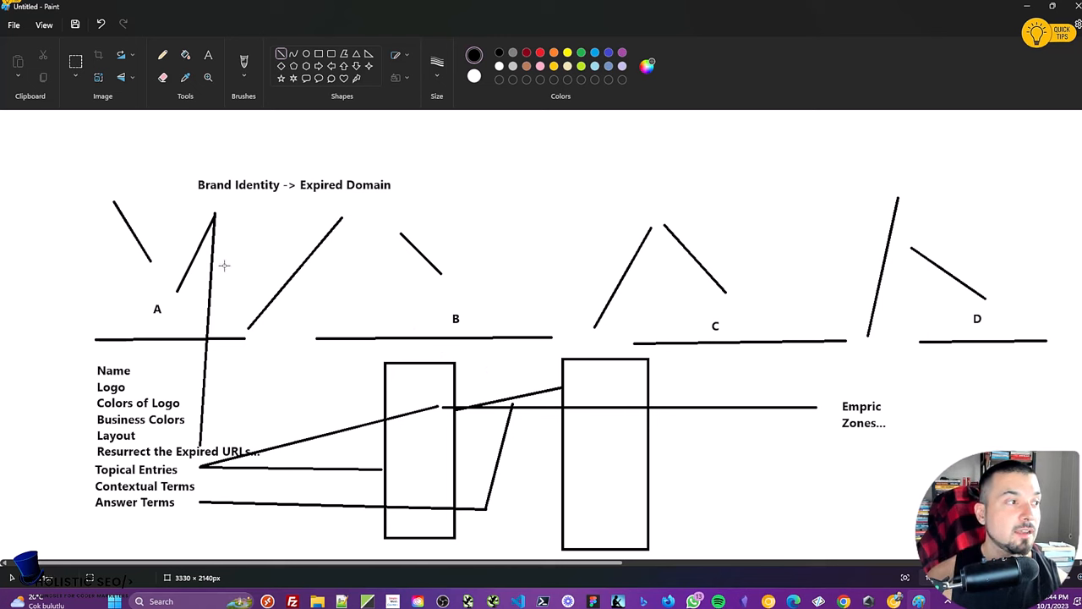
{"action": "mouse_move", "coordinate": [211, 328]}
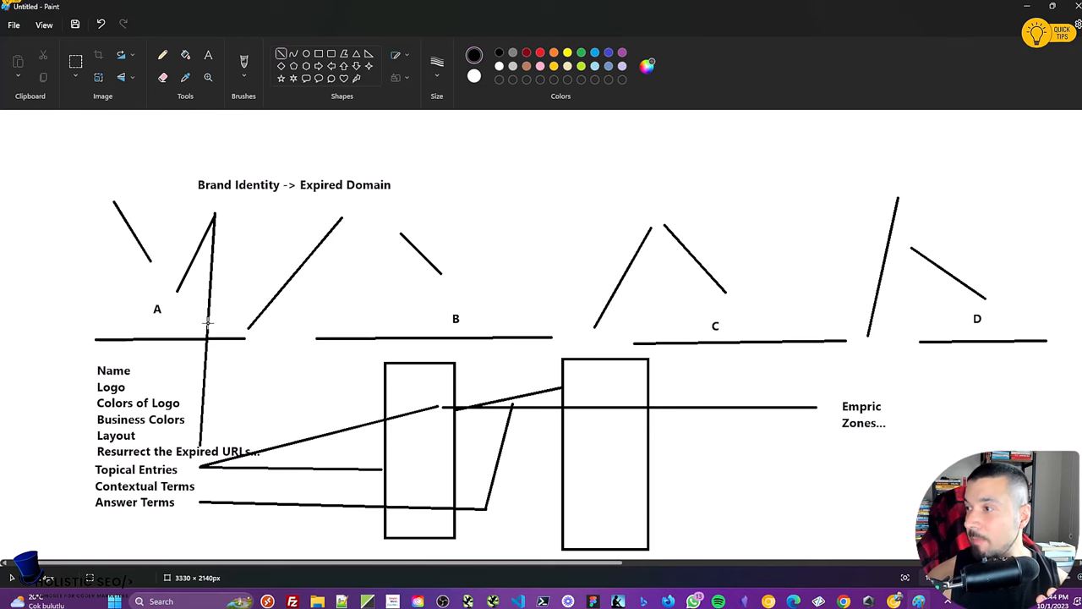
Add a text box below the terms list reading Quality Node, Trending Node, Historical Node
{"action": "scroll", "scroll_direction": "up", "scroll_amount": 3}
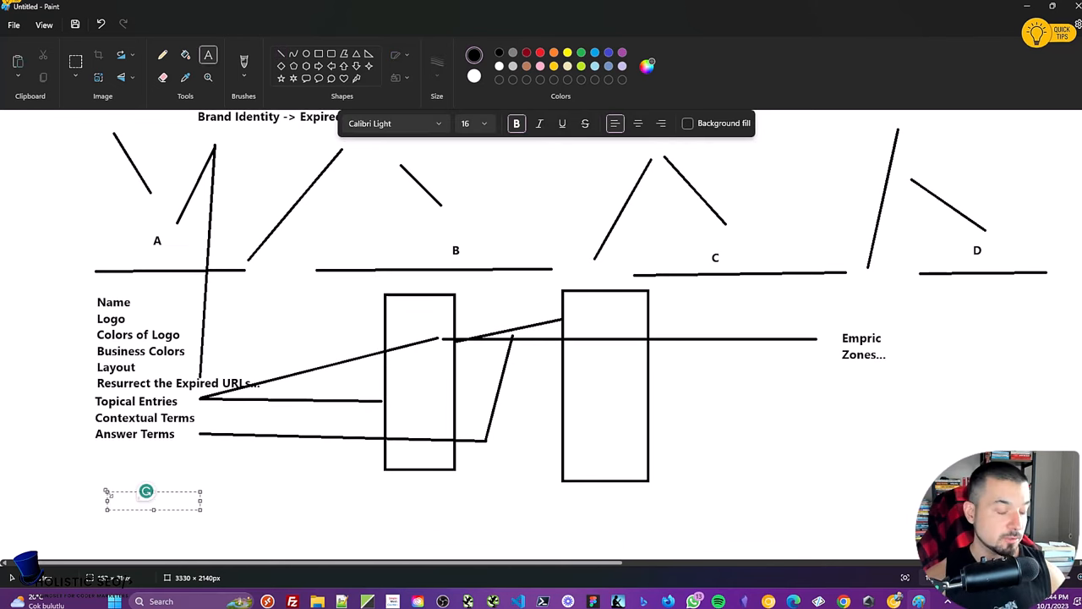
{"action": "type", "text": "Quality"}
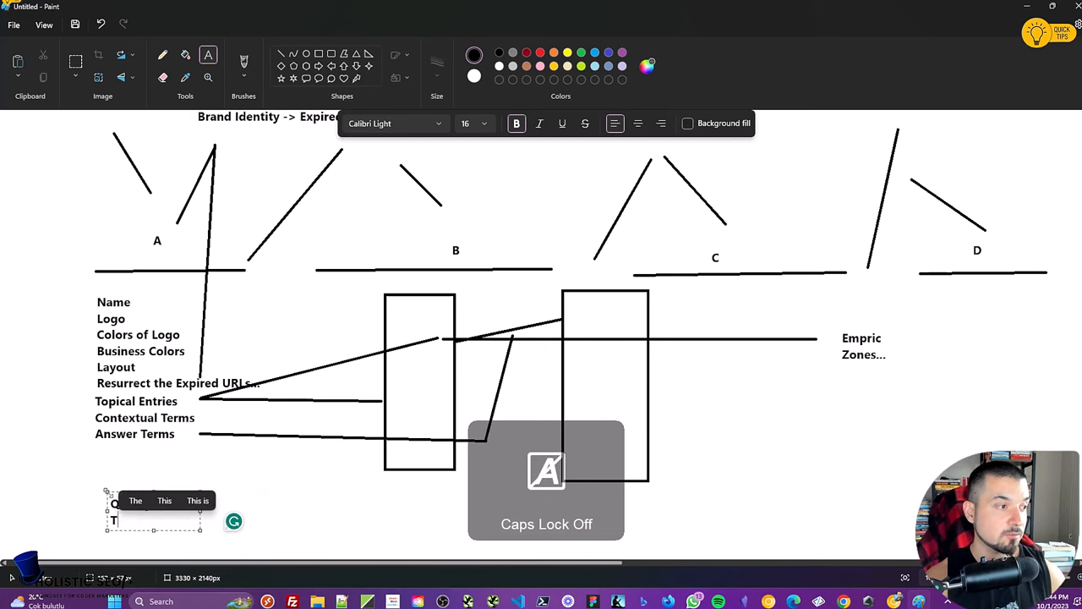
{"action": "type", "text": "Quality Node"}
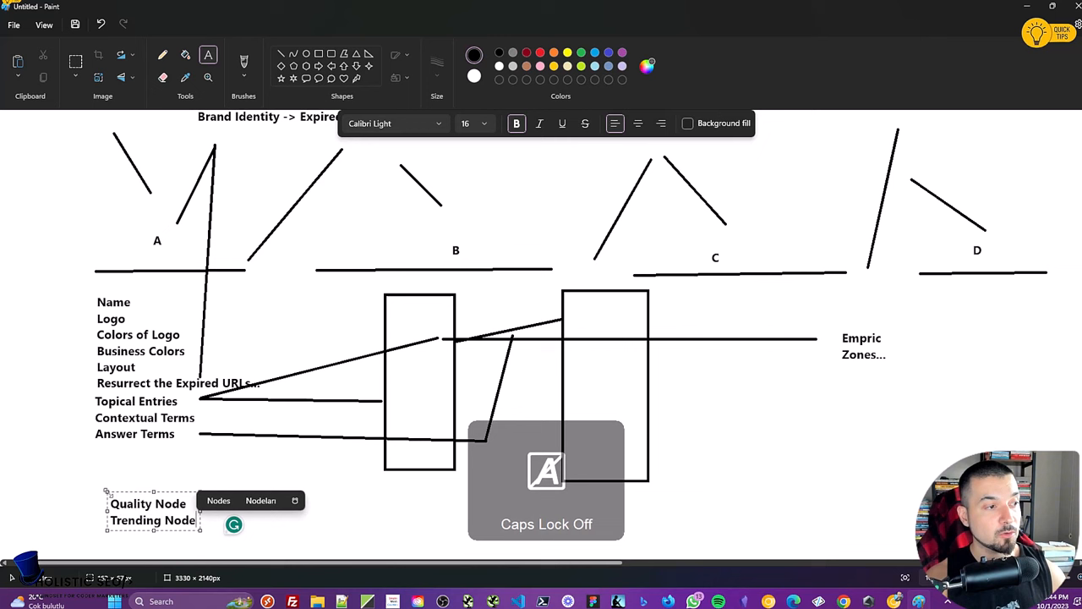
{"action": "type", "text": "Historical Node"}
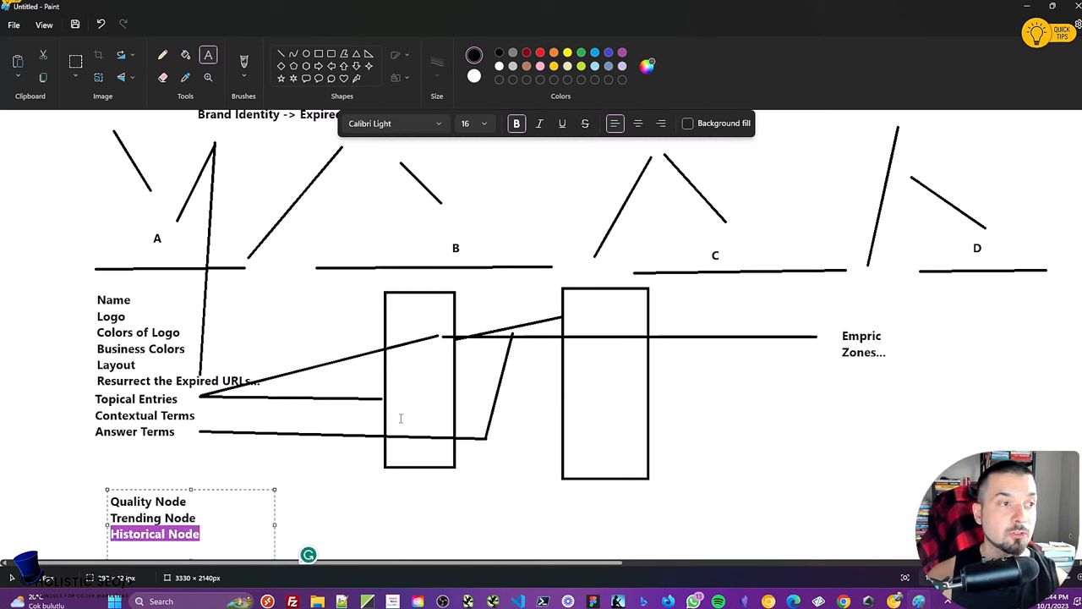
{"action": "mouse_move", "coordinate": [660, 386]}
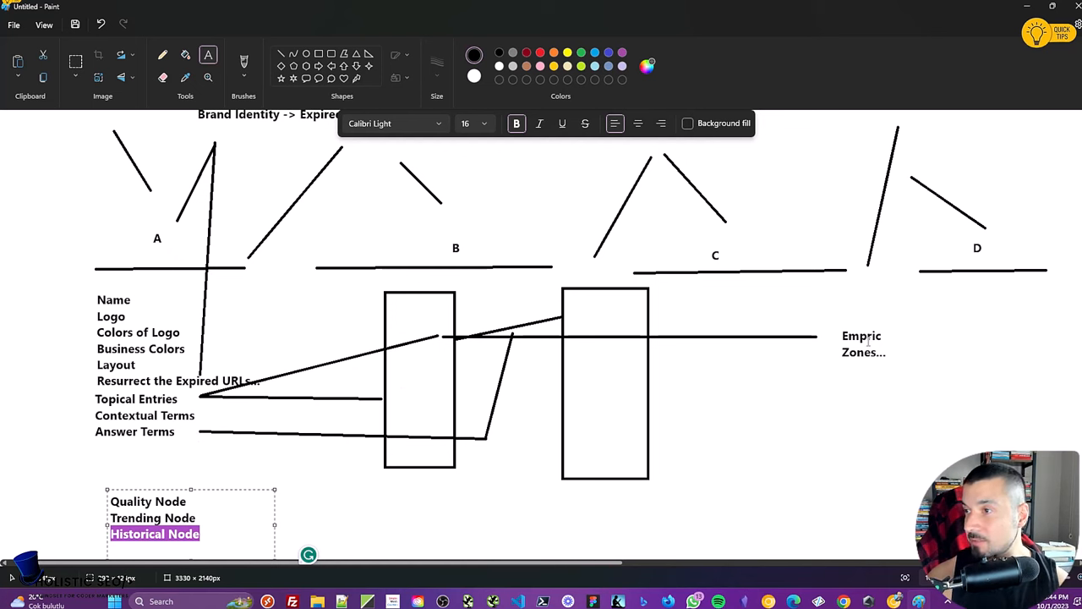
{"action": "mouse_move", "coordinate": [659, 355]}
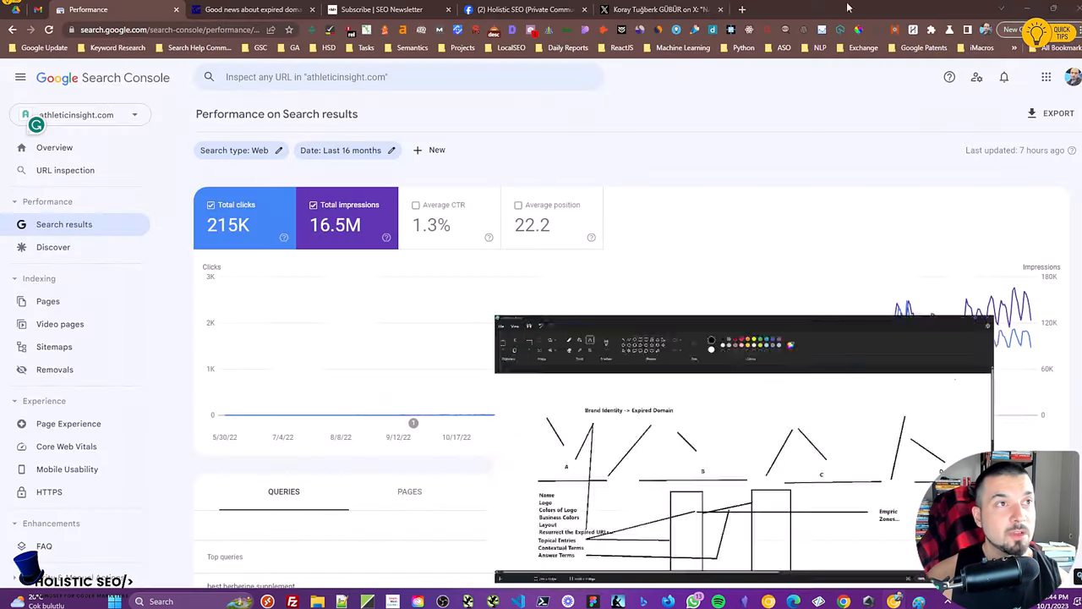
Browse the athleticinsight.com homepage, highlighting its exercise and topic headings, then return to Search Console
{"action": "type", "text": "athleticinsight.com"}
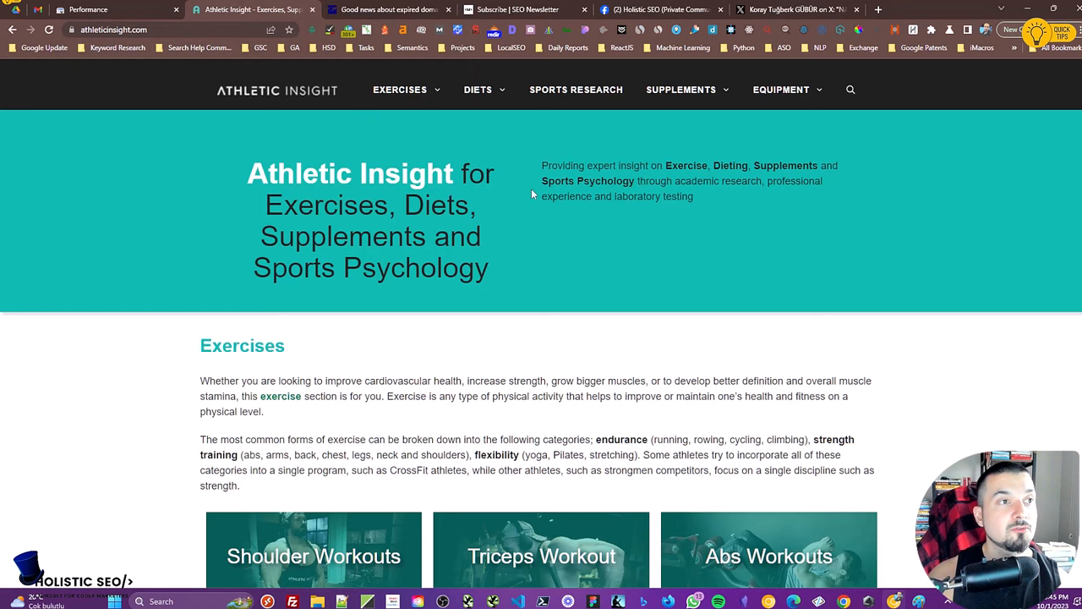
{"action": "double_click", "coordinate": [687, 166]}
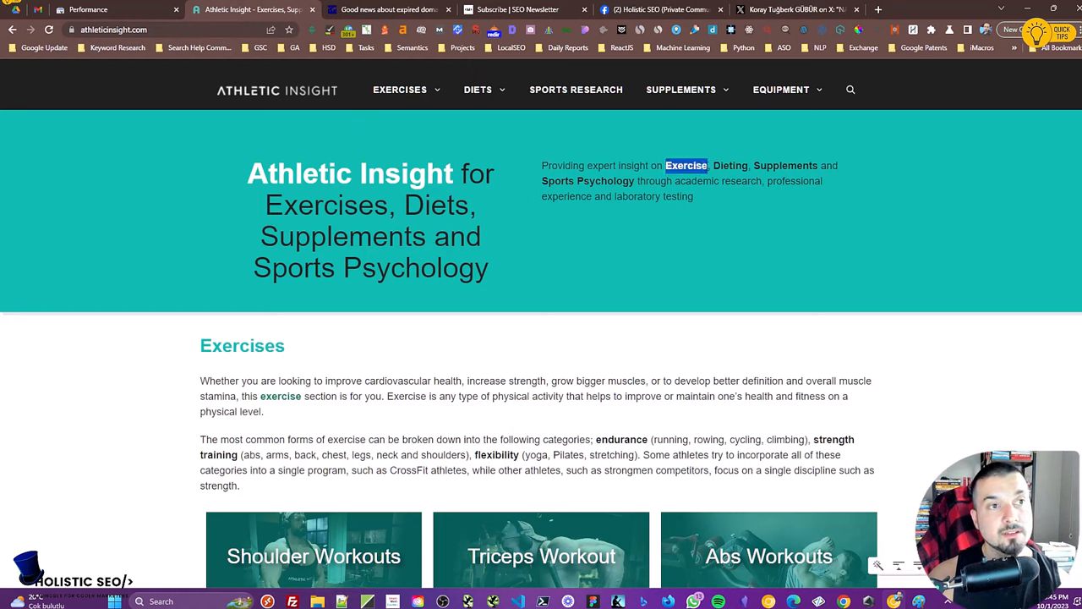
{"action": "left_click_drag", "start_coordinate": [666, 166], "coordinate": [636, 181]}
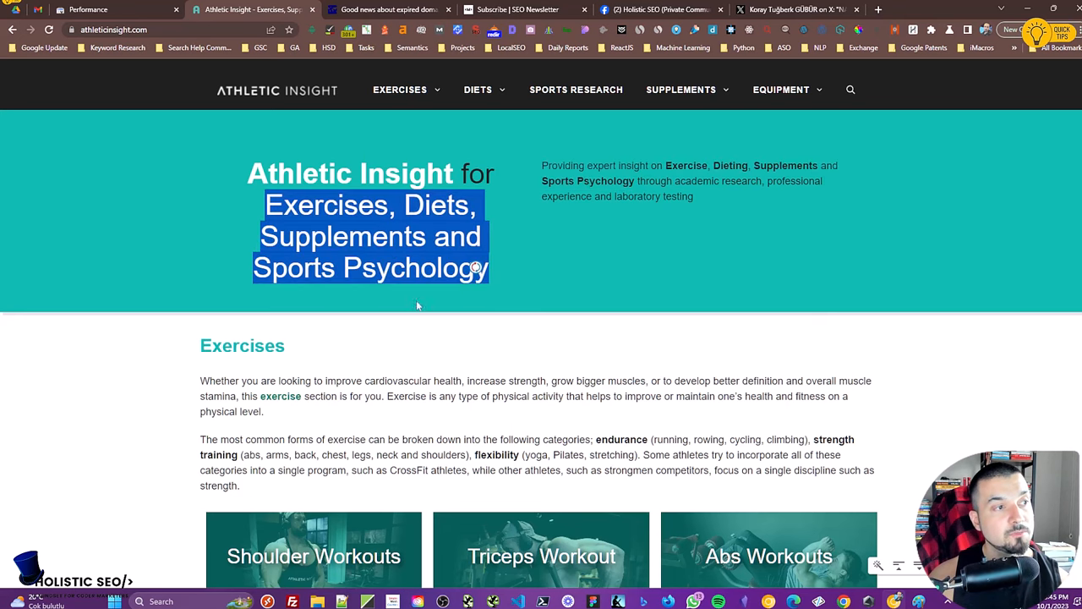
{"action": "scroll", "scroll_direction": "down", "scroll_amount": 3}
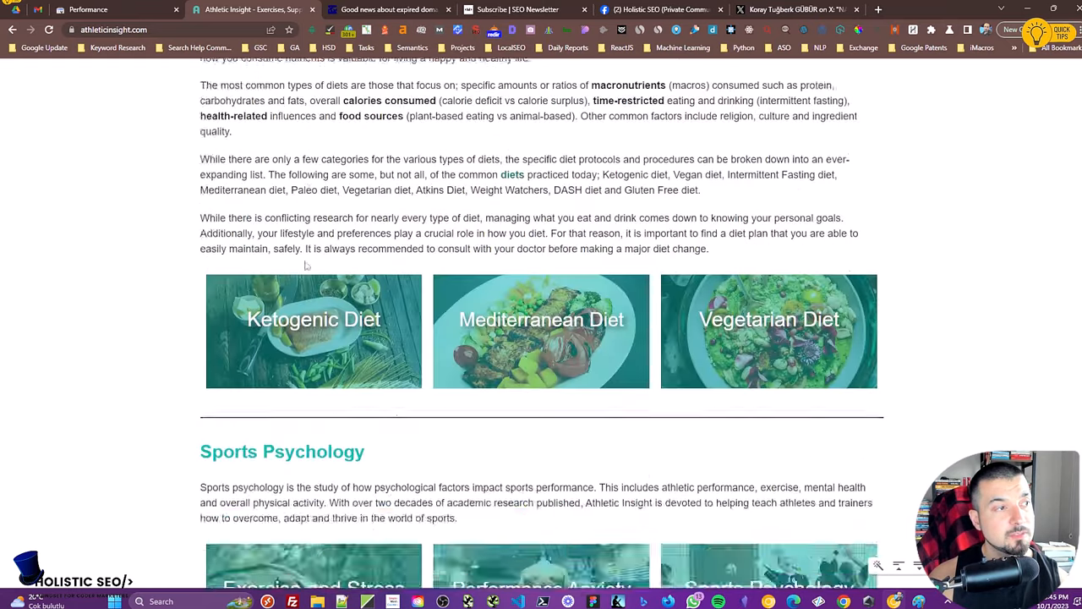
{"action": "scroll", "scroll_direction": "down", "scroll_amount": 3}
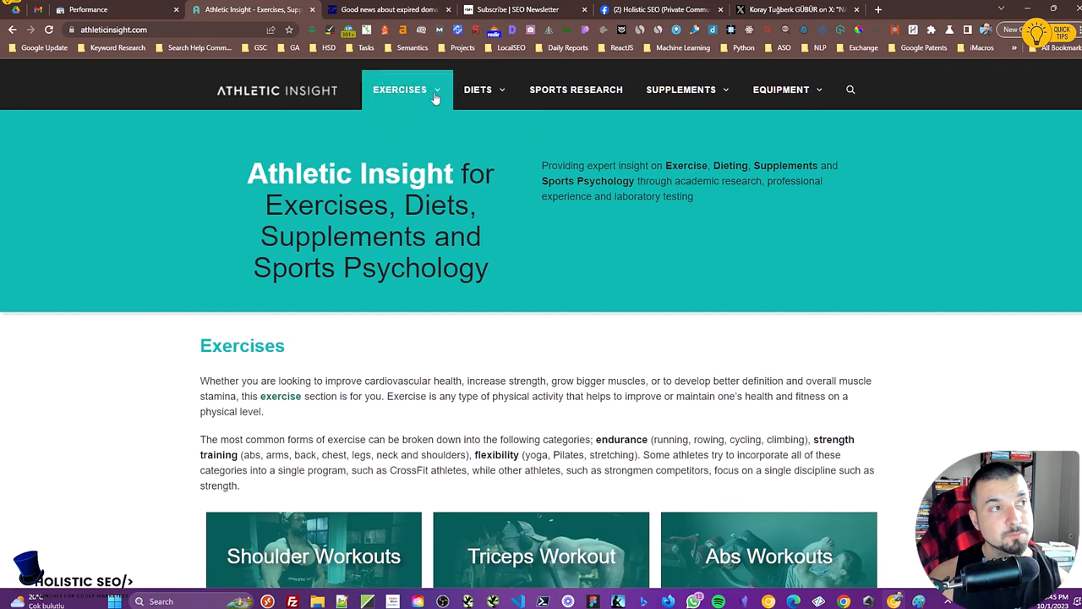
{"action": "mouse_move", "coordinate": [484, 90]}
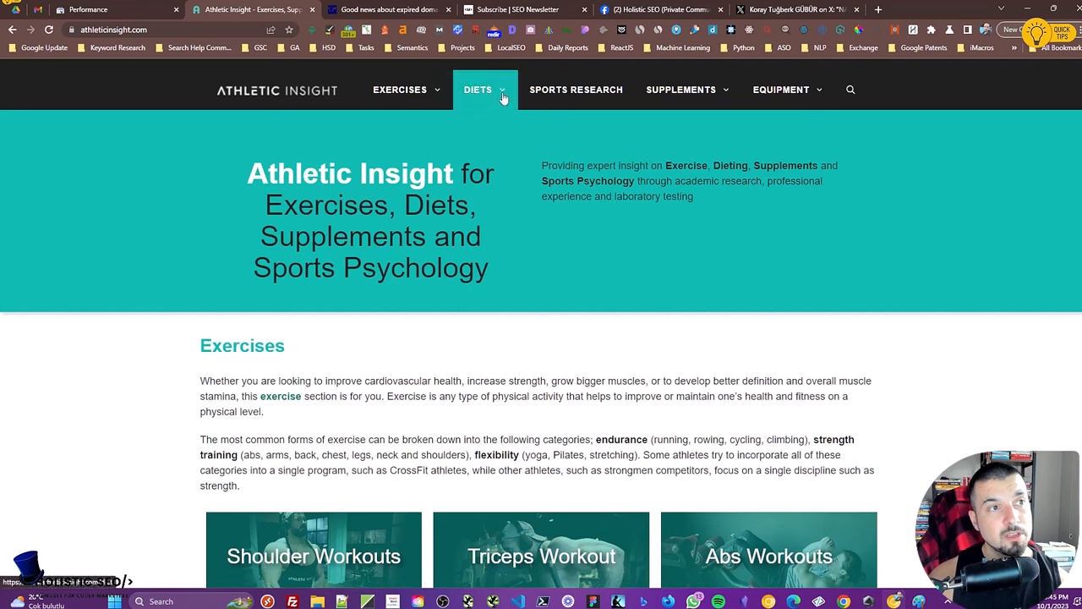
{"action": "mouse_move", "coordinate": [575, 90]}
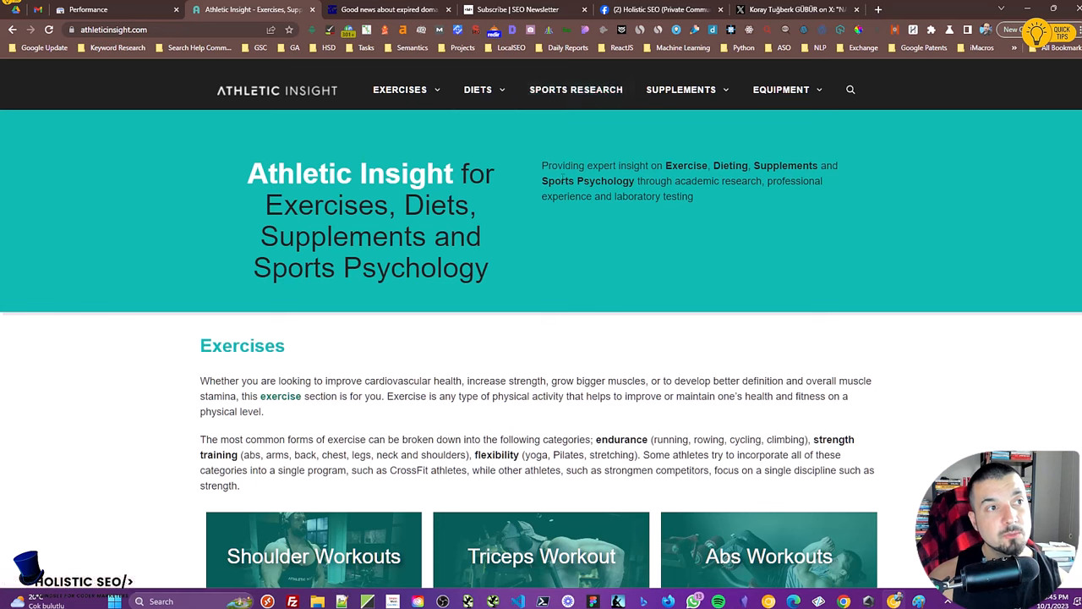
{"action": "double_click", "coordinate": [587, 181]}
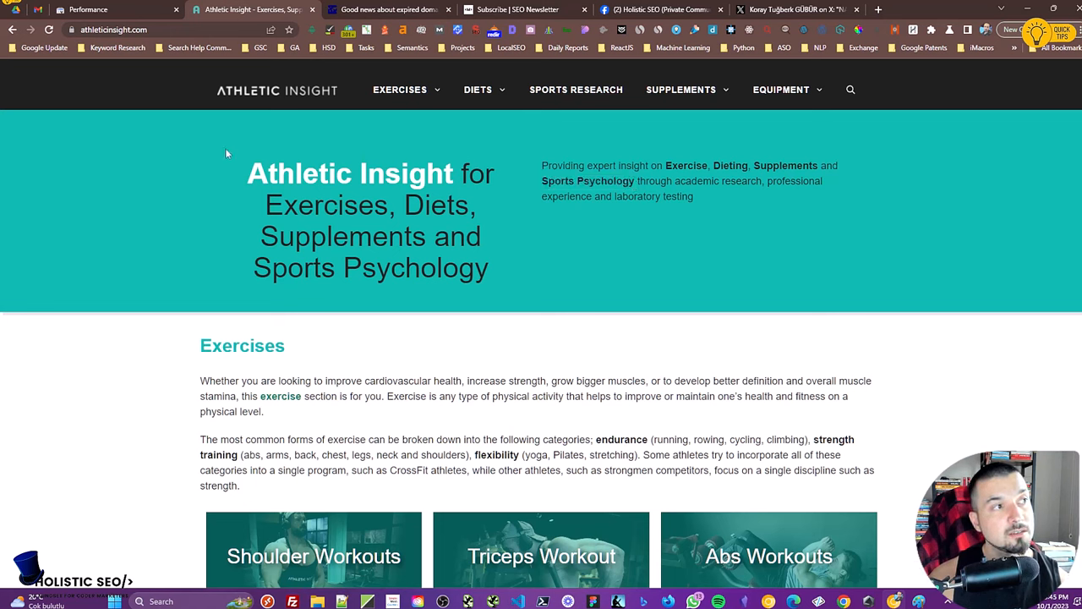
{"action": "mouse_move", "coordinate": [268, 116]}
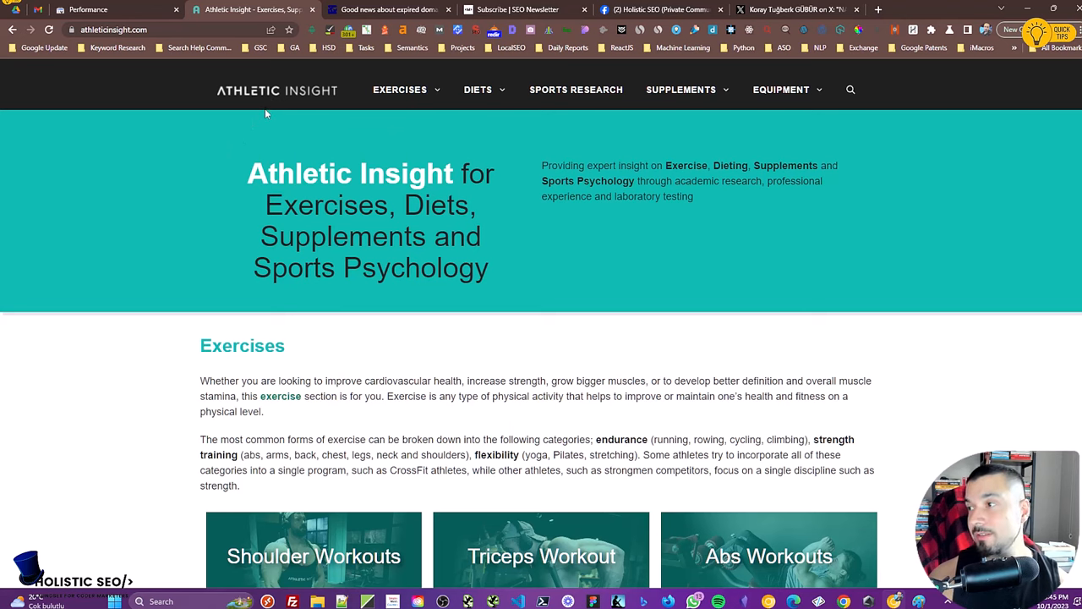
{"action": "left_click", "coordinate": [85, 11]}
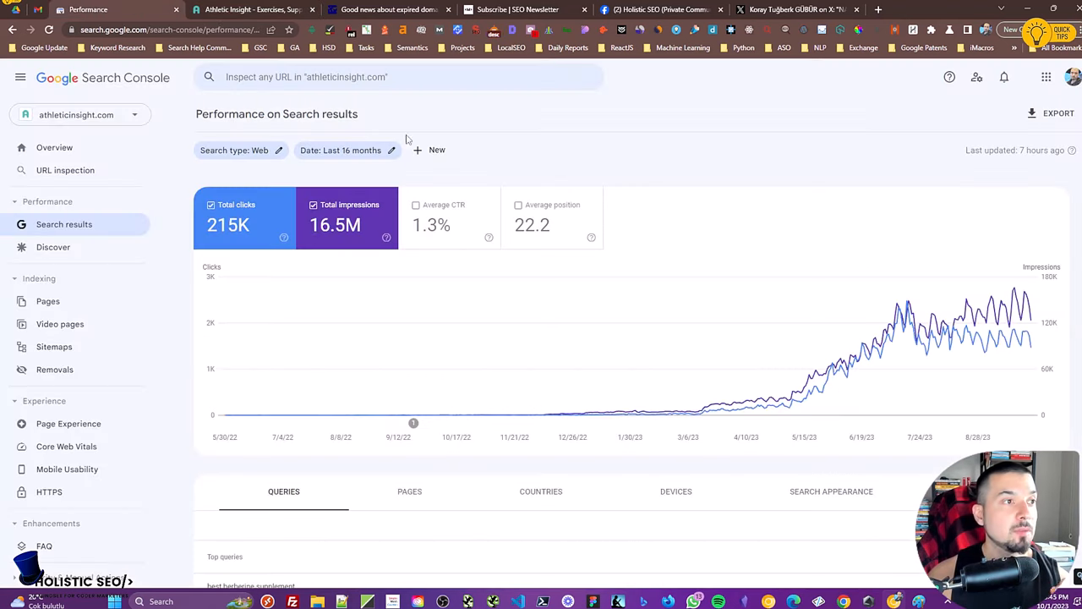
{"action": "mouse_move", "coordinate": [592, 162]}
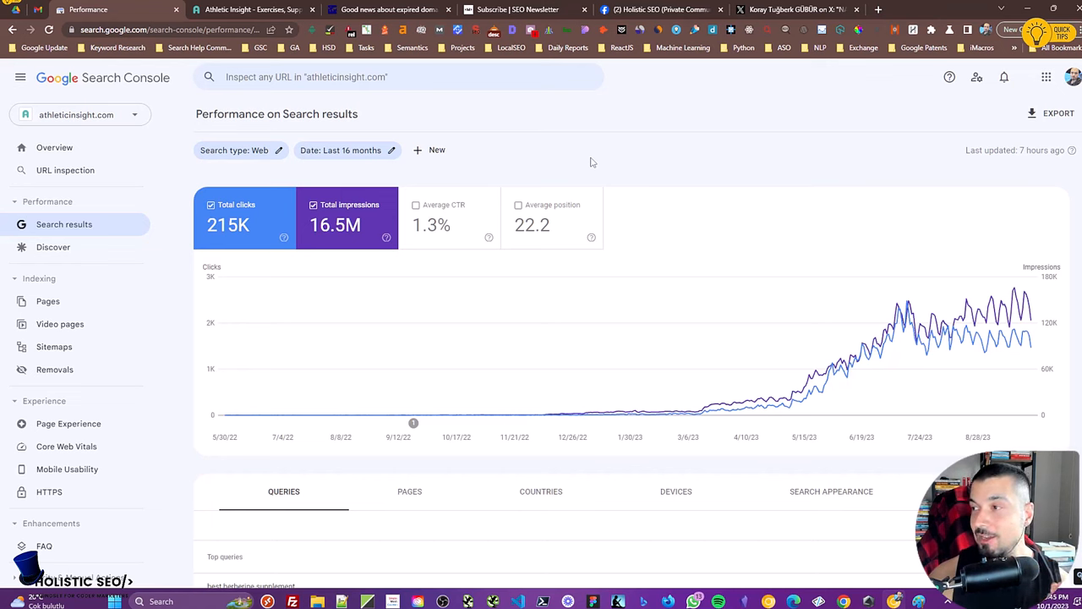
{"action": "mouse_move", "coordinate": [620, 155]}
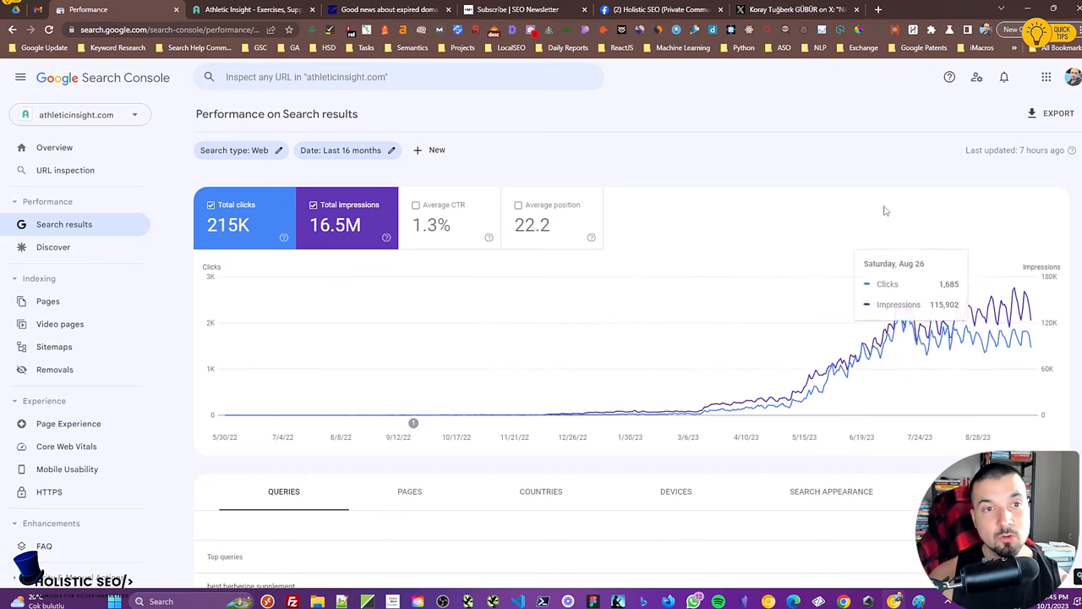
{"action": "mouse_move", "coordinate": [832, 159]}
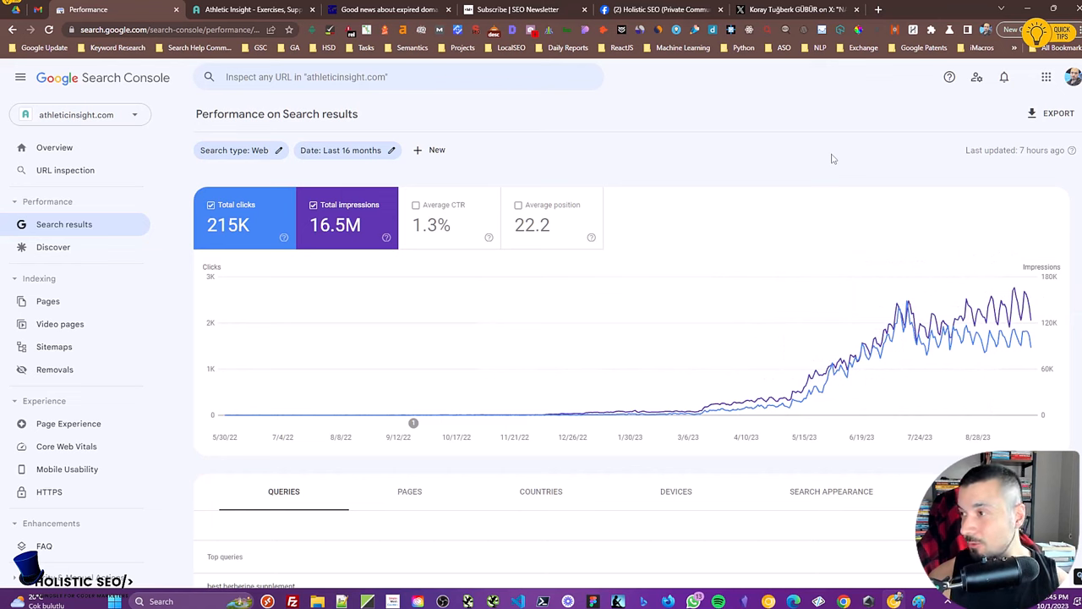
{"action": "mouse_move", "coordinate": [819, 163]}
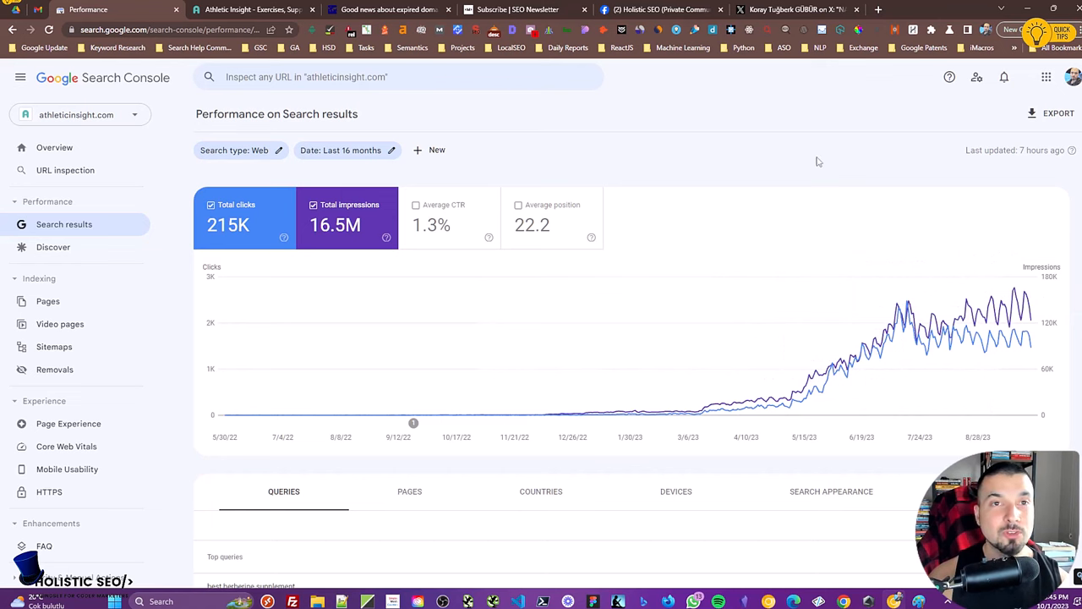
{"action": "mouse_move", "coordinate": [814, 192]}
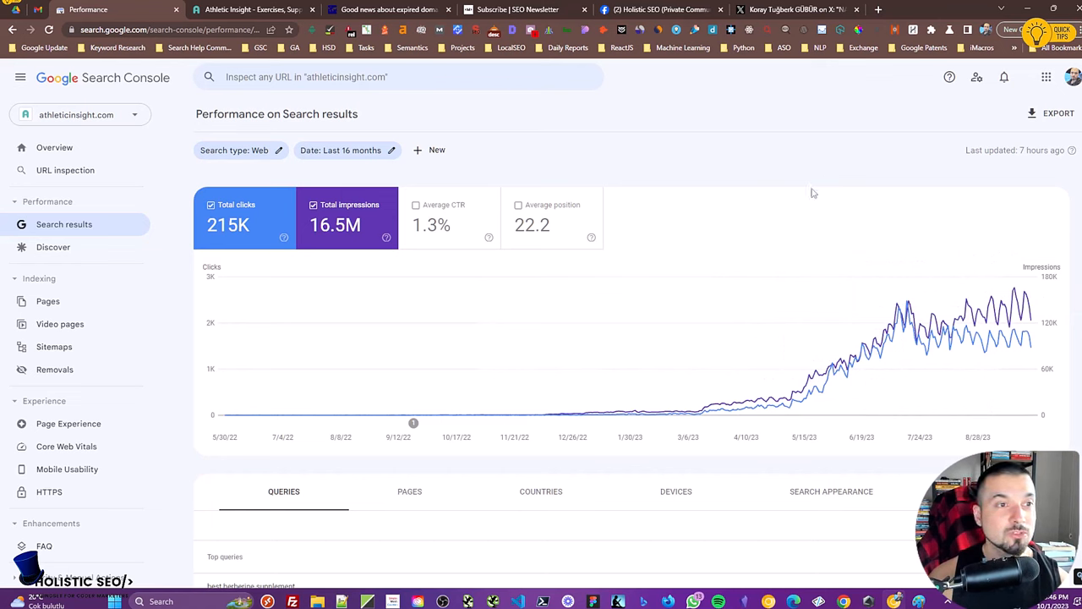
{"action": "mouse_move", "coordinate": [798, 182]}
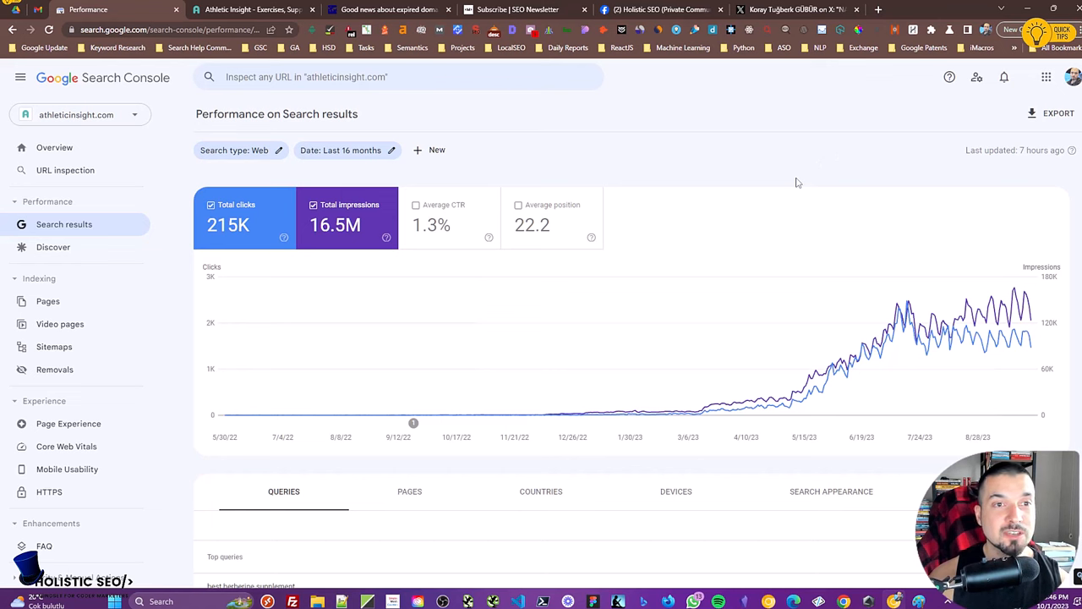
{"action": "mouse_move", "coordinate": [778, 178]}
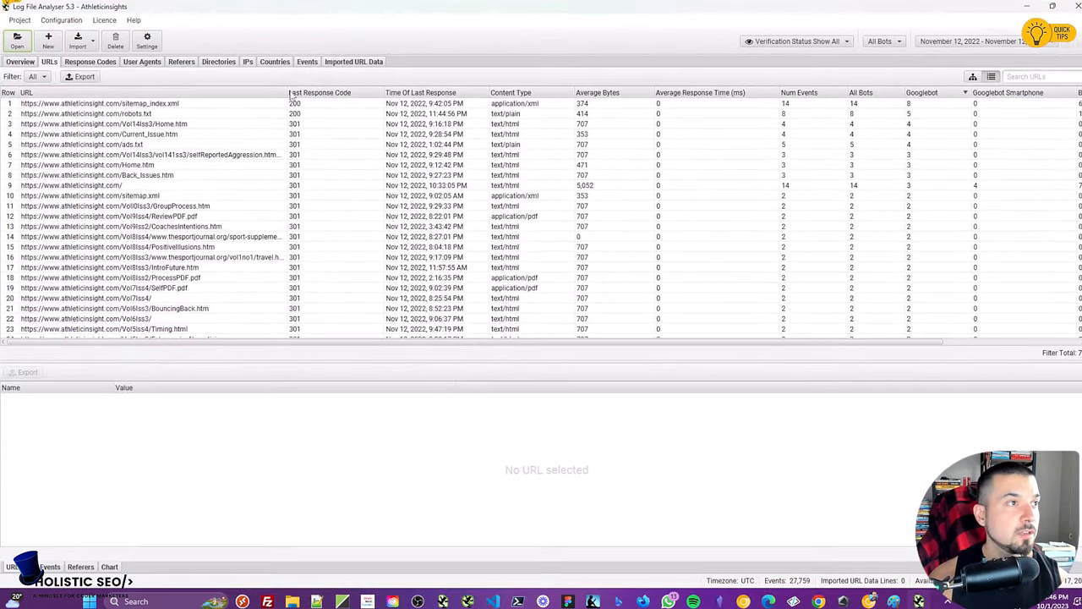
Show the Events list filtered to All Googlebots and look through the requests
{"action": "left_click", "coordinate": [598, 91]}
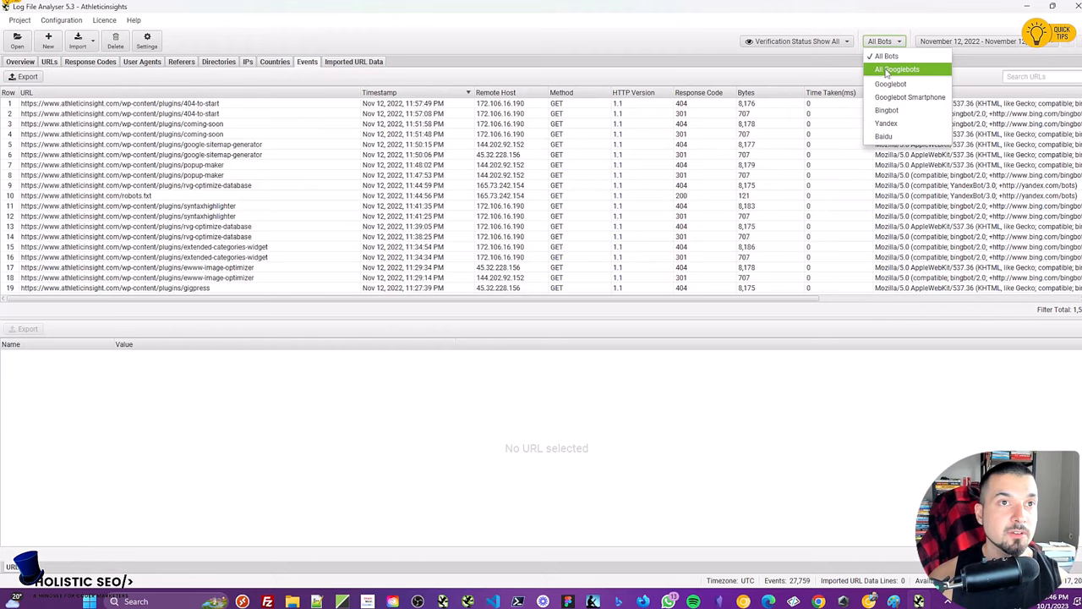
{"action": "left_click", "coordinate": [897, 69]}
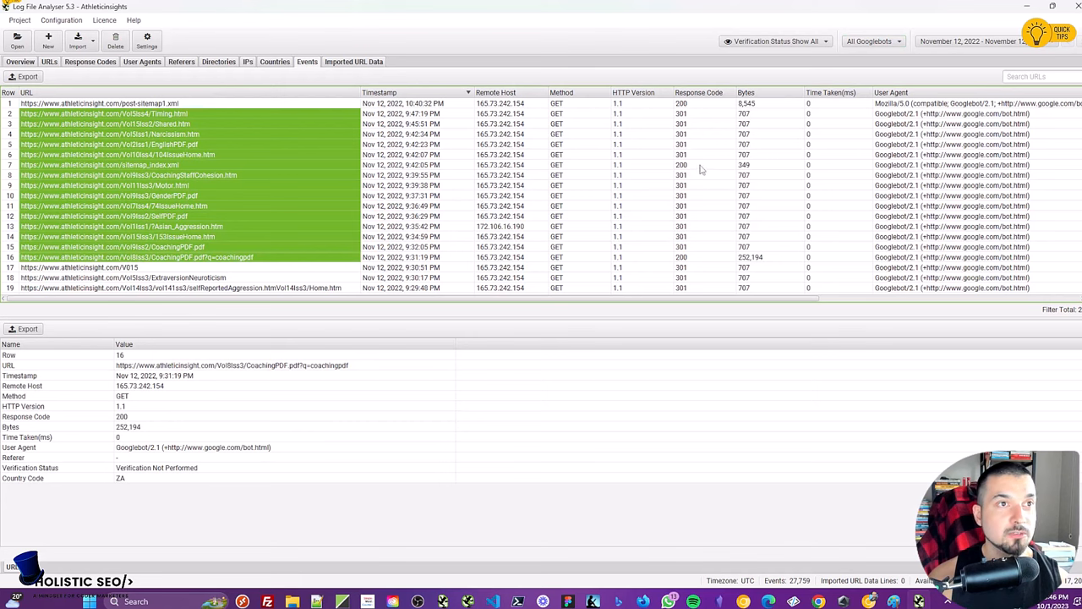
{"action": "scroll", "scroll_direction": "down", "scroll_amount": 3}
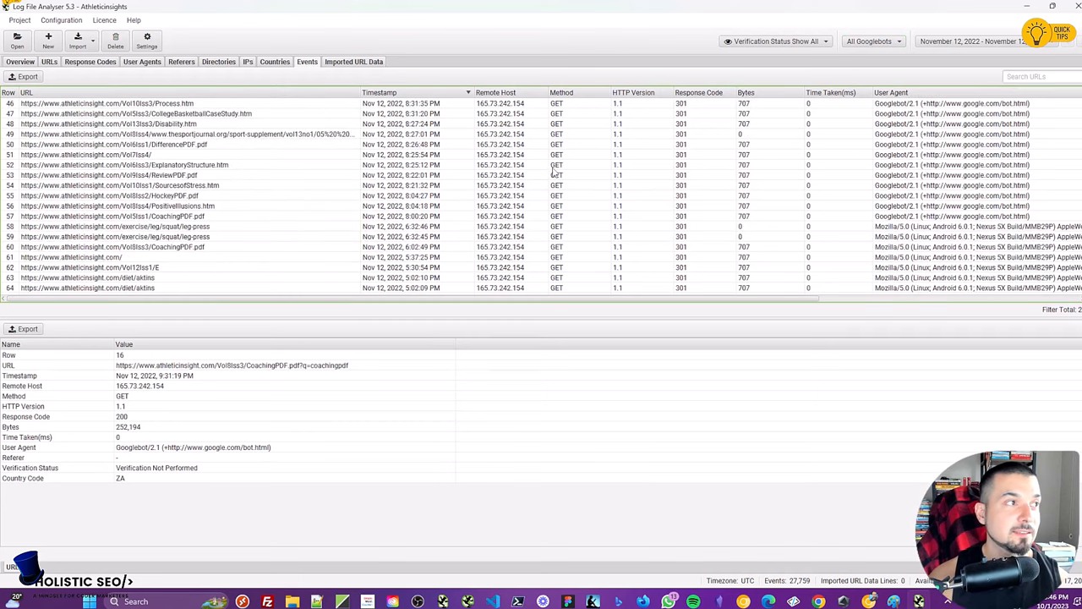
{"action": "scroll", "scroll_direction": "down", "scroll_amount": 3}
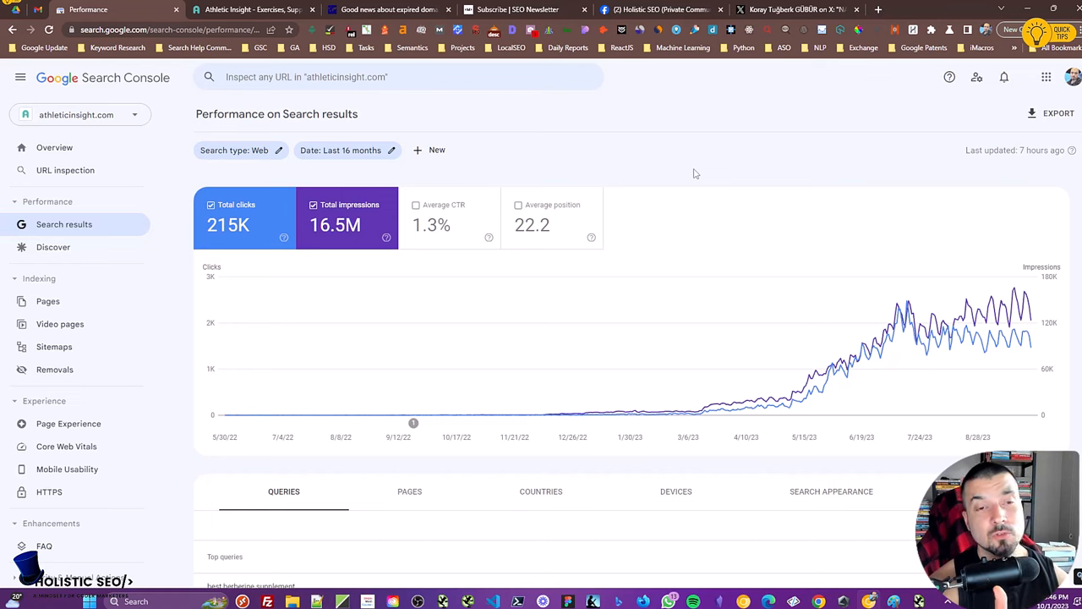
{"action": "mouse_move", "coordinate": [748, 375]}
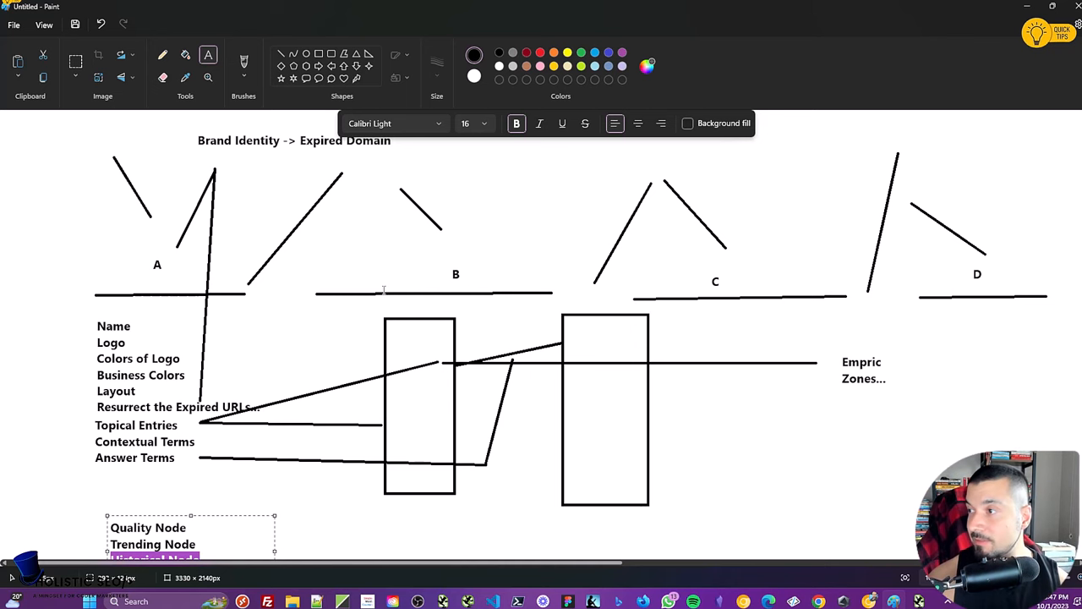
{"action": "mouse_move", "coordinate": [372, 268]}
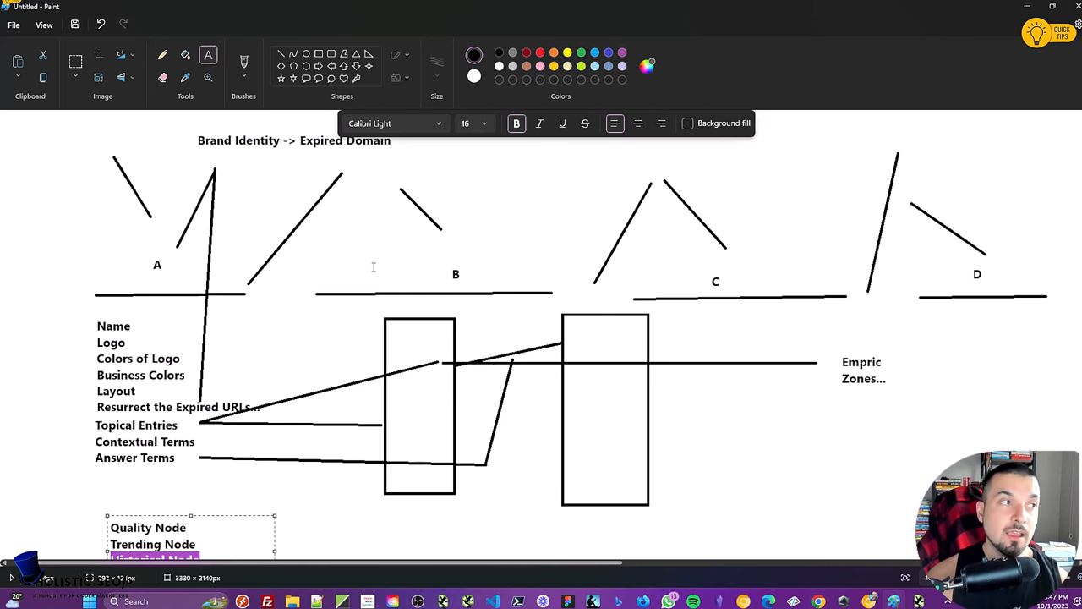
{"action": "mouse_move", "coordinate": [297, 257]}
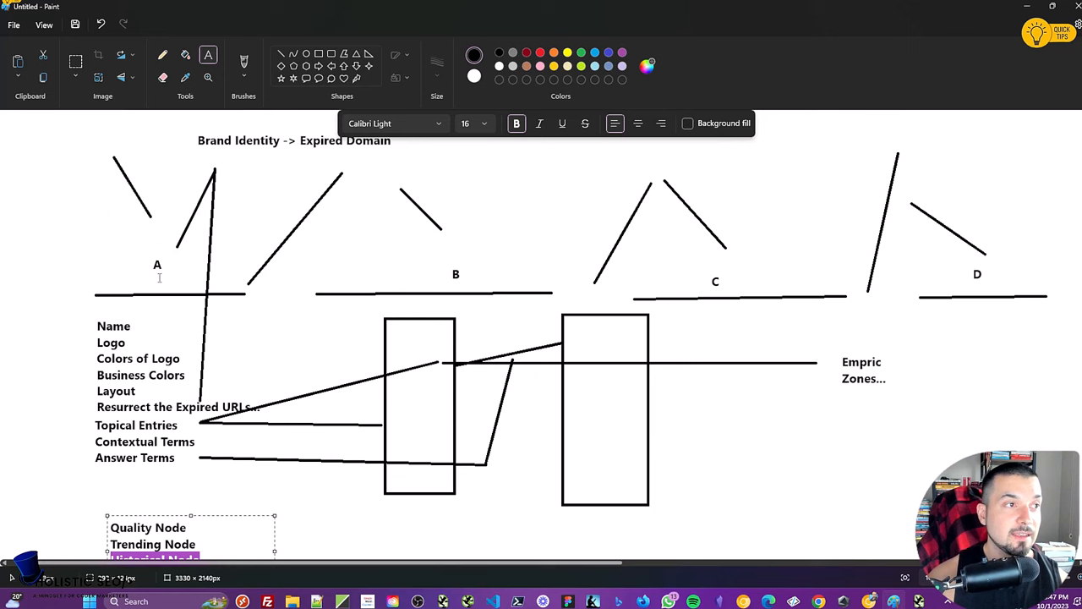
{"action": "mouse_move", "coordinate": [443, 275]}
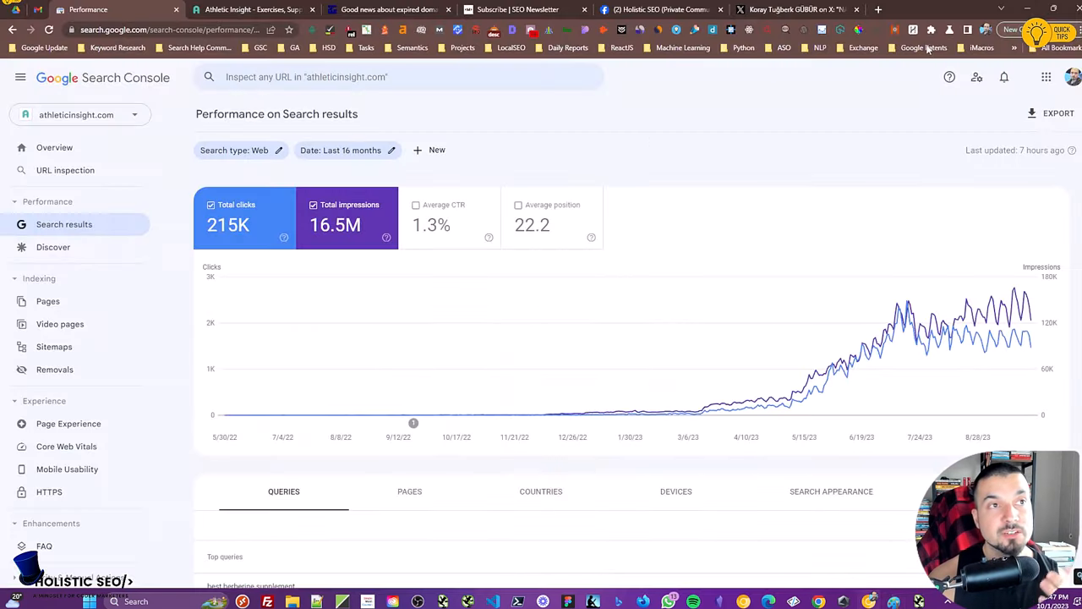
{"action": "mouse_move", "coordinate": [639, 139]}
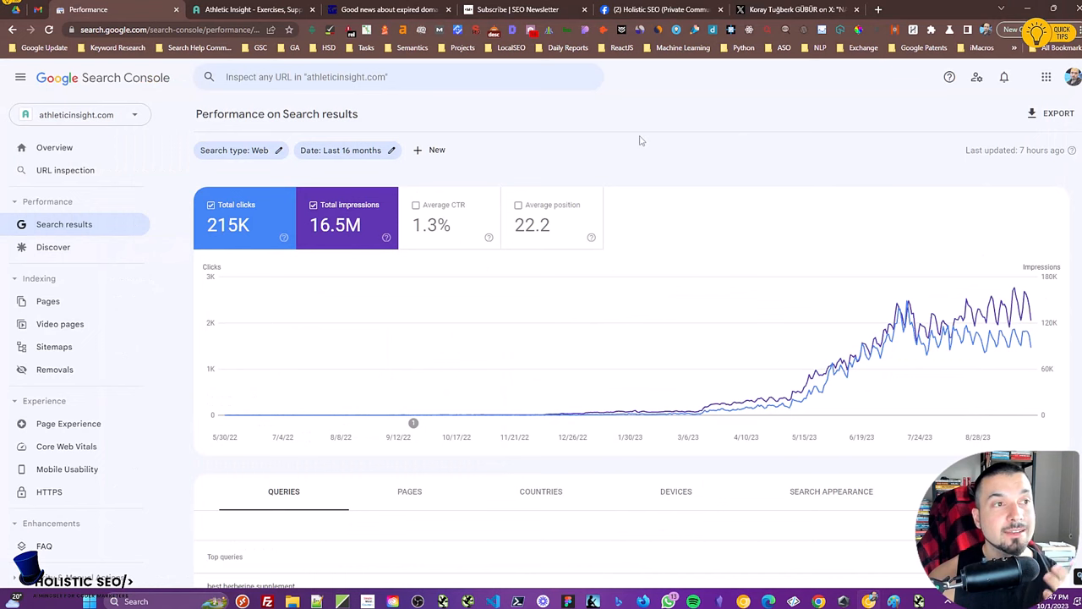
{"action": "mouse_move", "coordinate": [684, 150]}
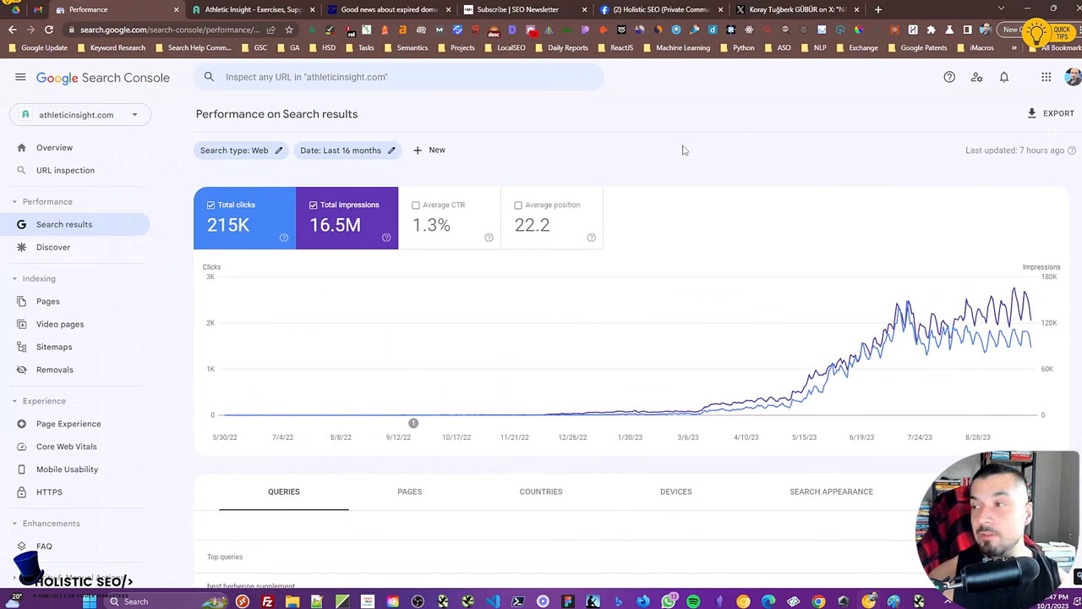
{"action": "mouse_move", "coordinate": [692, 150]}
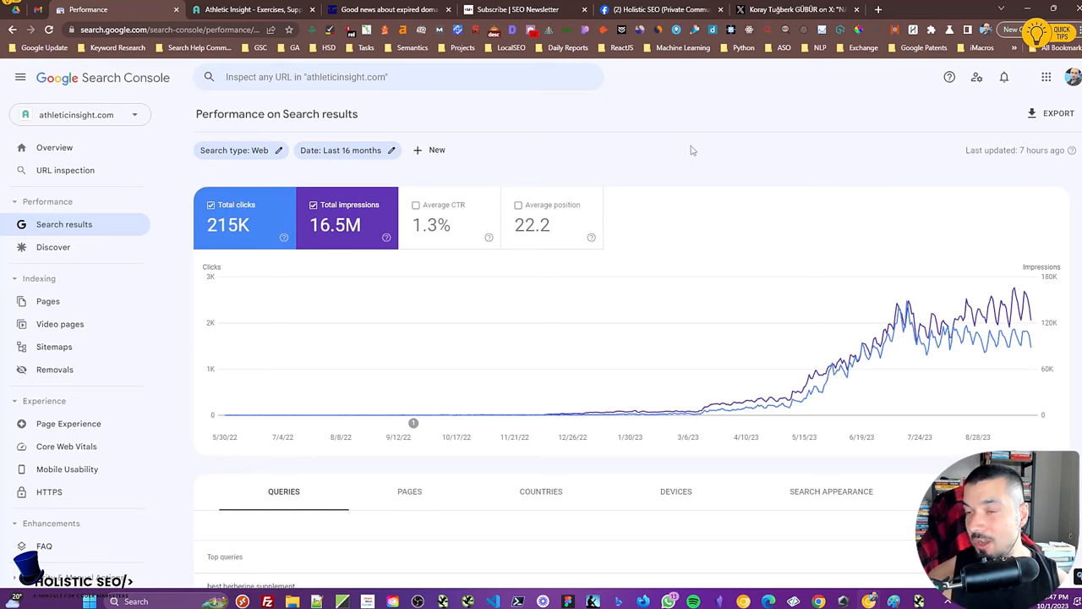
{"action": "mouse_move", "coordinate": [695, 150]}
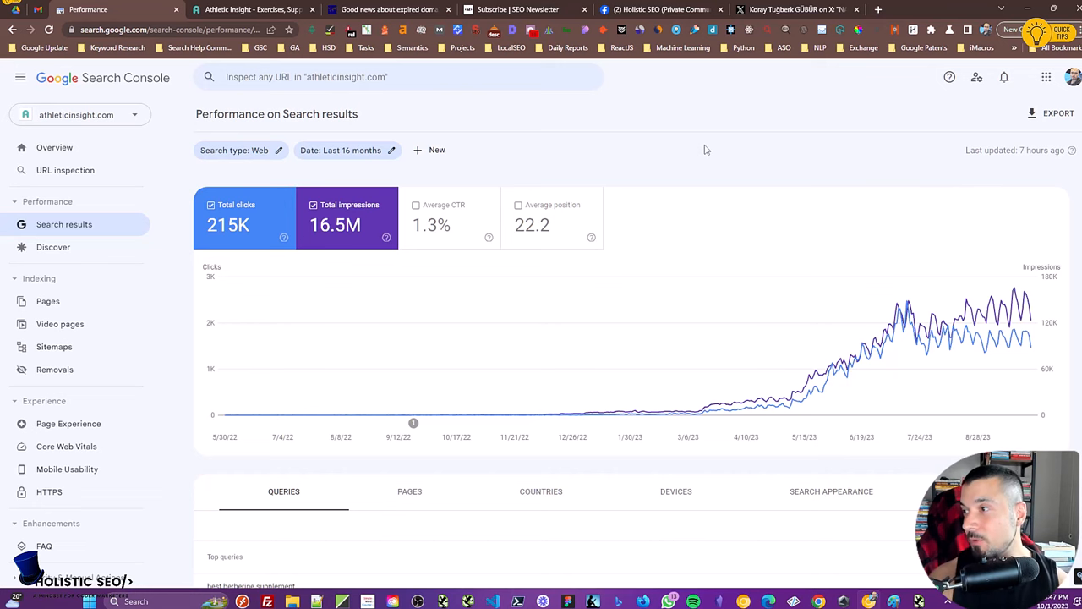
{"action": "mouse_move", "coordinate": [721, 134]}
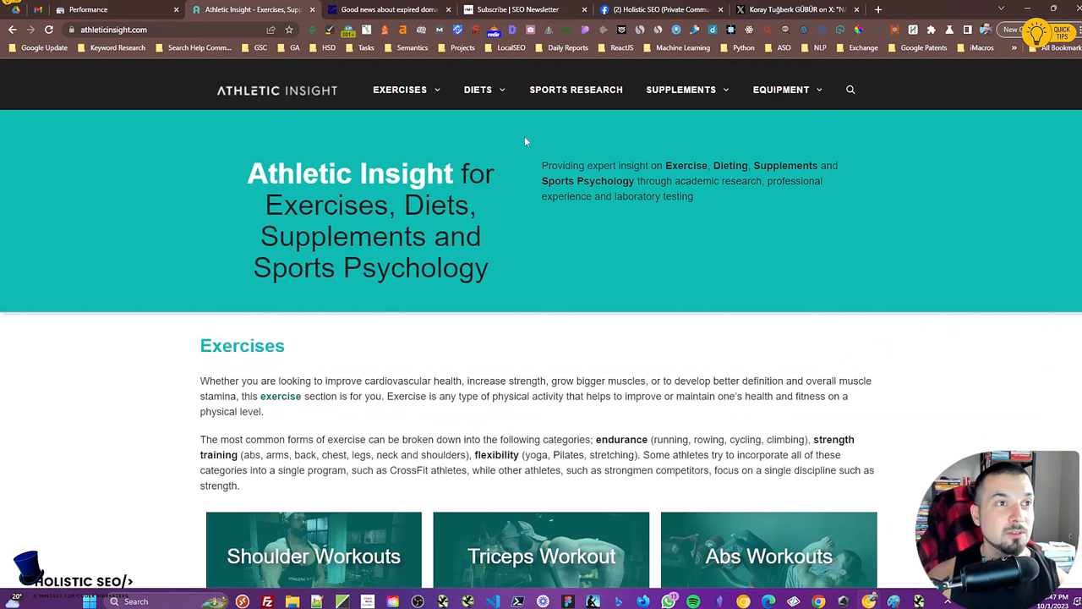
{"action": "mouse_move", "coordinate": [582, 152]}
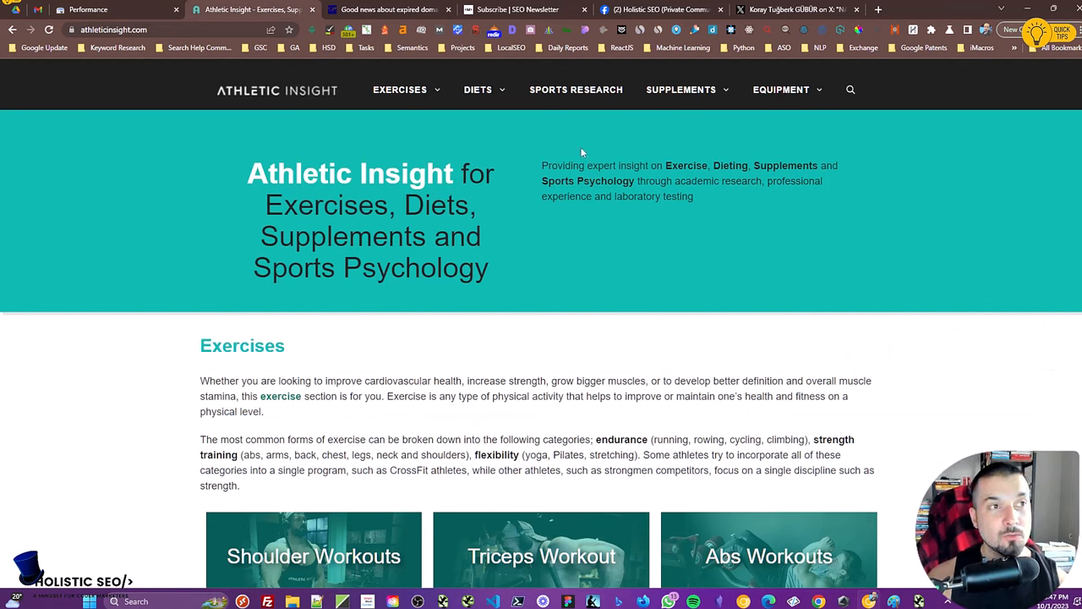
{"action": "mouse_move", "coordinate": [622, 156]}
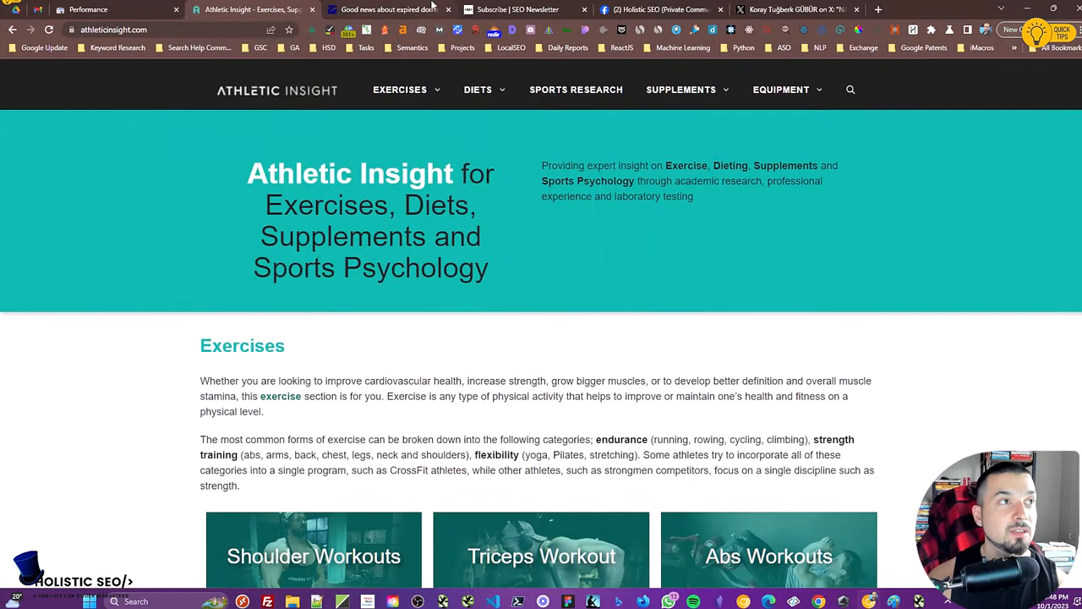
Switch from the Athletic Insight homepage to the WebmasterWorld expired-domains thread
{"action": "left_click", "coordinate": [389, 10]}
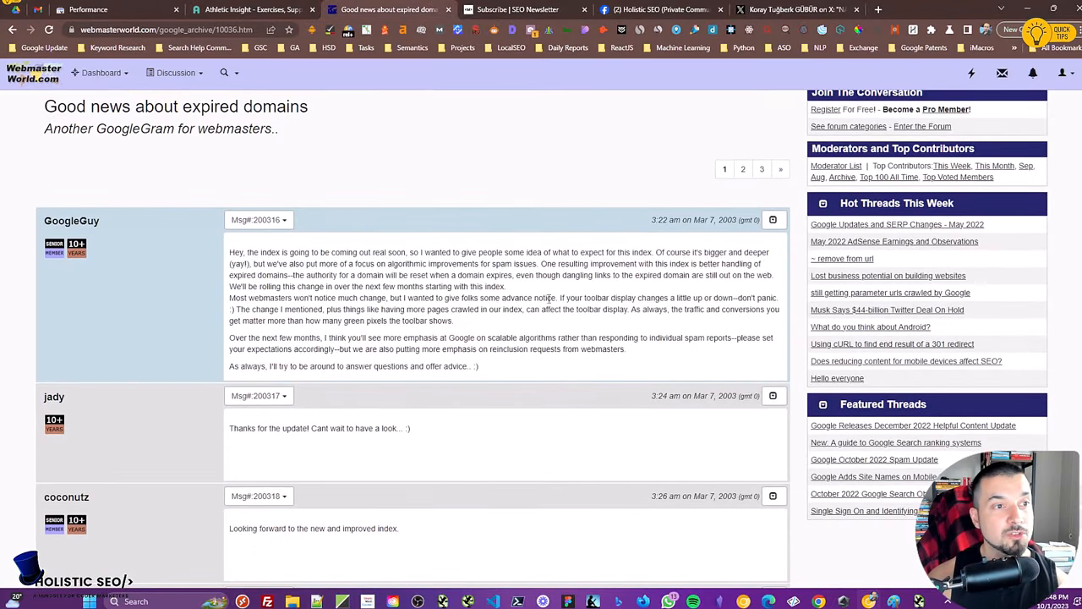
Highlight the post's sentences about advance notice, more pages crawled and the toolbar display changing
{"action": "double_click", "coordinate": [270, 298]}
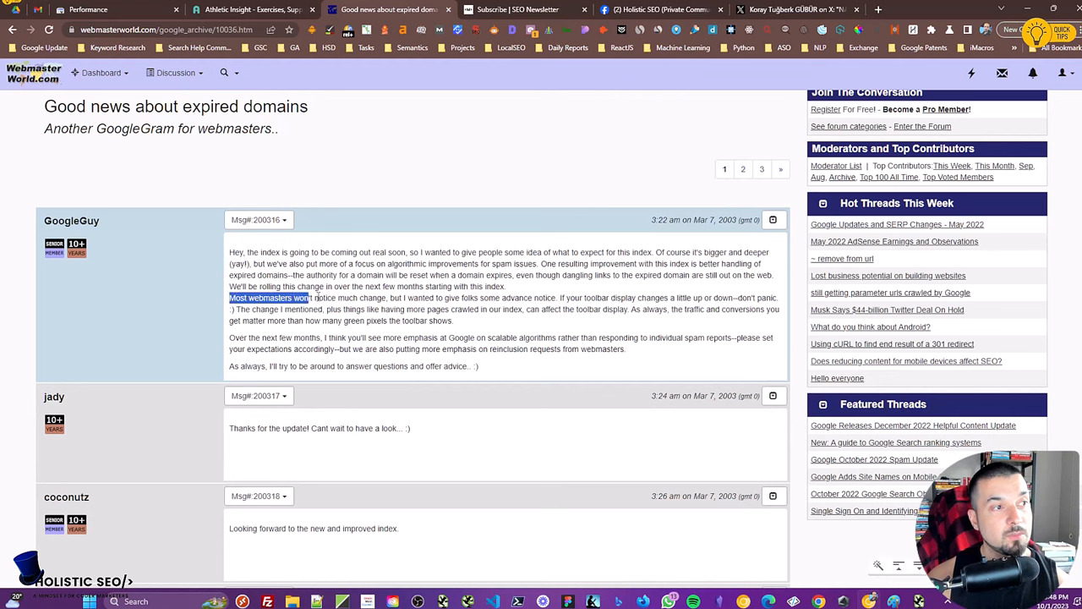
{"action": "left_click_drag", "start_coordinate": [313, 297], "coordinate": [460, 298]}
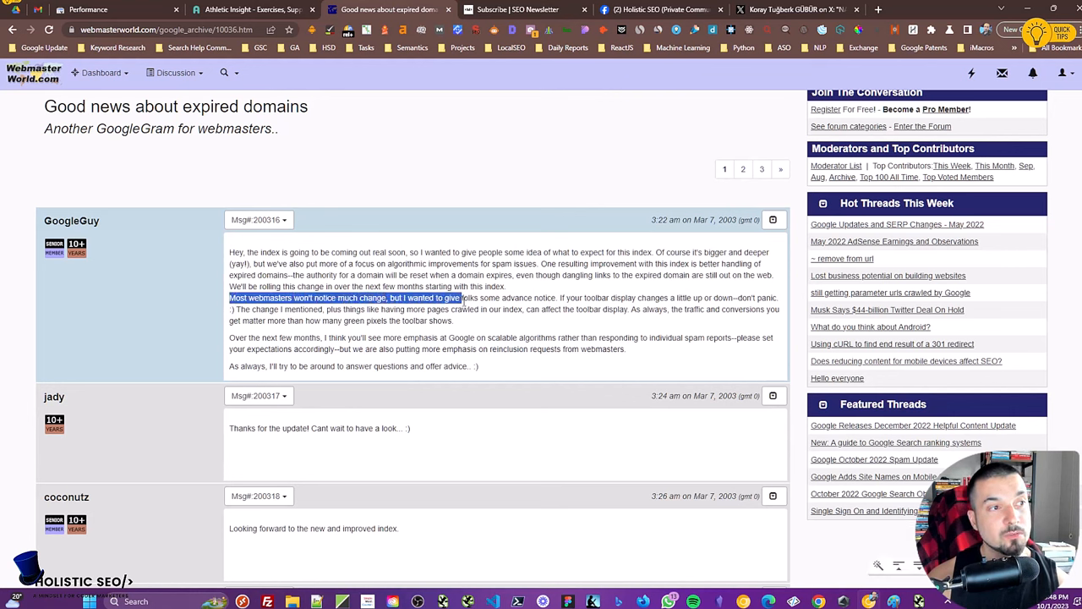
{"action": "left_click_drag", "start_coordinate": [460, 297], "coordinate": [646, 297]}
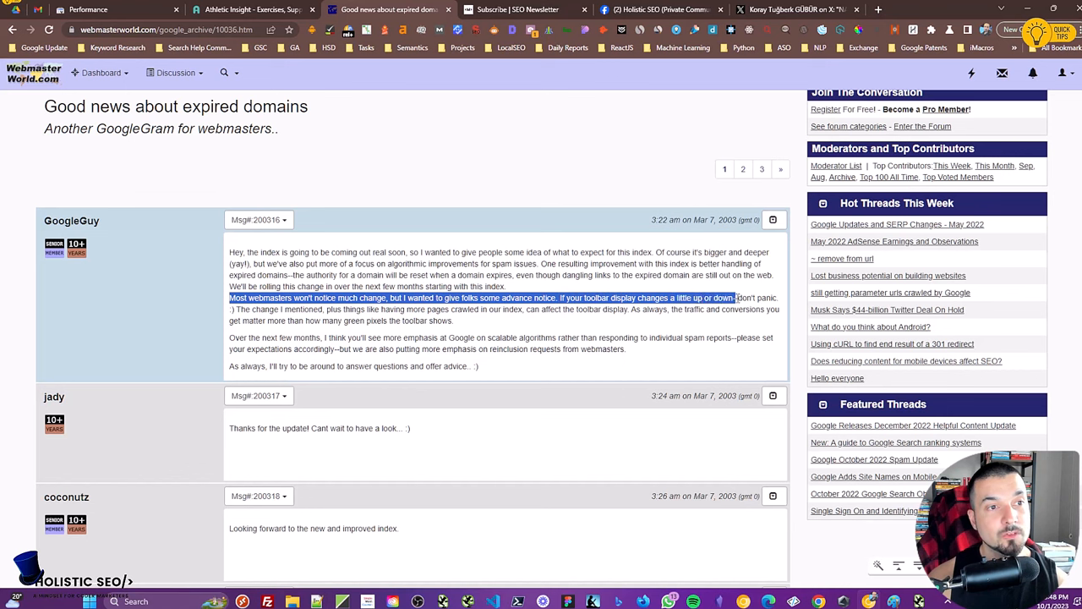
{"action": "double_click", "coordinate": [595, 298]}
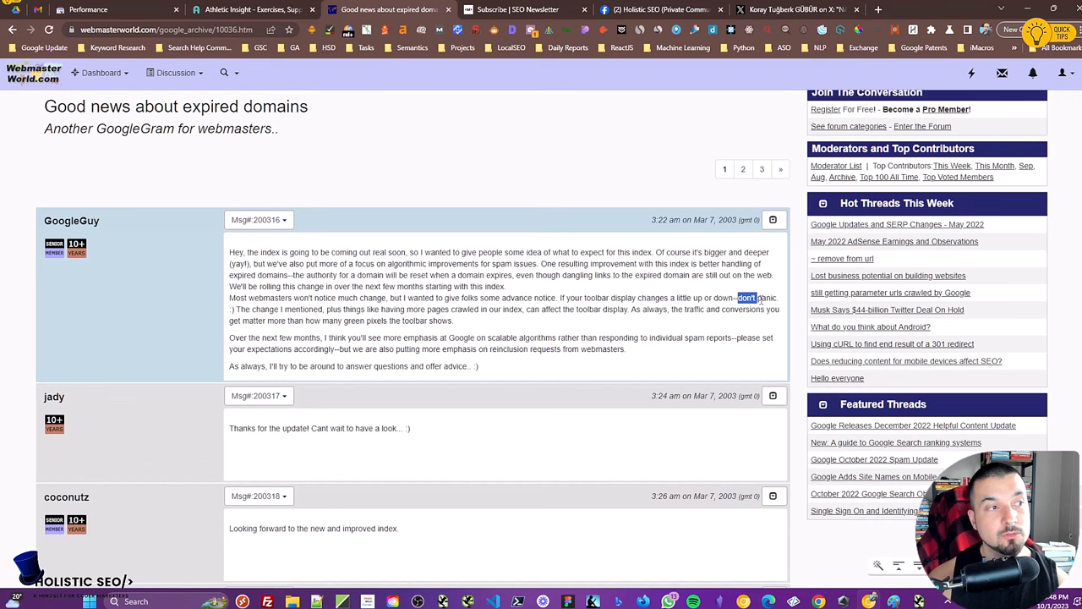
{"action": "double_click", "coordinate": [349, 308]}
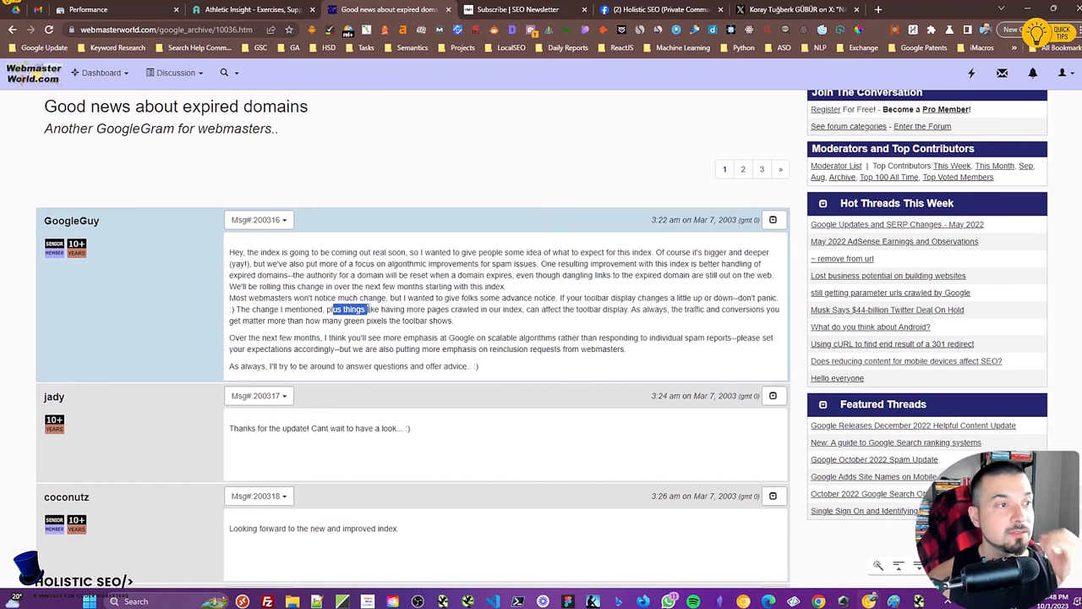
{"action": "left_click_drag", "start_coordinate": [335, 308], "coordinate": [515, 308]}
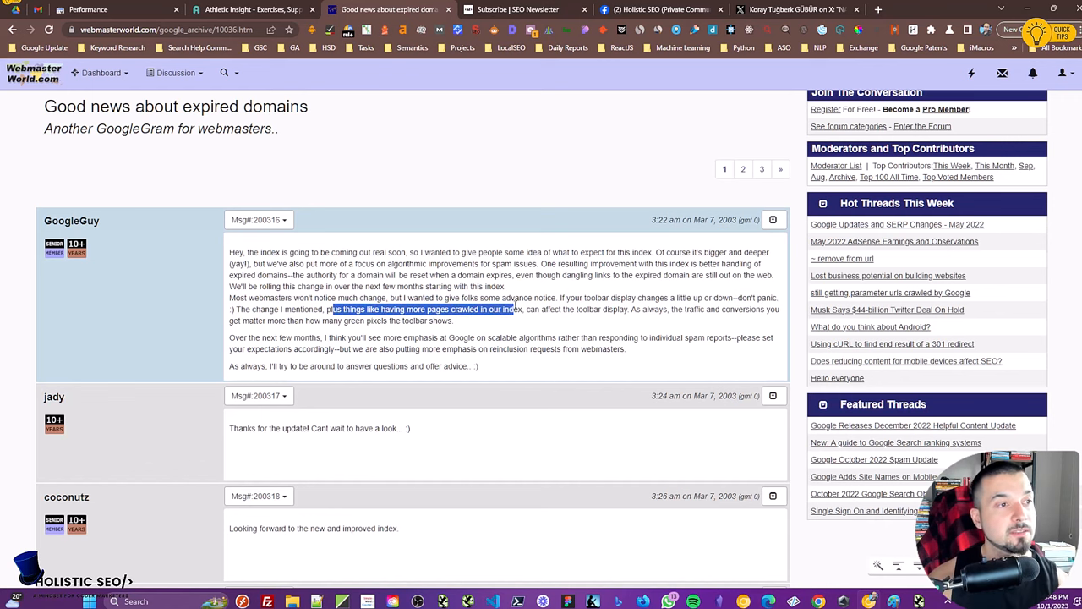
{"action": "left_click_drag", "start_coordinate": [511, 307], "coordinate": [643, 308]}
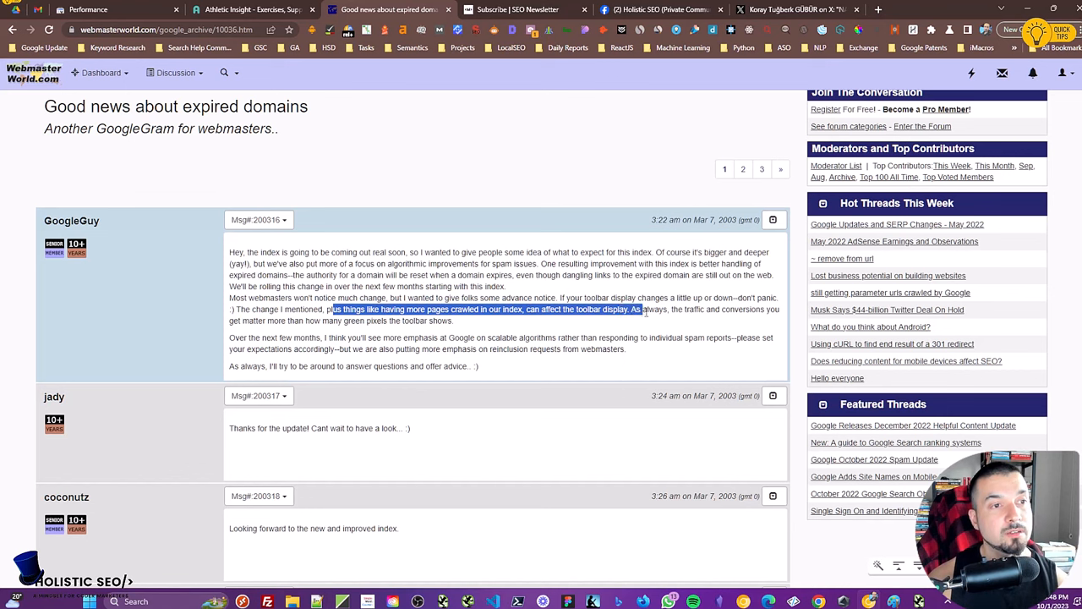
{"action": "left_click_drag", "start_coordinate": [643, 307], "coordinate": [454, 321]}
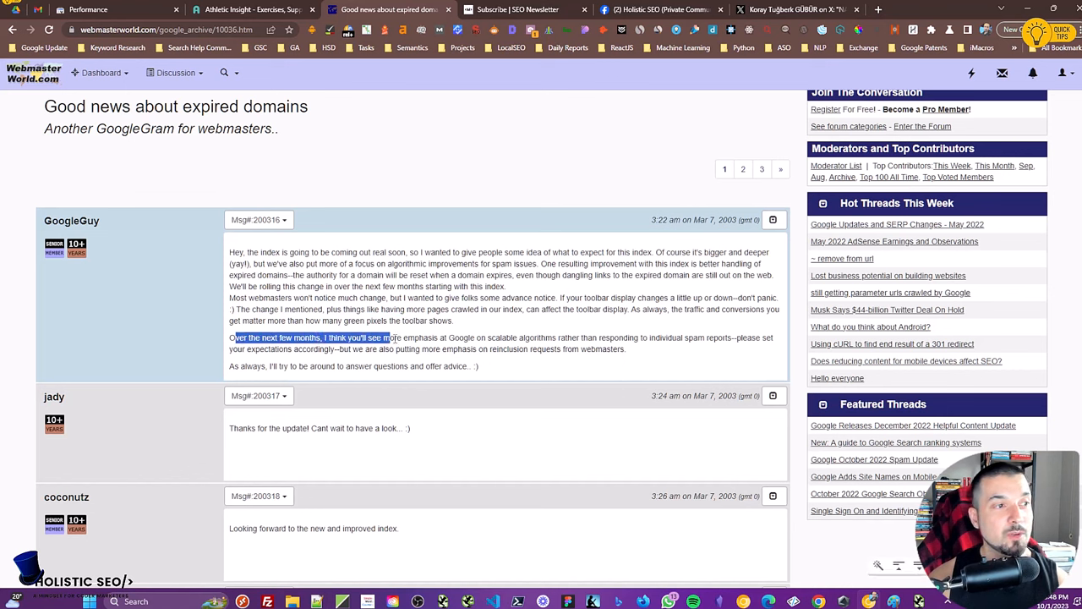
Highlight the sentence on scalable algorithms over individual spam reports, then show the Athletic Insight site
{"action": "left_click_drag", "start_coordinate": [389, 338], "coordinate": [499, 338]}
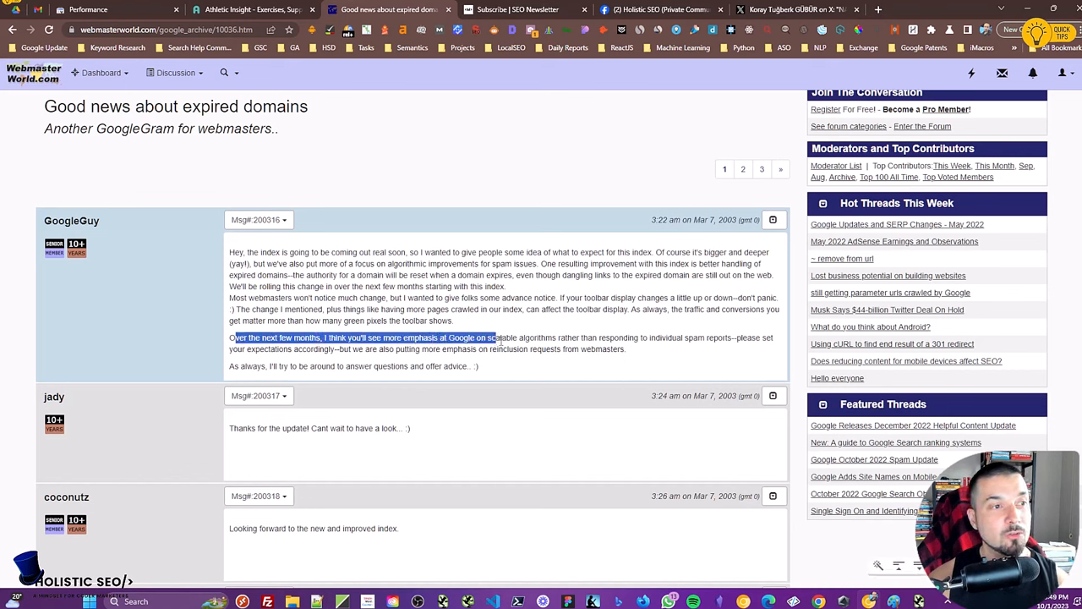
{"action": "left_click_drag", "start_coordinate": [499, 339], "coordinate": [692, 339]}
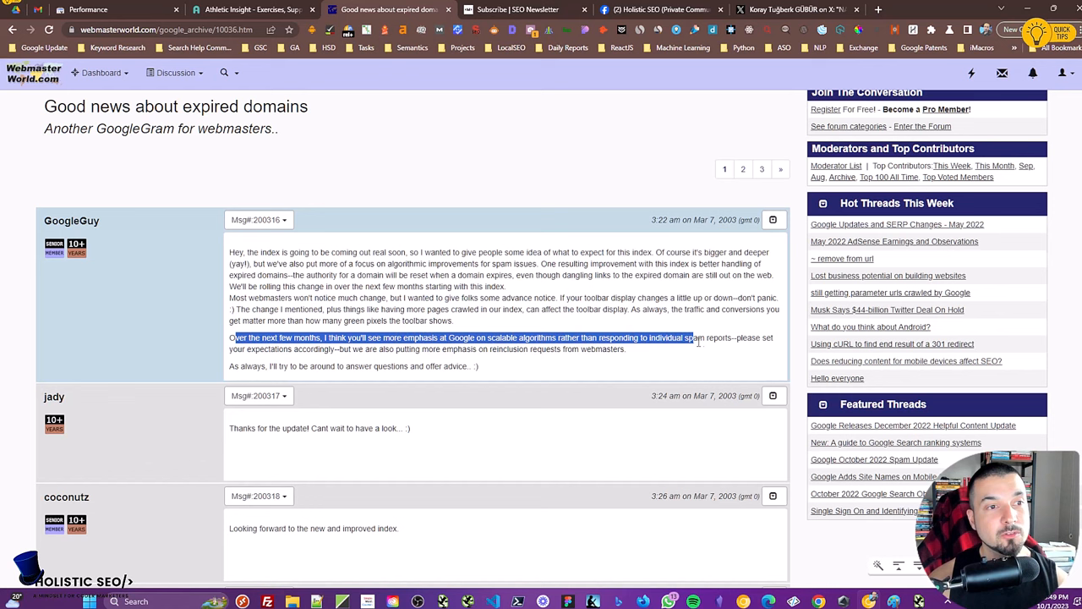
{"action": "left_click", "coordinate": [666, 349]}
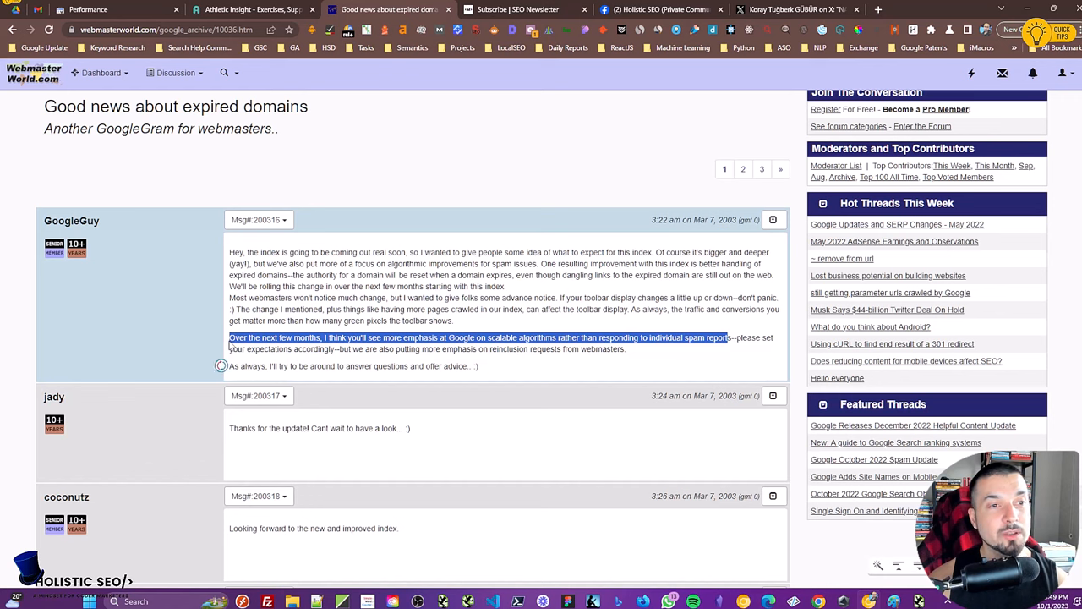
{"action": "mouse_move", "coordinate": [415, 112]}
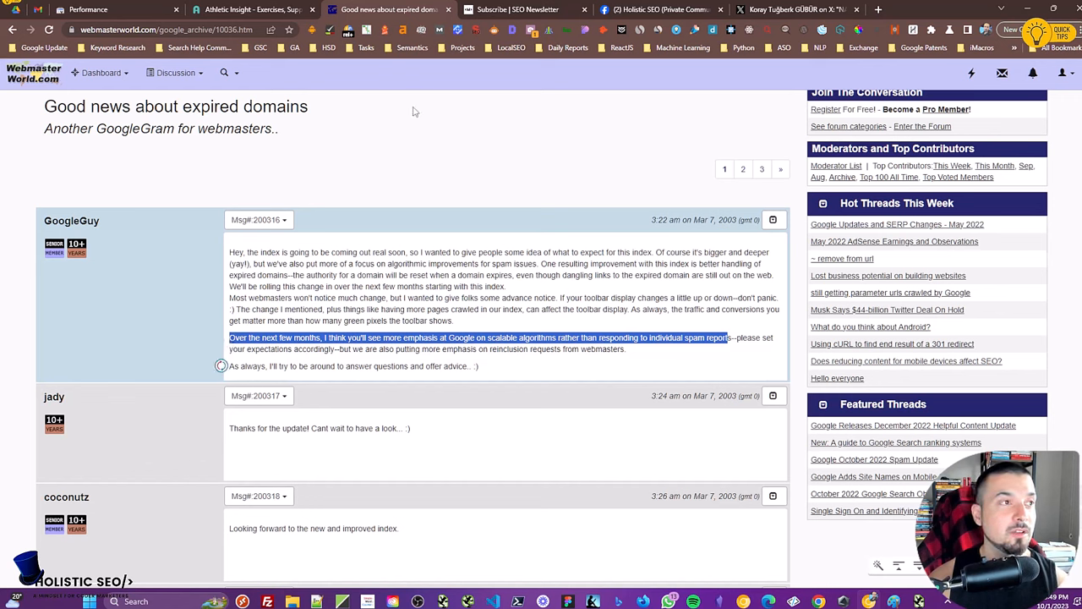
{"action": "mouse_move", "coordinate": [253, 10]}
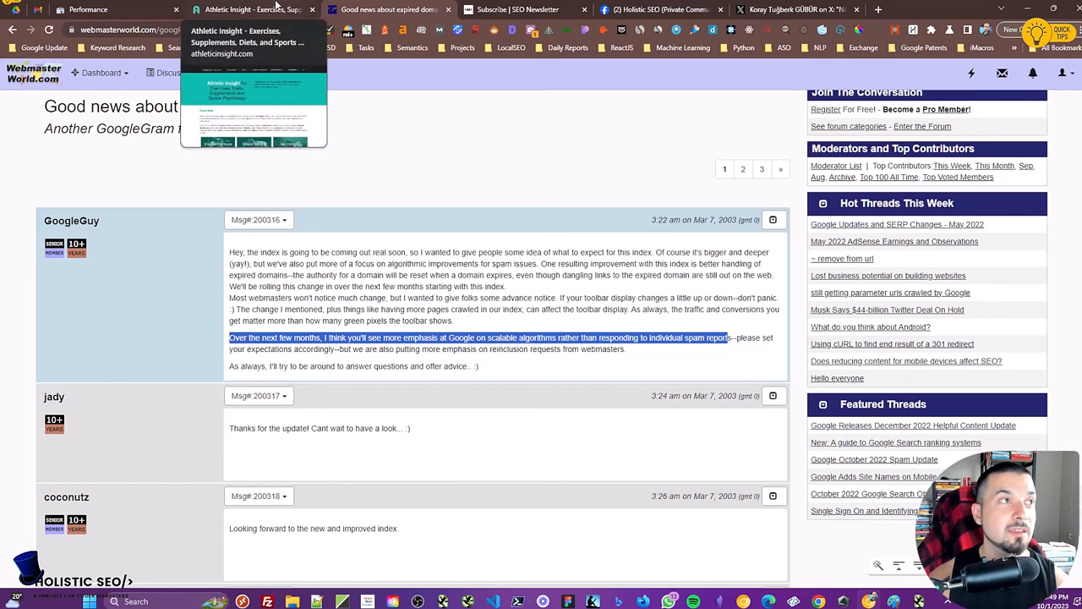
{"action": "left_click", "coordinate": [252, 10]}
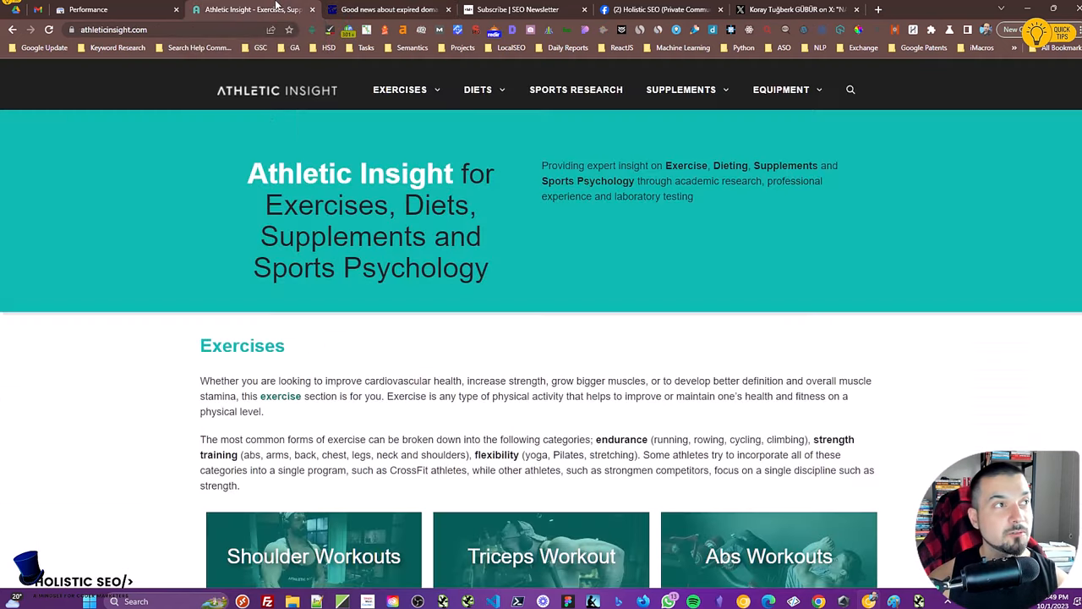
Scroll down the Athletic Insight exercises homepage
{"action": "scroll", "scroll_direction": "down", "scroll_amount": 3}
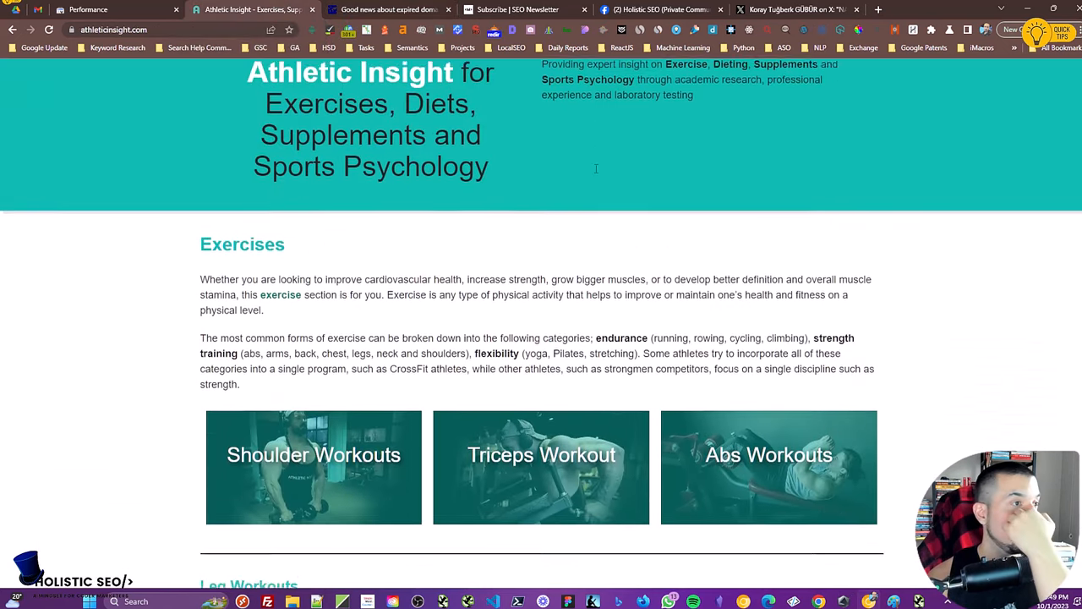
{"action": "scroll", "scroll_direction": "down", "scroll_amount": 3}
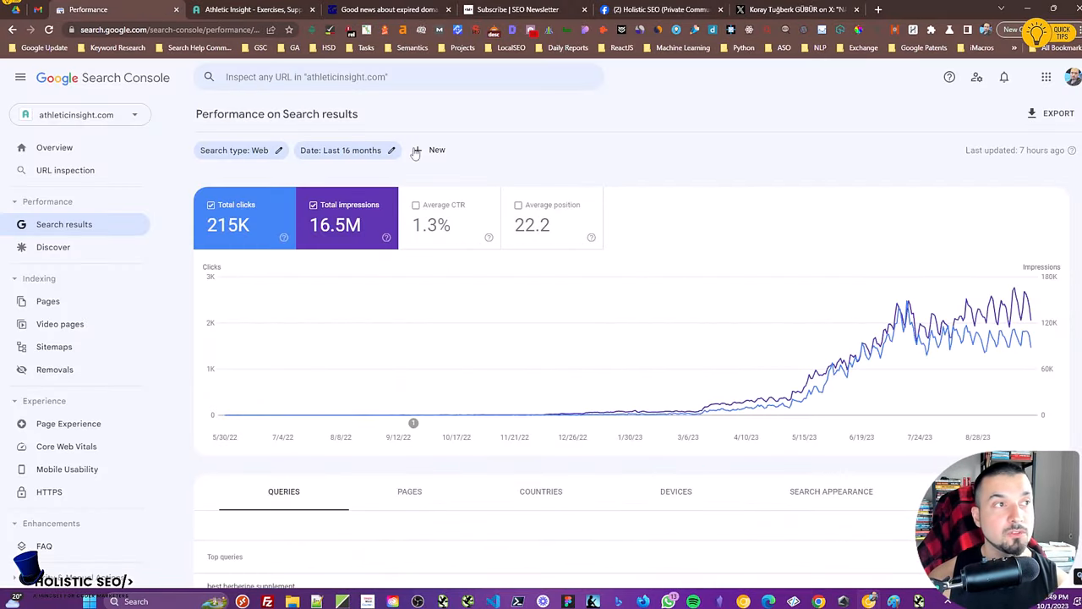
Compare the last 3 months of search performance year over year
{"action": "left_click", "coordinate": [412, 149]}
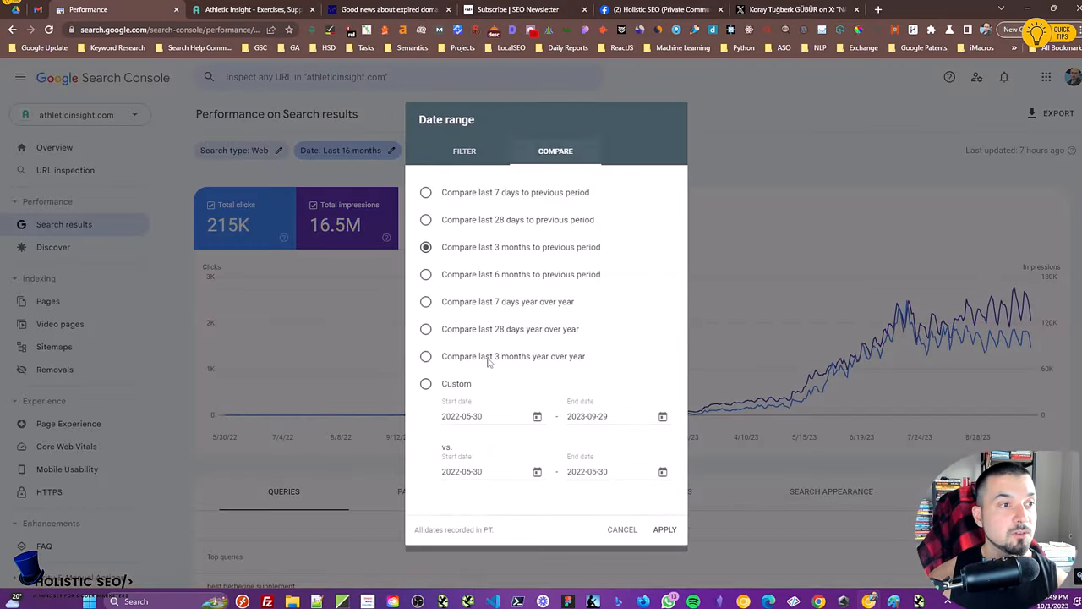
{"action": "left_click", "coordinate": [622, 530]}
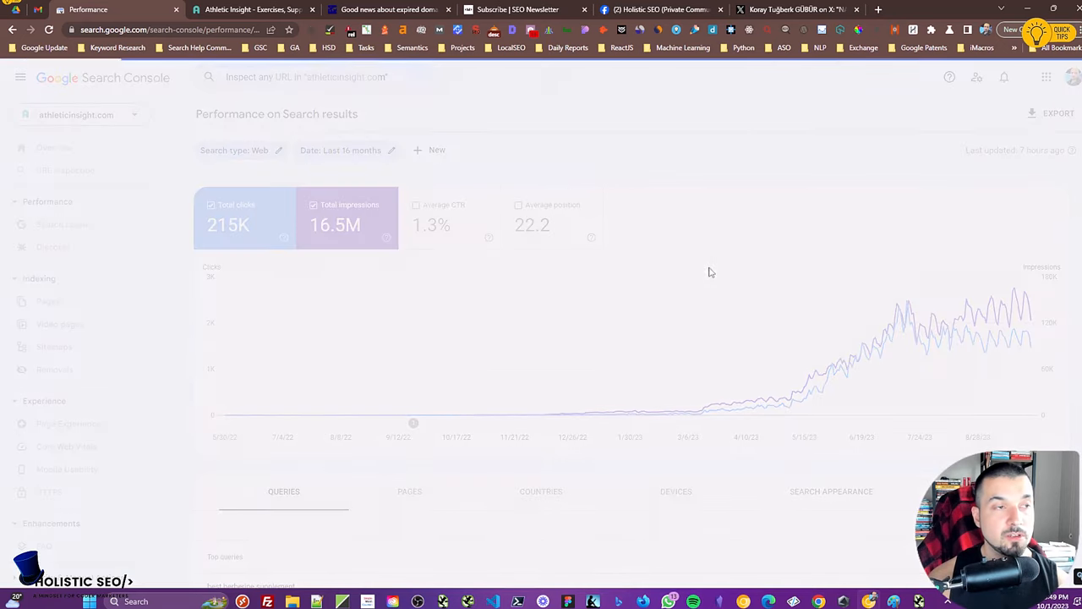
{"action": "left_click", "coordinate": [340, 149]}
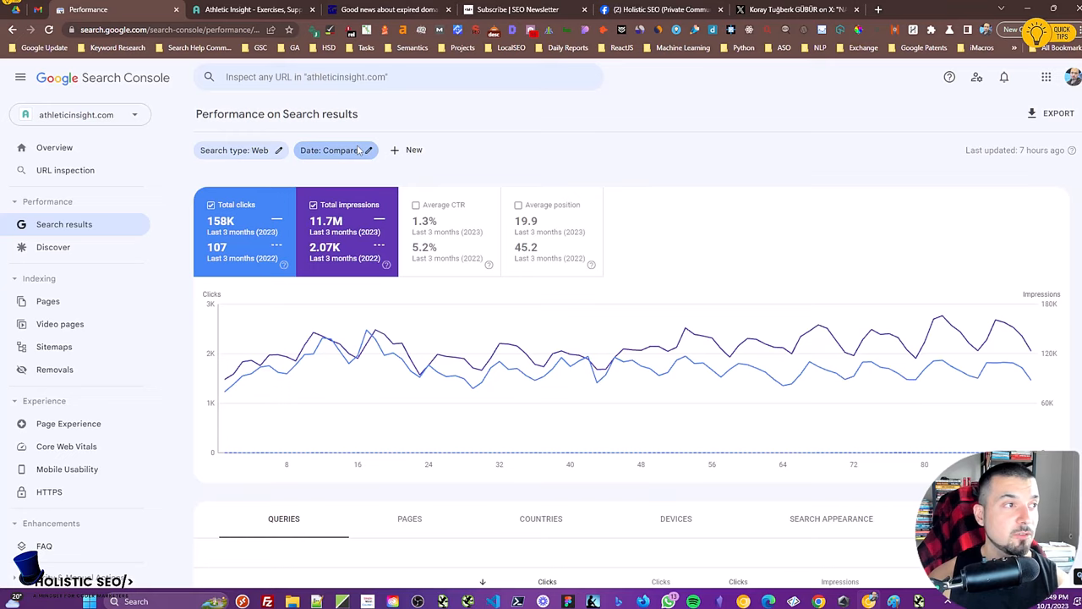
Switch the comparison to the last 28 days year over year (46.9K vs 51 clicks)
{"action": "left_click", "coordinate": [330, 149]}
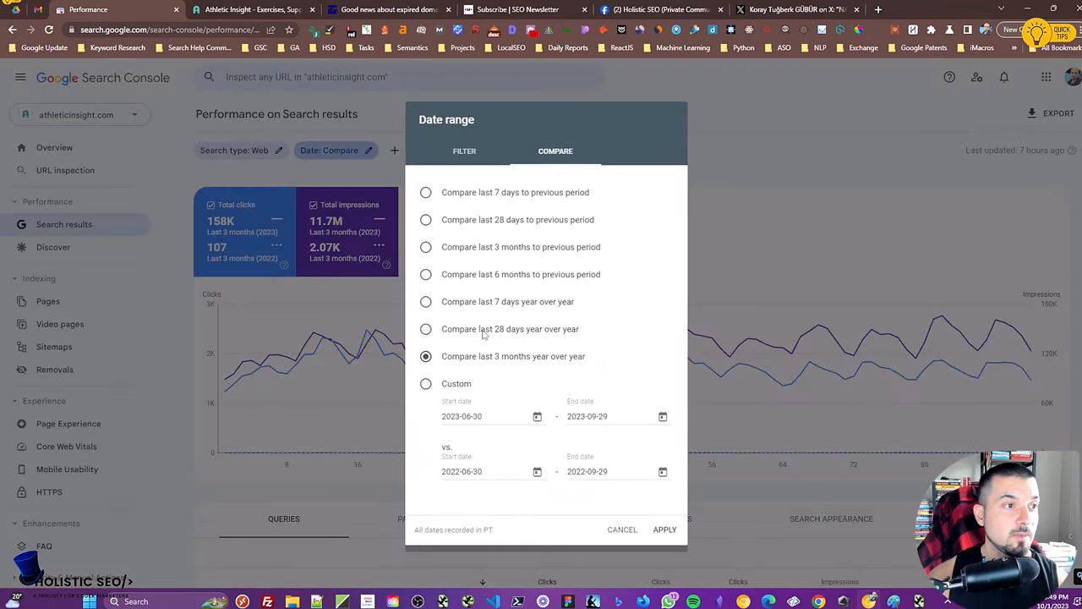
{"action": "left_click", "coordinate": [427, 328]}
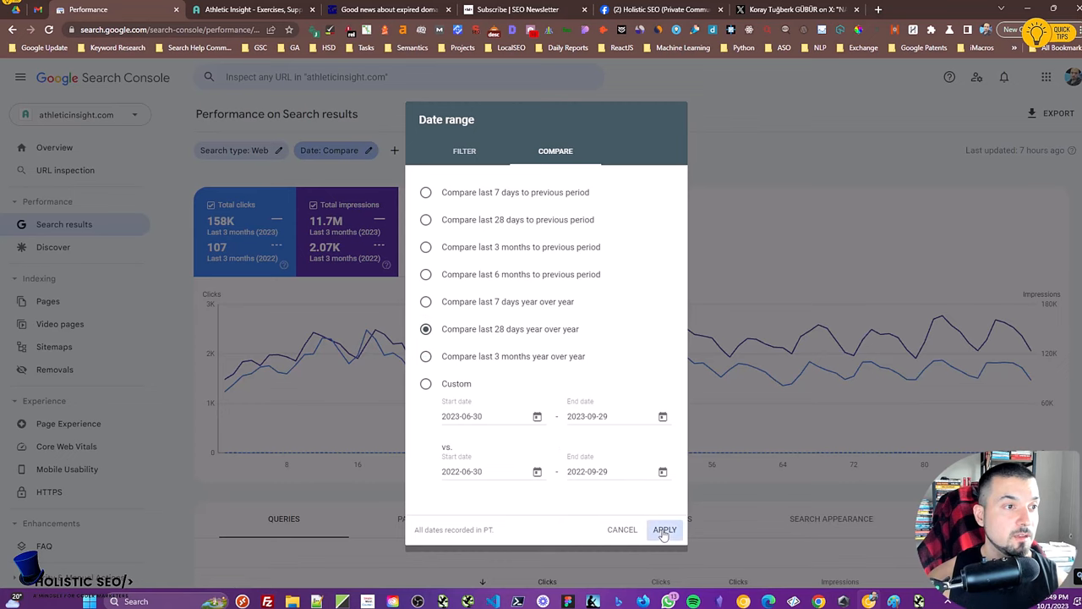
{"action": "left_click", "coordinate": [665, 530]}
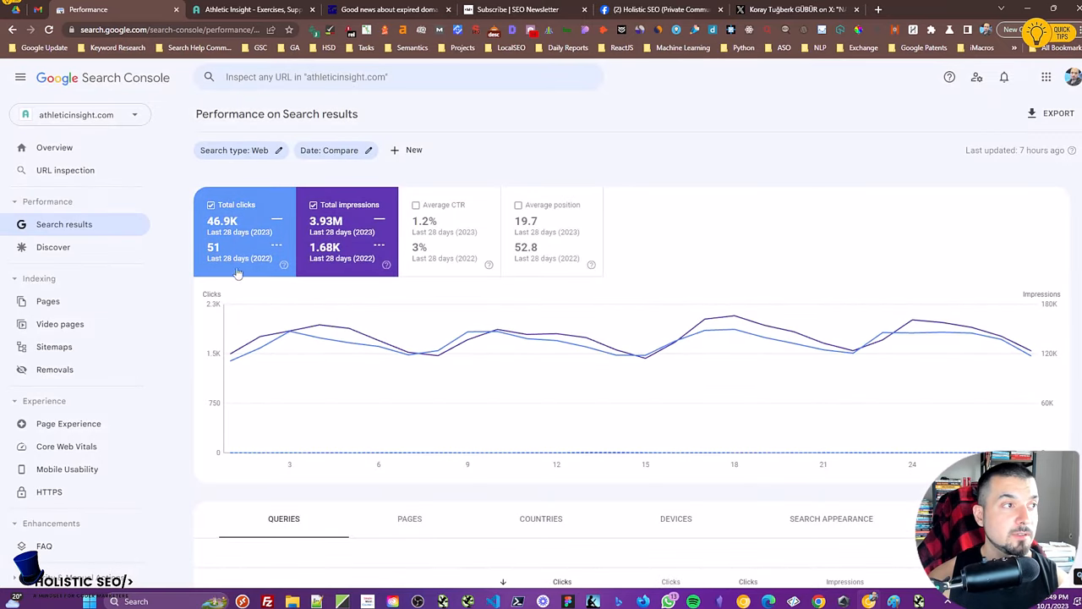
{"action": "mouse_move", "coordinate": [210, 263]}
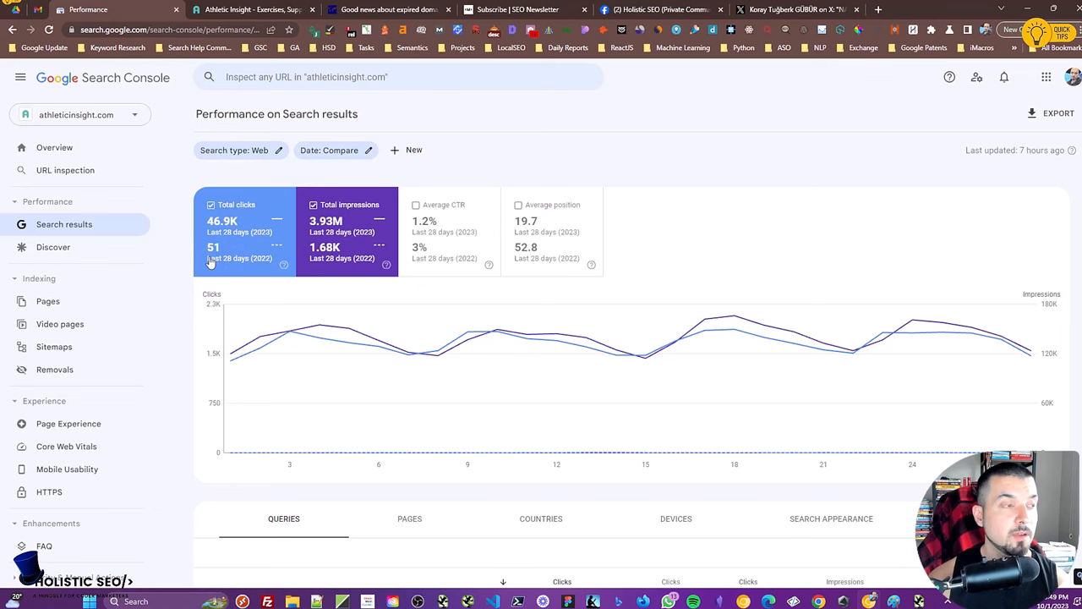
{"action": "mouse_move", "coordinate": [234, 257]}
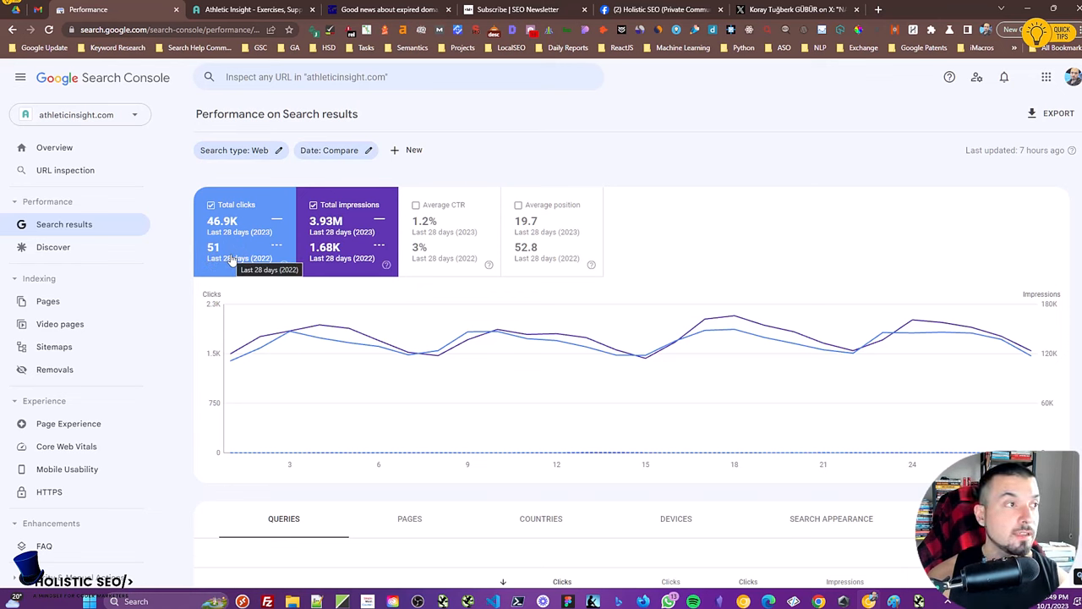
{"action": "mouse_move", "coordinate": [352, 151]}
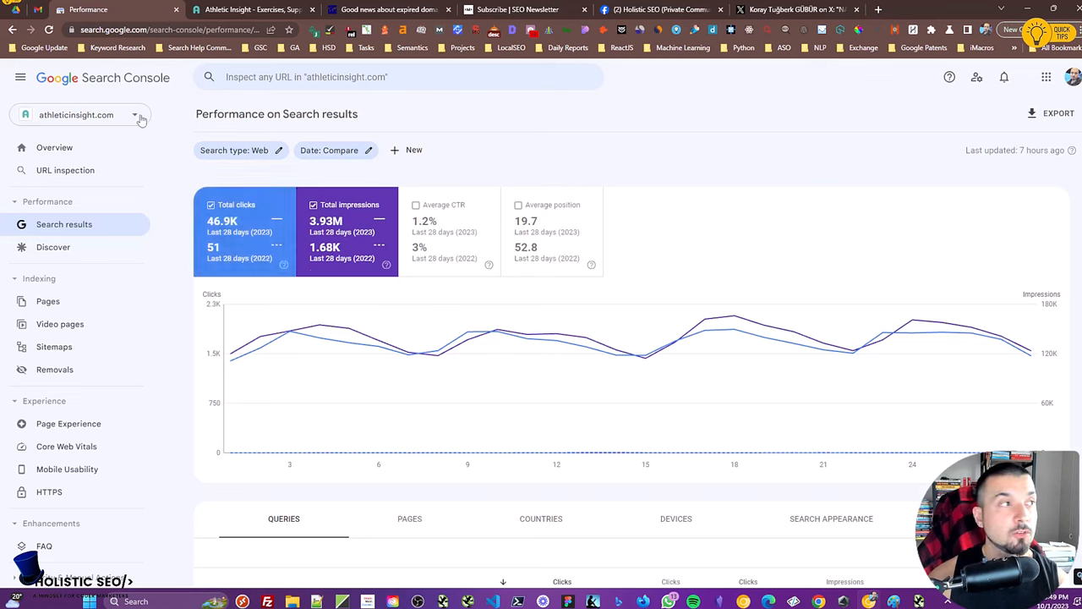
{"action": "mouse_move", "coordinate": [331, 149]}
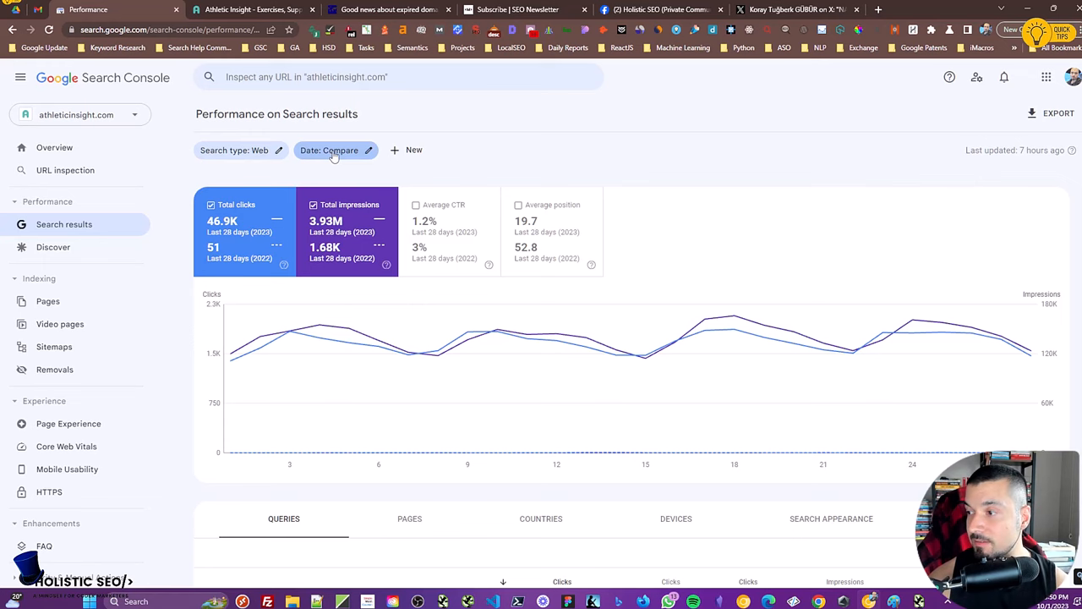
Compare the last 6 months of search performance with the previous 6 months
{"action": "left_click", "coordinate": [330, 149]}
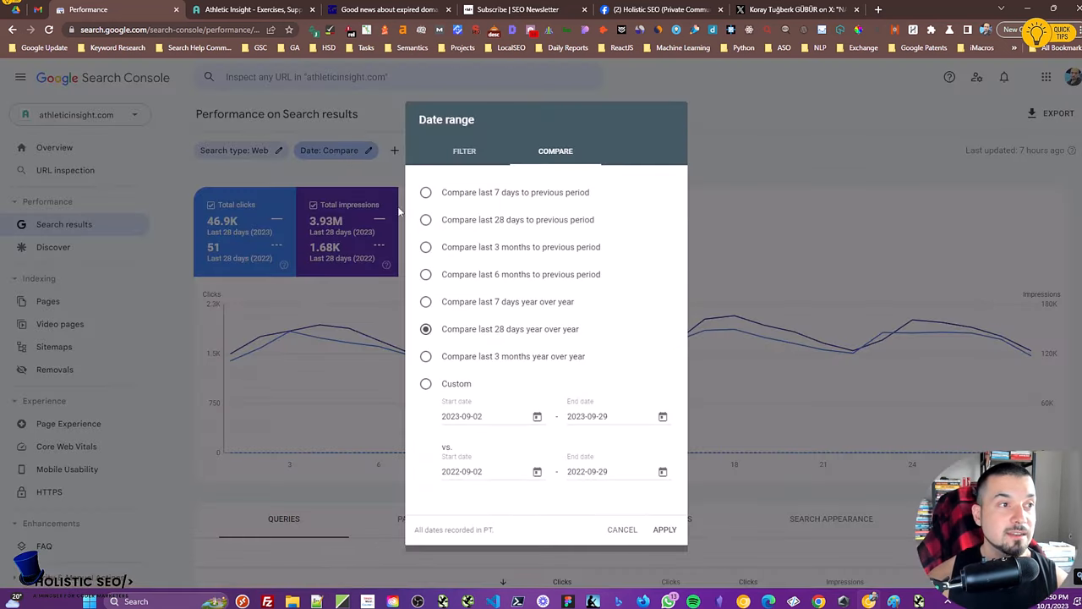
{"action": "mouse_move", "coordinate": [429, 286]}
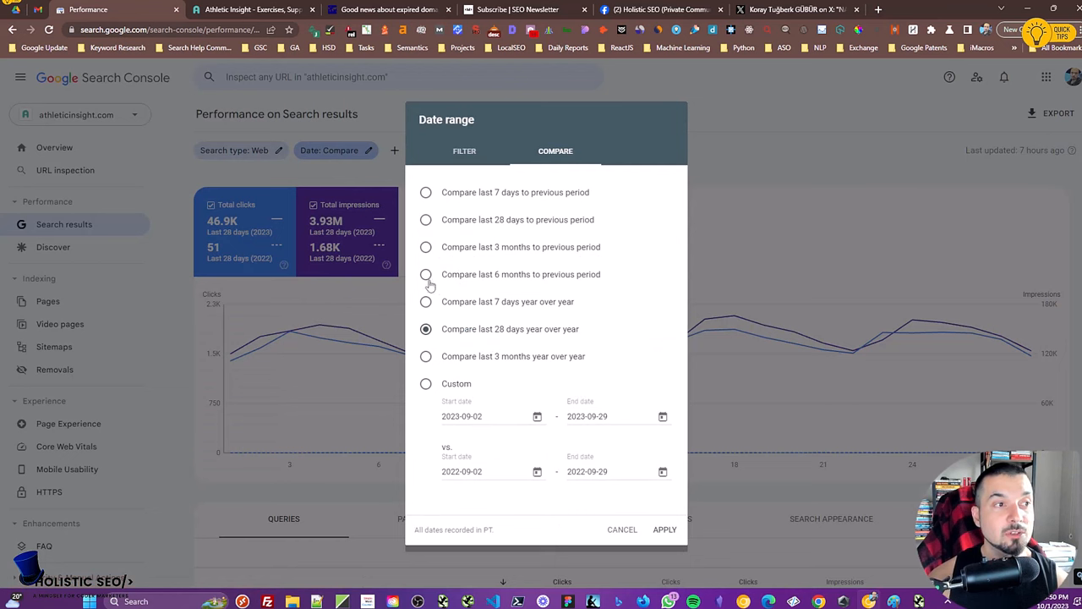
{"action": "mouse_move", "coordinate": [673, 508]}
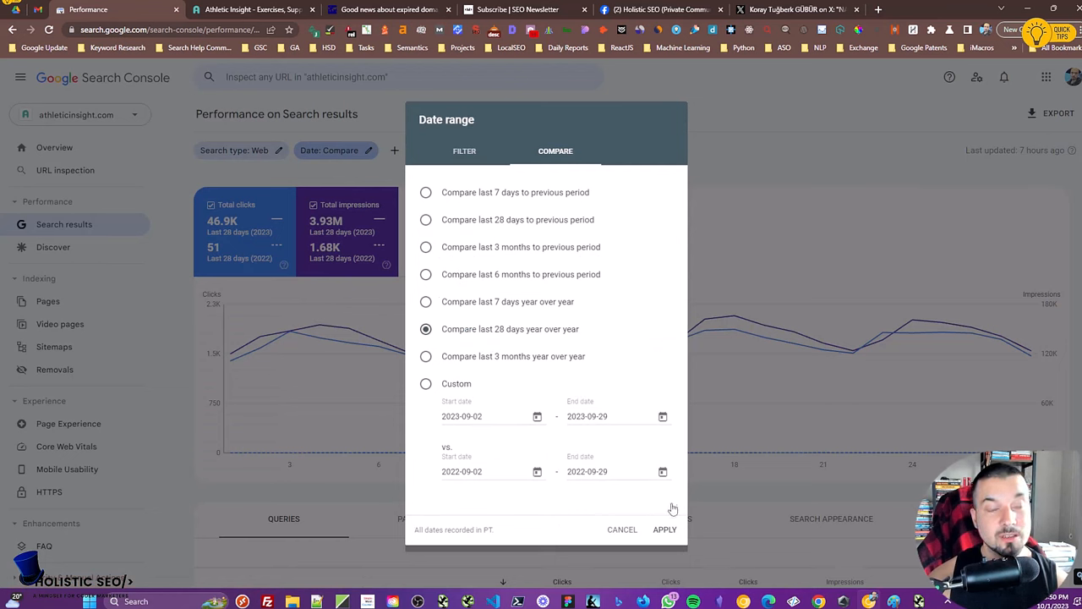
{"action": "left_click", "coordinate": [426, 274]}
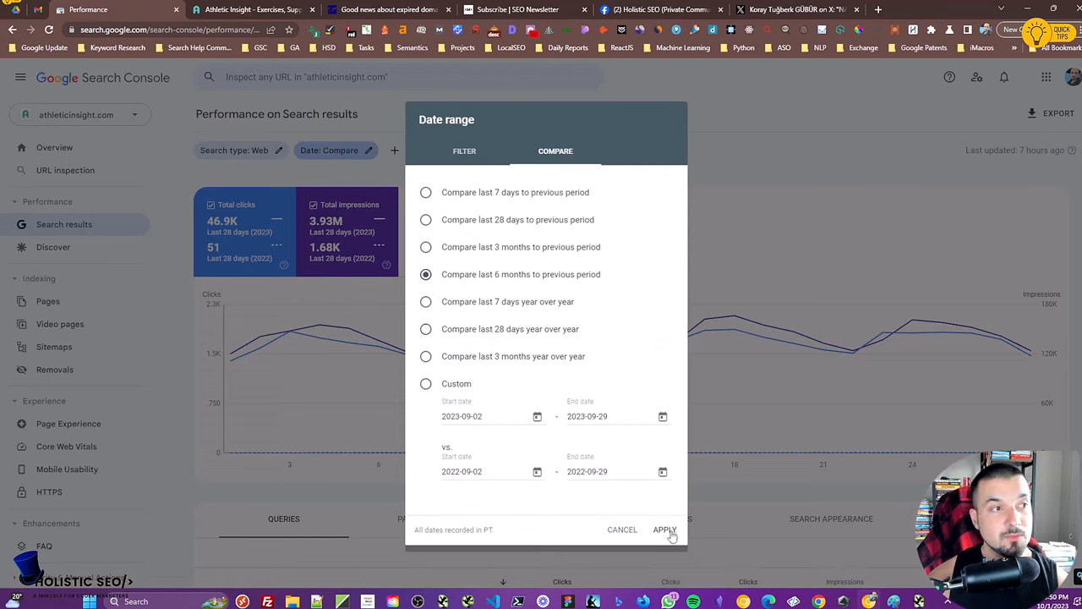
{"action": "left_click", "coordinate": [665, 530]}
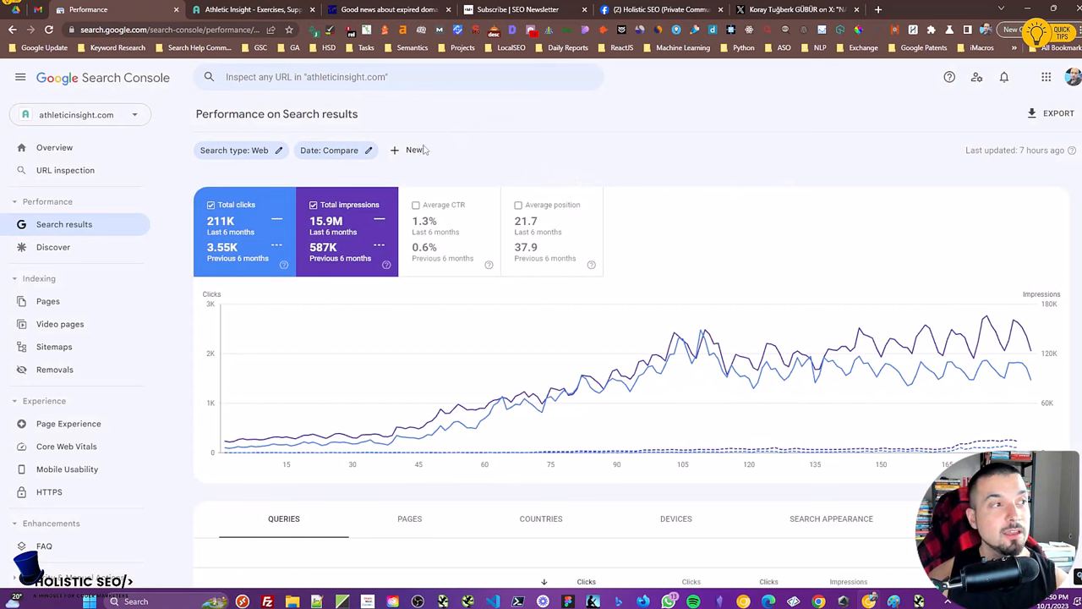
{"action": "mouse_move", "coordinate": [341, 156]}
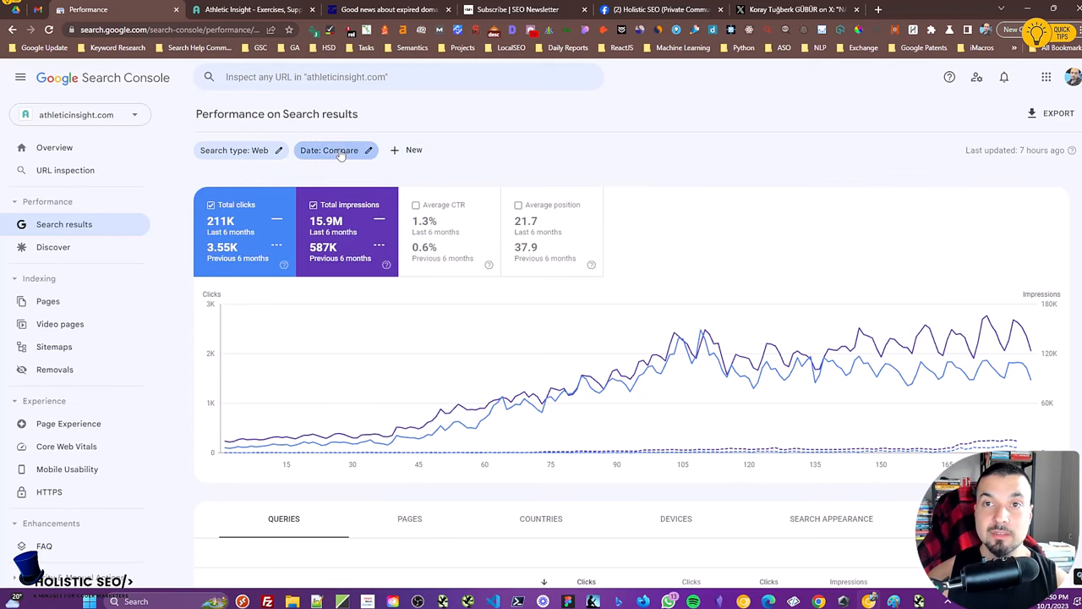
Compare the last 3 months with the previous 3 (158K vs 53.4K clicks), then reopen the date settings
{"action": "left_click", "coordinate": [329, 149]}
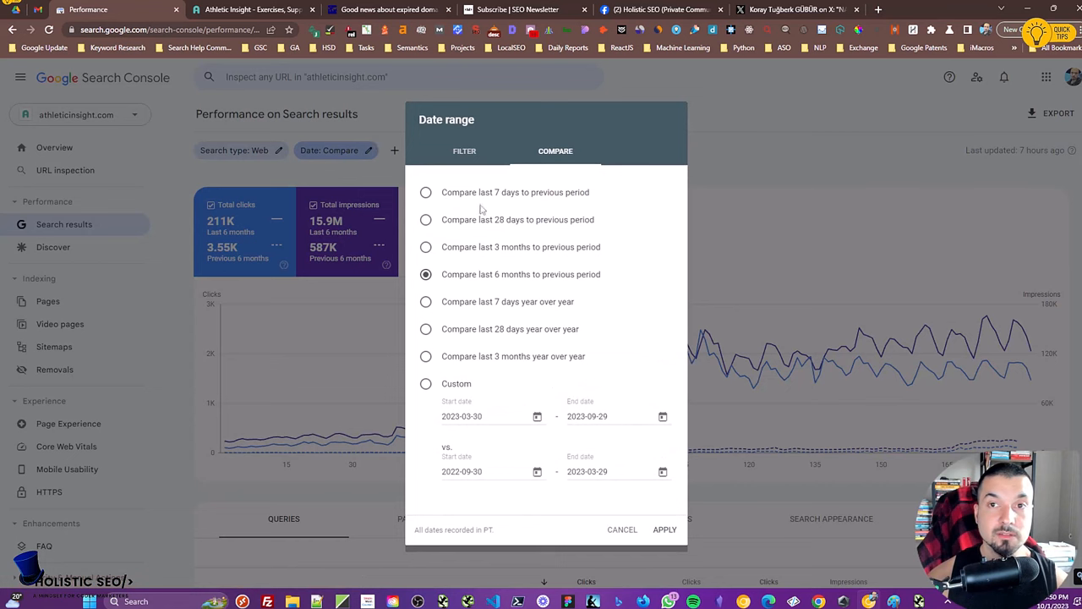
{"action": "mouse_move", "coordinate": [640, 532]}
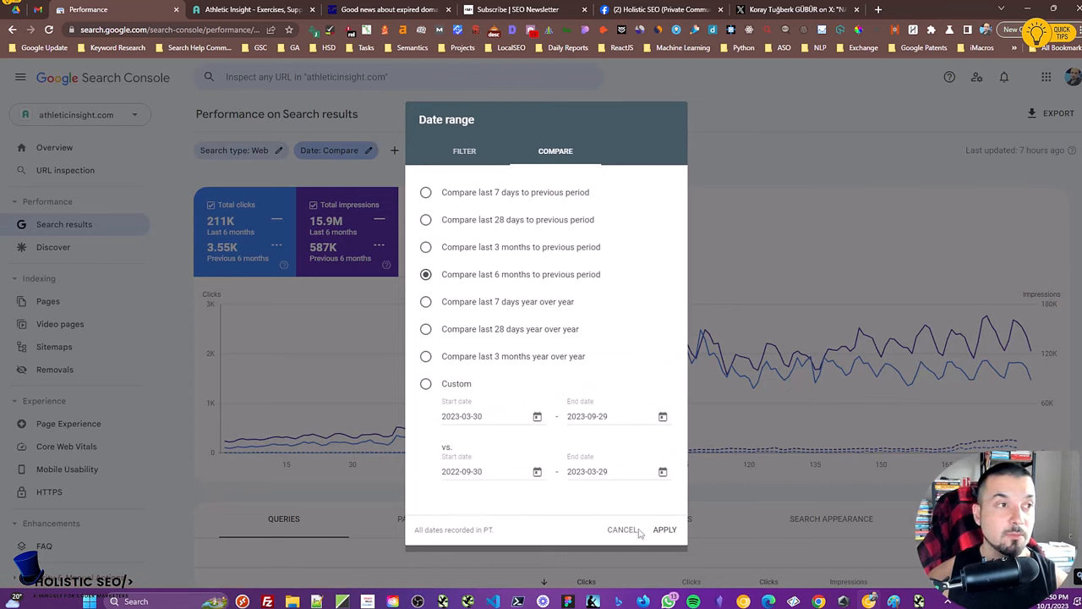
{"action": "left_click", "coordinate": [426, 247]}
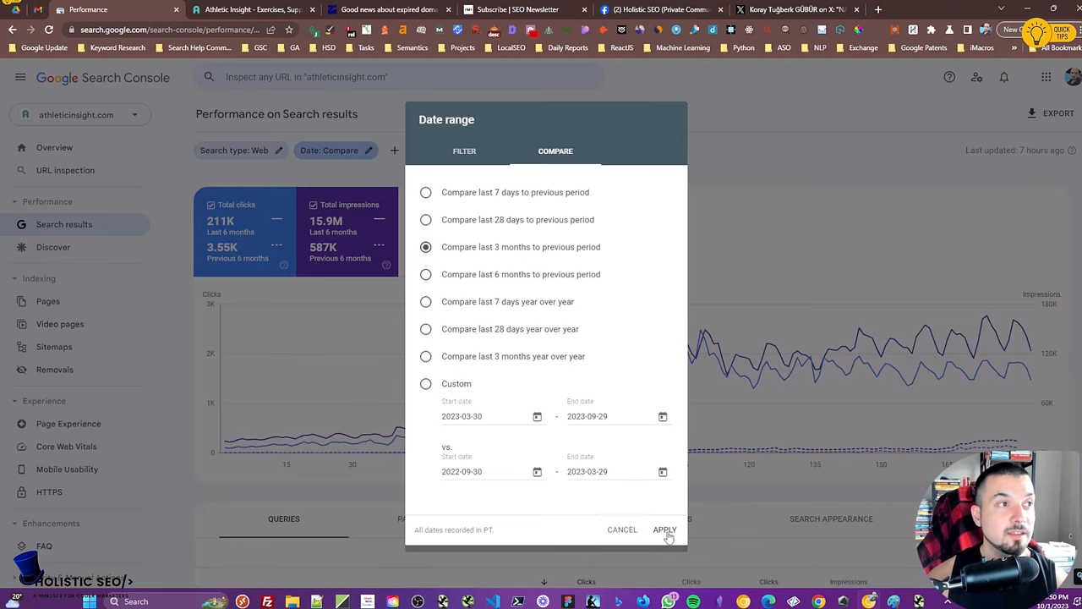
{"action": "left_click", "coordinate": [667, 529]}
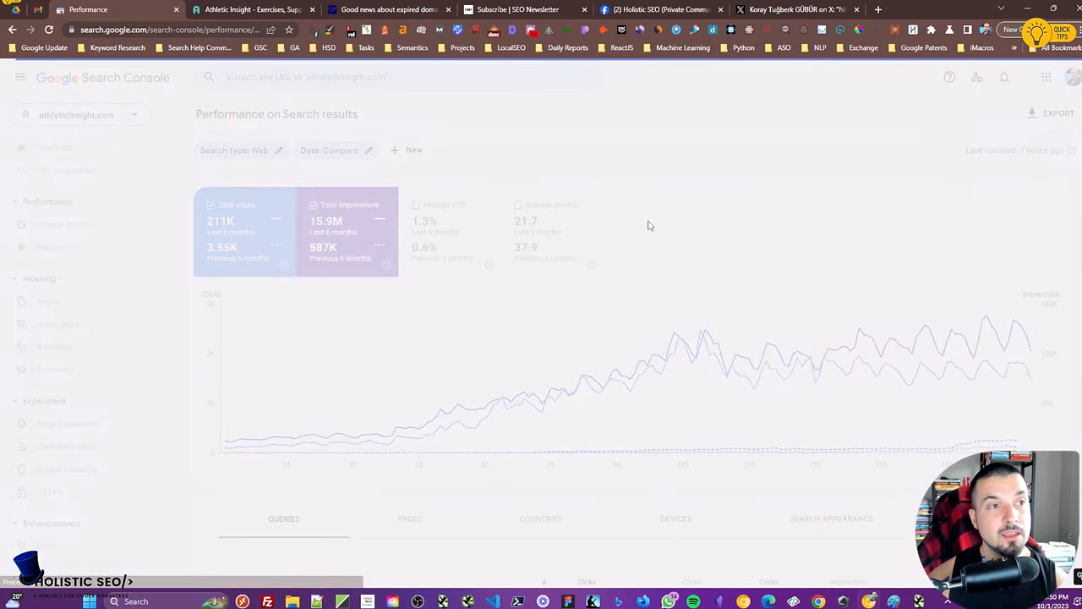
{"action": "mouse_move", "coordinate": [646, 210]}
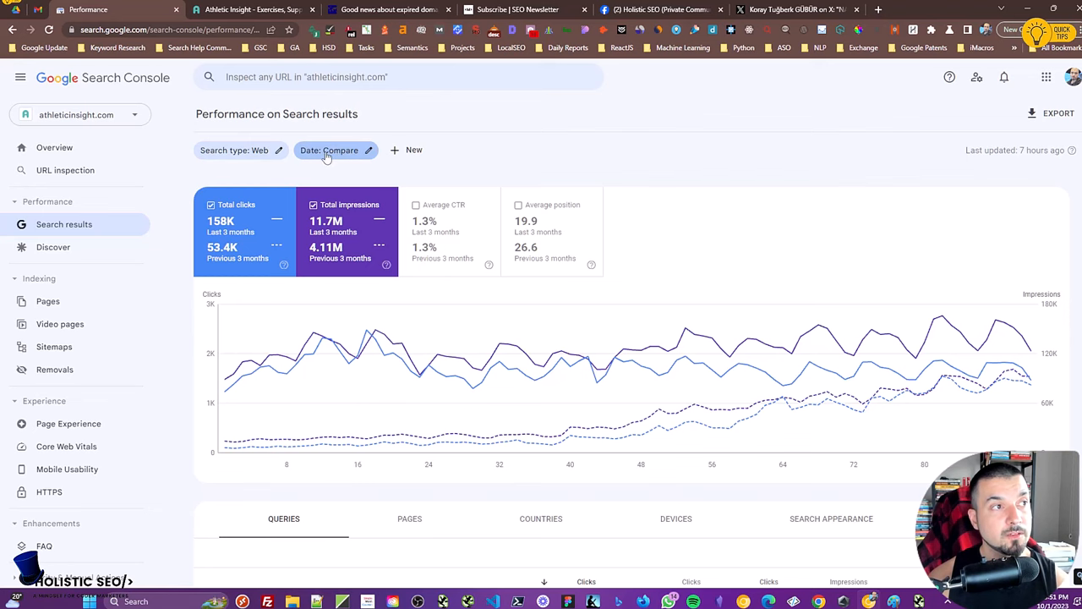
{"action": "mouse_move", "coordinate": [328, 163]}
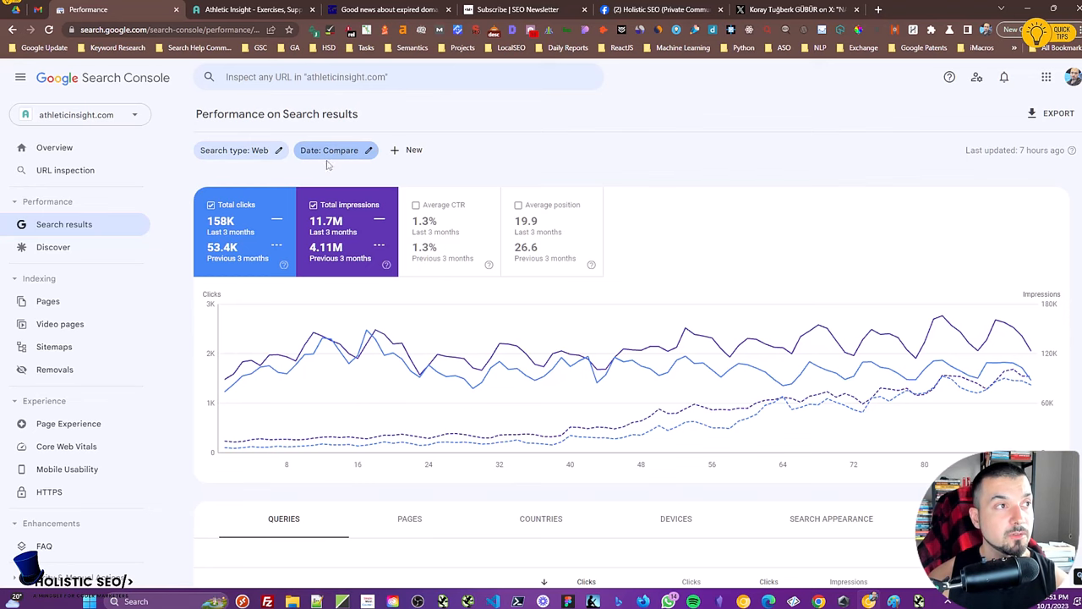
{"action": "left_click", "coordinate": [328, 148]}
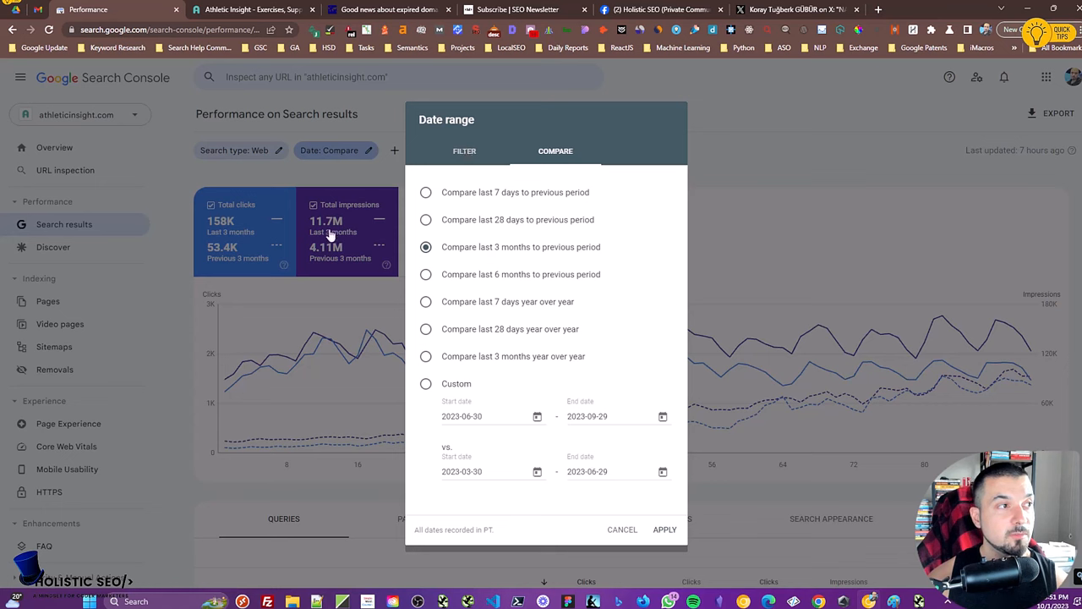
Show the last 16 months as a single period: 215K clicks, 16.5M impressions
{"action": "left_click", "coordinate": [464, 151]}
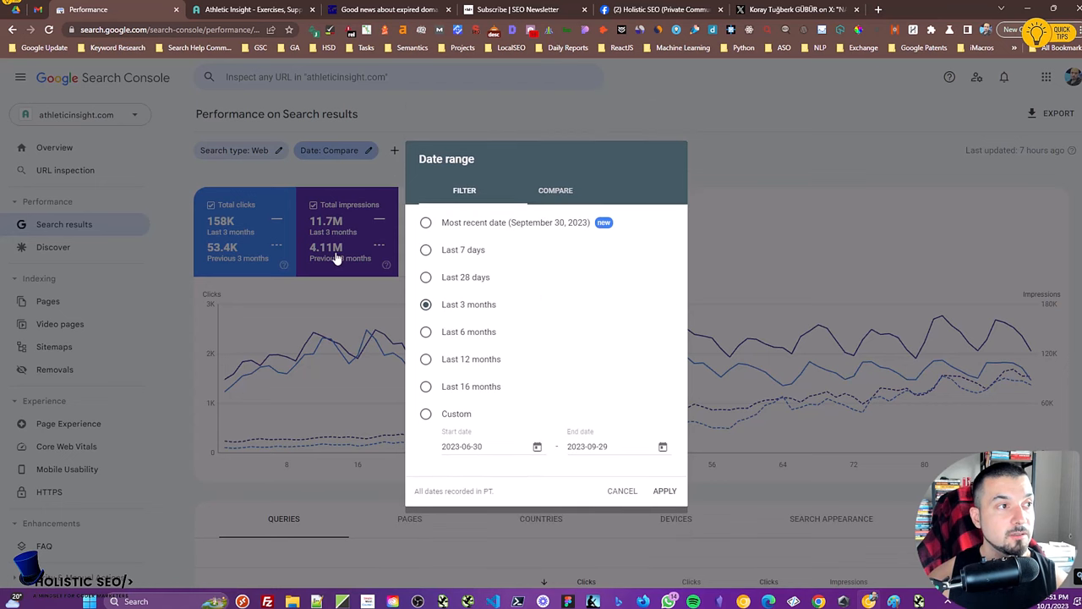
{"action": "left_click", "coordinate": [426, 386]}
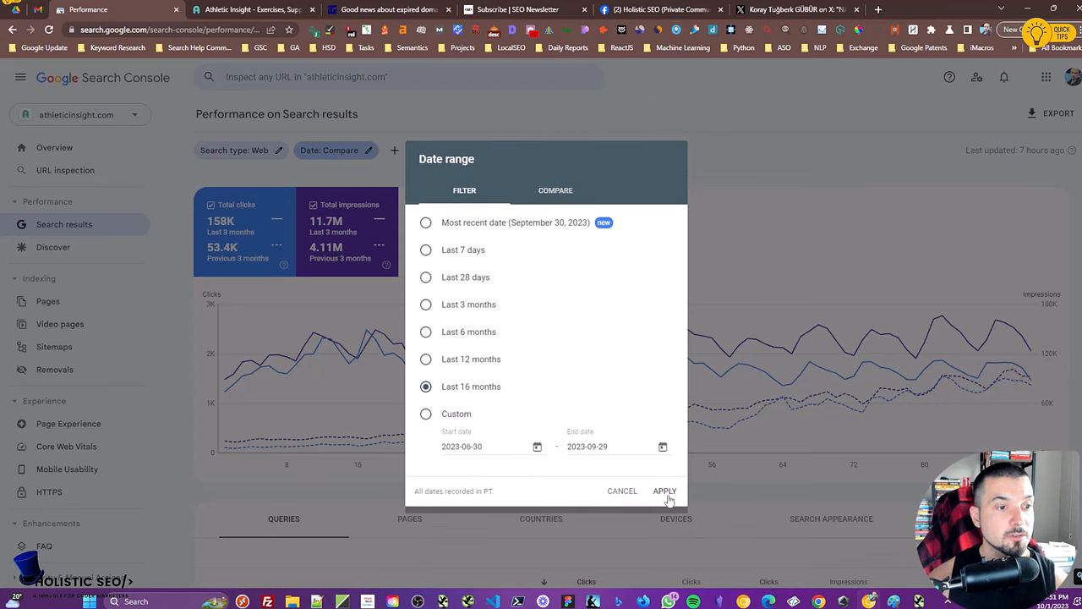
{"action": "left_click", "coordinate": [665, 490]}
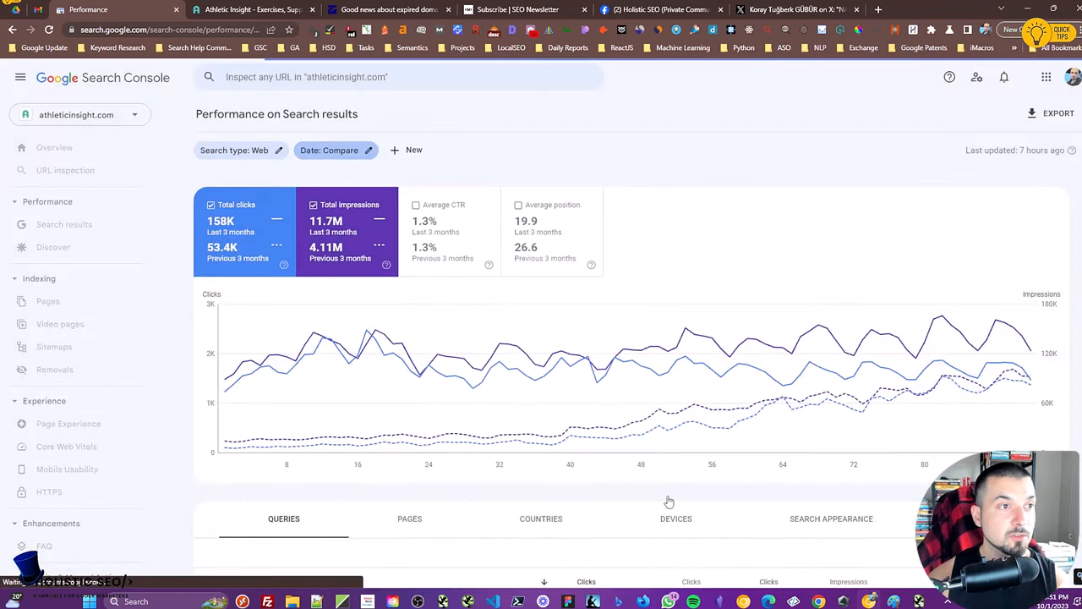
{"action": "left_click", "coordinate": [335, 149]}
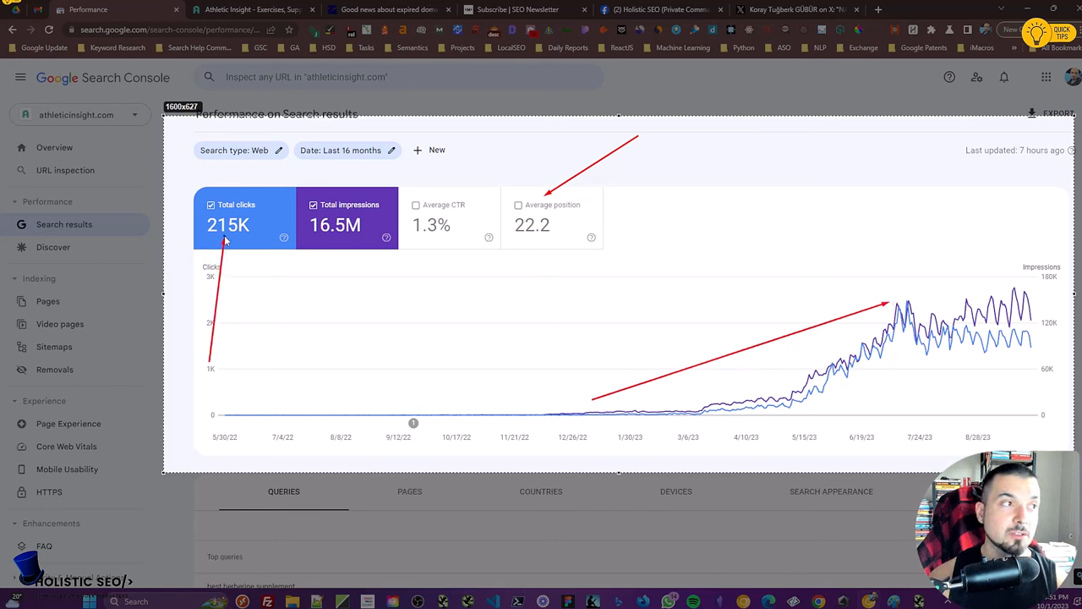
{"action": "mouse_move", "coordinate": [636, 298]}
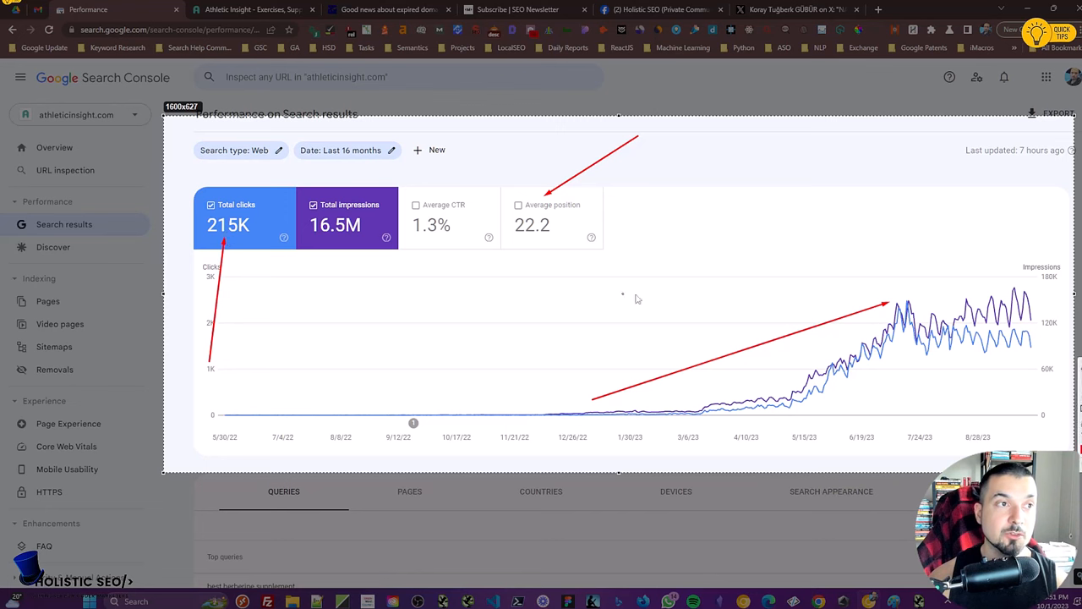
{"action": "mouse_move", "coordinate": [685, 281]}
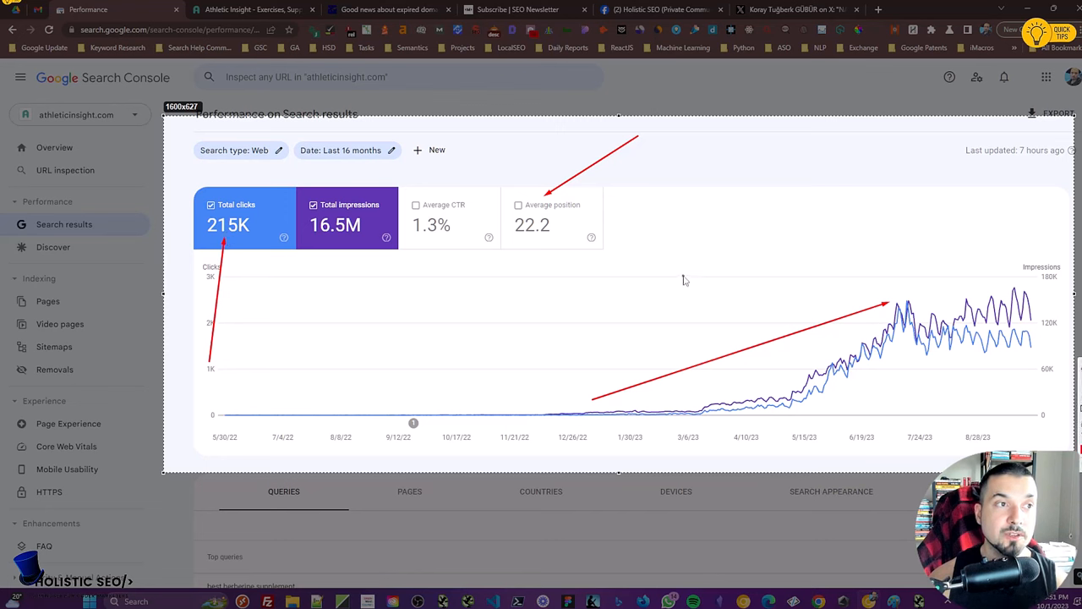
{"action": "mouse_move", "coordinate": [788, 249]}
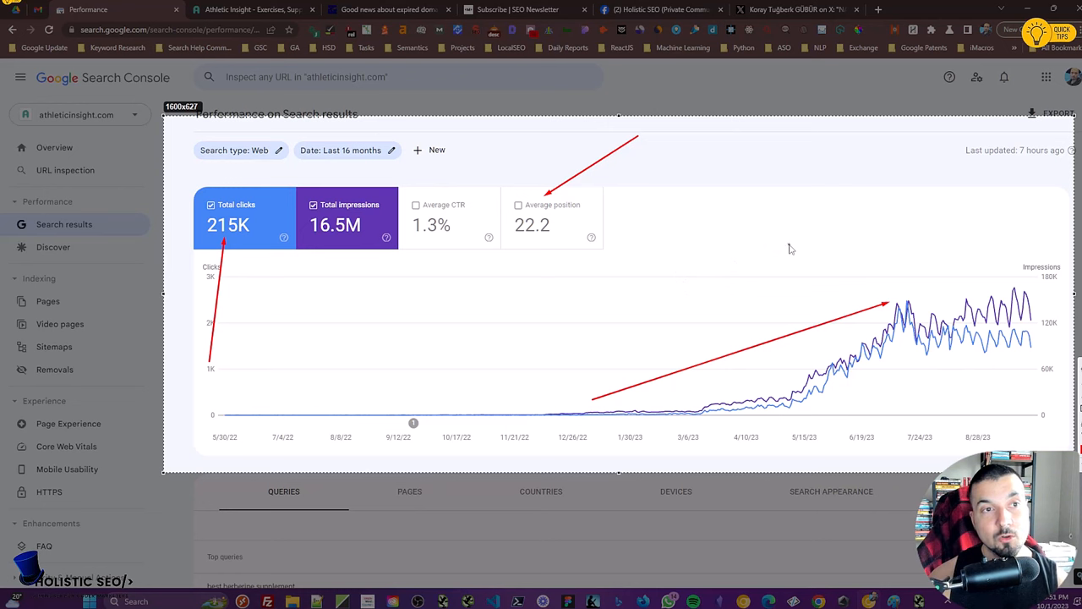
{"action": "mouse_move", "coordinate": [818, 254]}
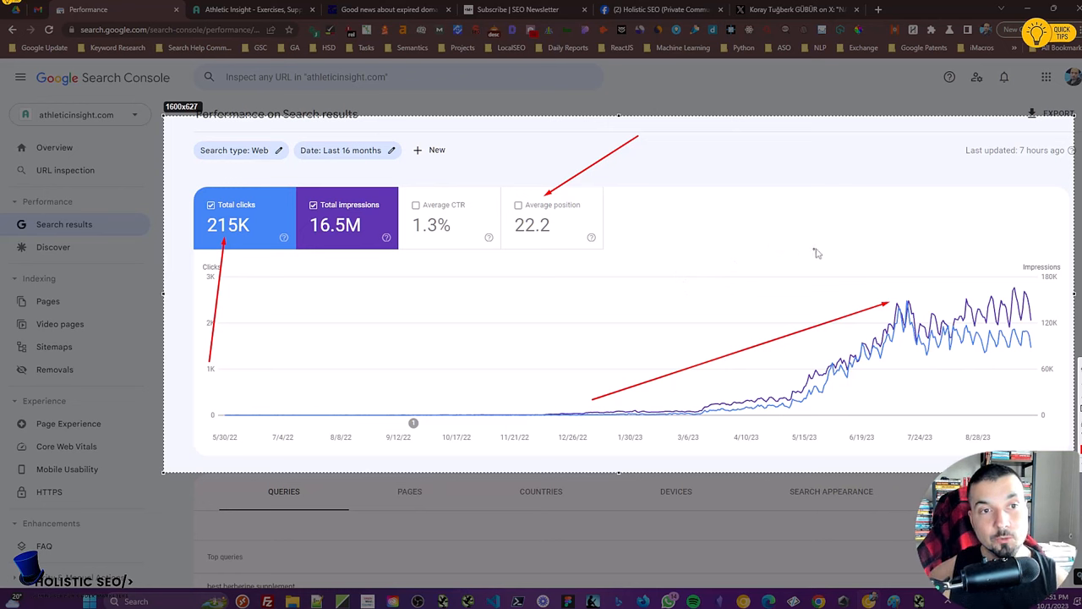
{"action": "mouse_move", "coordinate": [832, 251]}
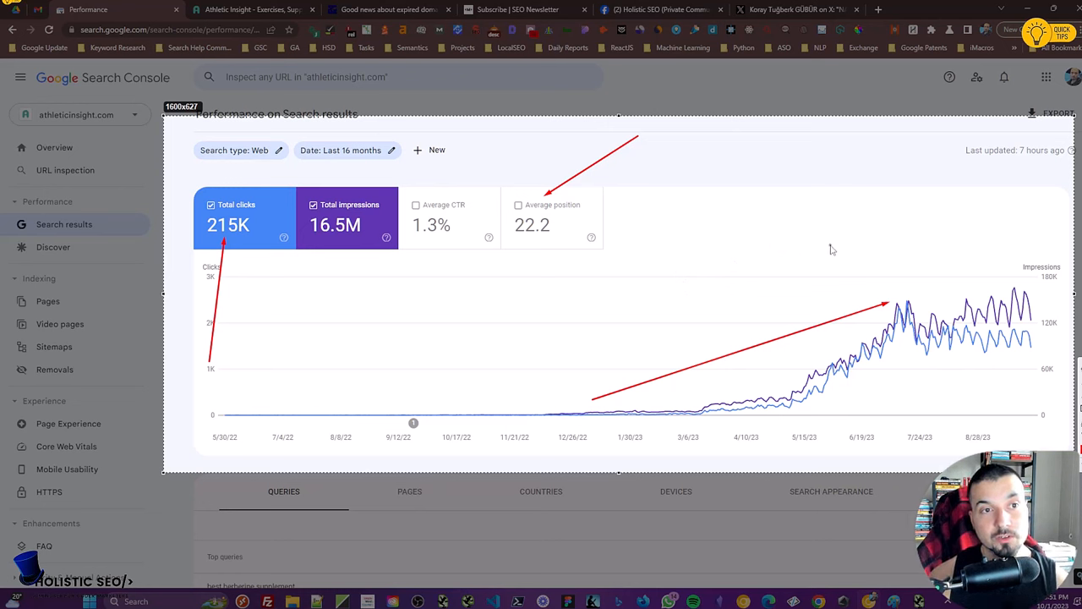
{"action": "mouse_move", "coordinate": [971, 288]}
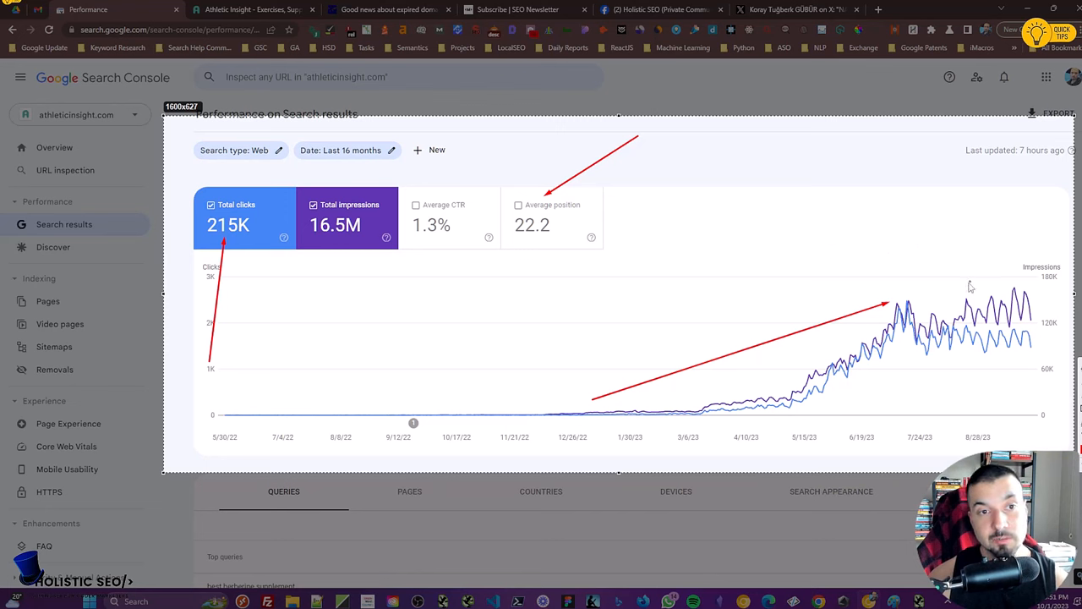
{"action": "mouse_move", "coordinate": [924, 303]}
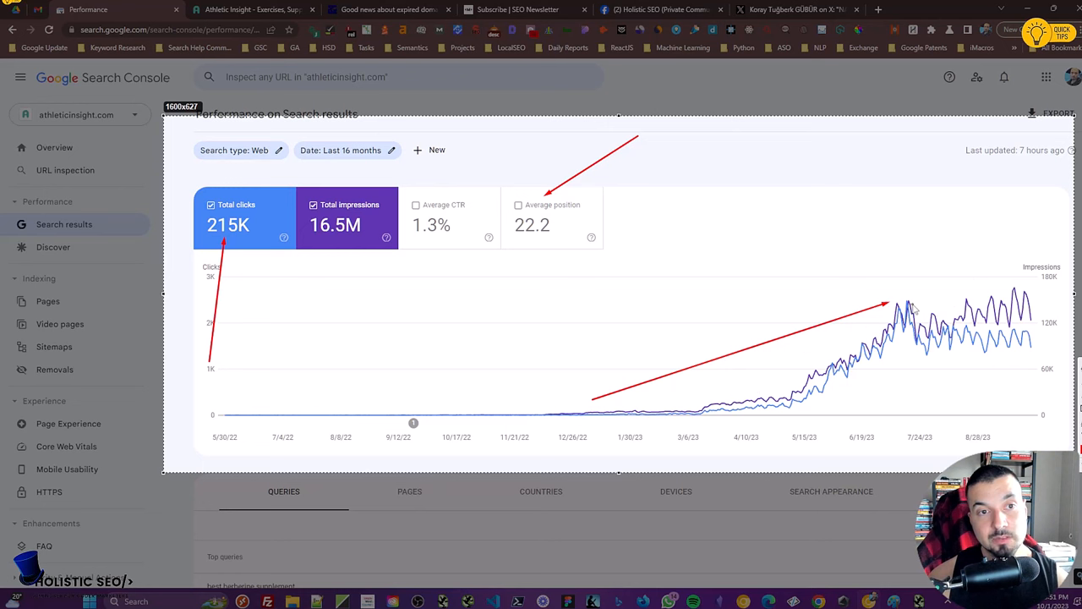
{"action": "mouse_move", "coordinate": [916, 306]}
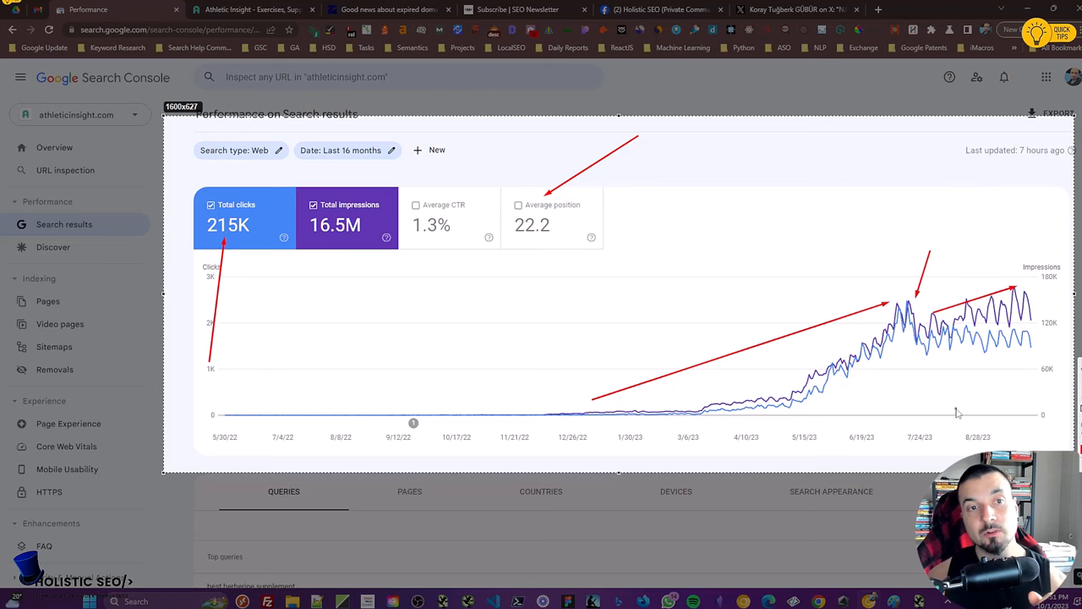
{"action": "mouse_move", "coordinate": [825, 183]}
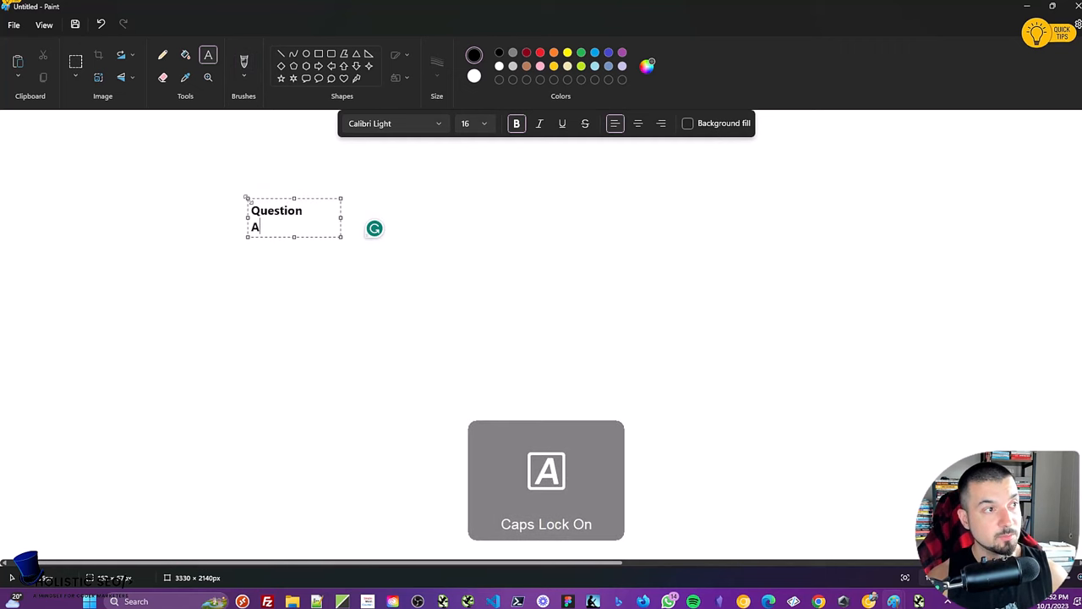
Write 'Answer' and the examples 'Calorie -> Jules, MG, Liters...' on the canvas
{"action": "type", "text": "nswer"}
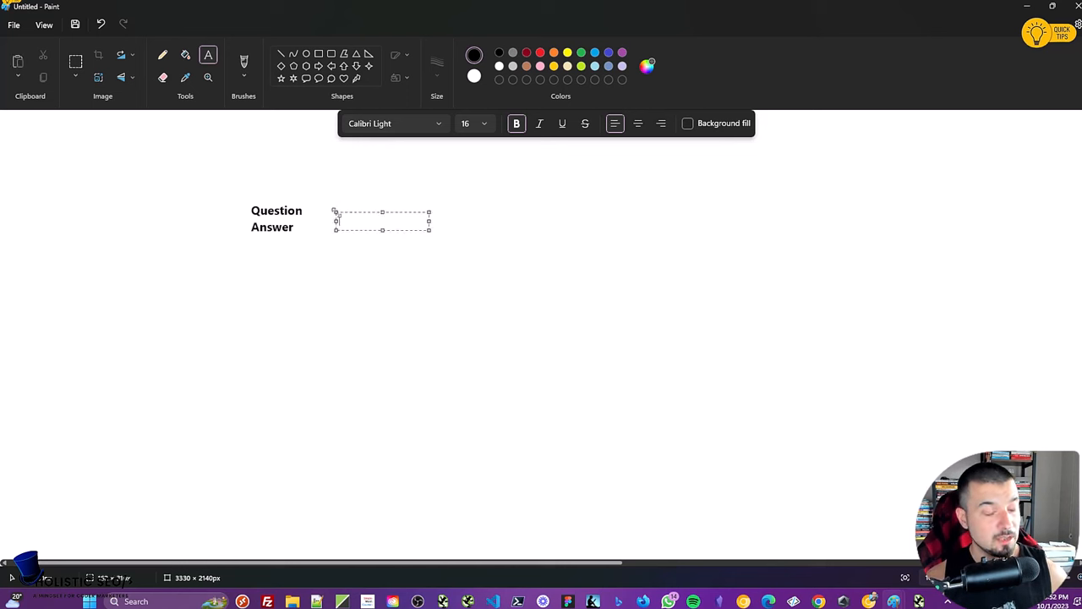
{"action": "type", "text": "Calo"}
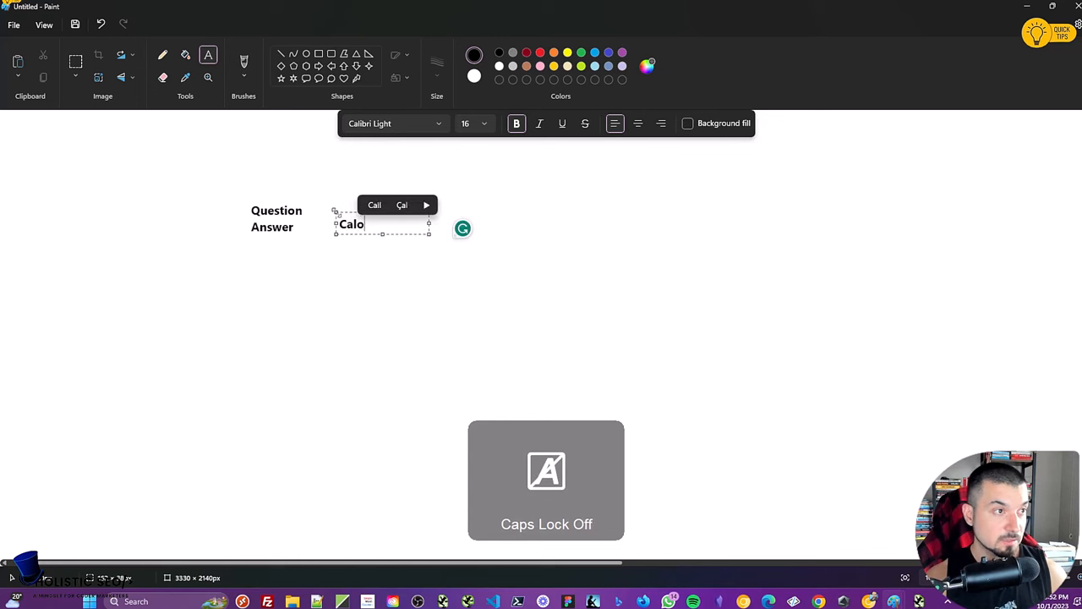
{"action": "type", "text": "rie ->"}
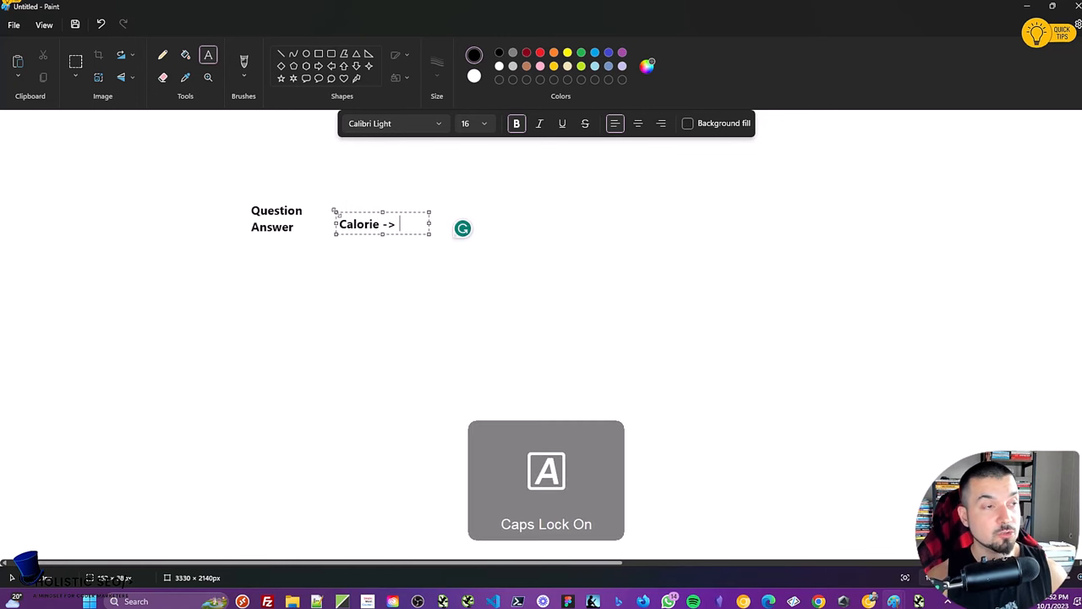
{"action": "type", "text": "Jules,"}
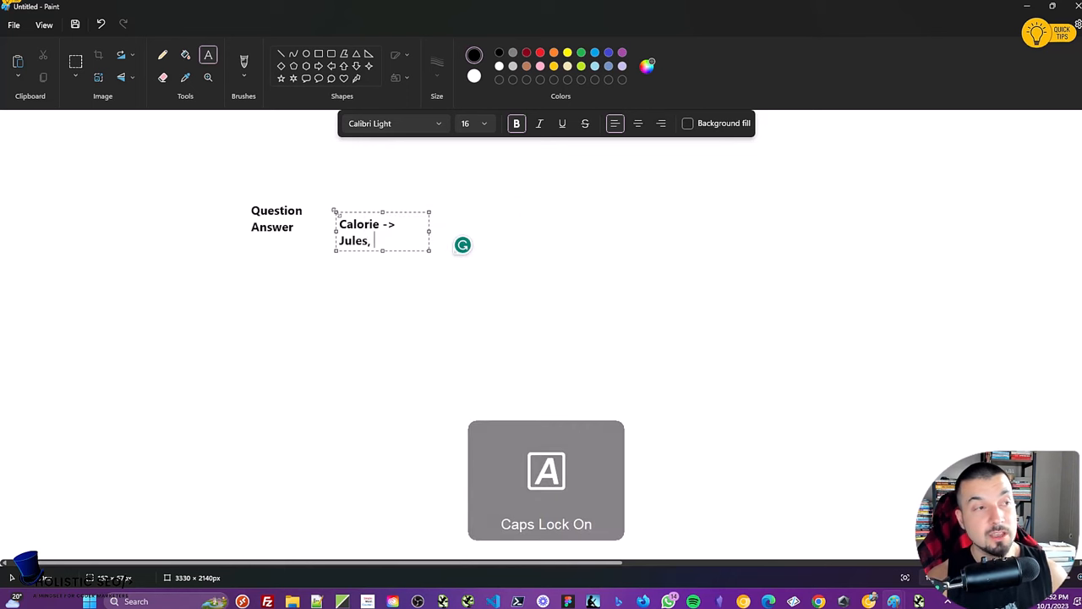
{"action": "type", "text": "MG, Liters..."}
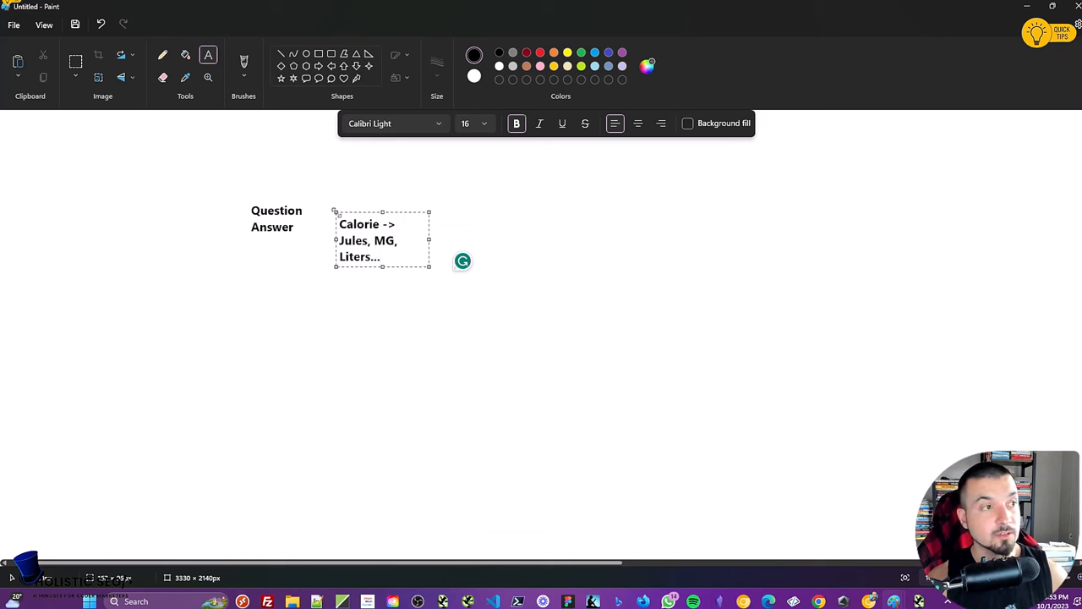
Start a new text note to the right beginning with 'Unique'
{"action": "left_click", "coordinate": [382, 257]}
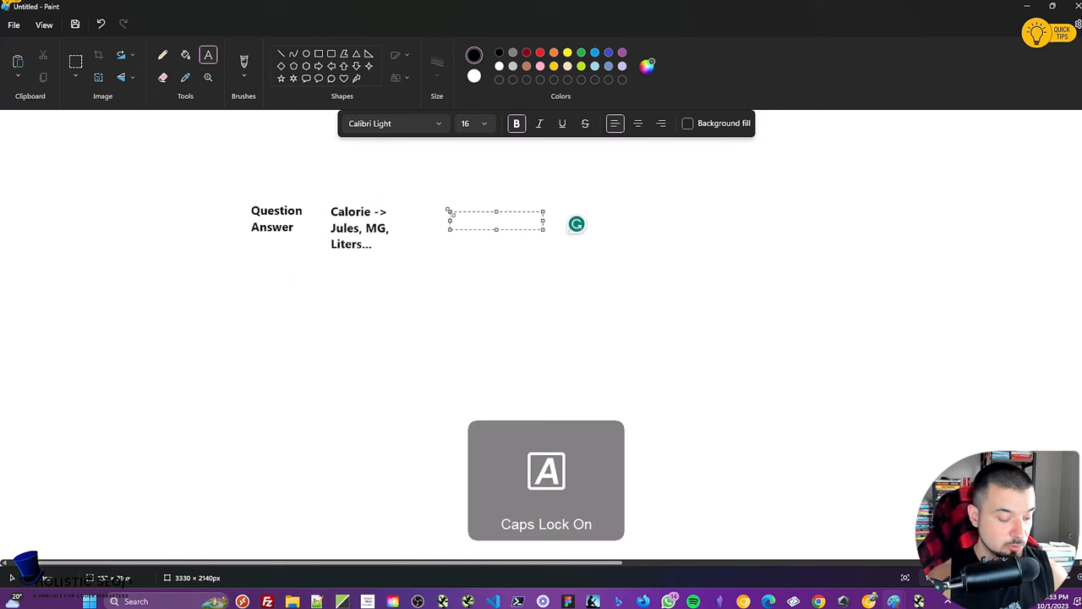
{"action": "type", "text": "Unique"}
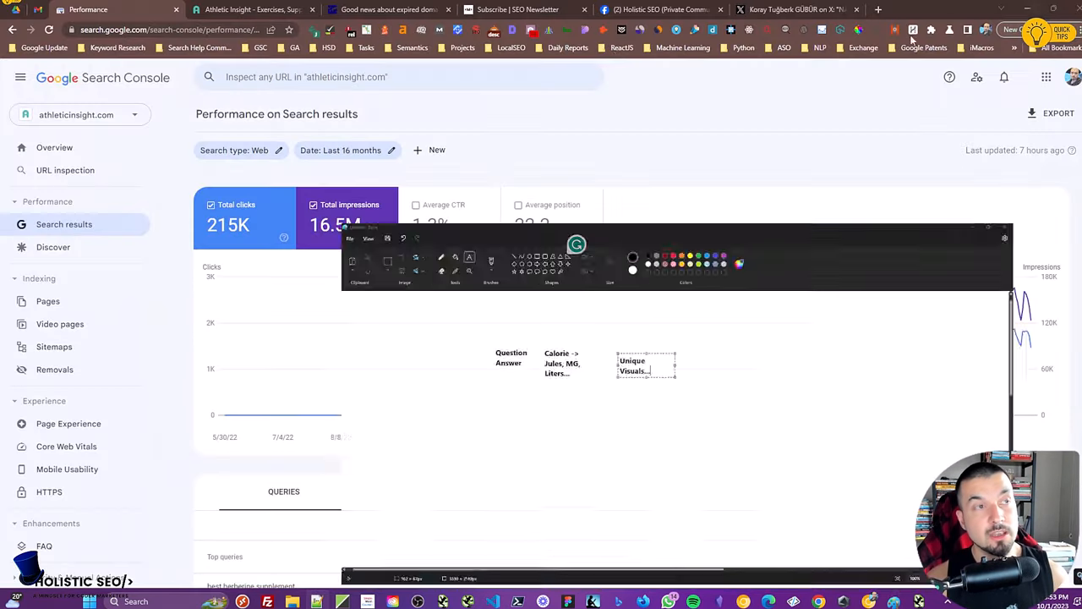
Browse the Athletic Insight homepage down through Exercises, Leg and Back workout sections
{"action": "left_click", "coordinate": [254, 10]}
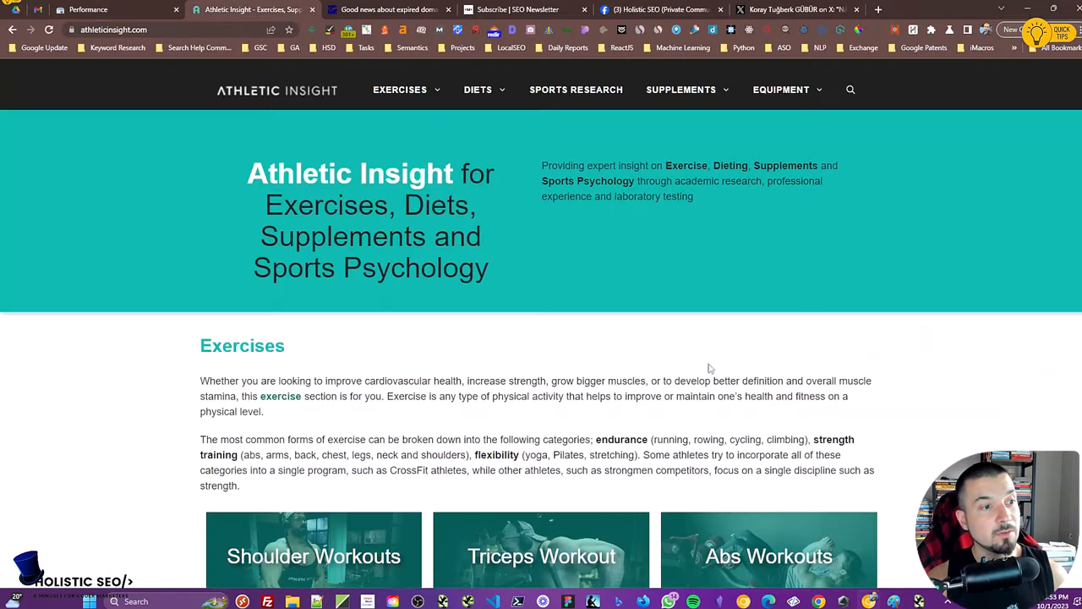
{"action": "scroll", "scroll_direction": "down", "scroll_amount": 3}
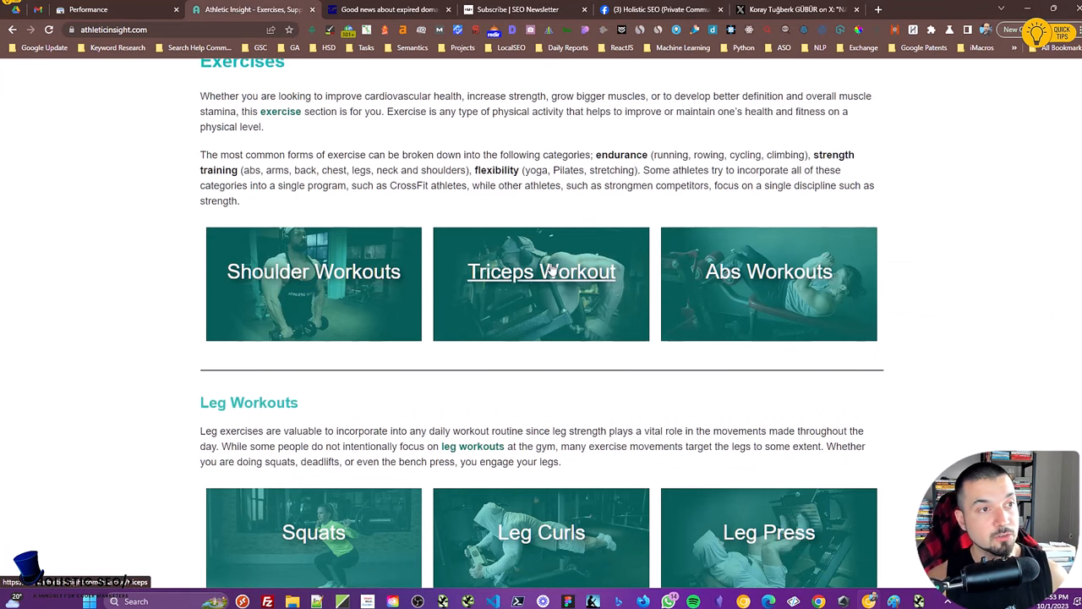
{"action": "scroll", "scroll_direction": "down", "scroll_amount": 3}
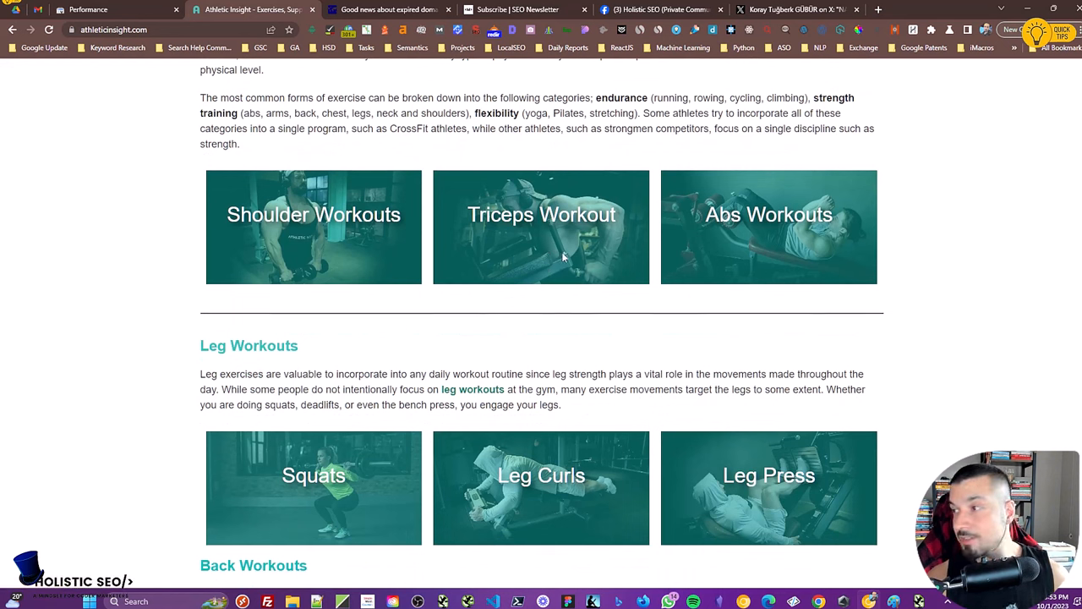
{"action": "mouse_move", "coordinate": [542, 213]}
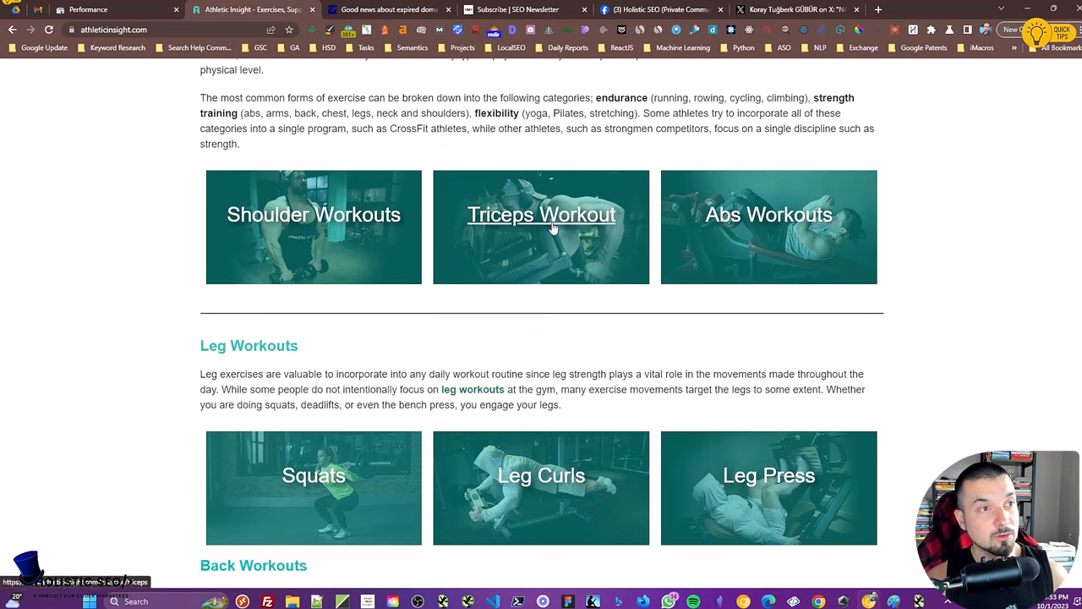
{"action": "mouse_move", "coordinate": [315, 213]}
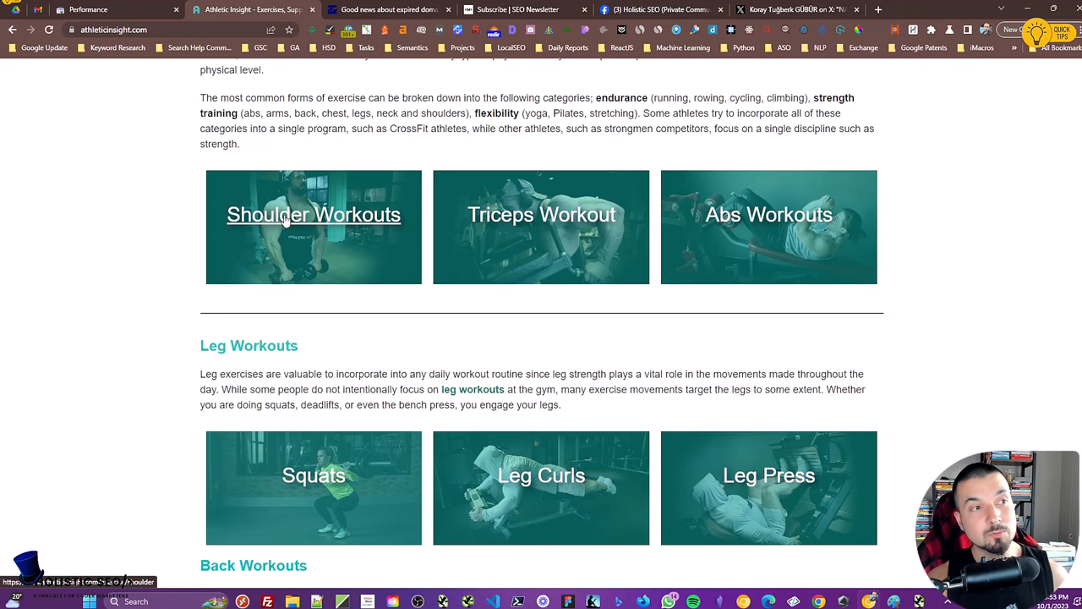
{"action": "scroll", "scroll_direction": "down", "scroll_amount": 3}
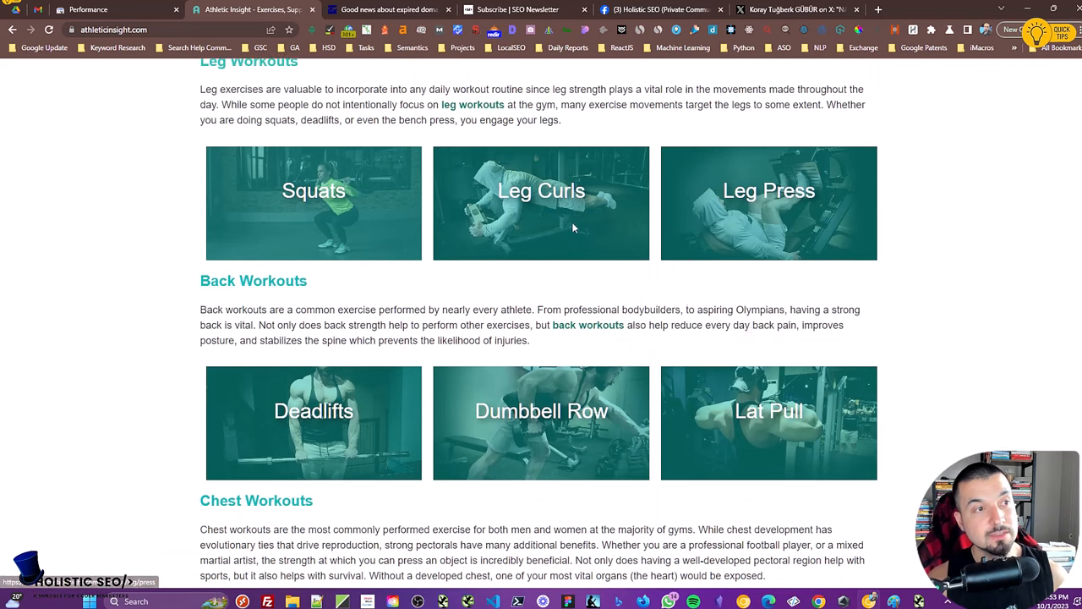
{"action": "mouse_move", "coordinate": [504, 423]}
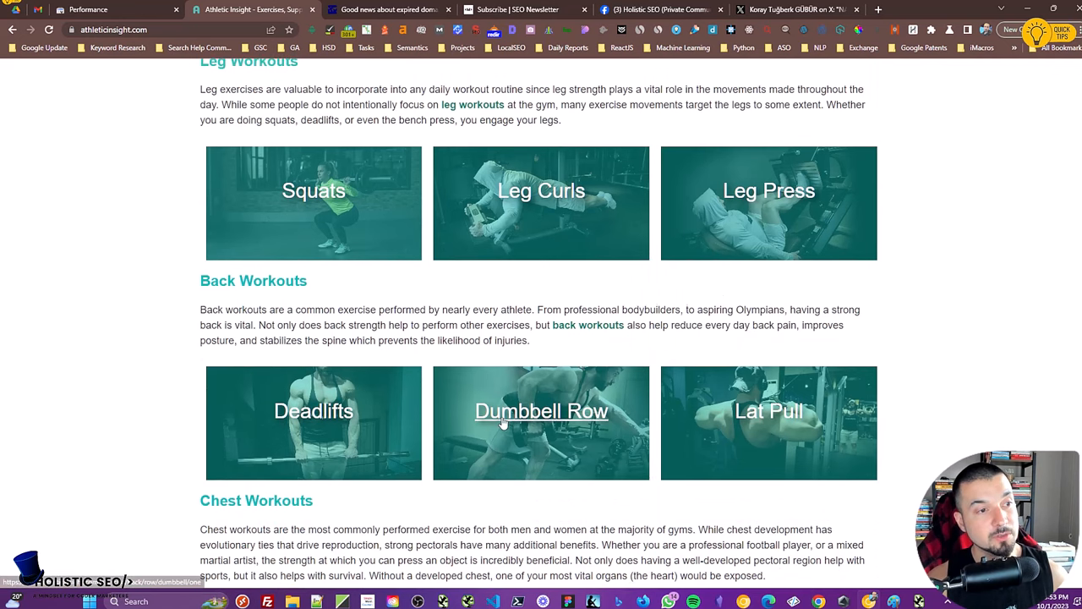
{"action": "left_click", "coordinate": [541, 411]}
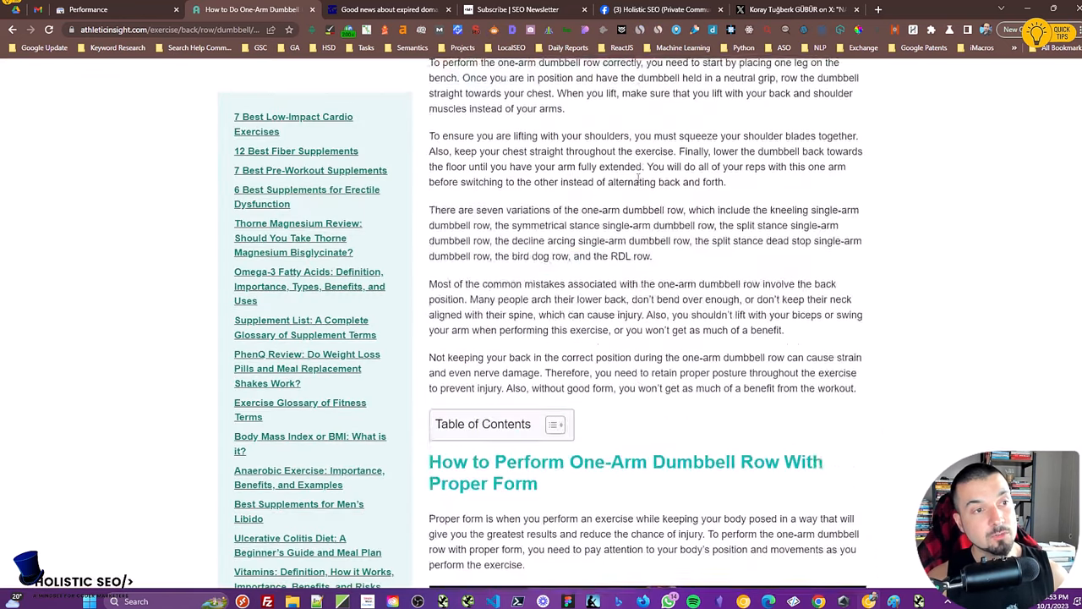
{"action": "scroll", "scroll_direction": "down", "scroll_amount": 3}
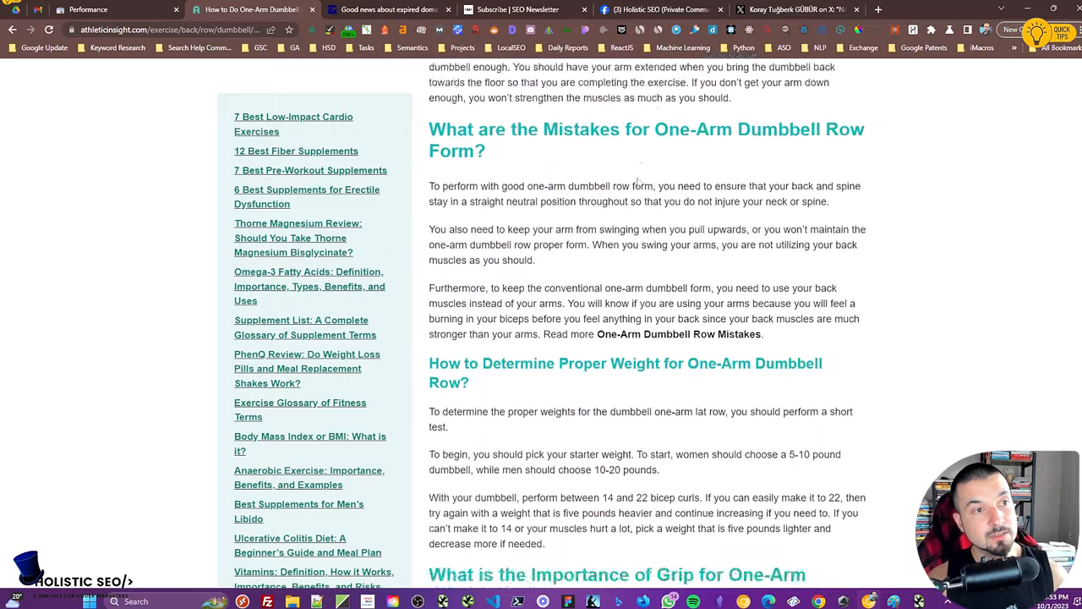
{"action": "scroll", "scroll_direction": "up", "scroll_amount": 3}
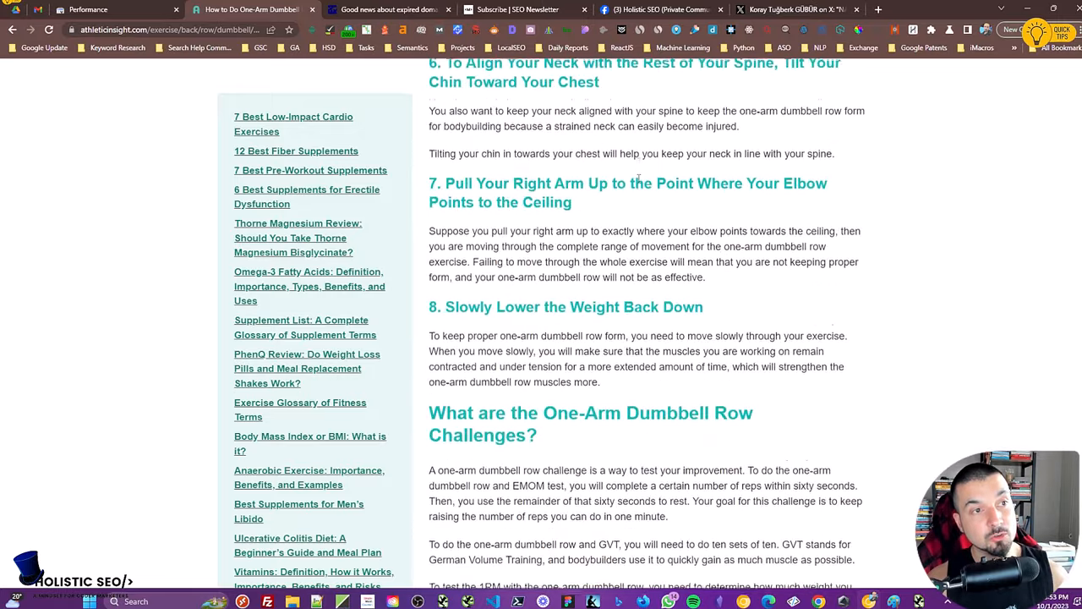
{"action": "scroll", "scroll_direction": "down", "scroll_amount": 3}
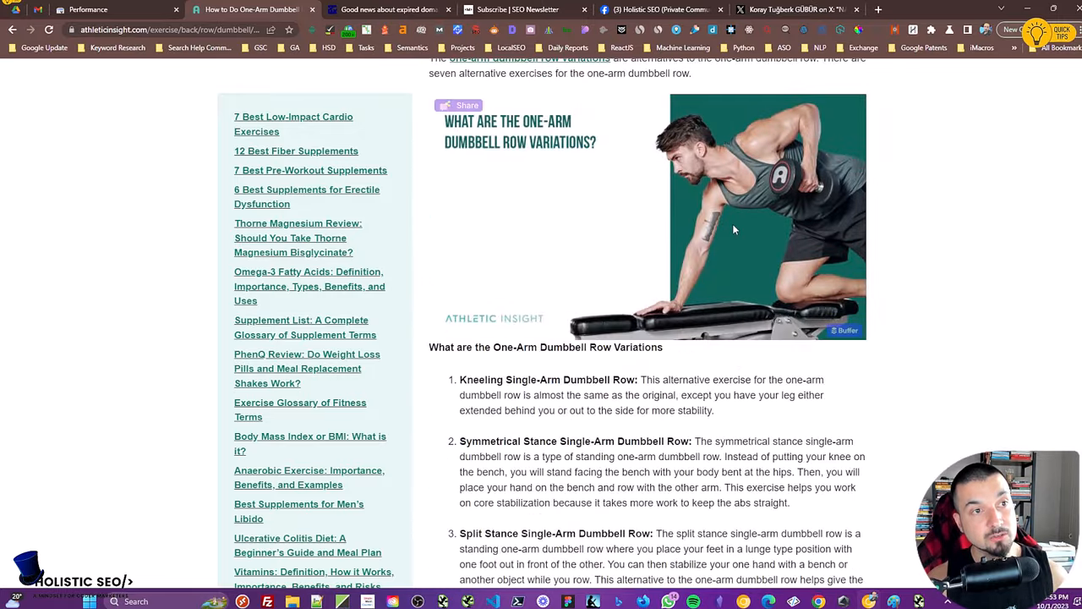
{"action": "scroll", "scroll_direction": "down", "scroll_amount": 3}
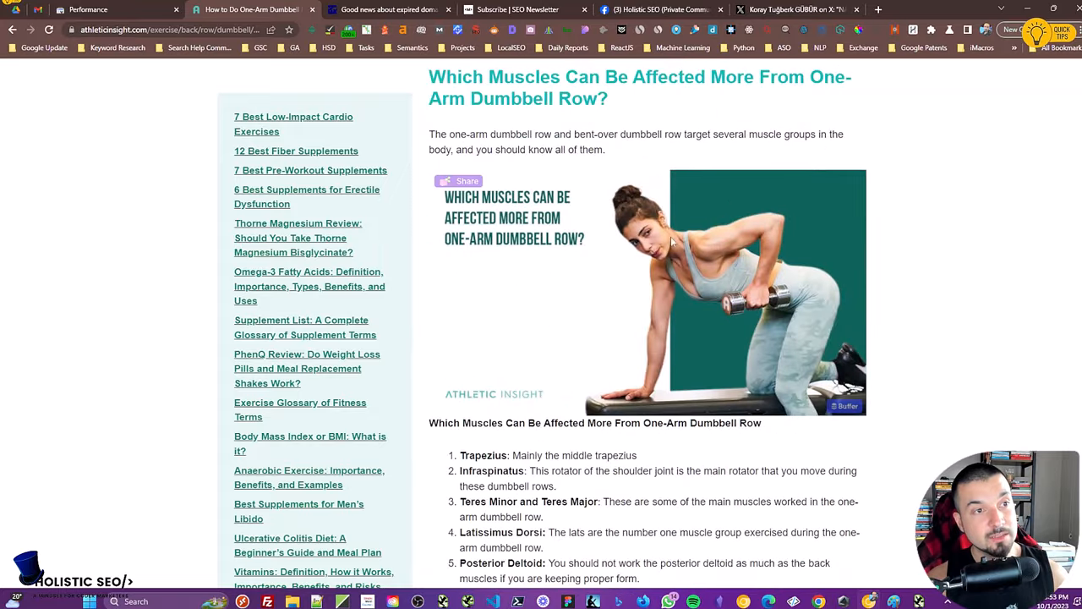
{"action": "scroll", "scroll_direction": "down", "scroll_amount": 3}
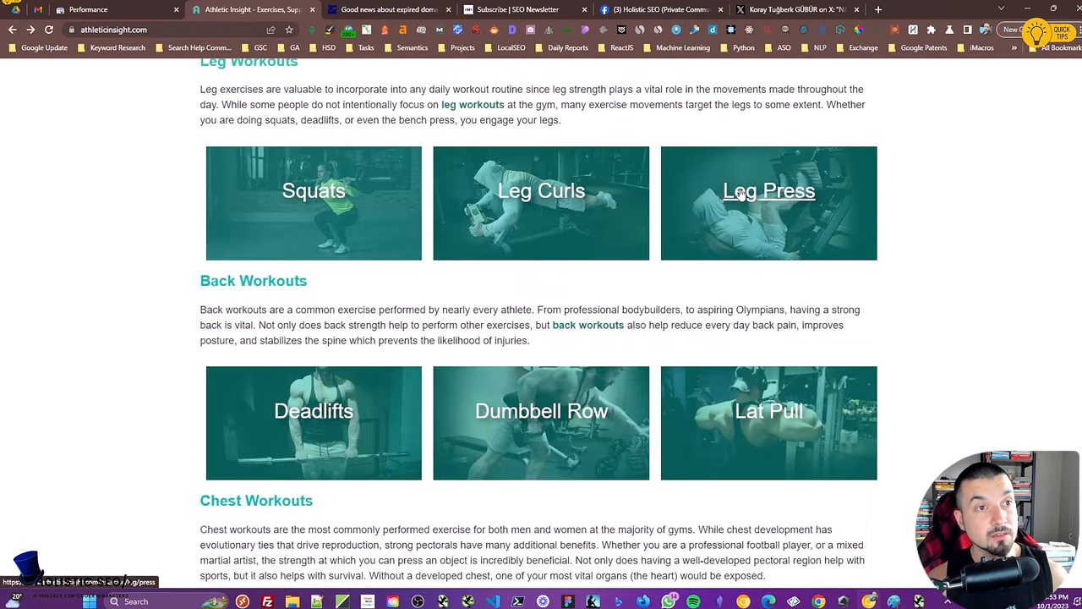
{"action": "left_click", "coordinate": [767, 189]}
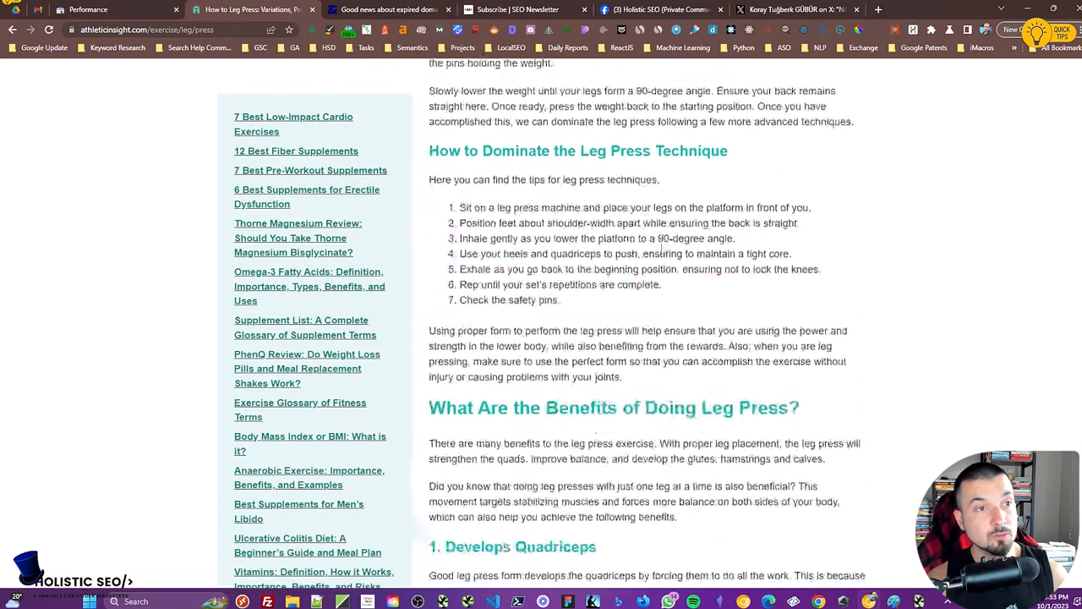
{"action": "scroll", "scroll_direction": "down", "scroll_amount": 3}
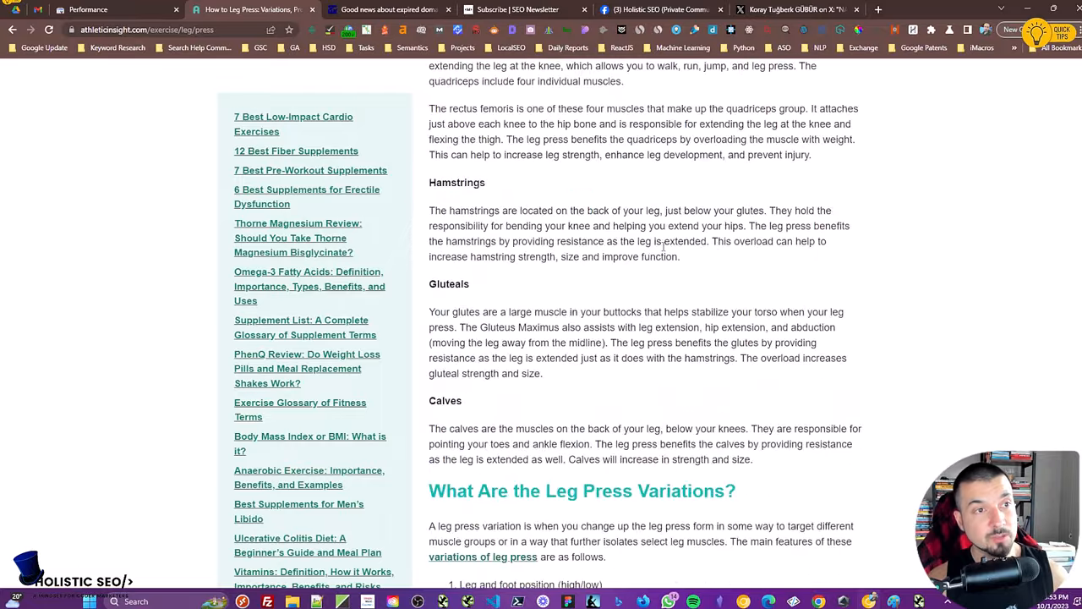
{"action": "scroll", "scroll_direction": "down", "scroll_amount": 3}
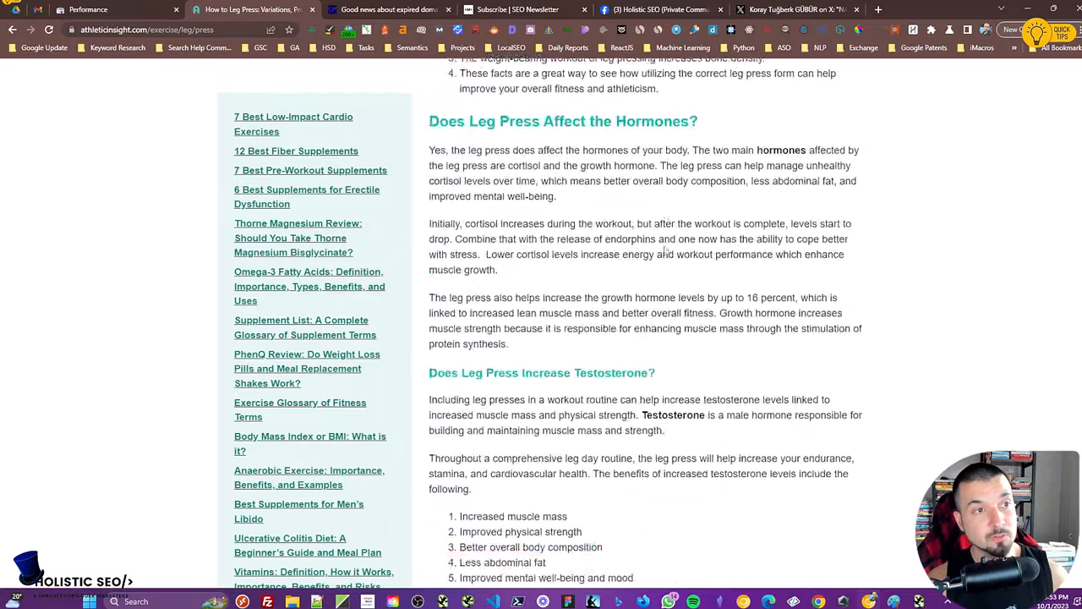
{"action": "scroll", "scroll_direction": "up", "scroll_amount": 3}
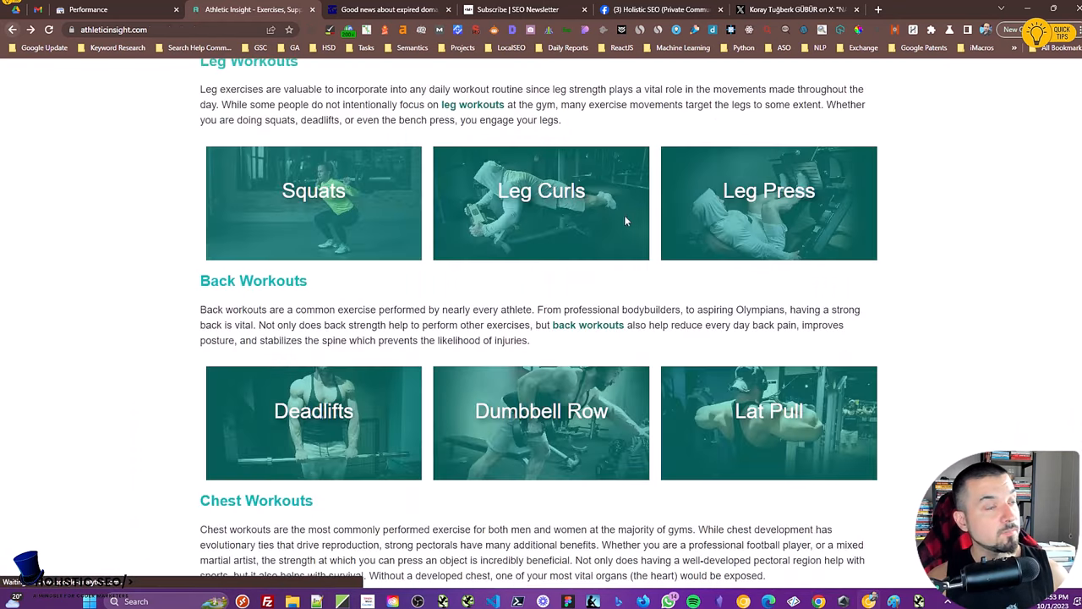
Scroll past diets, sports psychology and supplements, then return to the Search Console 16-month report
{"action": "scroll", "scroll_direction": "down", "scroll_amount": 3}
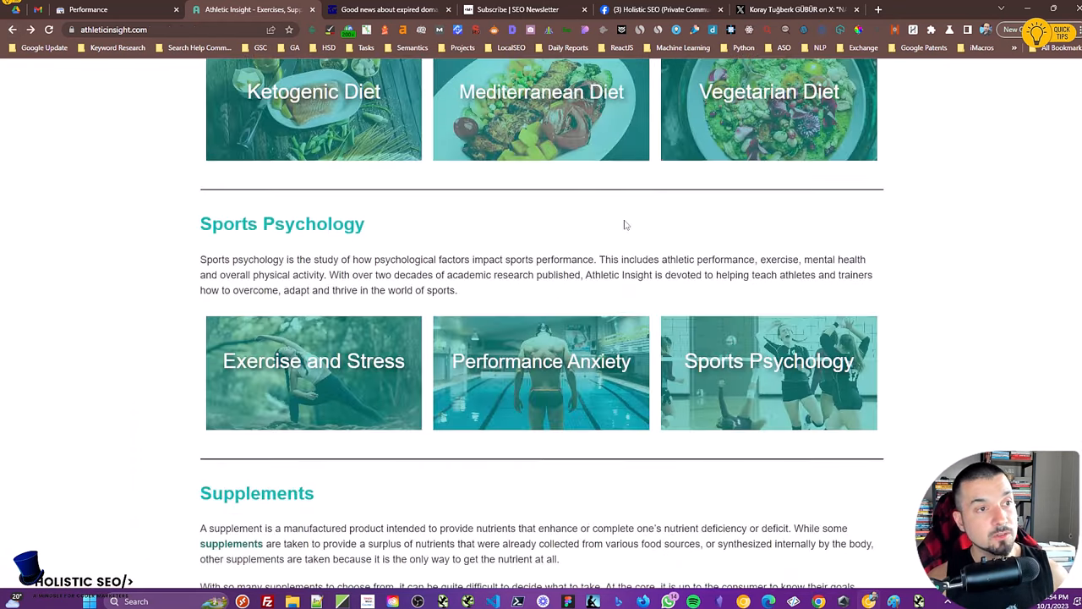
{"action": "scroll", "scroll_direction": "down", "scroll_amount": 3}
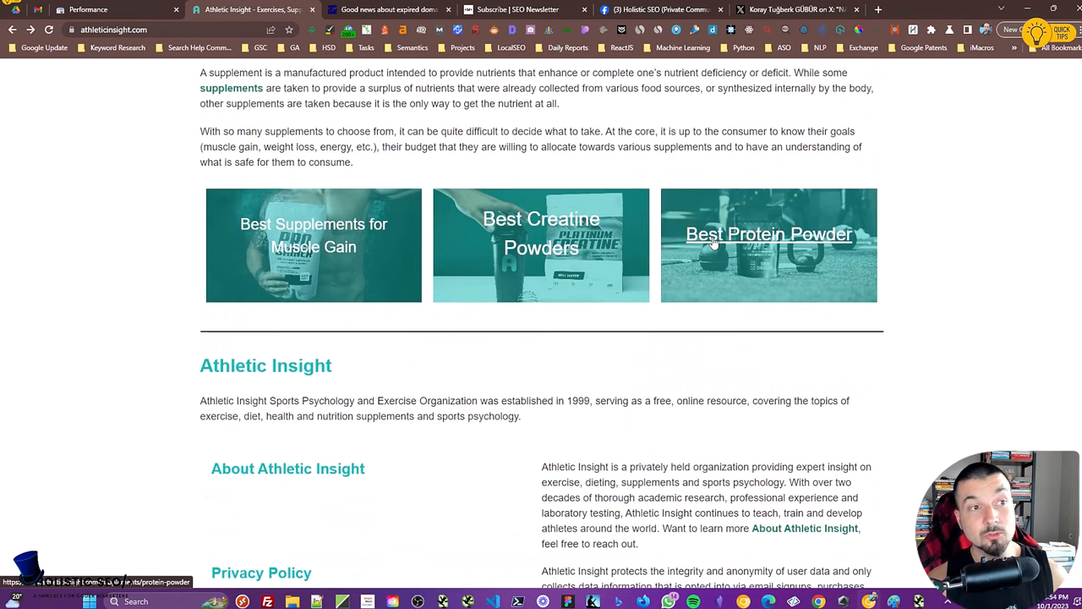
{"action": "mouse_move", "coordinate": [680, 252]}
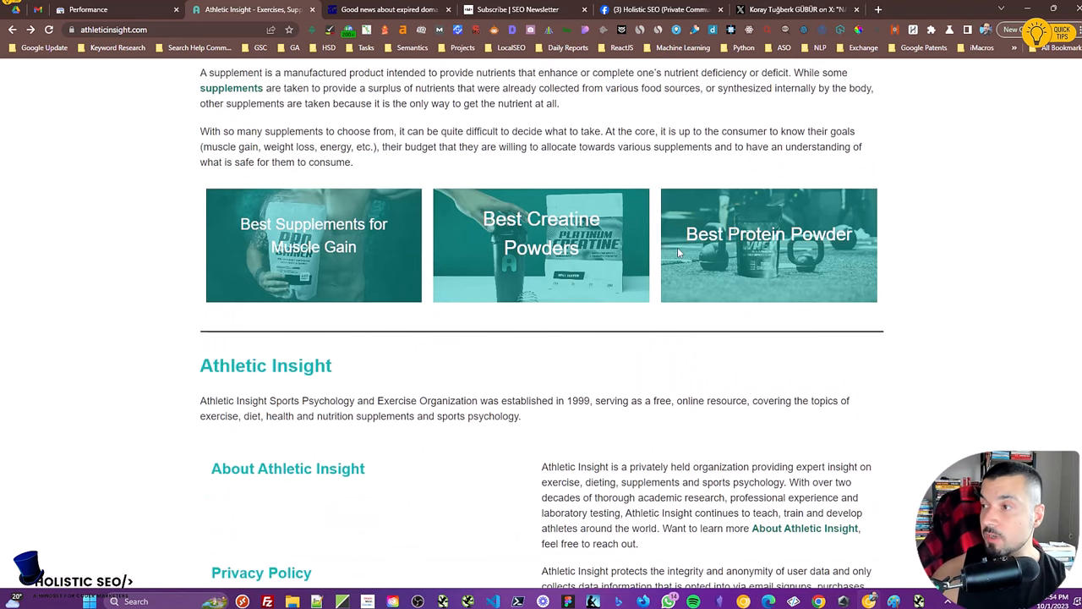
{"action": "left_click", "coordinate": [85, 11]}
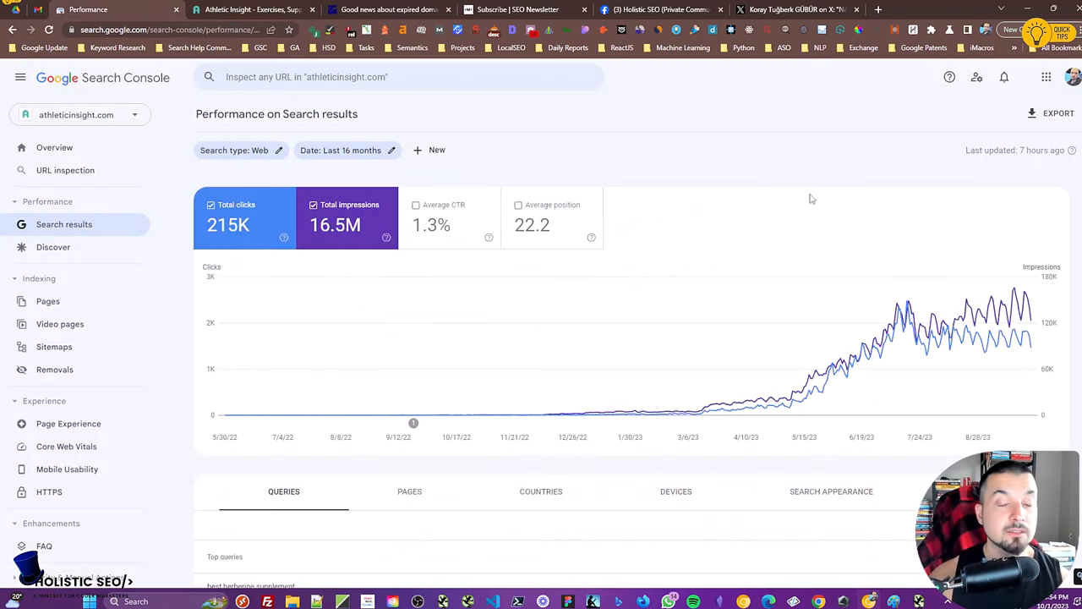
{"action": "mouse_move", "coordinate": [842, 259]}
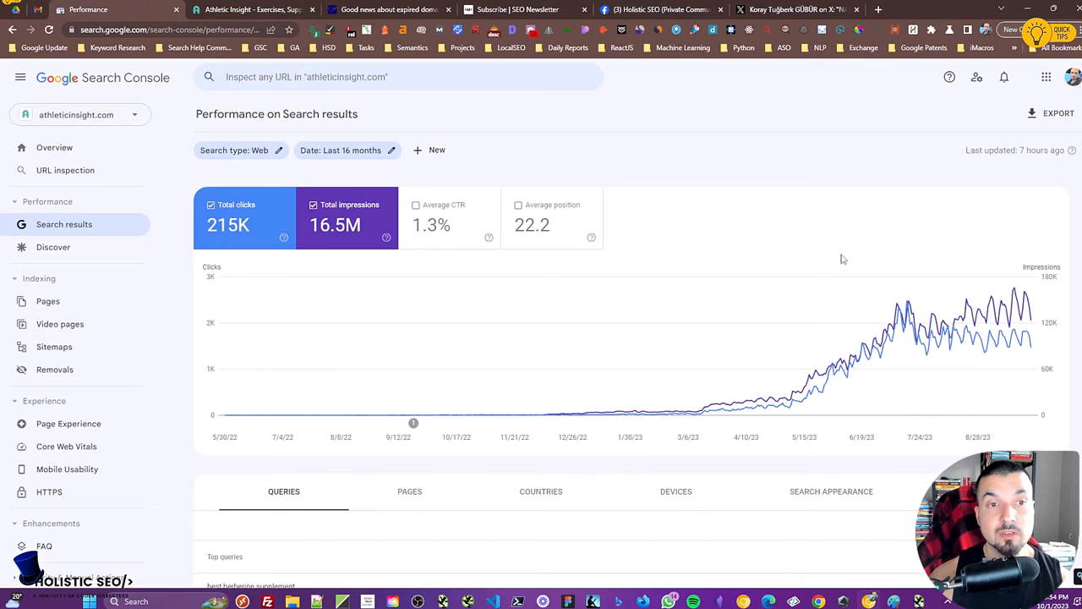
{"action": "mouse_move", "coordinate": [755, 340]}
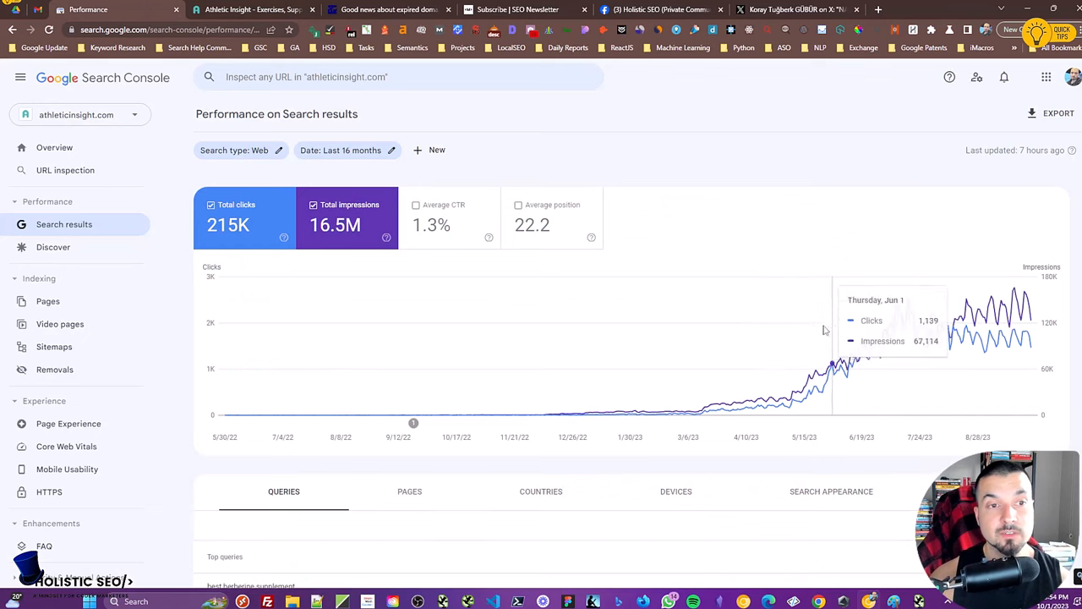
{"action": "mouse_move", "coordinate": [829, 233]}
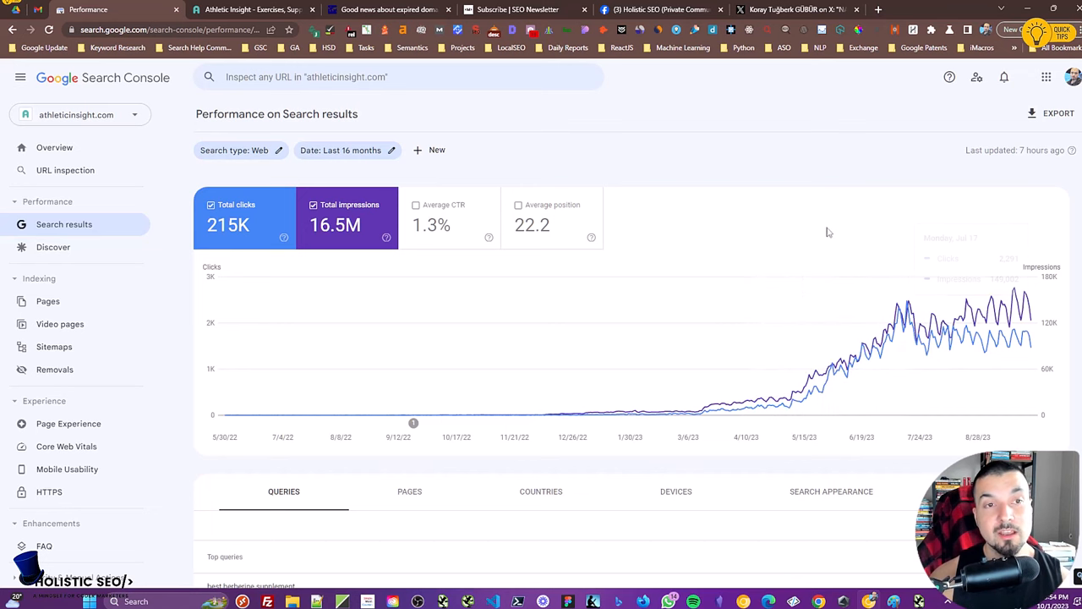
{"action": "mouse_move", "coordinate": [815, 206]}
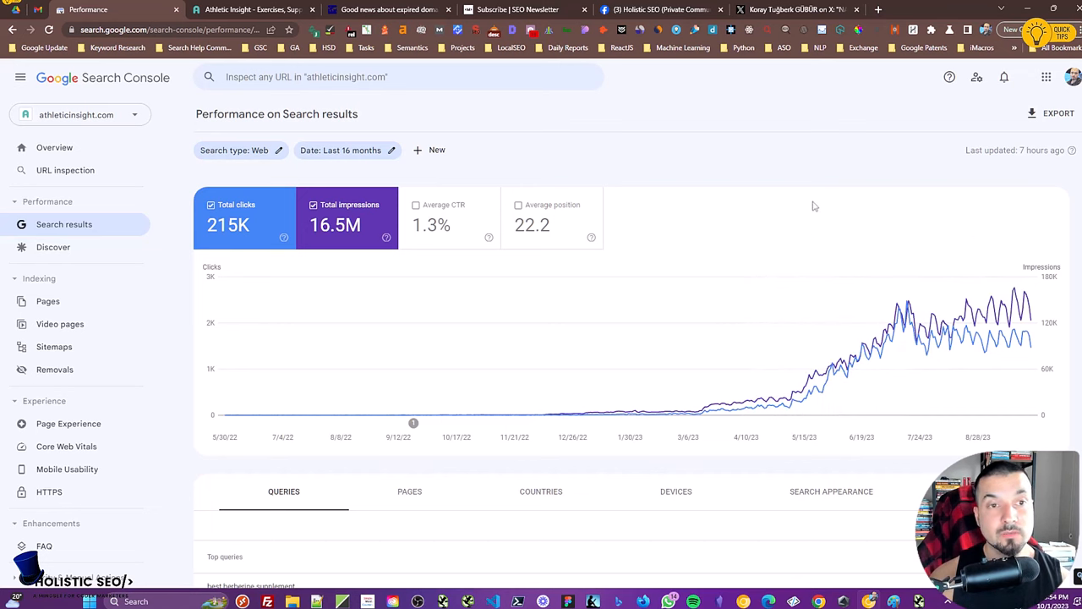
{"action": "mouse_move", "coordinate": [761, 206]}
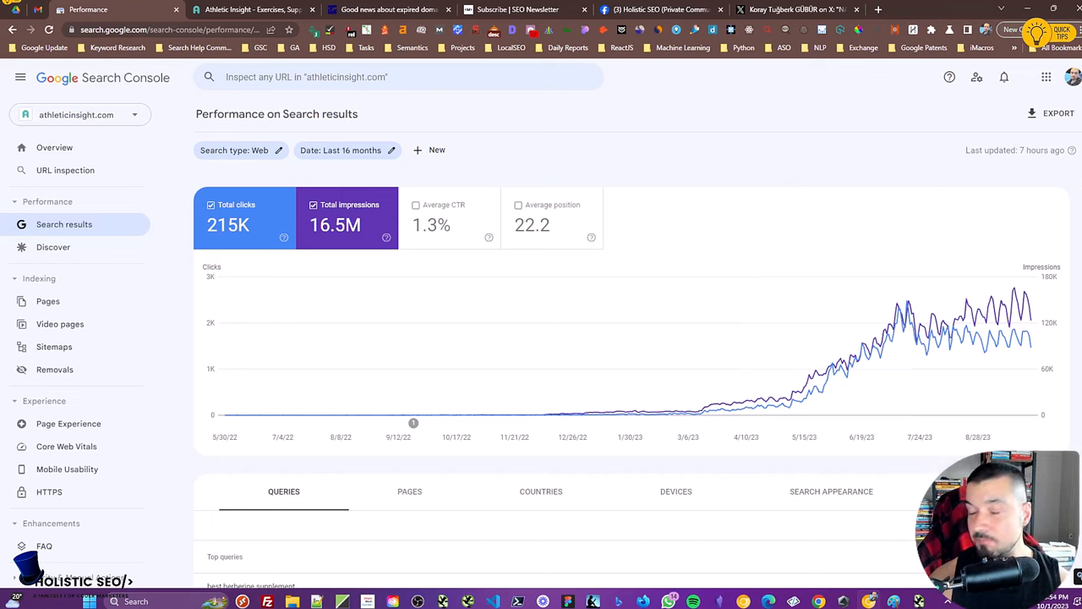
{"action": "mouse_move", "coordinate": [734, 183]}
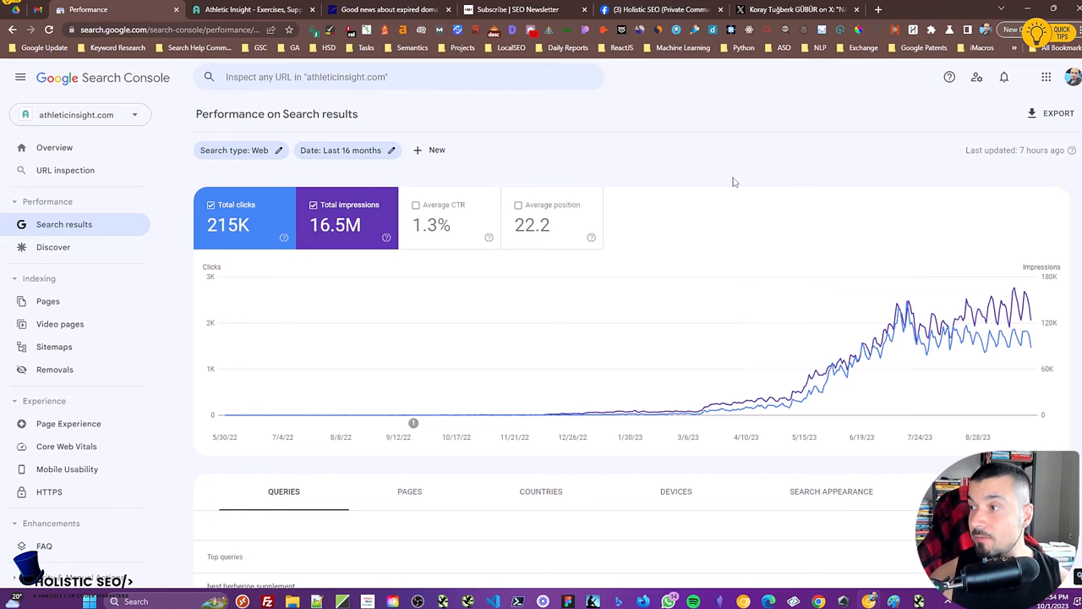
{"action": "mouse_move", "coordinate": [740, 183]}
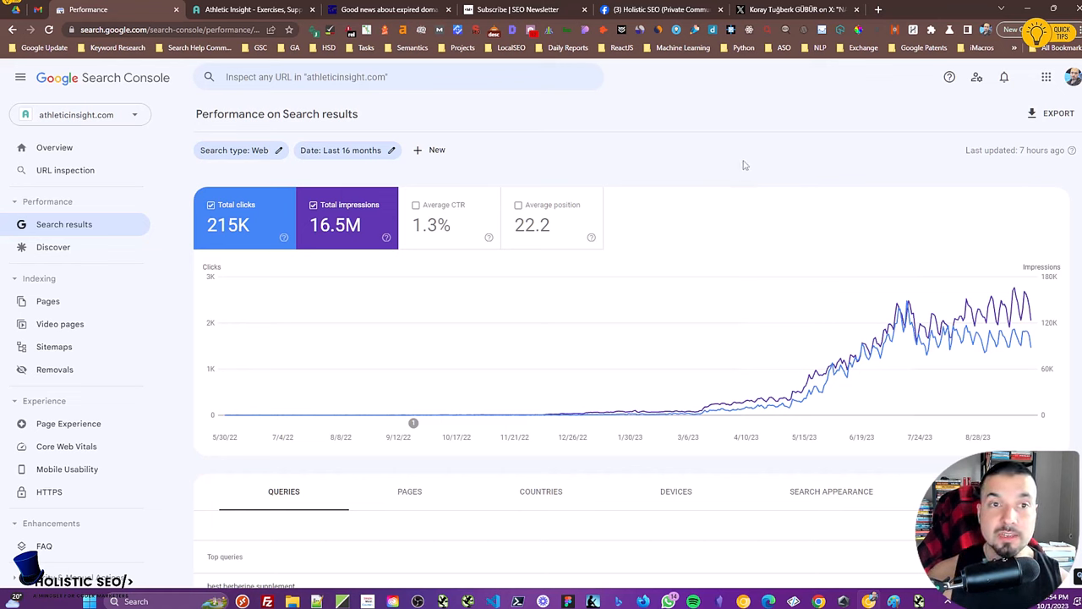
{"action": "mouse_move", "coordinate": [791, 190]}
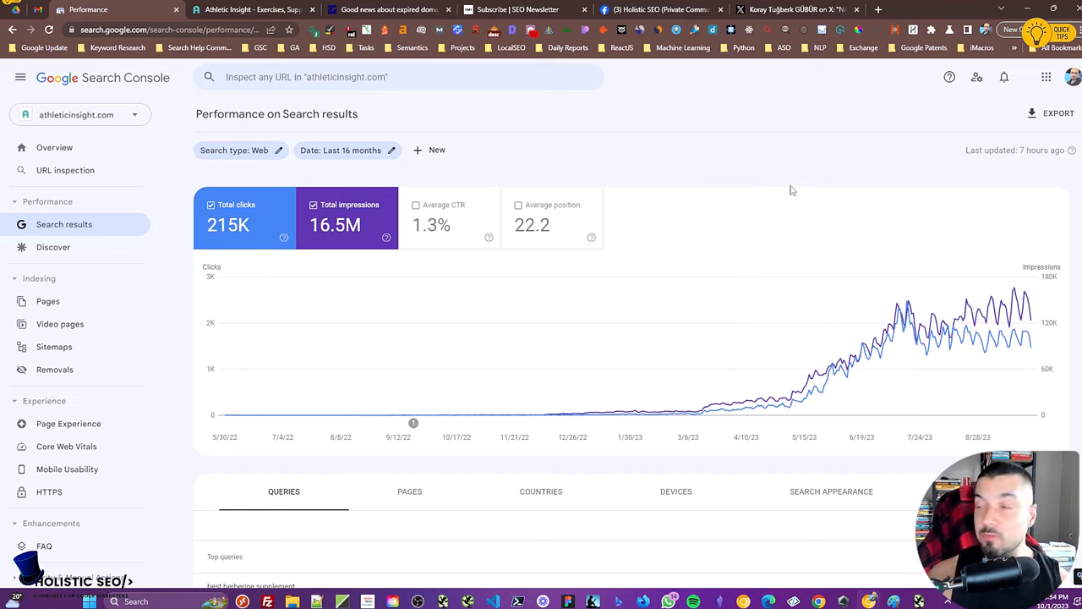
{"action": "mouse_move", "coordinate": [869, 223]}
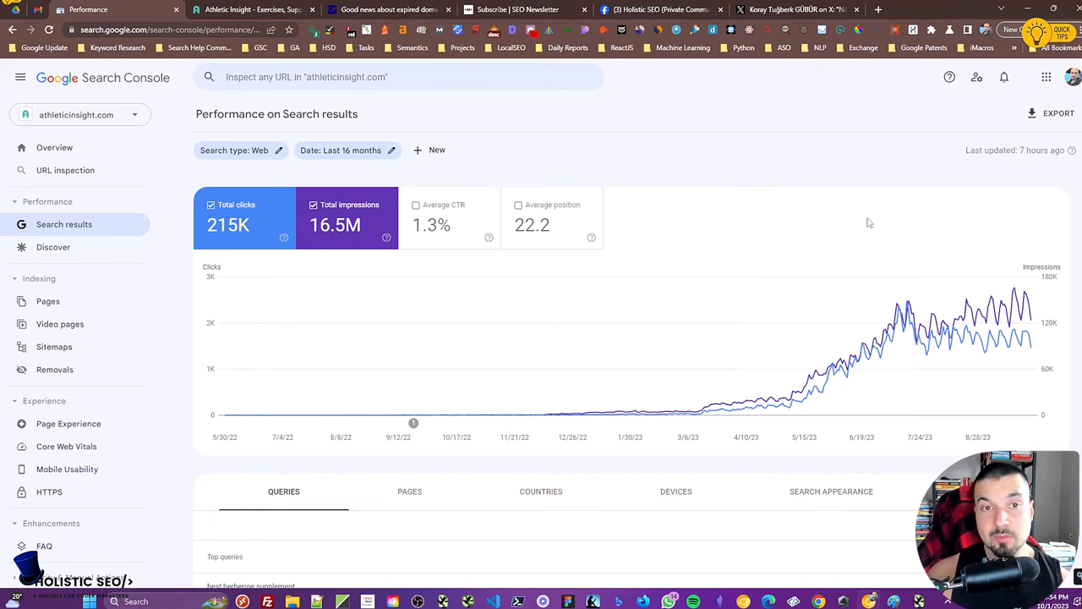
{"action": "mouse_move", "coordinate": [888, 227]}
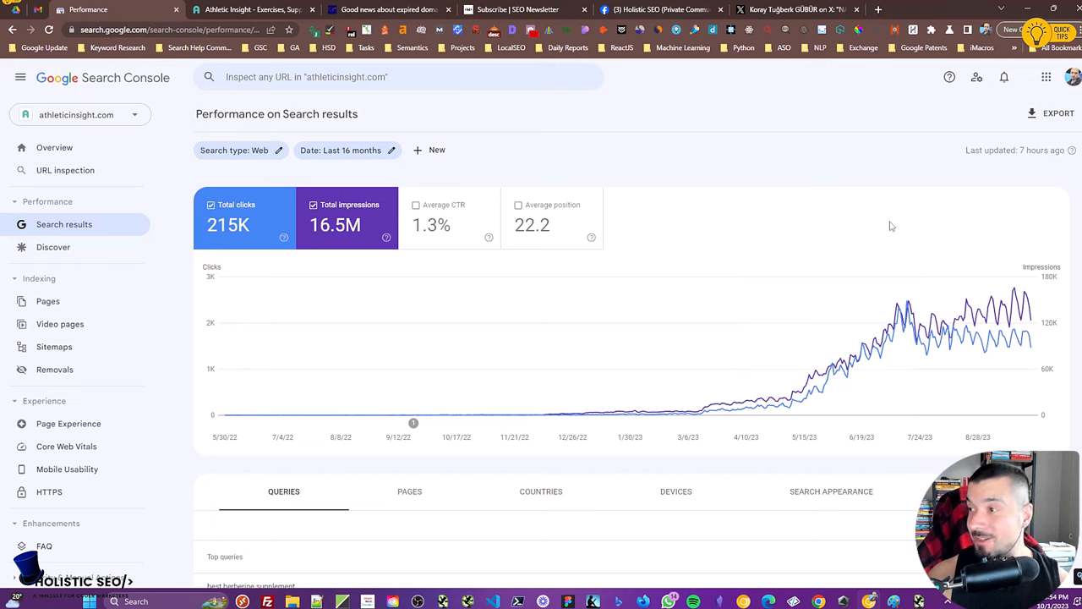
{"action": "mouse_move", "coordinate": [883, 203]}
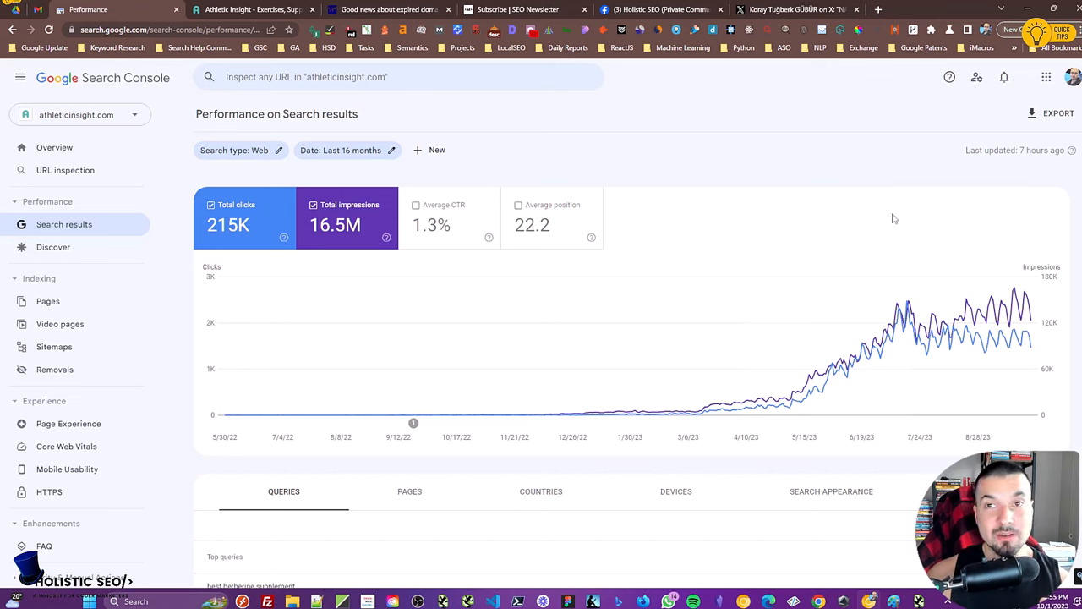
{"action": "mouse_move", "coordinate": [939, 217]}
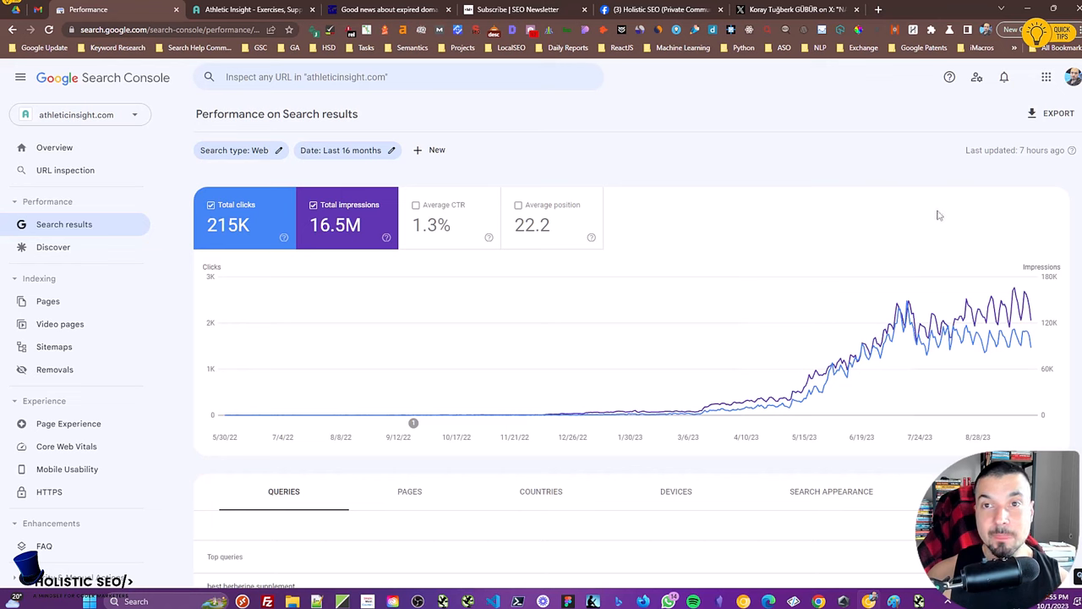
{"action": "mouse_move", "coordinate": [930, 210]}
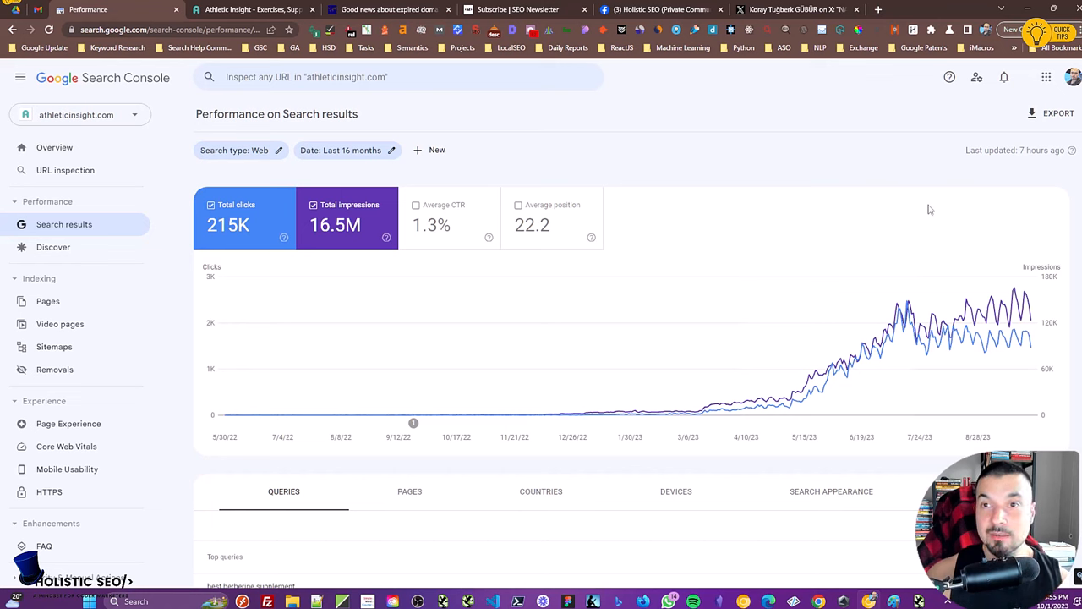
{"action": "mouse_move", "coordinate": [900, 212]}
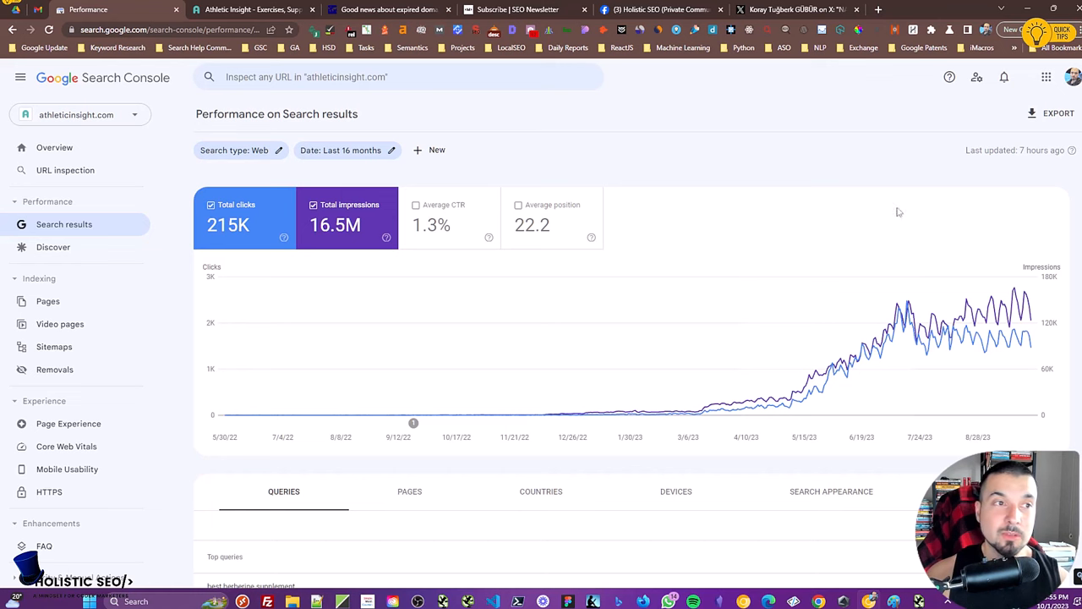
{"action": "mouse_move", "coordinate": [782, 217]}
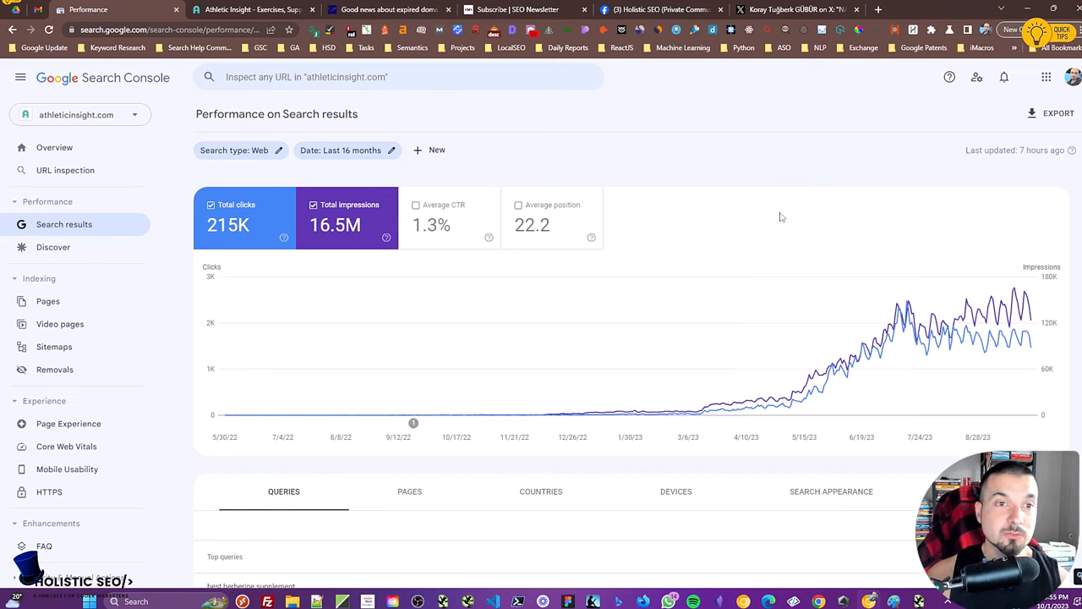
{"action": "mouse_move", "coordinate": [849, 317]}
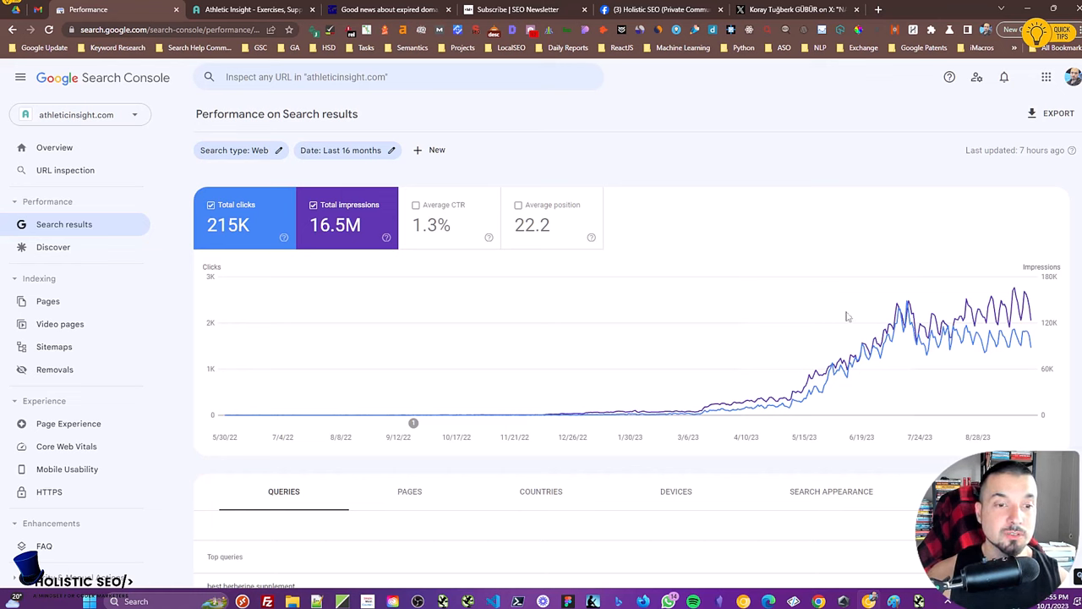
{"action": "mouse_move", "coordinate": [778, 257]}
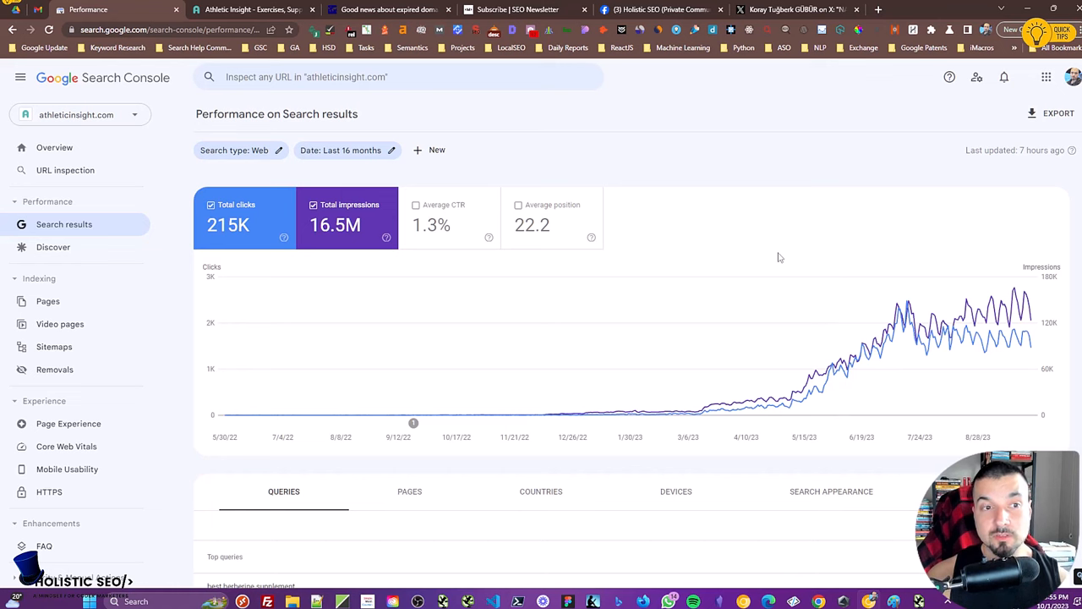
{"action": "mouse_move", "coordinate": [472, 413]}
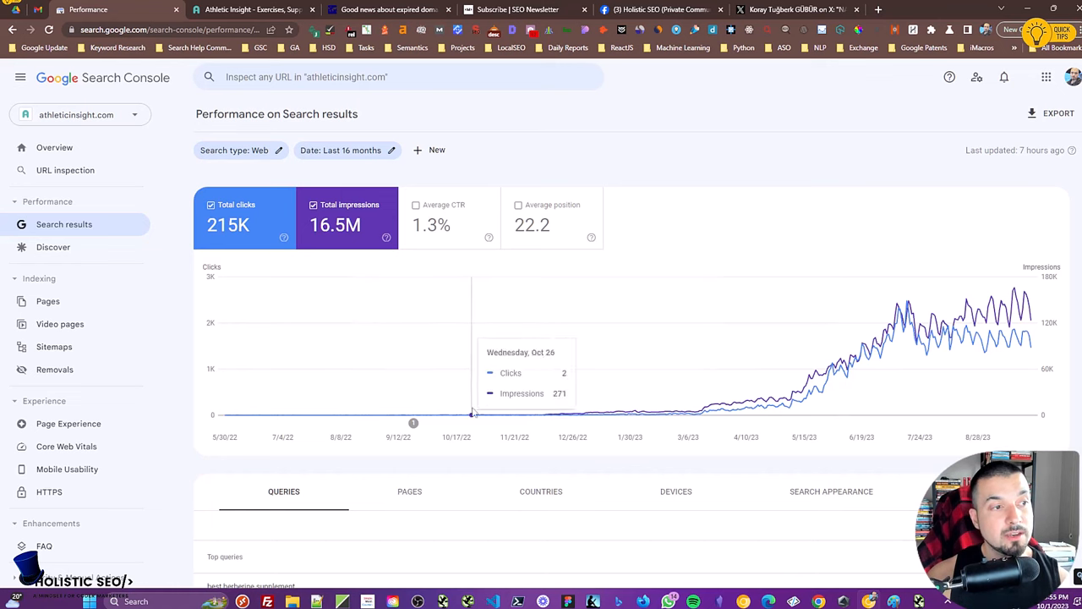
{"action": "mouse_move", "coordinate": [840, 225]}
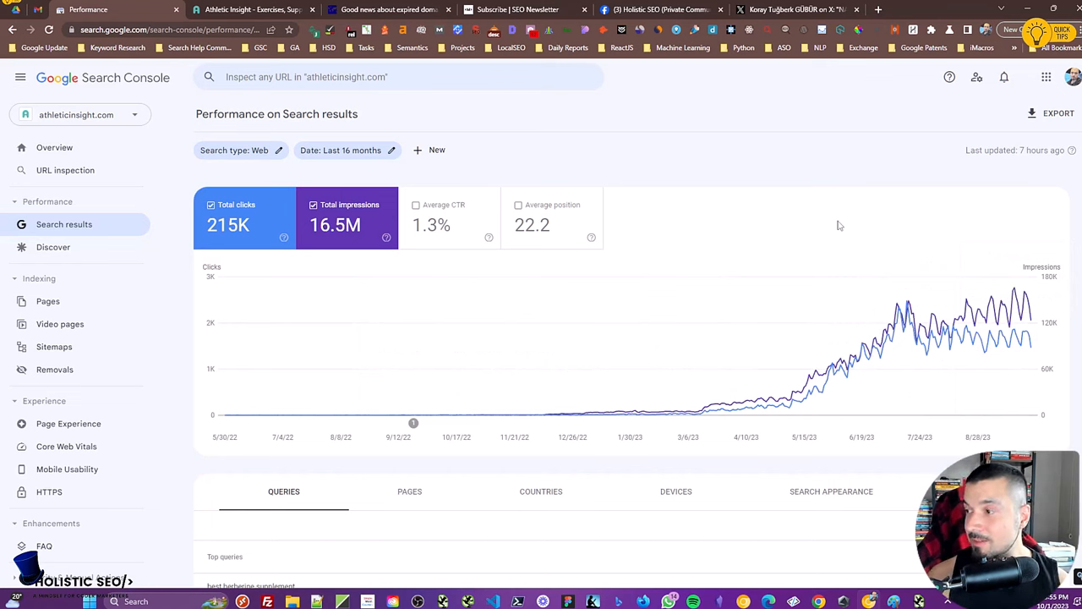
{"action": "mouse_move", "coordinate": [825, 220]}
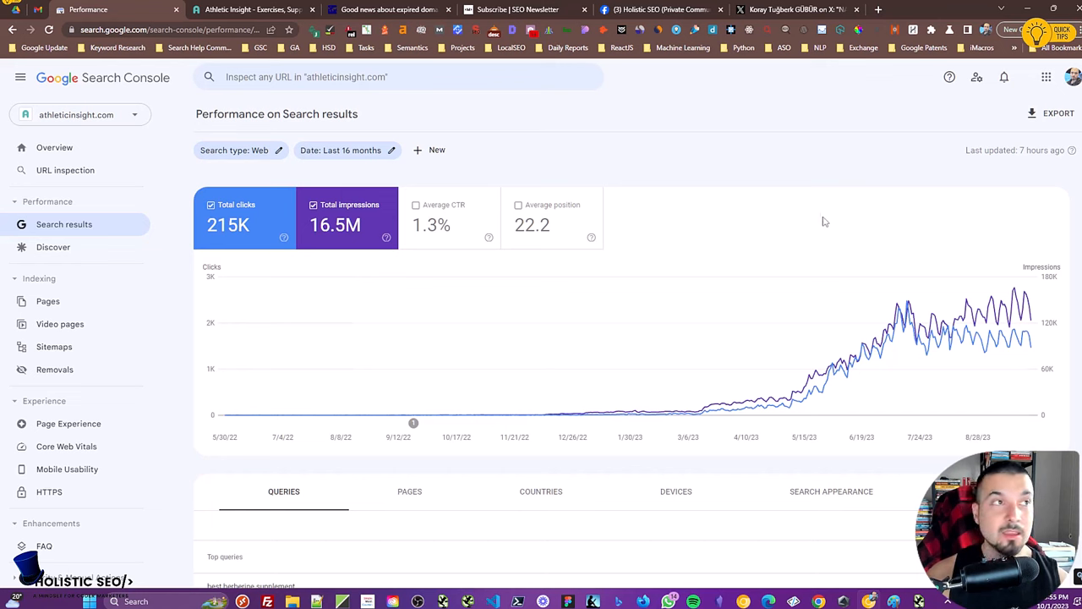
{"action": "mouse_move", "coordinate": [599, 139]}
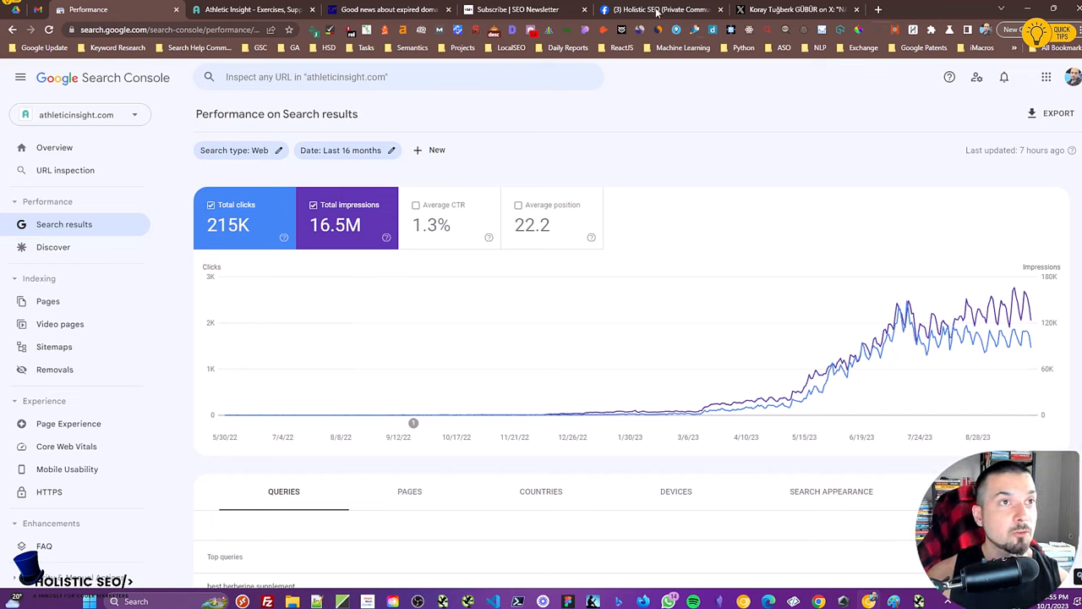
View the Holistic SEO group member's post and enlarge its Search Console growth chart
{"action": "left_click", "coordinate": [660, 11]}
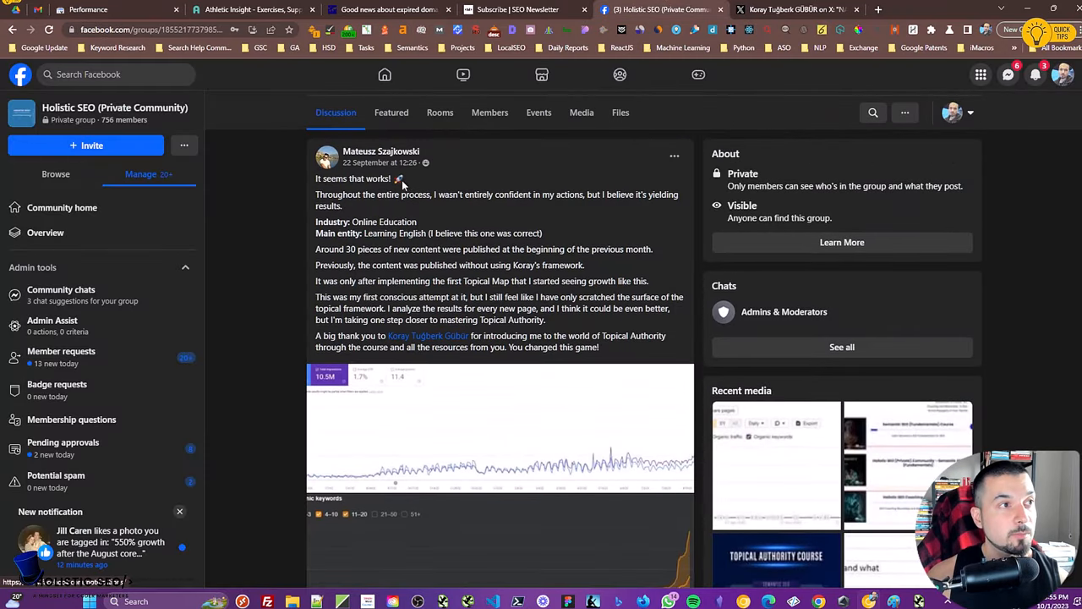
{"action": "mouse_move", "coordinate": [437, 177]}
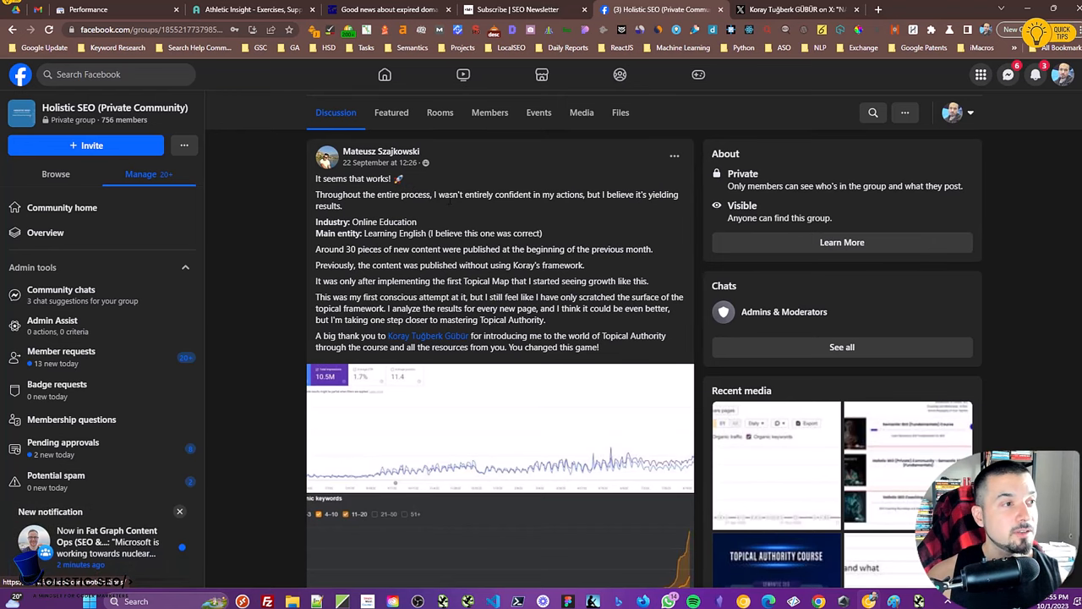
{"action": "scroll", "scroll_direction": "down", "scroll_amount": 3}
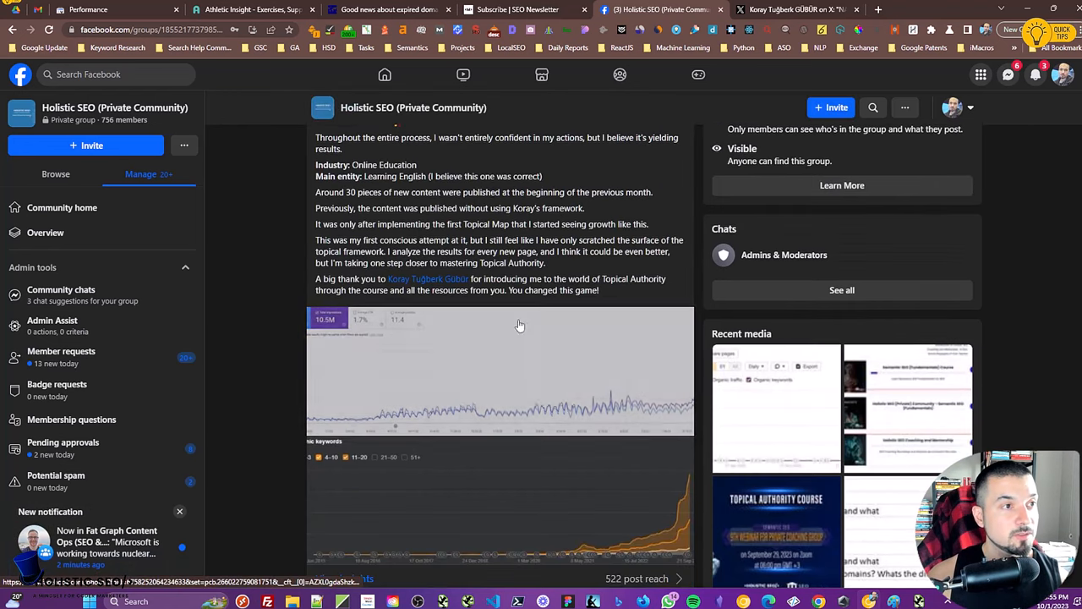
{"action": "left_click", "coordinate": [501, 372]}
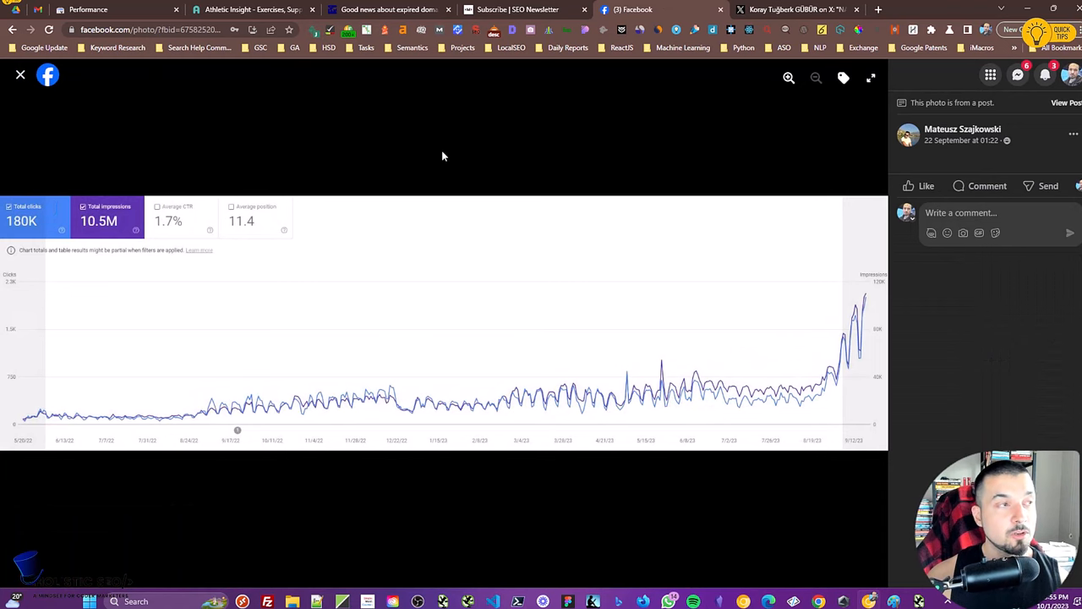
{"action": "left_click", "coordinate": [20, 75]}
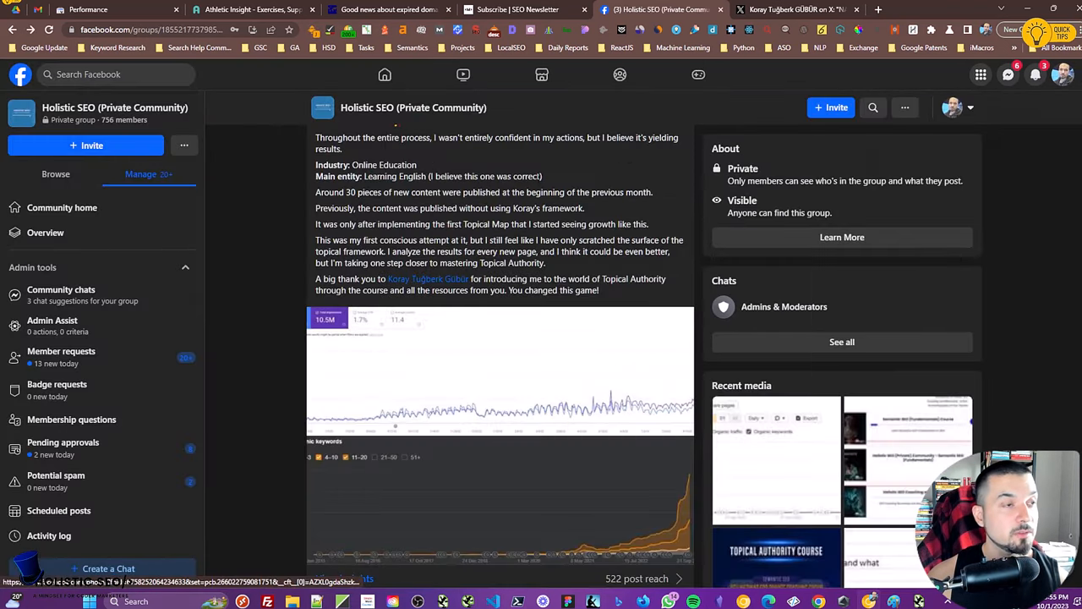
Read through the topical-map success story, then move to the X post with the growth graph
{"action": "scroll", "scroll_direction": "up", "scroll_amount": 3}
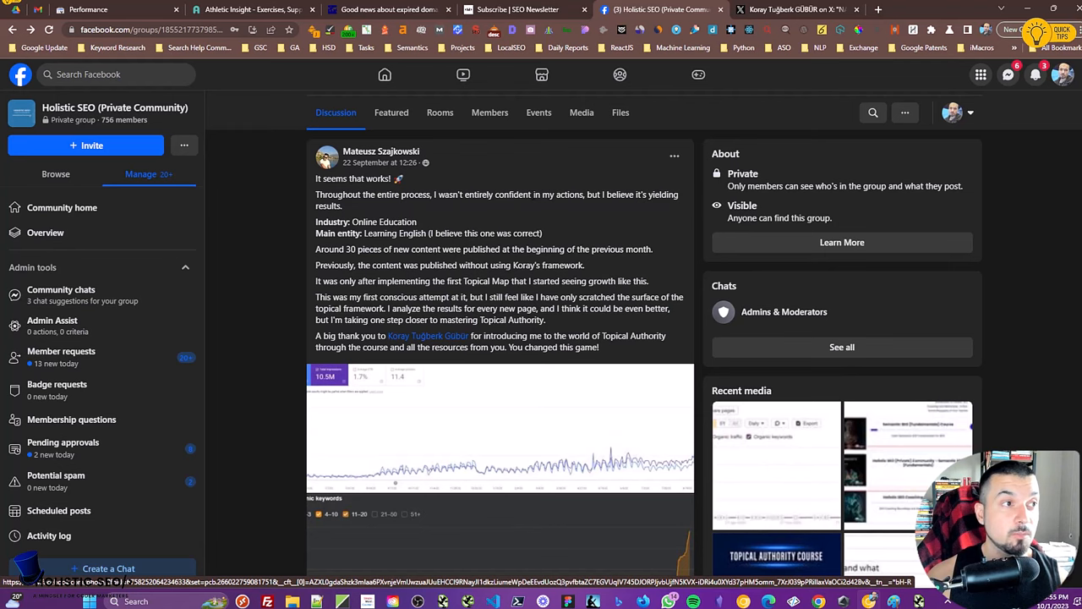
{"action": "scroll", "scroll_direction": "down", "scroll_amount": 3}
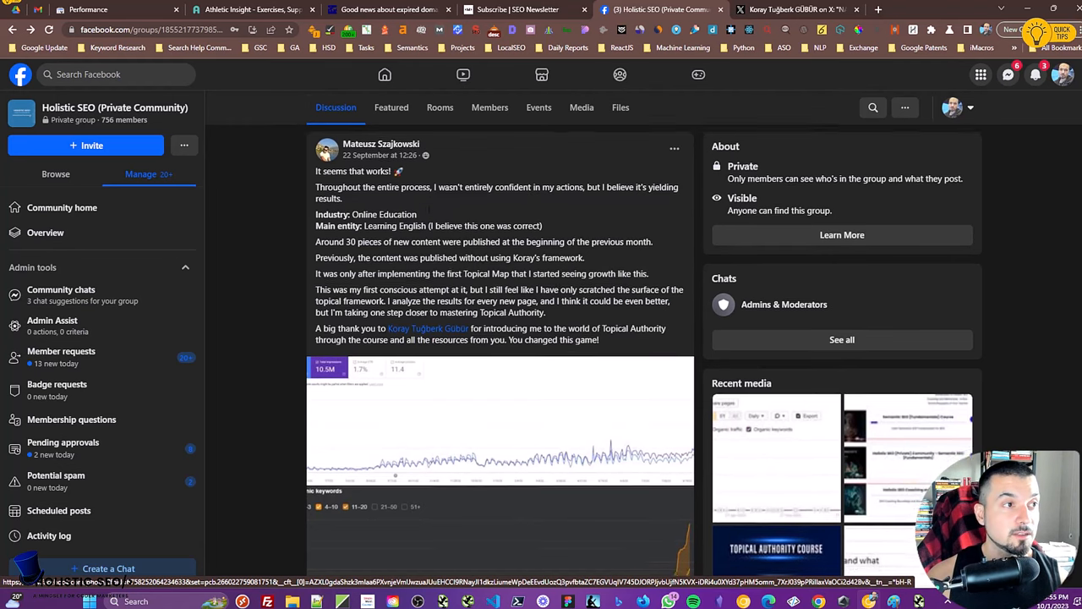
{"action": "scroll", "scroll_direction": "down", "scroll_amount": 3}
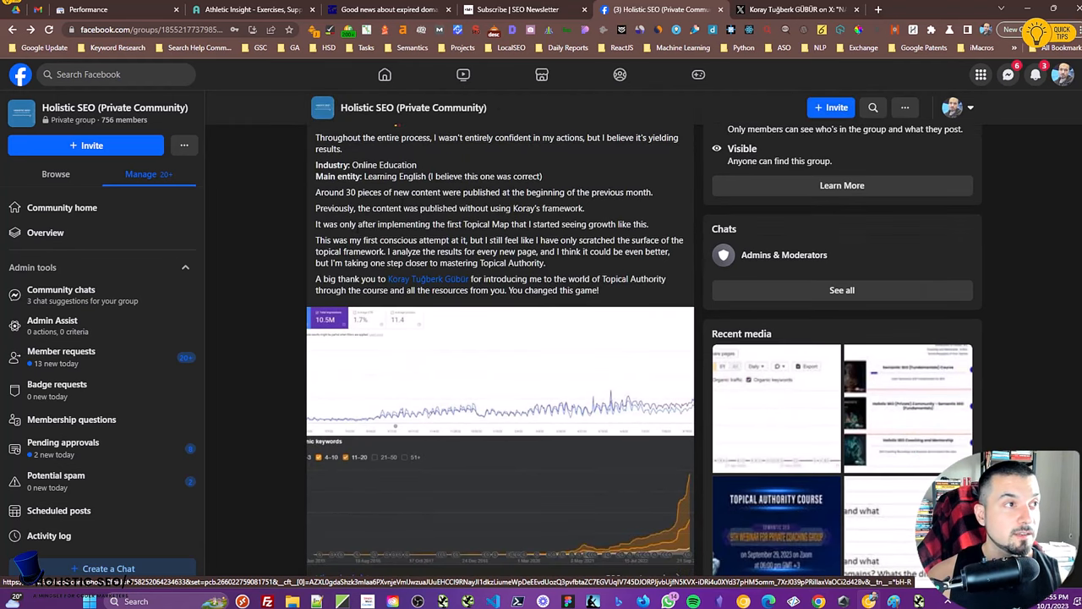
{"action": "scroll", "scroll_direction": "up", "scroll_amount": 3}
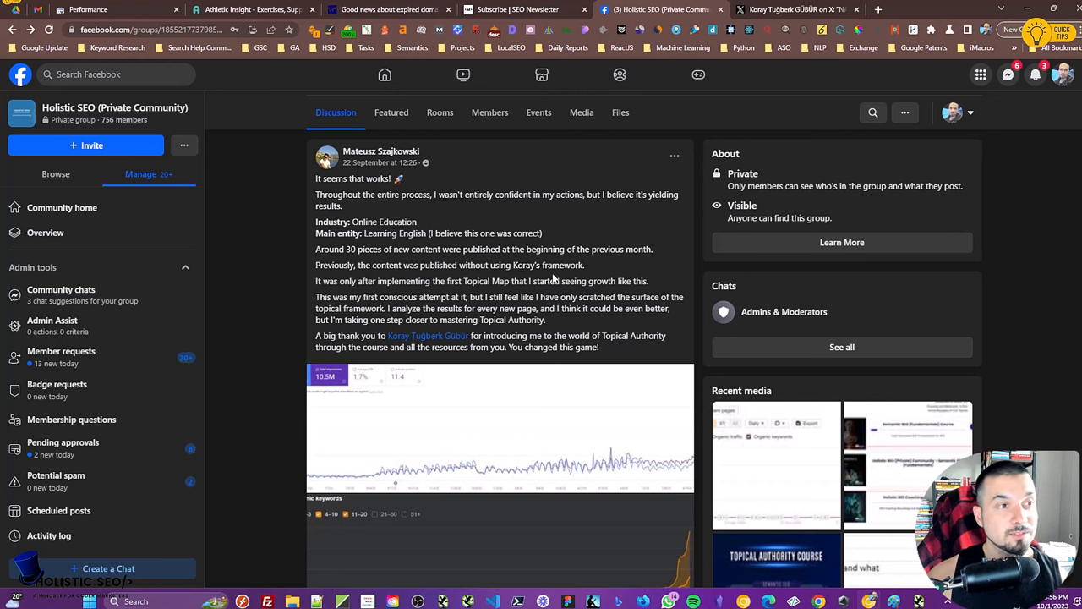
{"action": "mouse_move", "coordinate": [582, 263]}
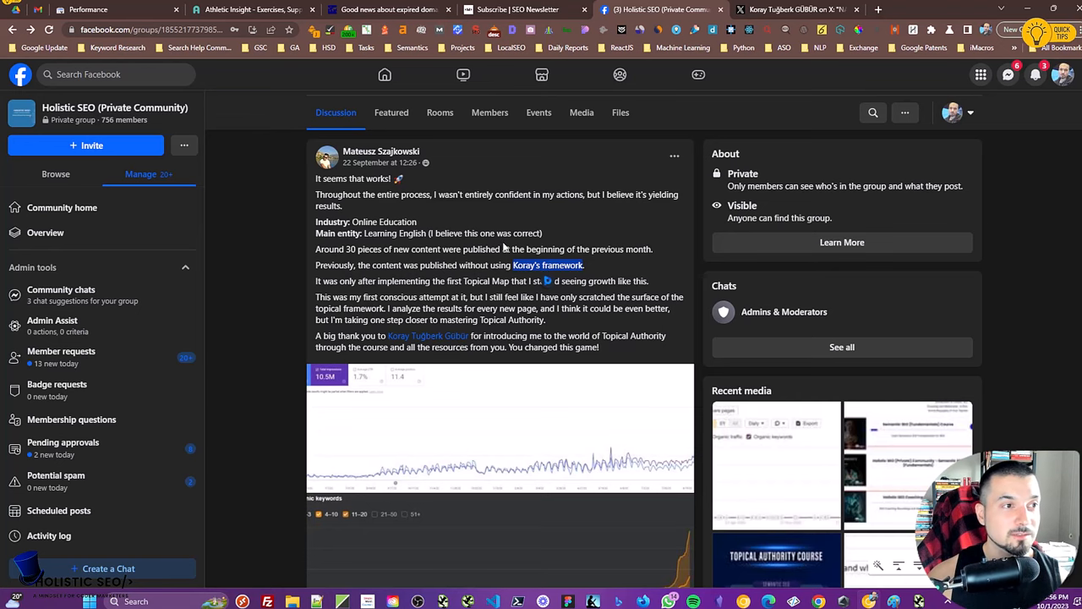
{"action": "scroll", "scroll_direction": "down", "scroll_amount": 3}
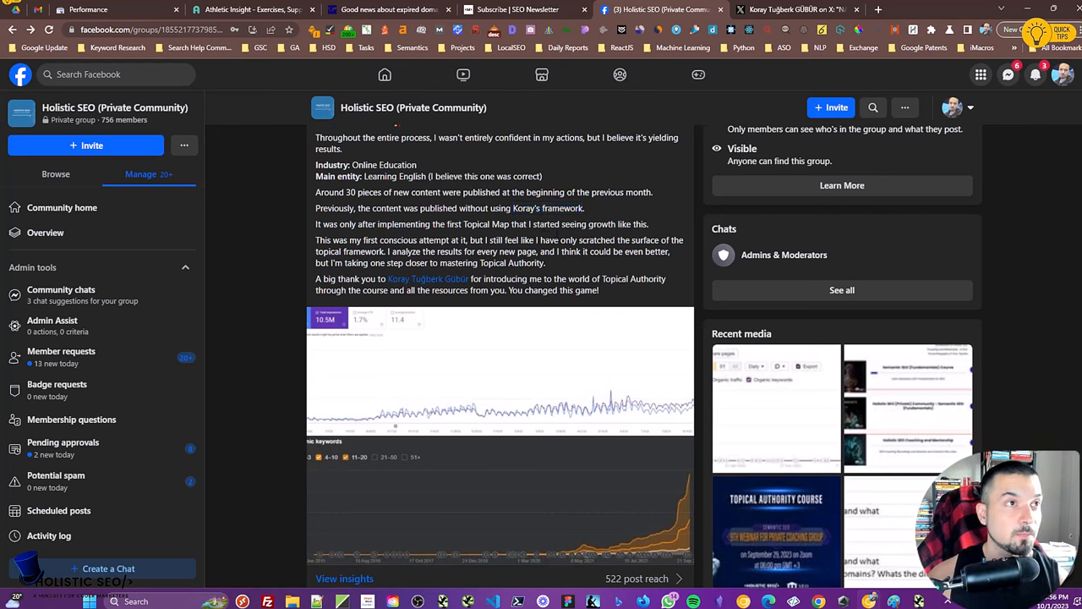
{"action": "left_click", "coordinate": [794, 11]}
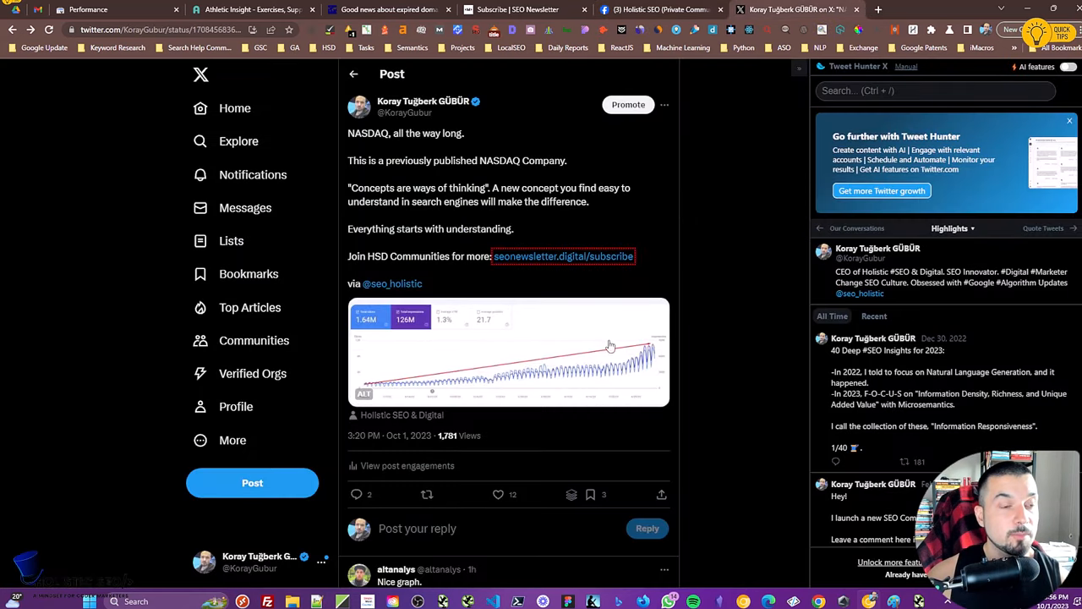
Enlarge the X post's chart, visit the SEO Newsletter subscribe page, and return to the Facebook post
{"action": "left_click", "coordinate": [507, 350]}
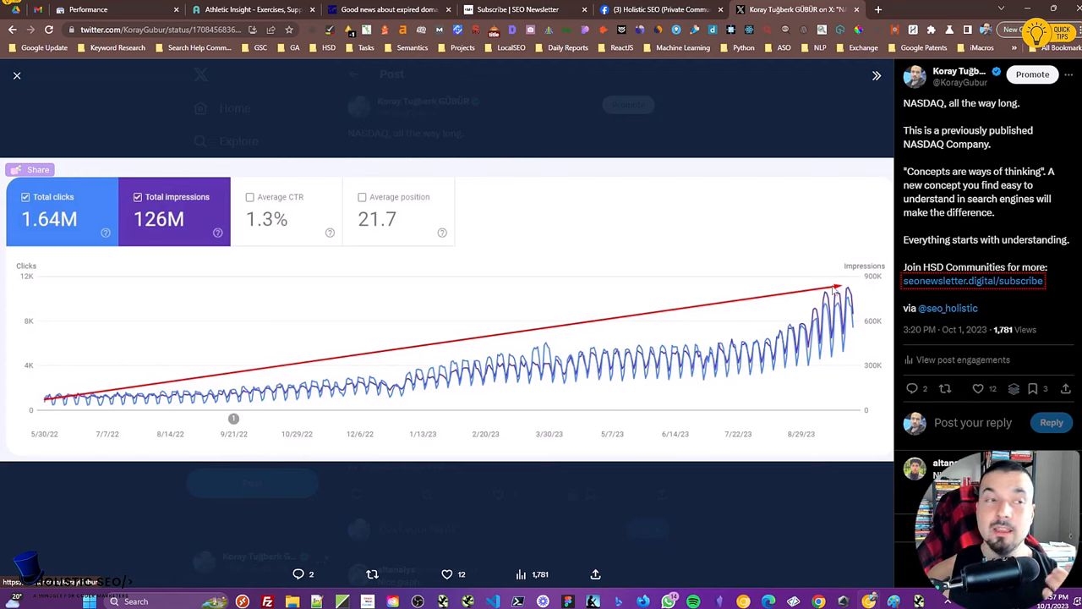
{"action": "mouse_move", "coordinate": [802, 288]}
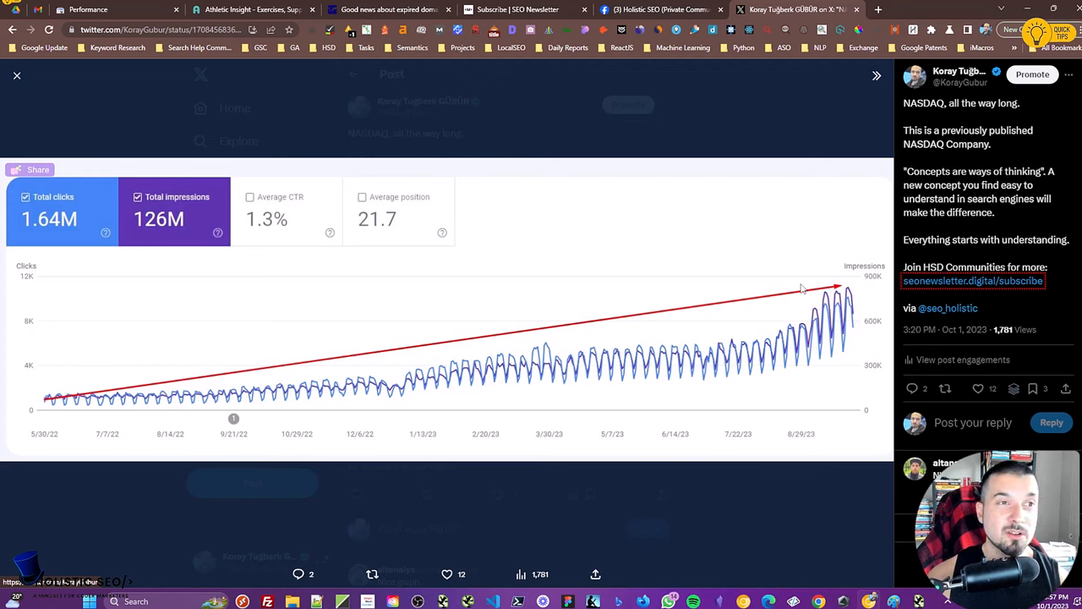
{"action": "mouse_move", "coordinate": [851, 294]}
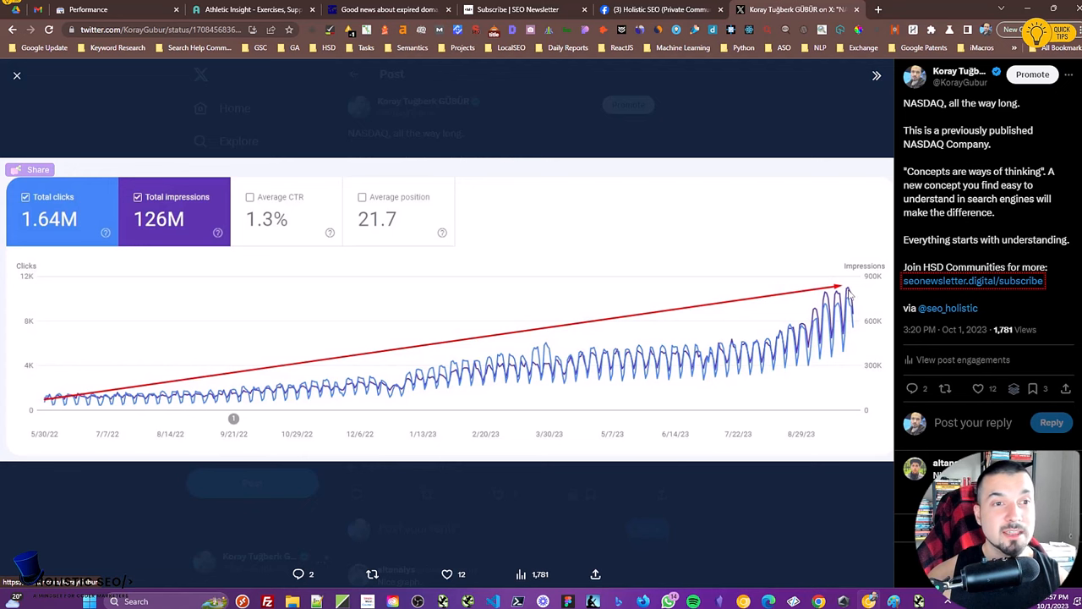
{"action": "mouse_move", "coordinate": [755, 336]}
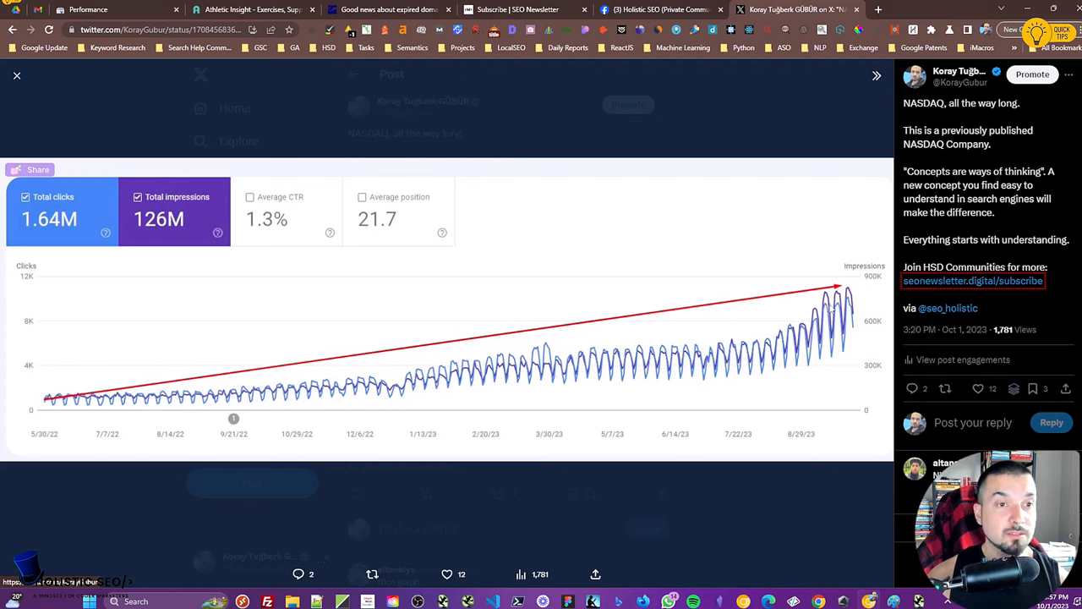
{"action": "mouse_move", "coordinate": [849, 297]}
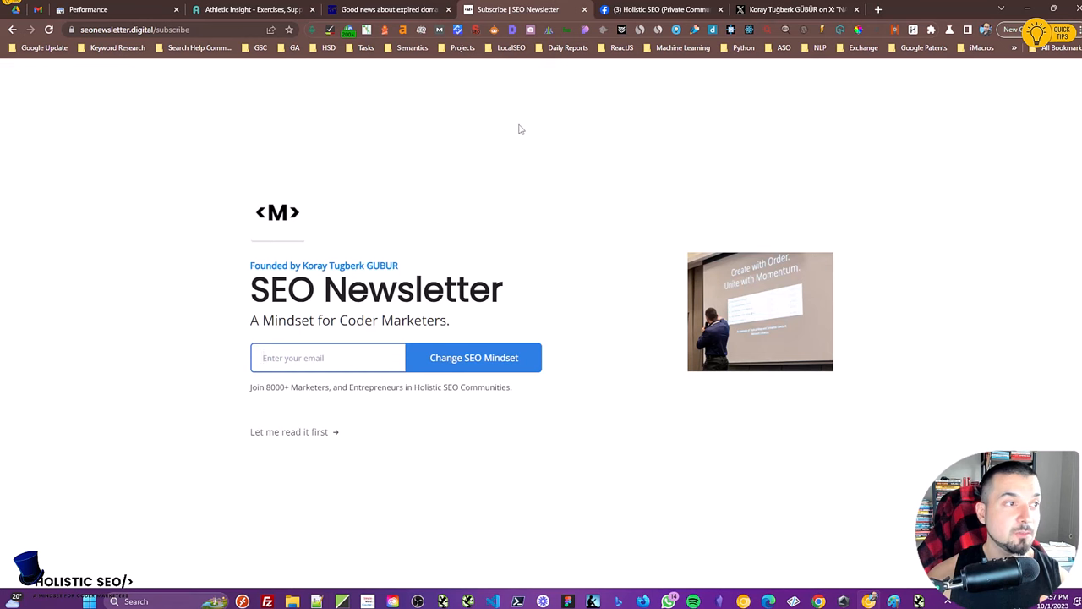
{"action": "left_click", "coordinate": [328, 359]}
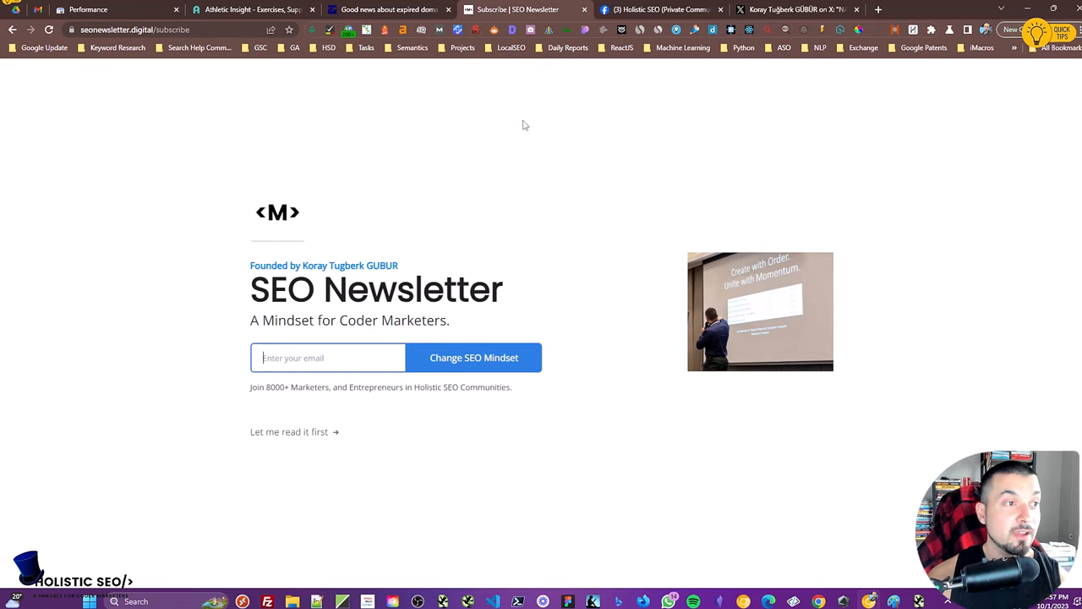
{"action": "mouse_move", "coordinate": [626, 103]}
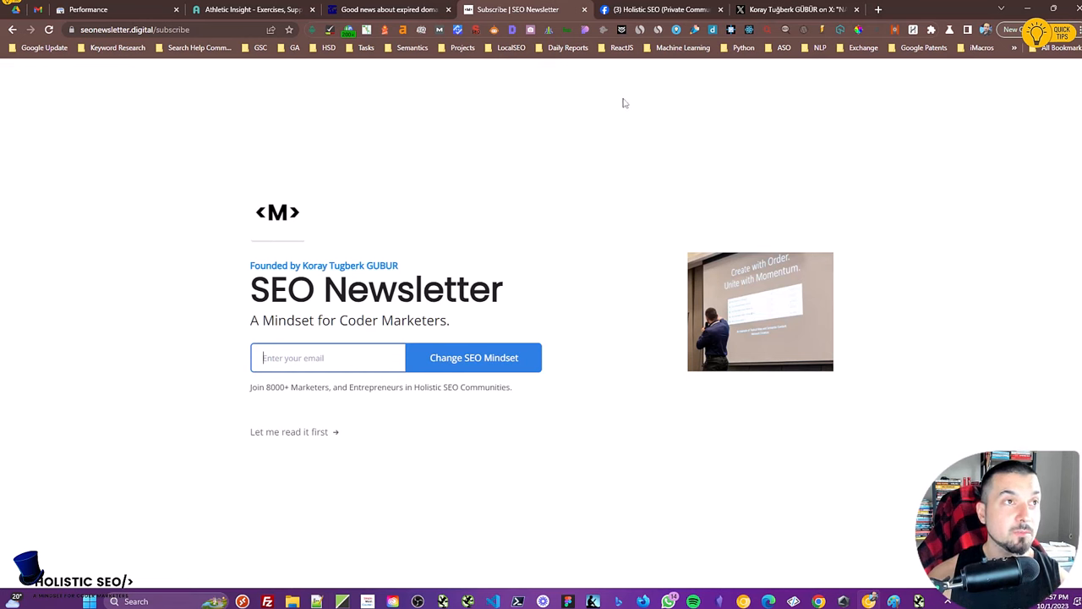
{"action": "left_click", "coordinate": [660, 10]}
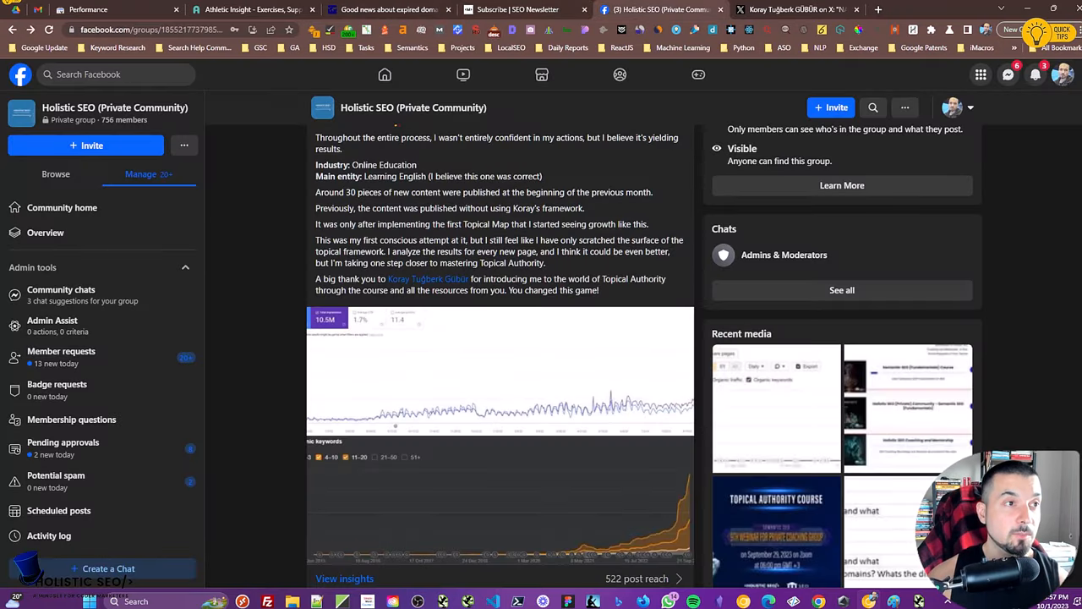
{"action": "mouse_move", "coordinate": [582, 163]}
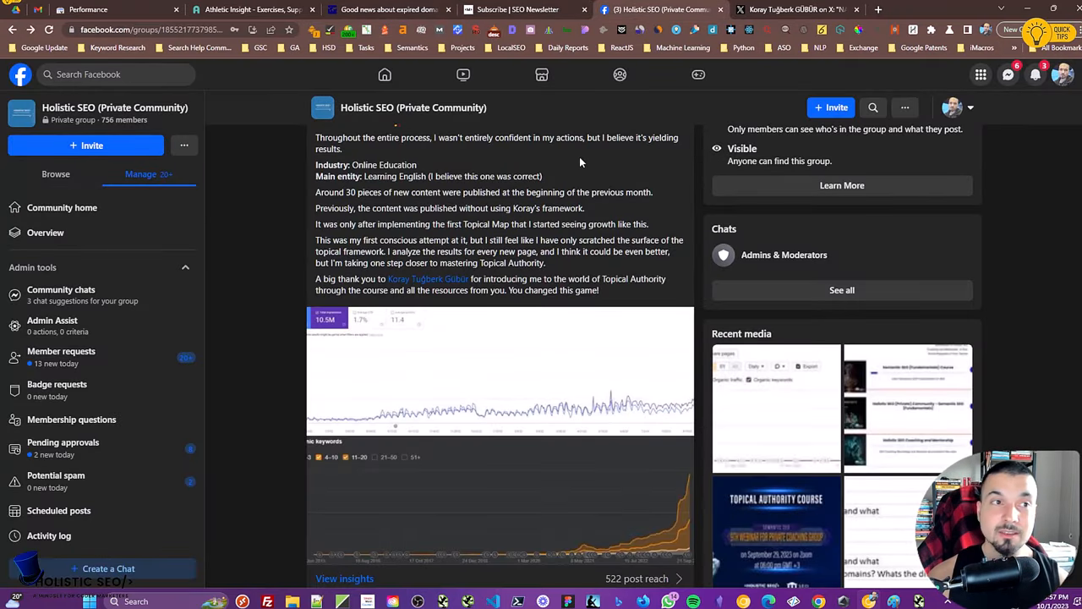
{"action": "scroll", "scroll_direction": "up", "scroll_amount": 3}
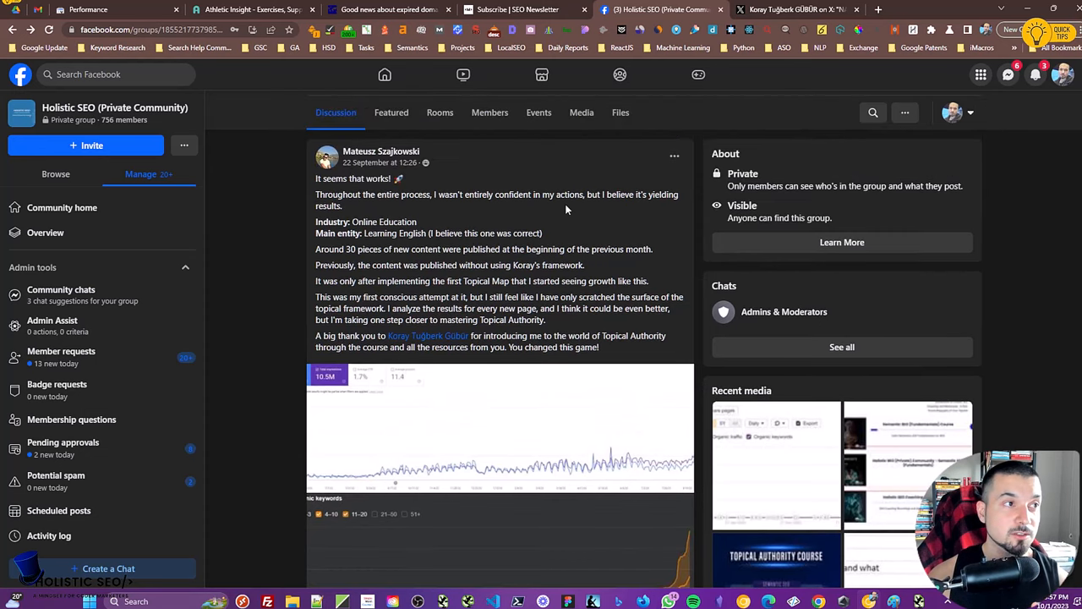
{"action": "scroll", "scroll_direction": "down", "scroll_amount": 3}
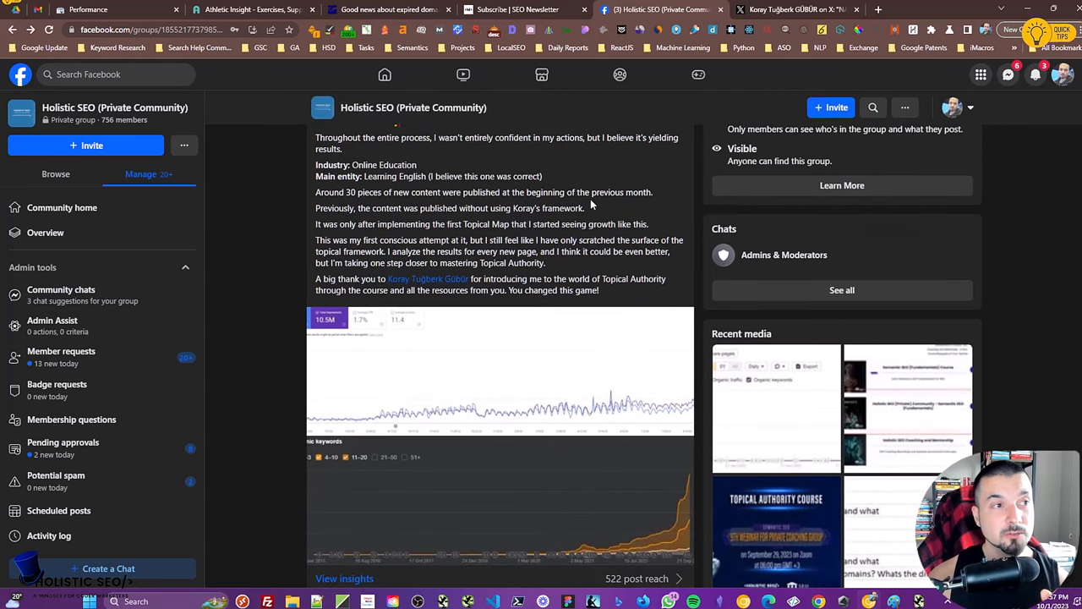